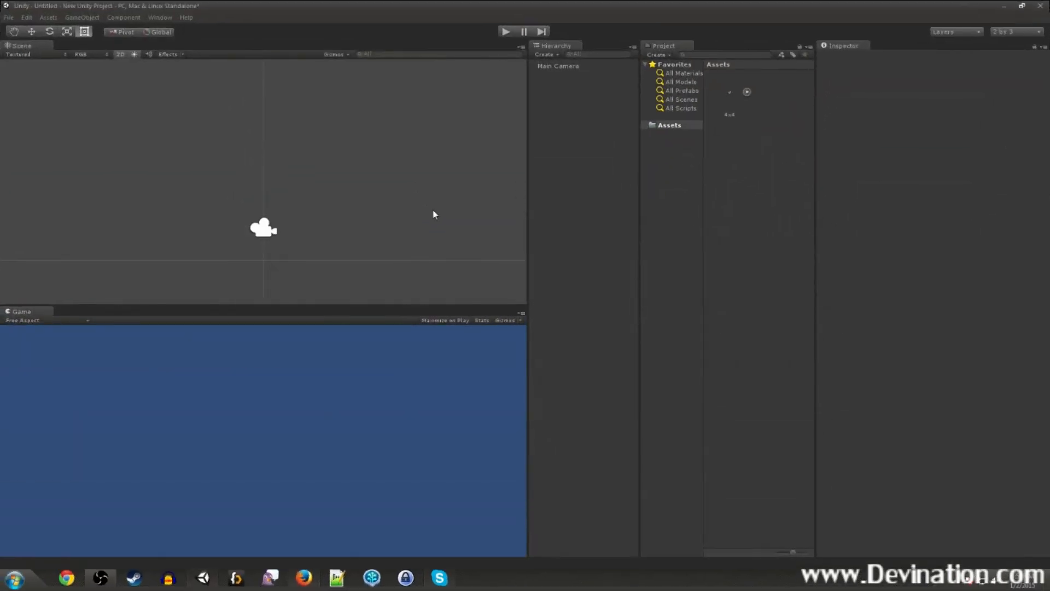
mouse_move(368, 236)
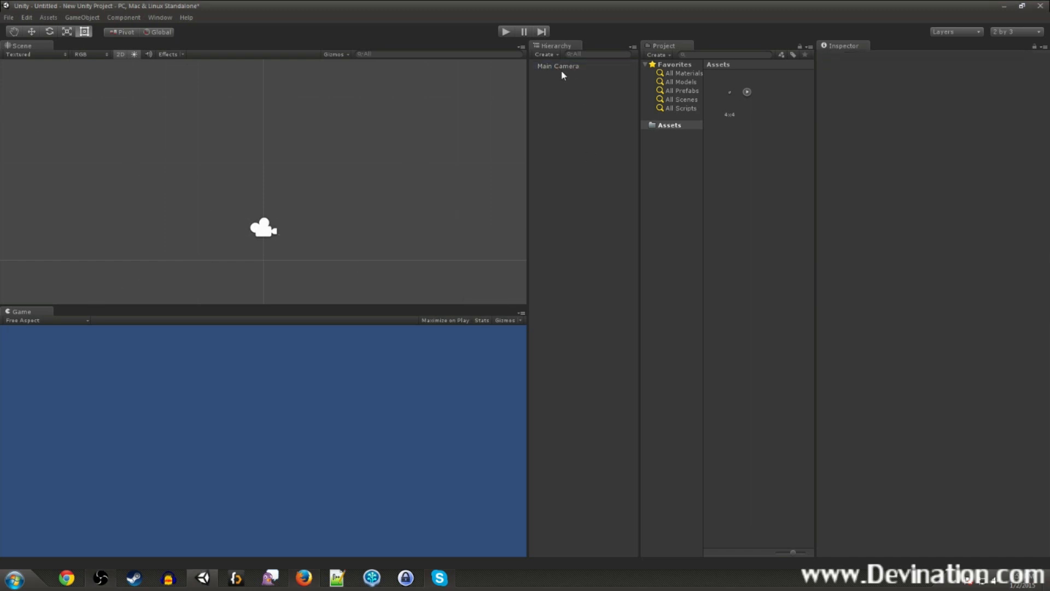
- Drop the 4x4 sprite into the scene, stretch it wide, and add a Box Collider 2D
left_click(729, 114)
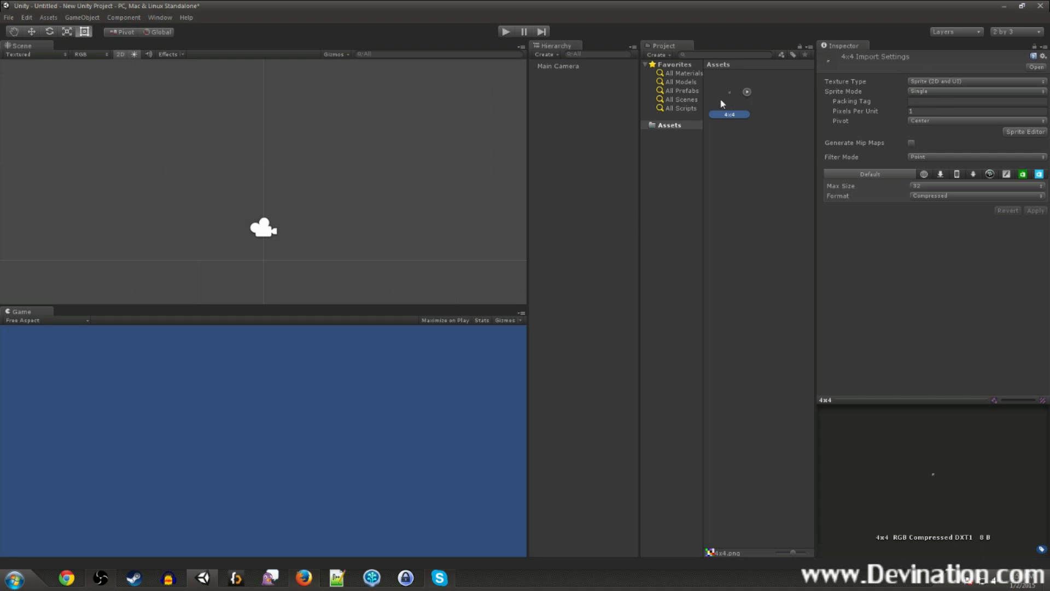
left_click_drag(728, 114, 281, 200)
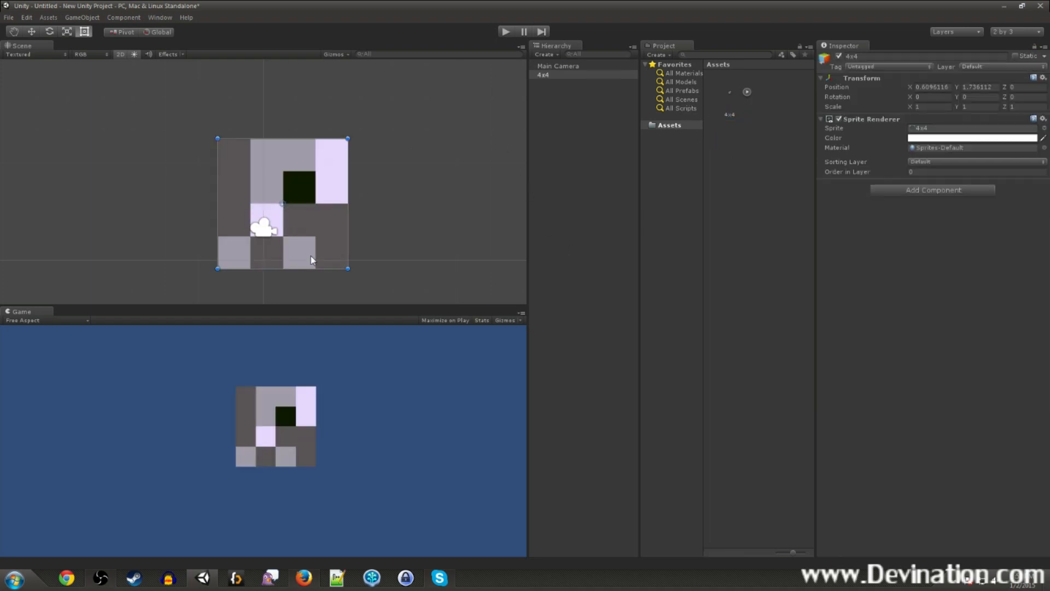
left_click_drag(310, 259, 287, 308)
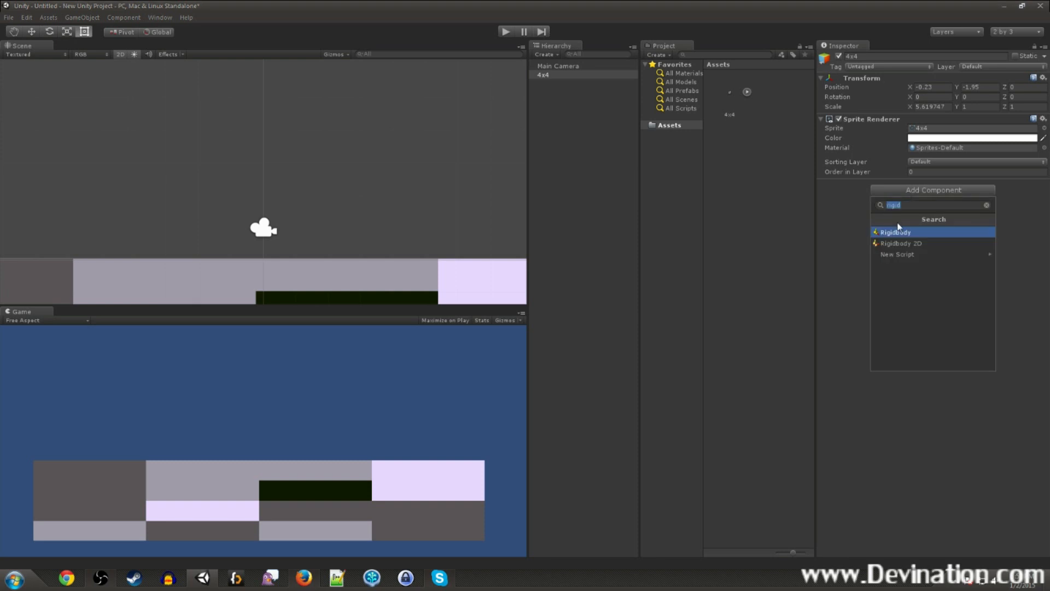
type("collid")
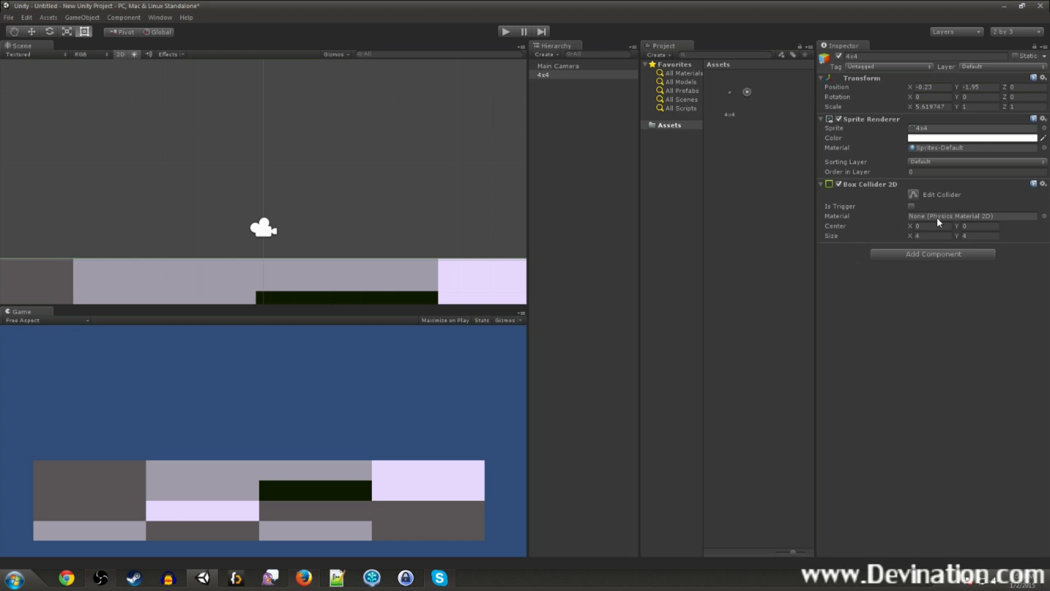
mouse_move(812, 251)
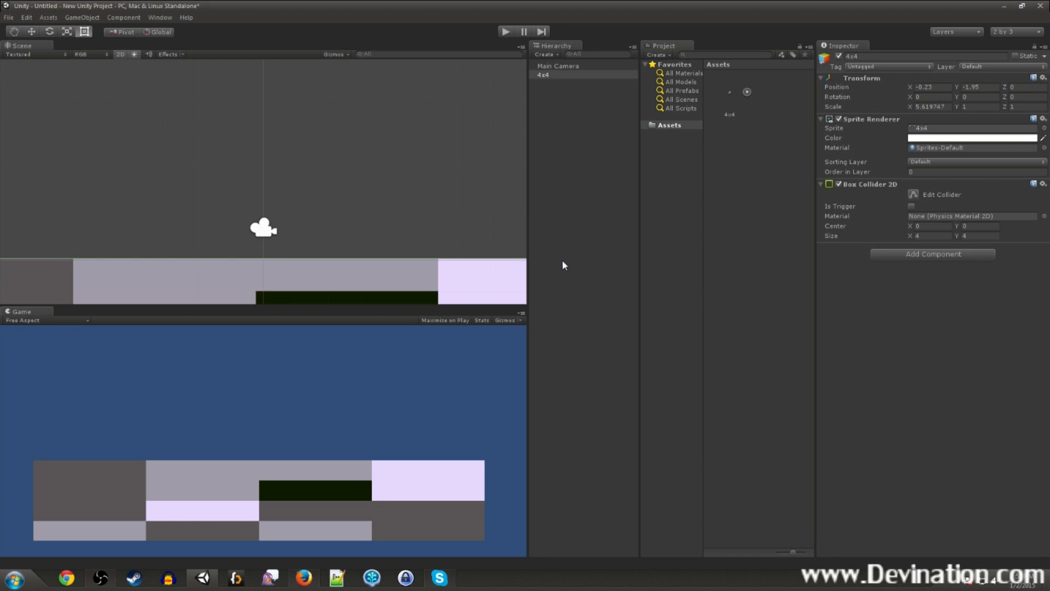
mouse_move(812, 159)
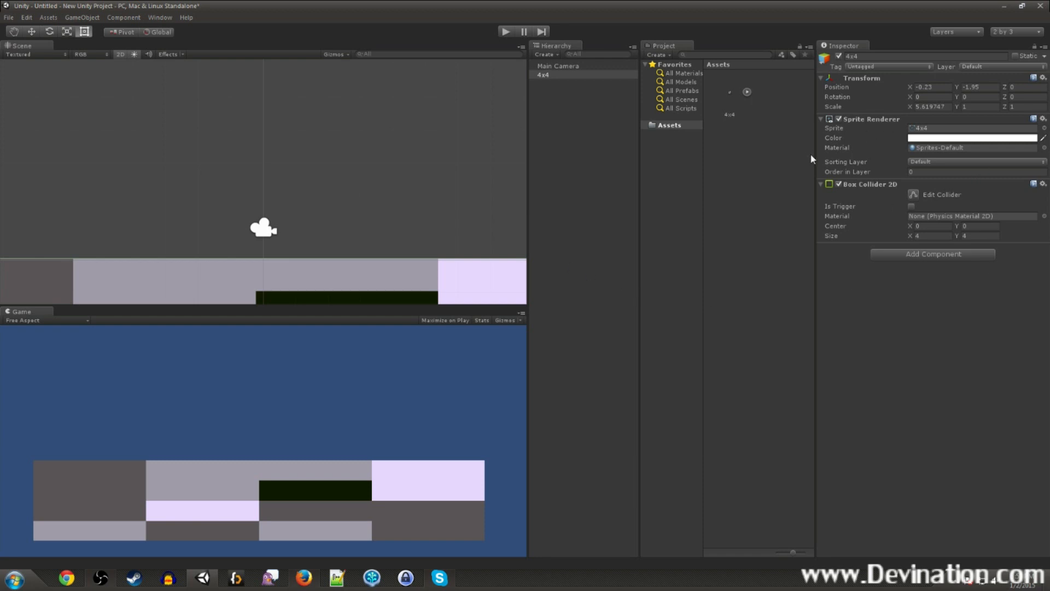
mouse_move(705, 110)
type("ground")
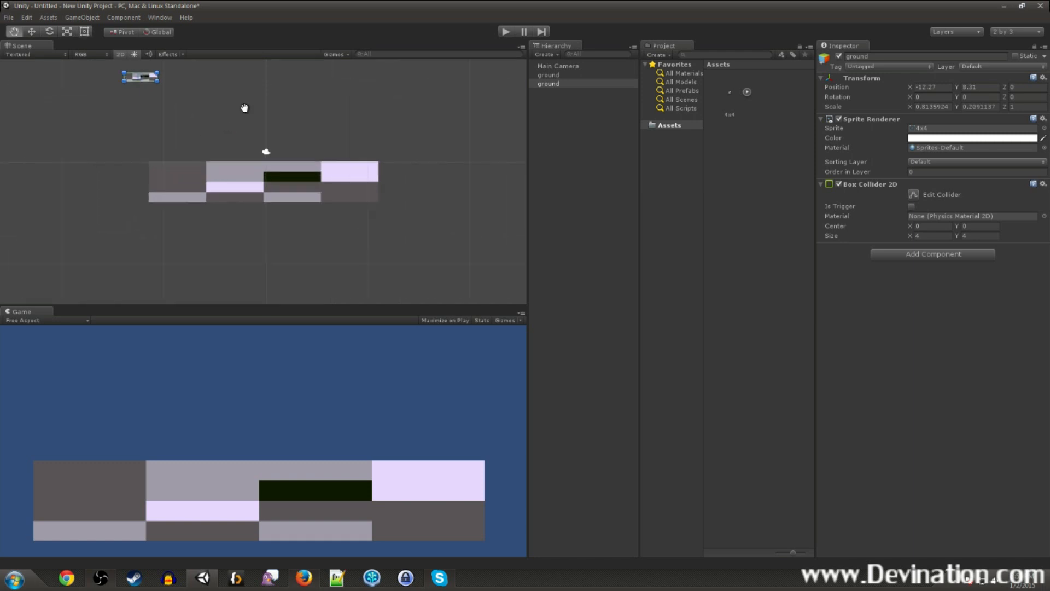
- Move the thin ground copy above the floor as a floating platform
left_click_drag(139, 76, 235, 212)
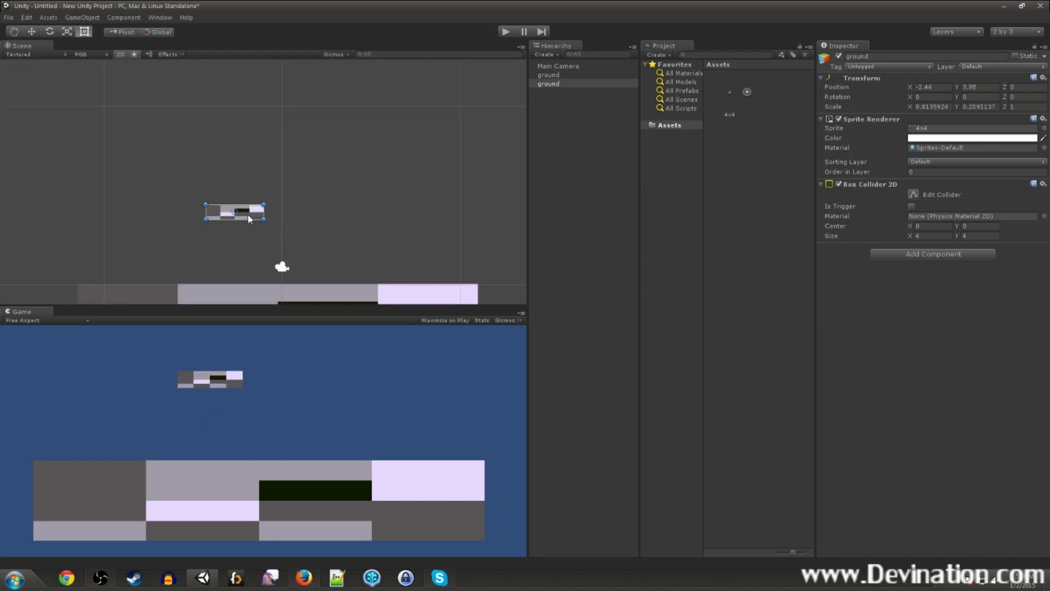
left_click_drag(234, 212, 266, 261)
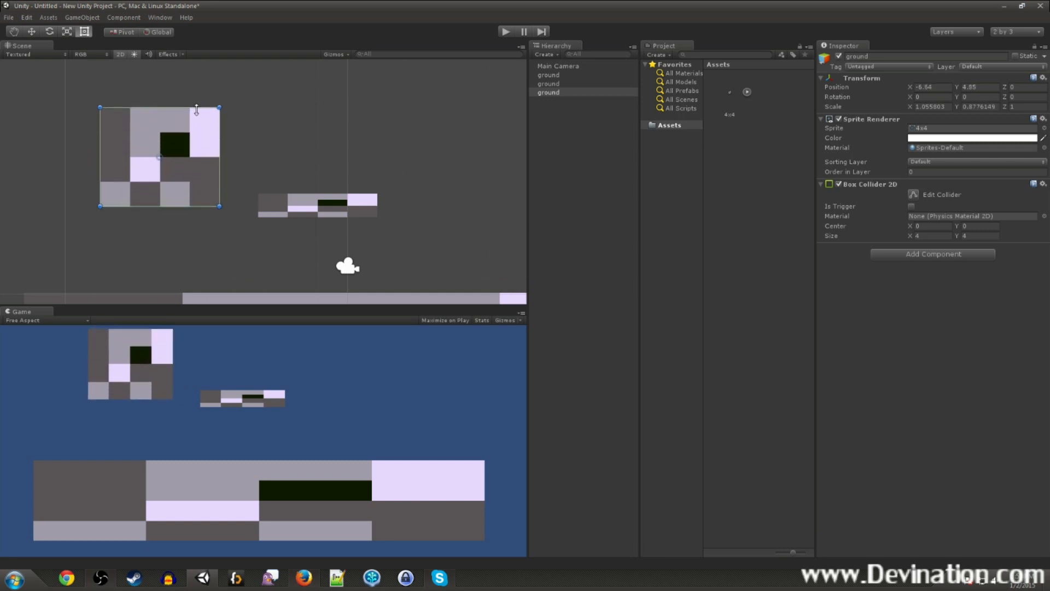
left_click(328, 200)
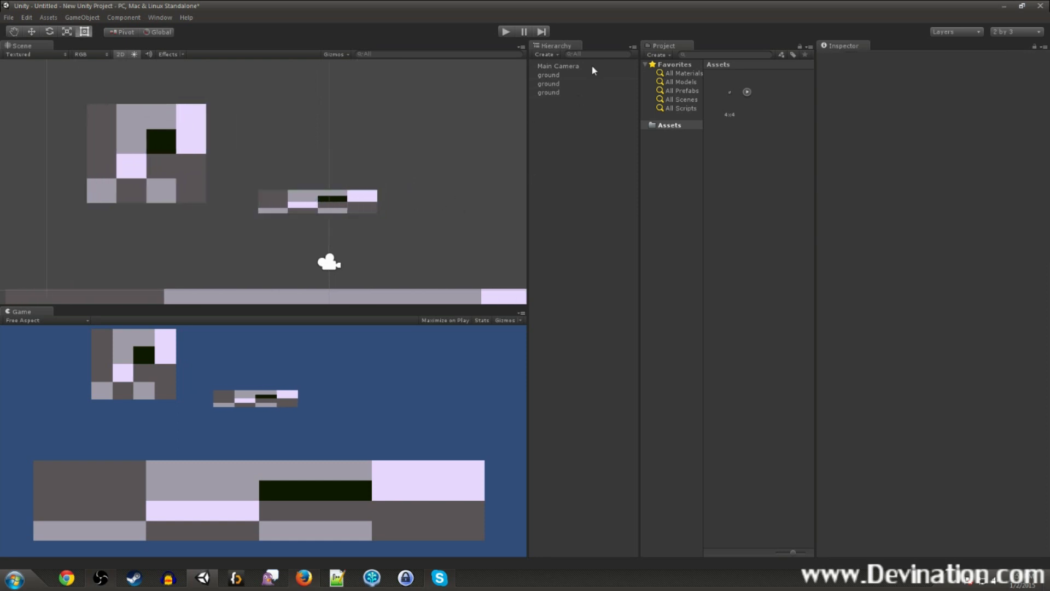
- Create a capsule, move it right above the floor, and add a directional light
left_click(545, 54)
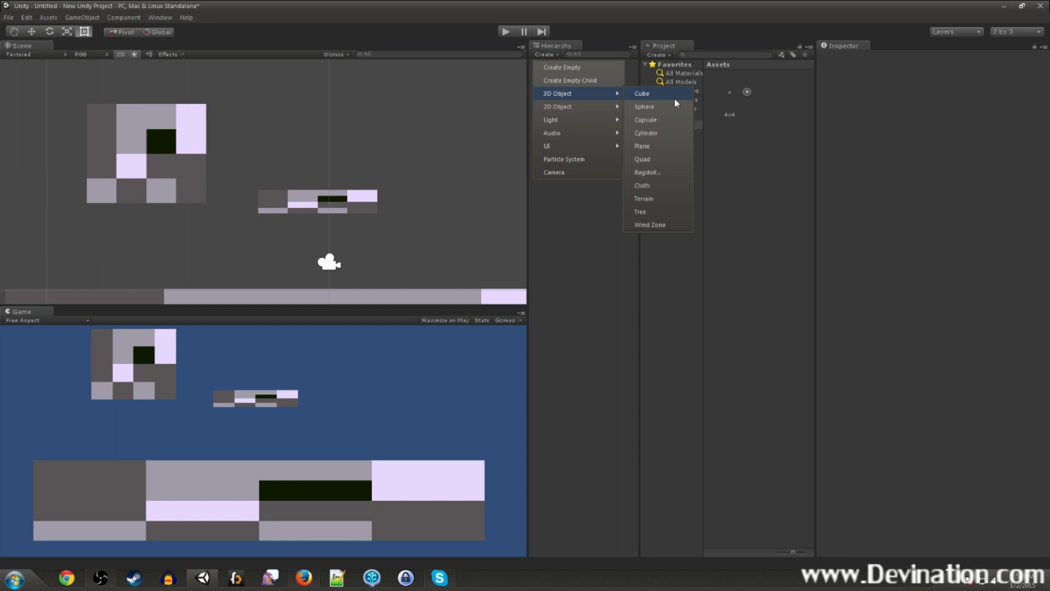
mouse_move(645, 133)
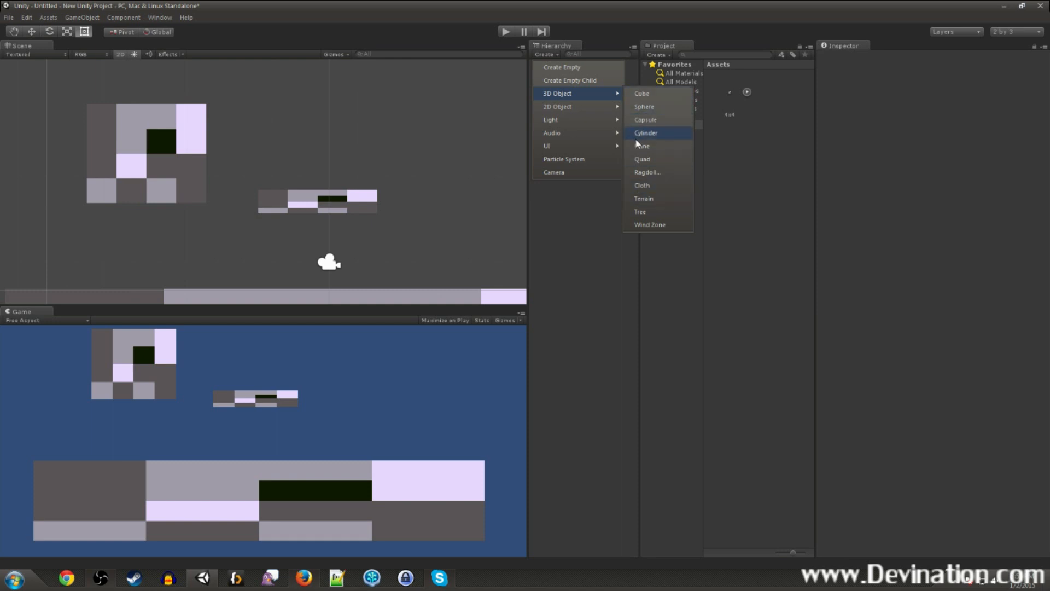
mouse_move(649, 122)
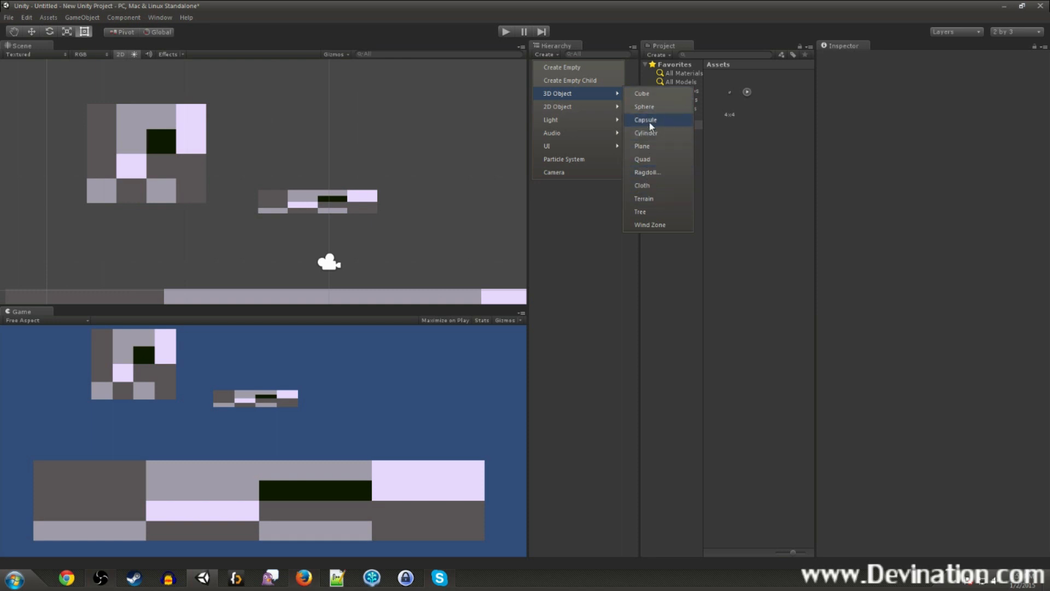
left_click(644, 120)
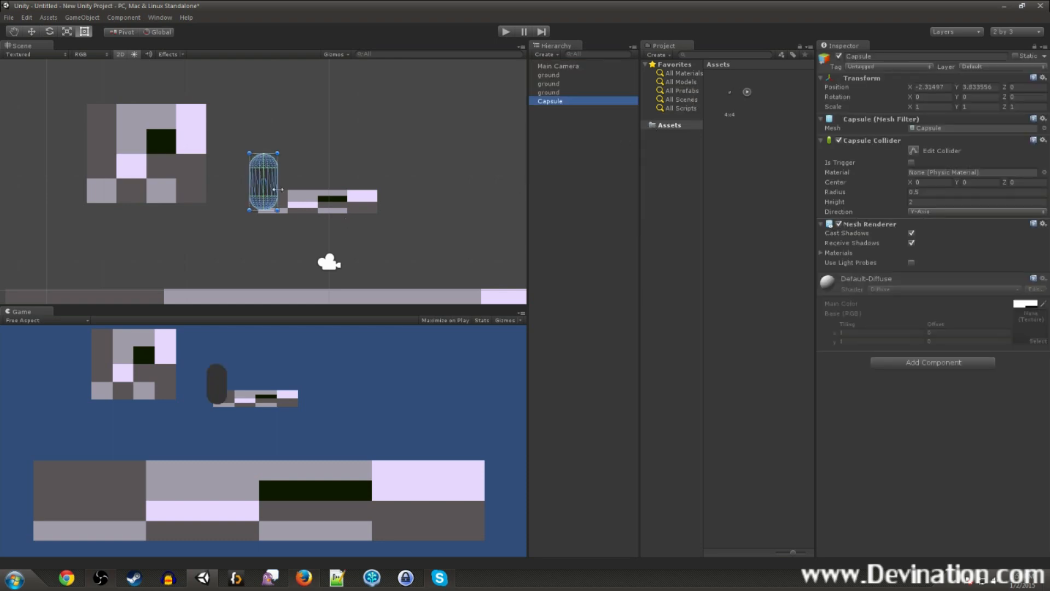
left_click_drag(265, 181, 422, 156)
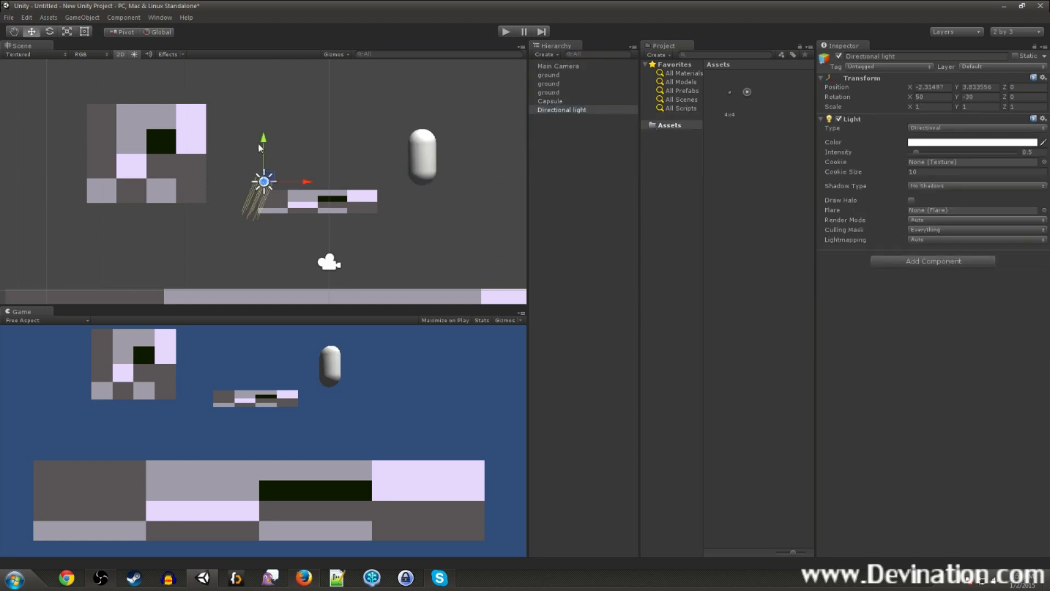
left_click(421, 155)
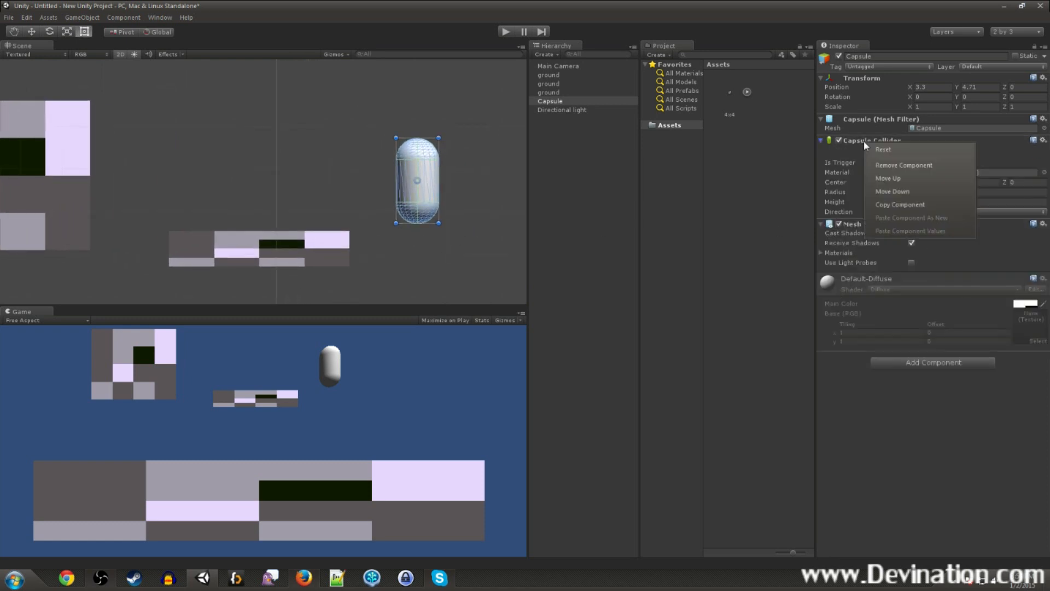
- Swap the capsule's Capsule Collider for Box and Circle Collider 2D, entering circle values 0.61 and 0.5
left_click(903, 164)
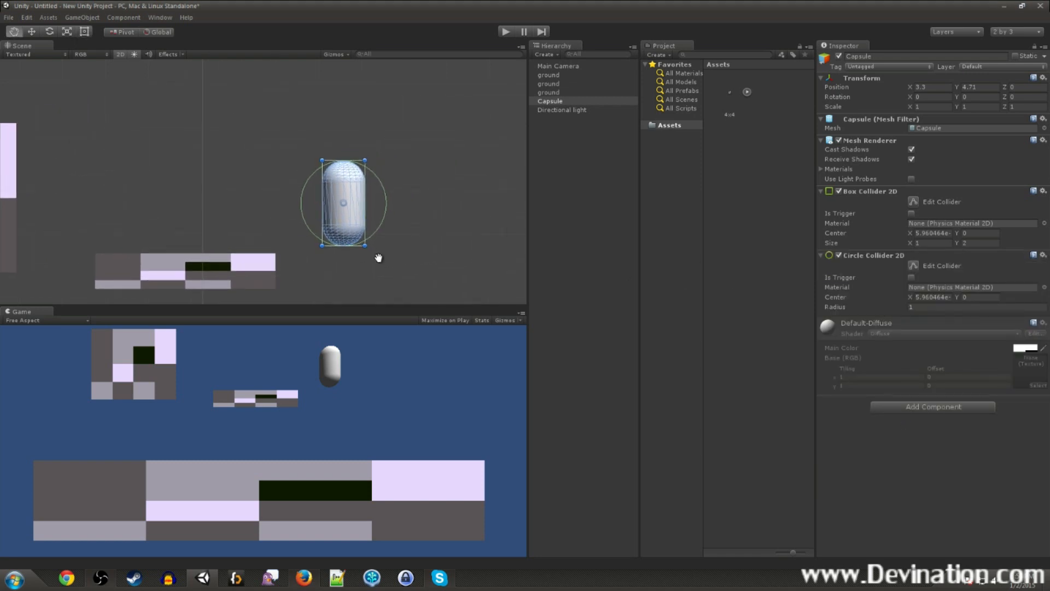
left_click_drag(378, 258, 333, 260)
type("-0.36")
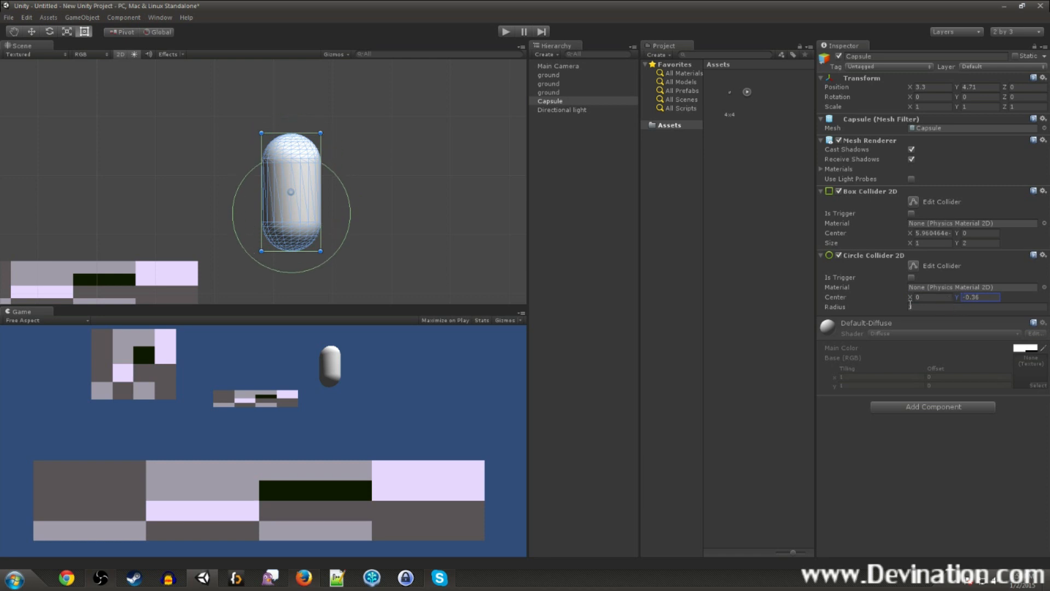
type("0.61")
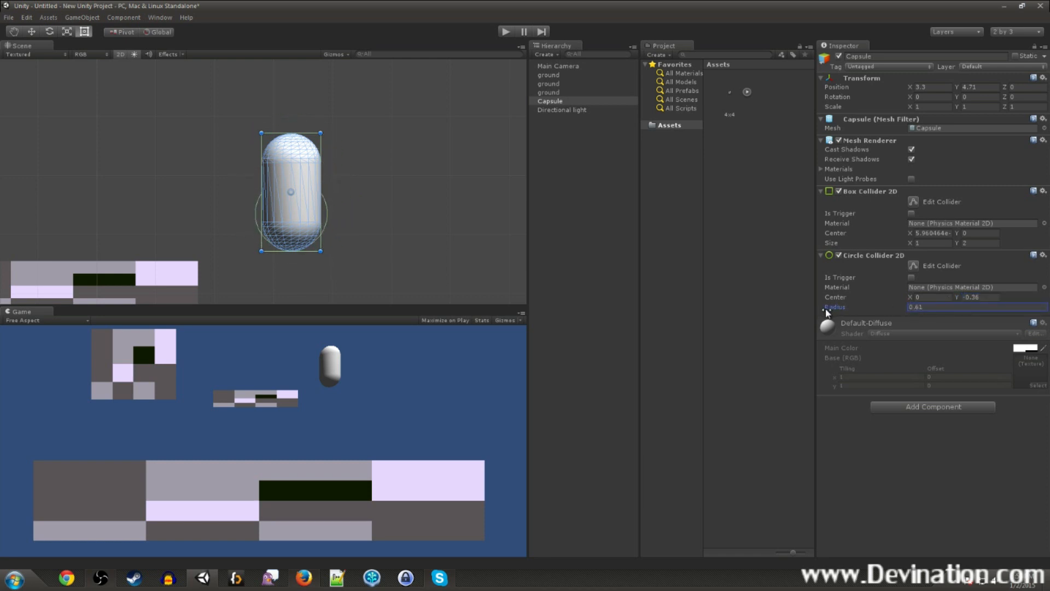
type("0.5")
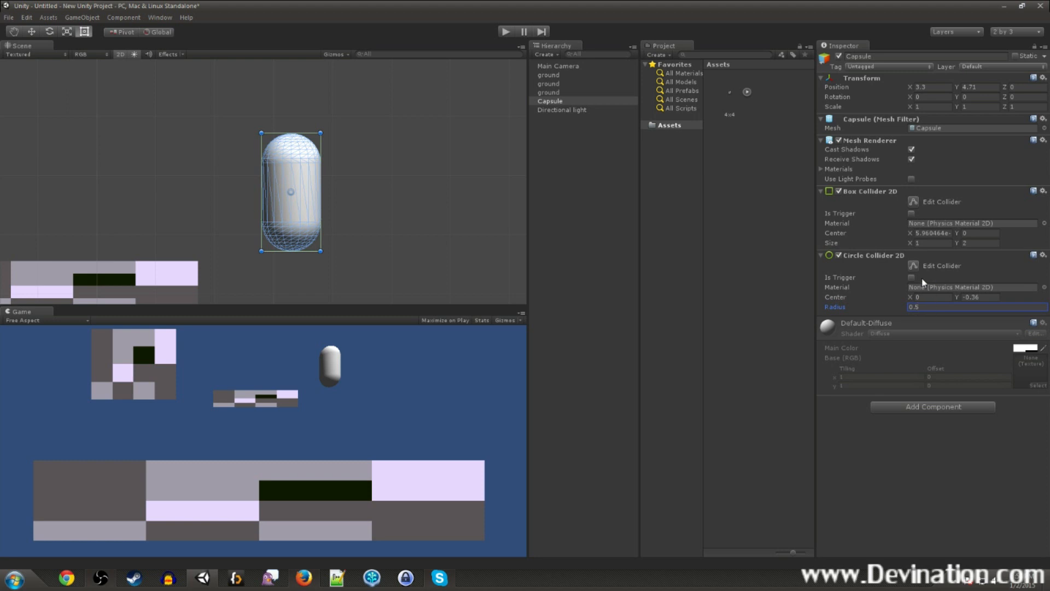
left_click(974, 297)
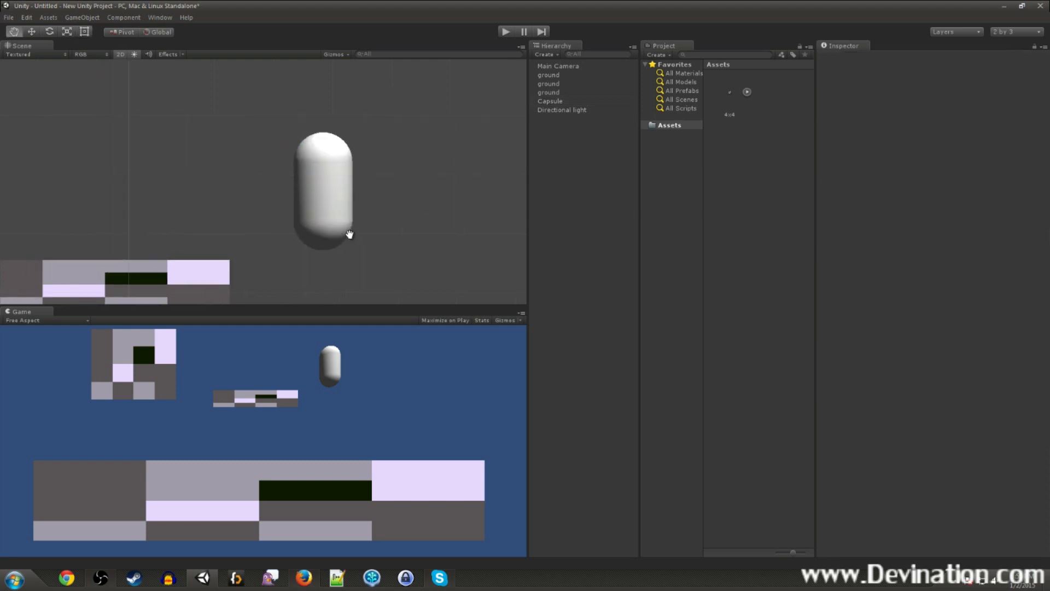
- Rename the capsule to Player and add a Rigidbody 2D
left_click(548, 92)
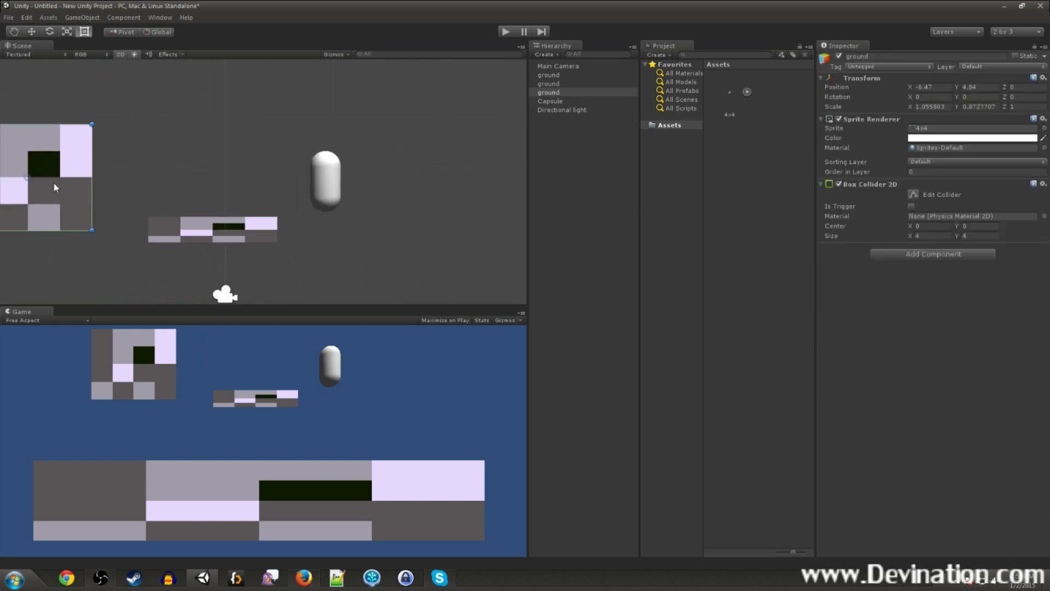
left_click(325, 181)
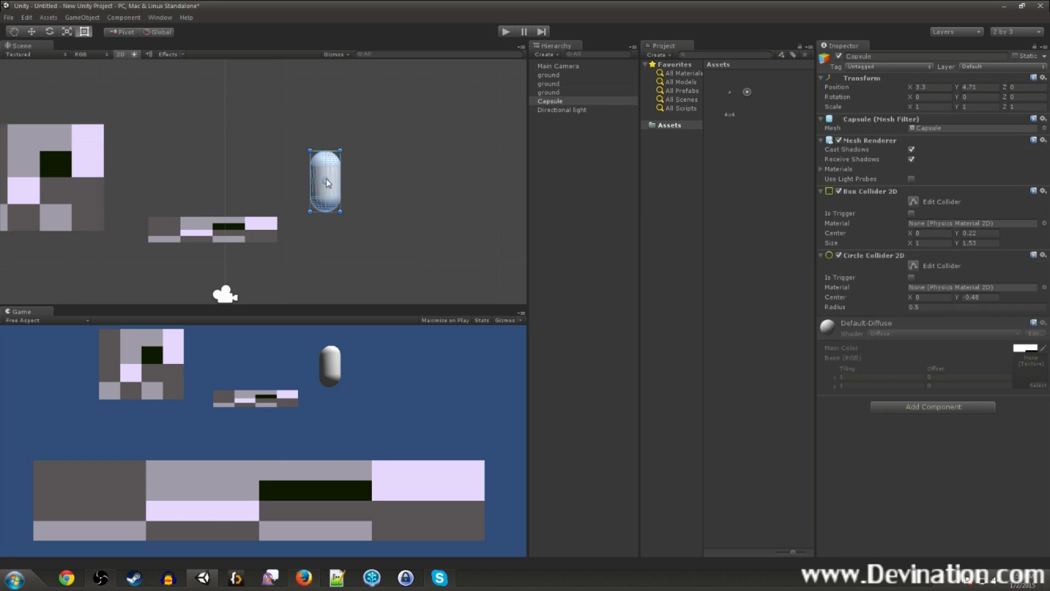
double_click(858, 57)
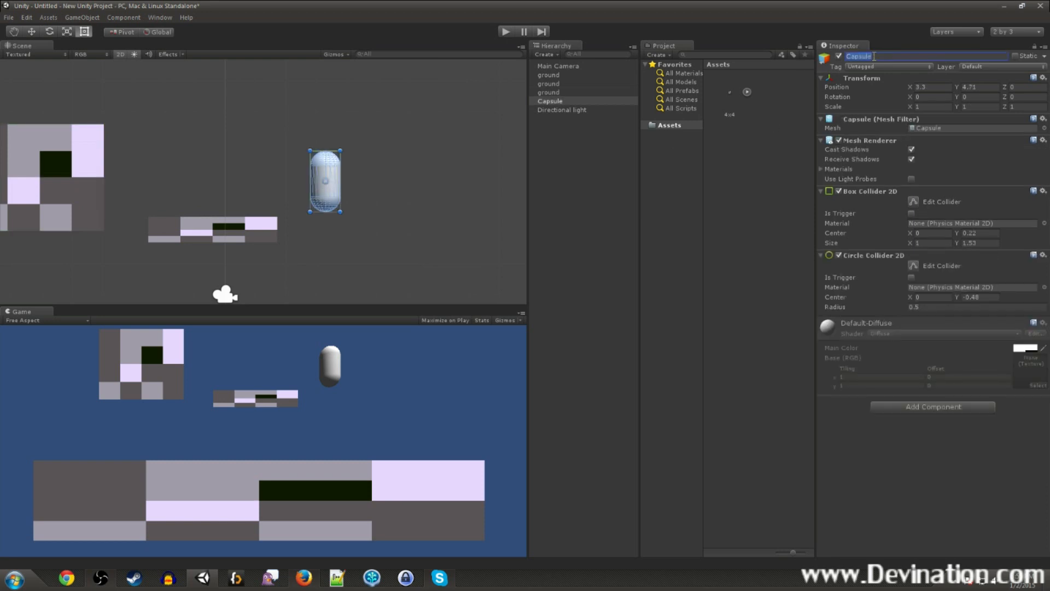
type("Player")
type("rig")
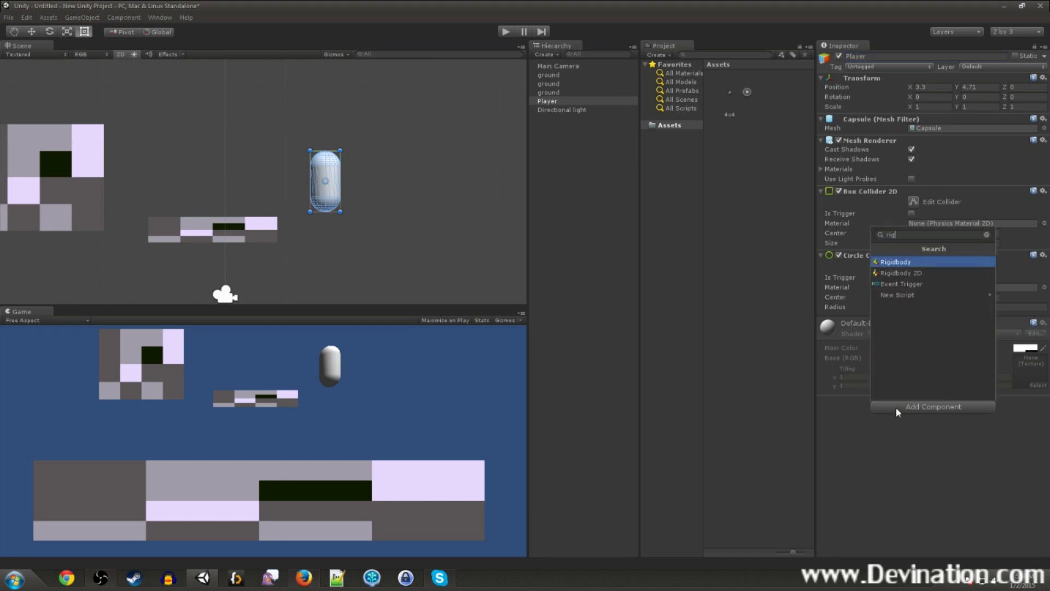
left_click(900, 272)
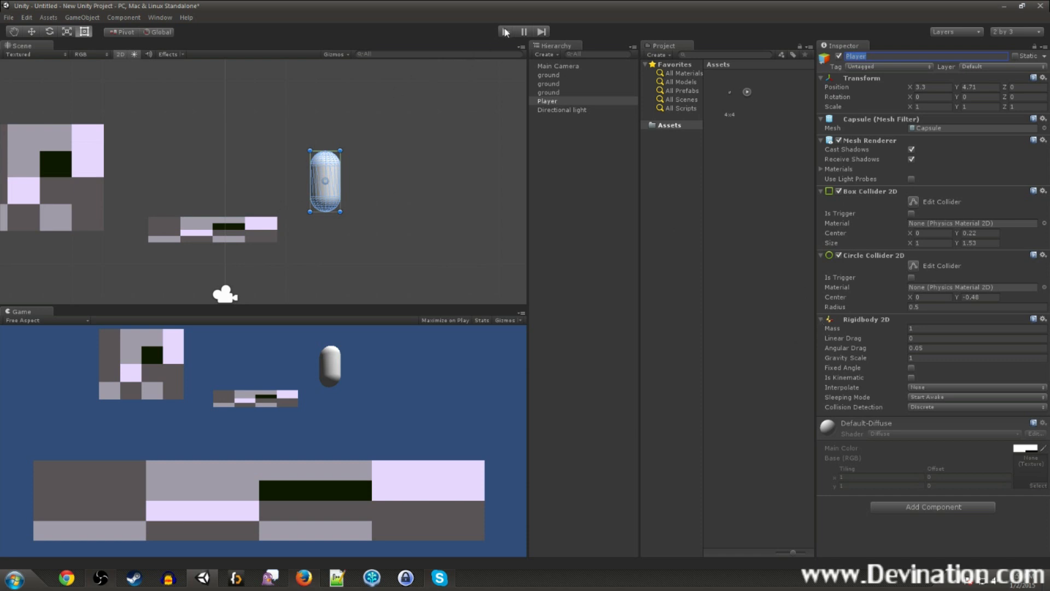
- Test the scene, lock the Player's rotation, and move it slightly down and left
left_click(504, 32)
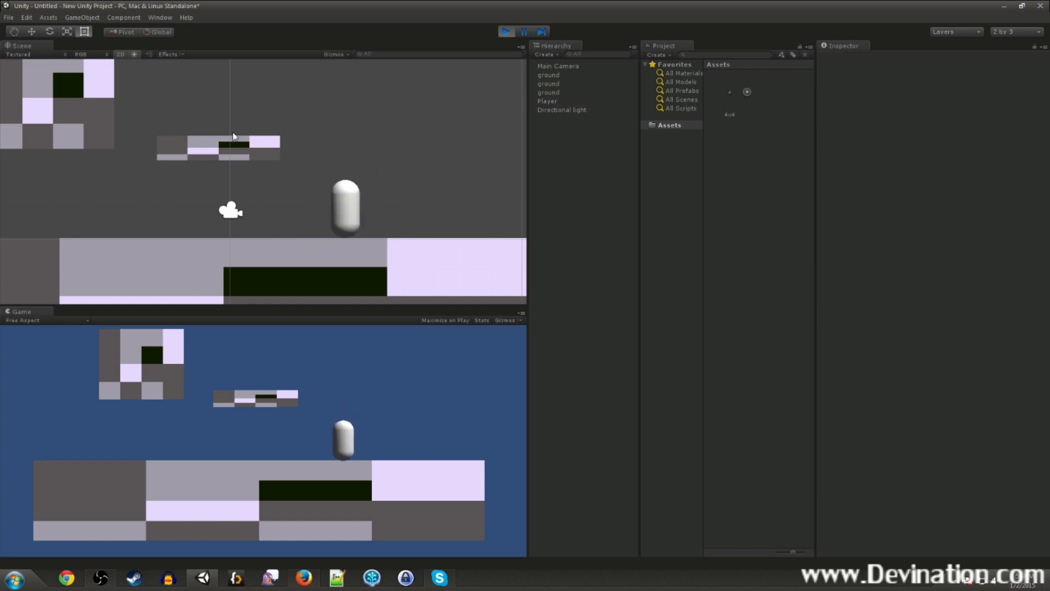
left_click(217, 145)
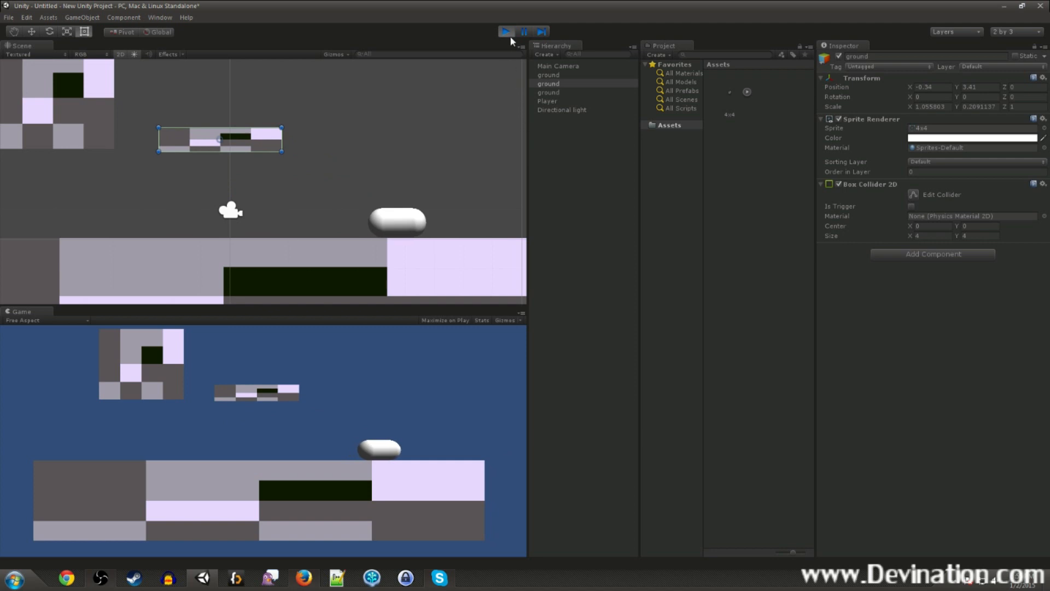
left_click(504, 31)
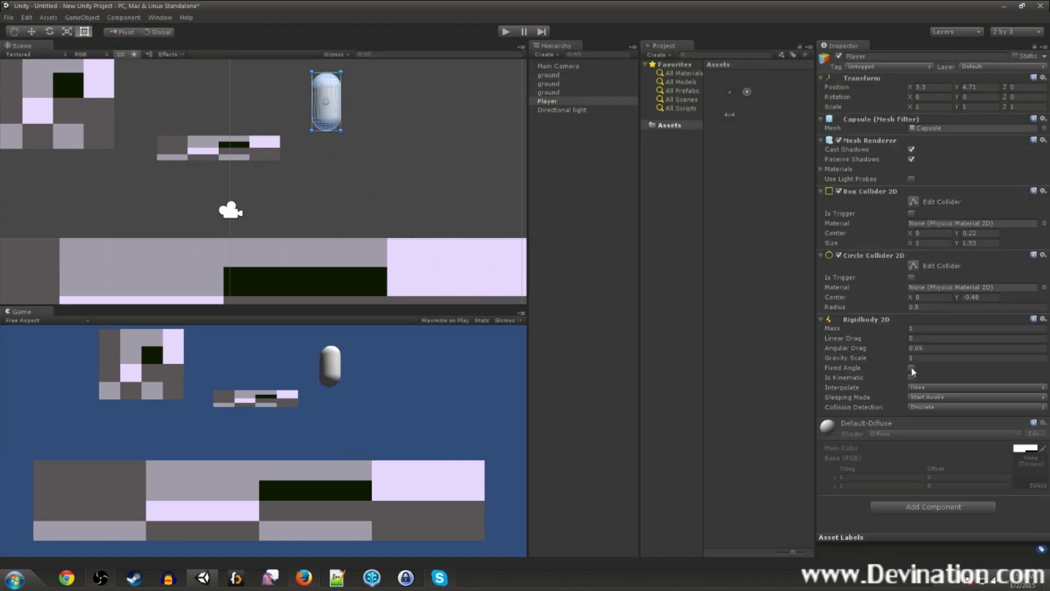
left_click(910, 367)
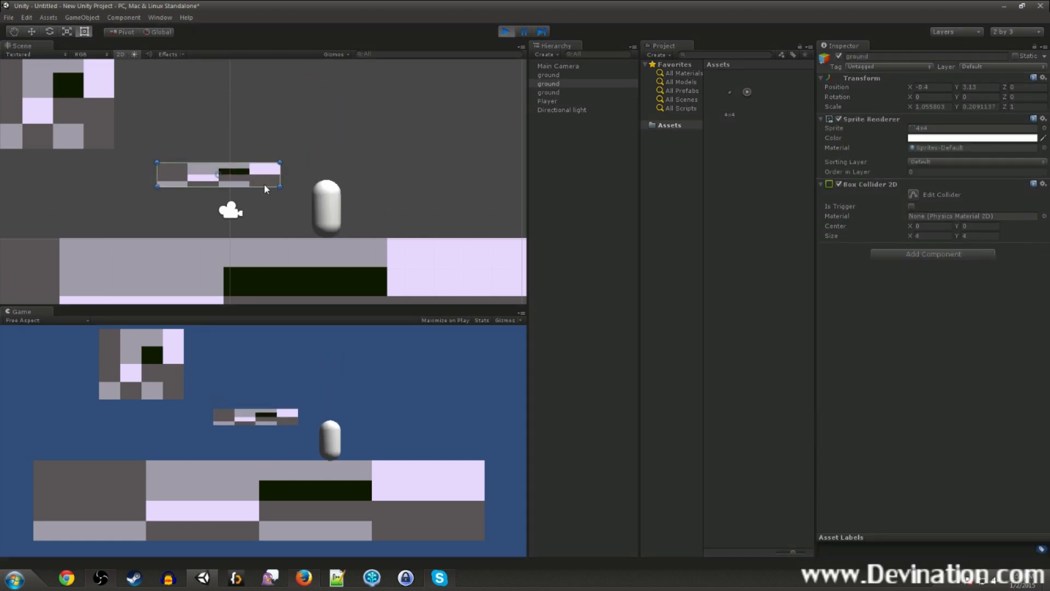
left_click_drag(218, 174, 237, 145)
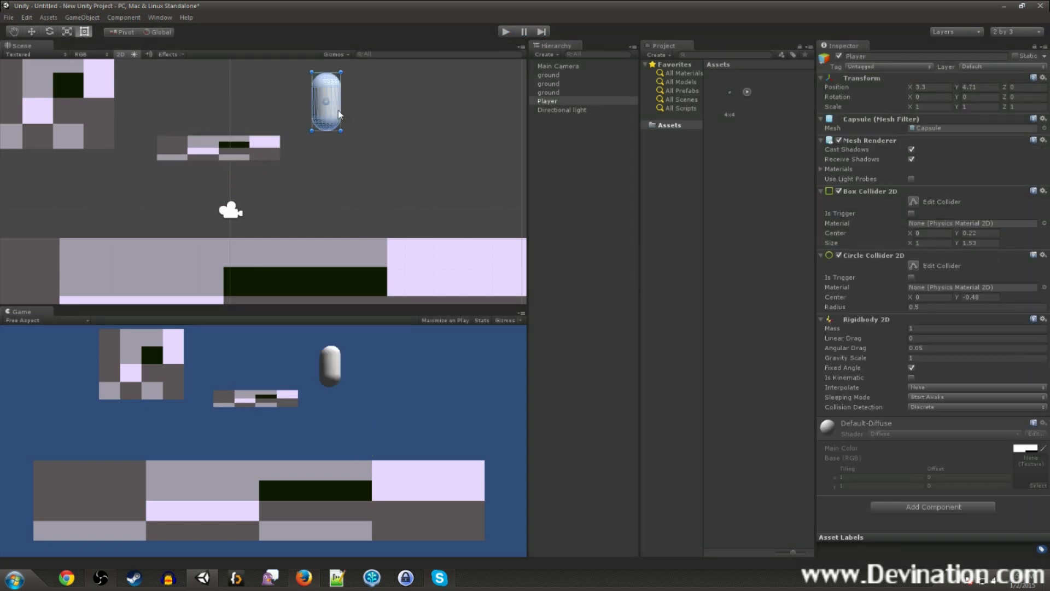
left_click_drag(325, 100, 336, 125)
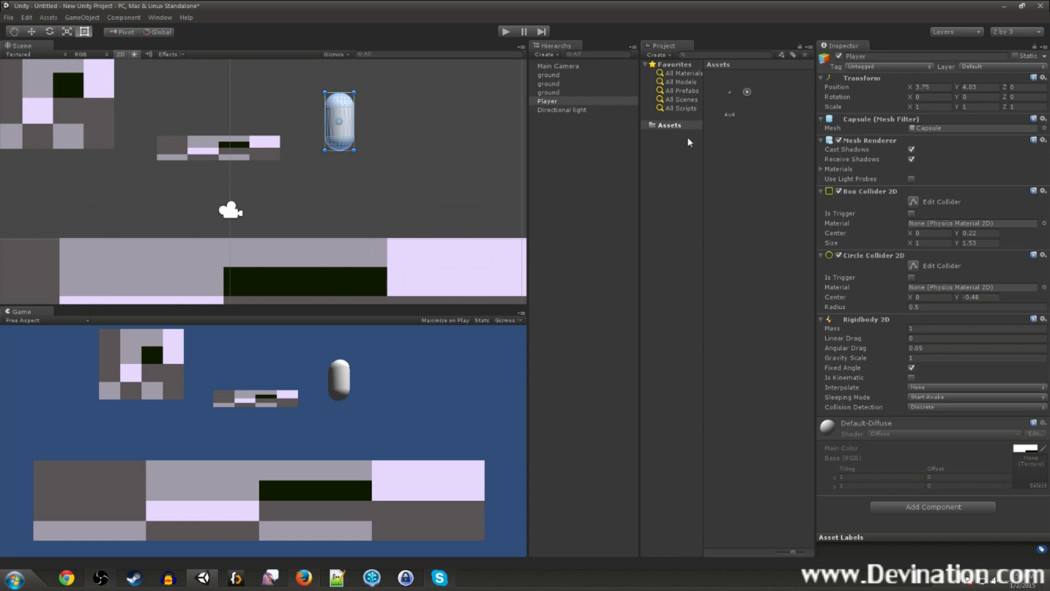
- Create a C# script named PlayerController in Assets and open it in MonoDevelop
right_click(686, 141)
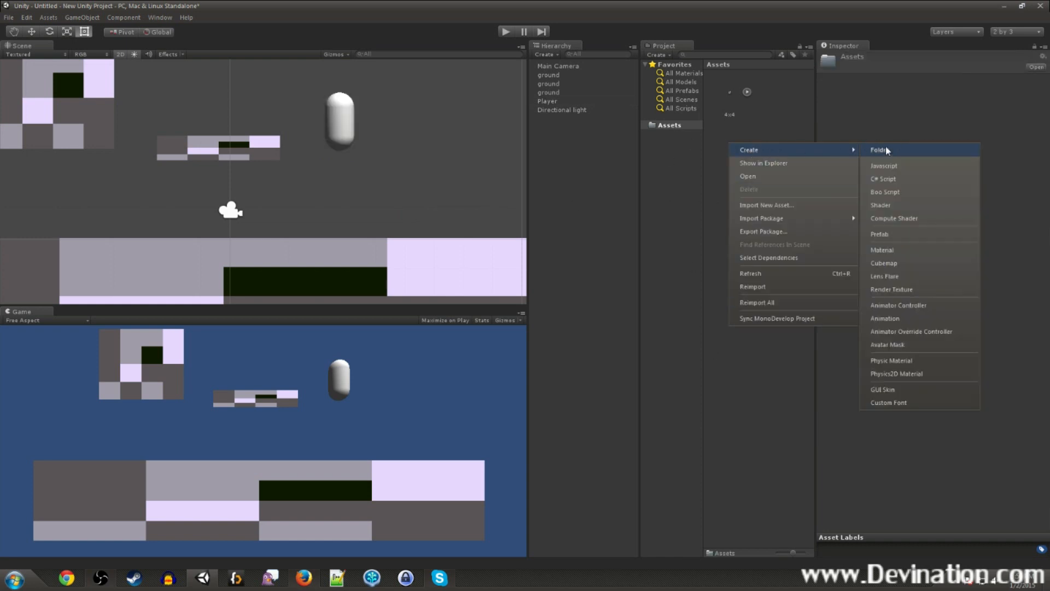
left_click(883, 179)
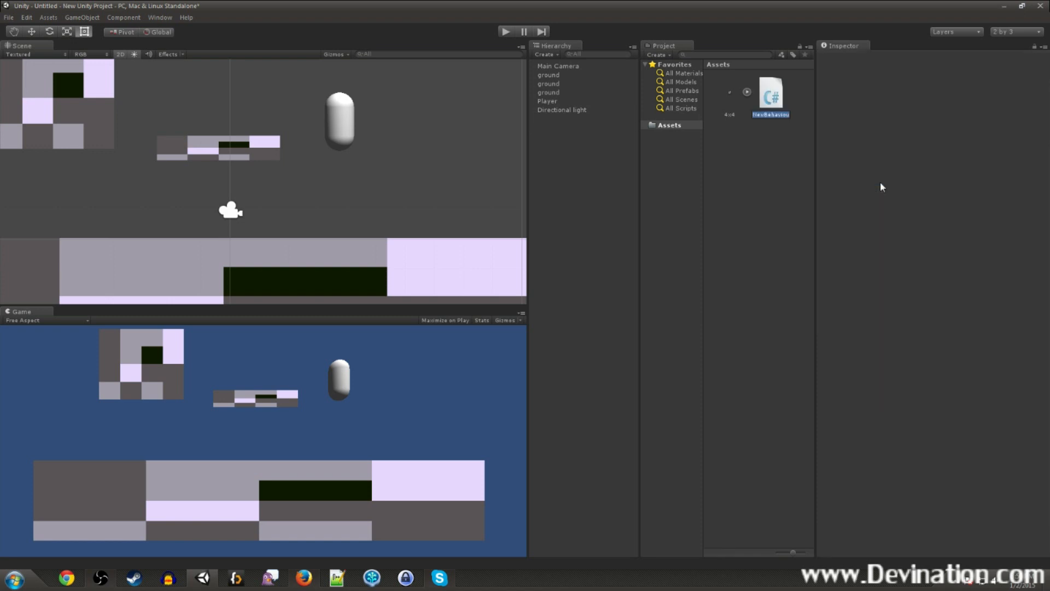
type("Player")
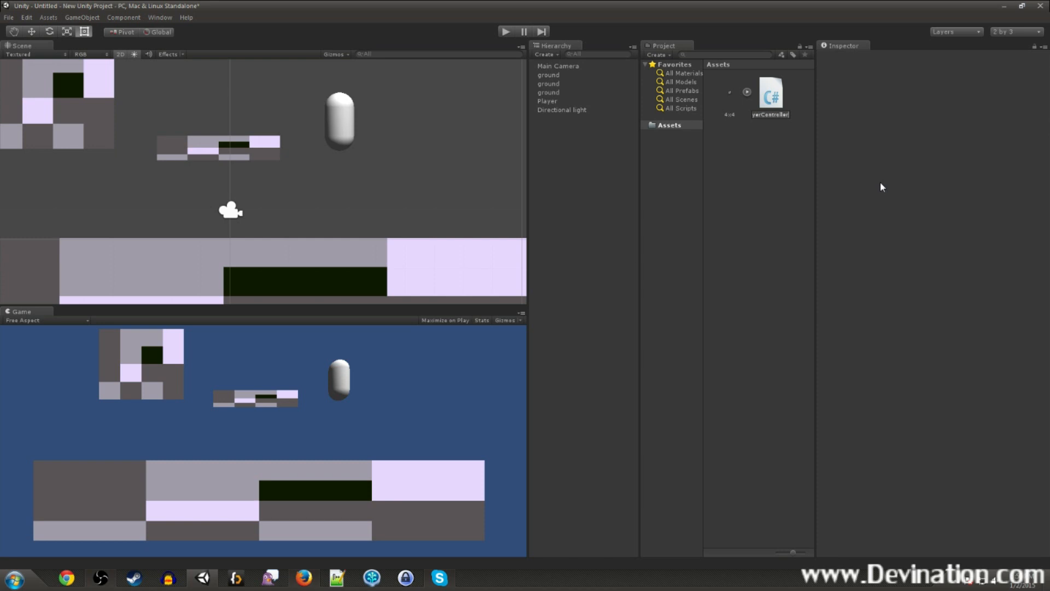
left_click(770, 96)
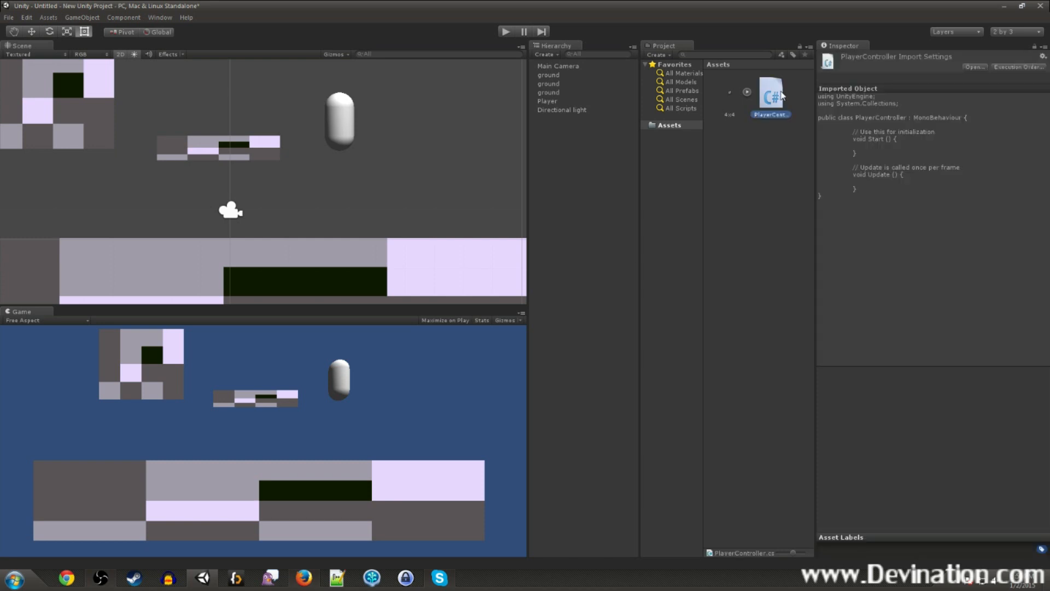
double_click(769, 98)
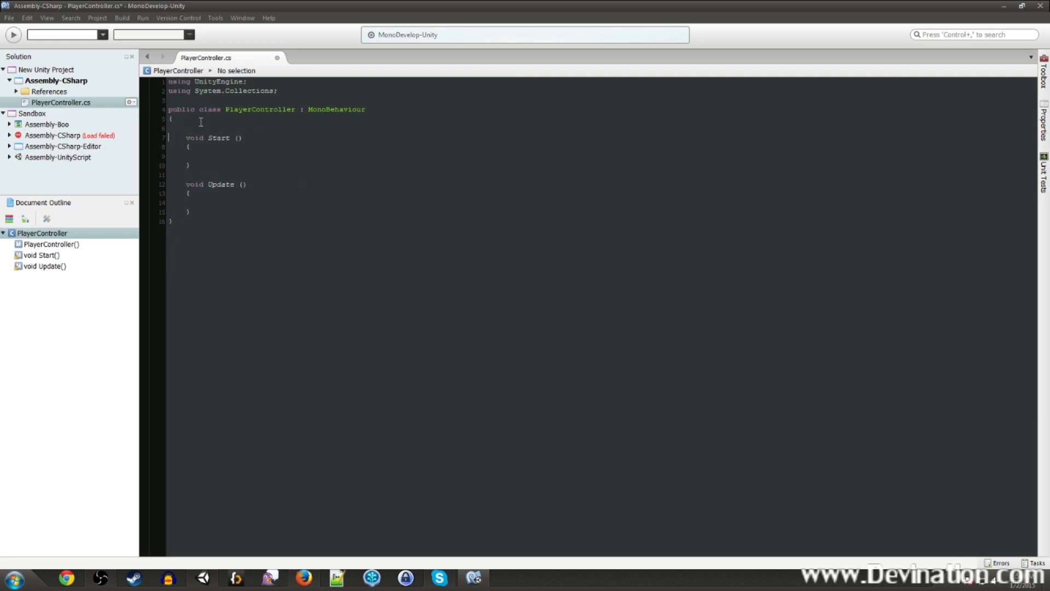
- Declare public floats speed = 10 and jumpVelocity = 10
key("enter")
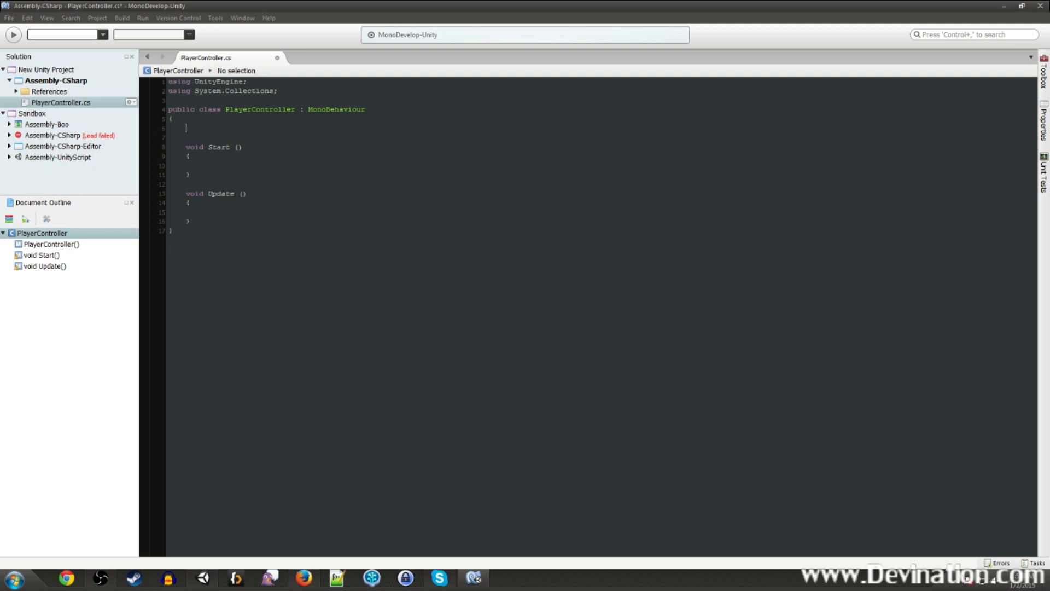
type("public")
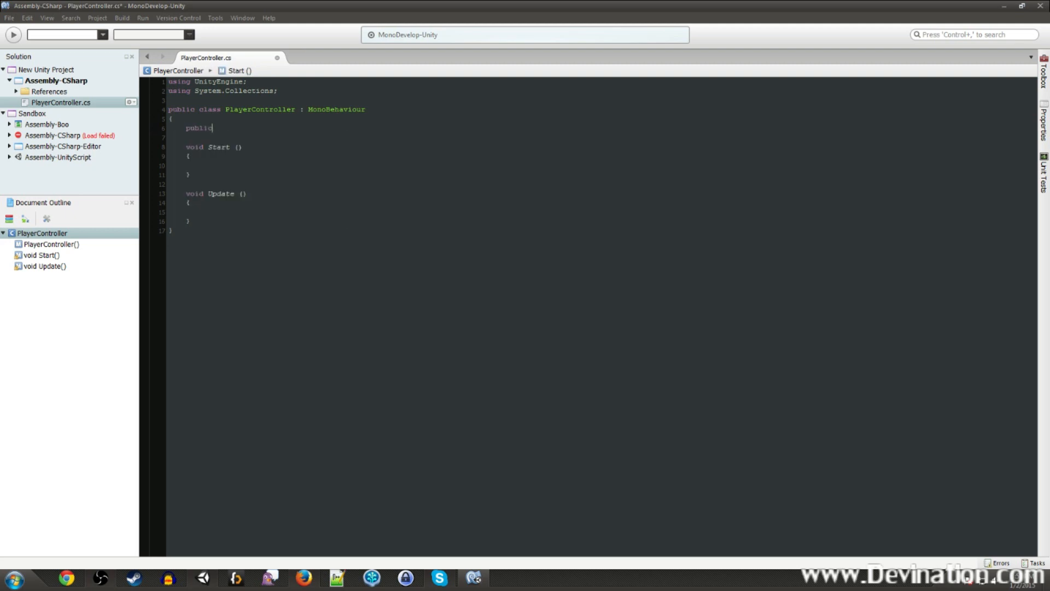
type("float")
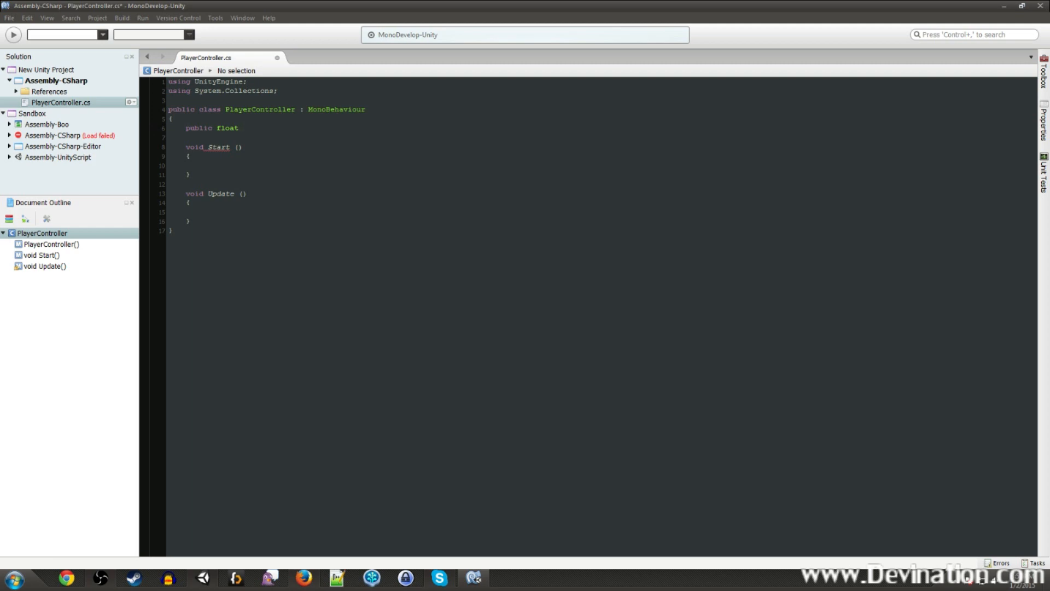
type("speed")
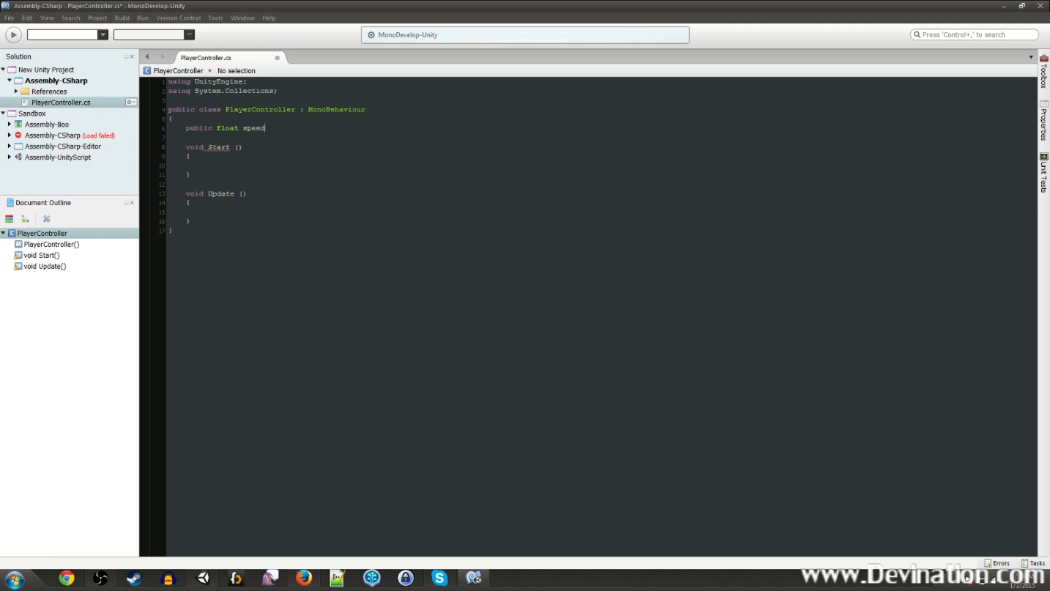
type("= 10")
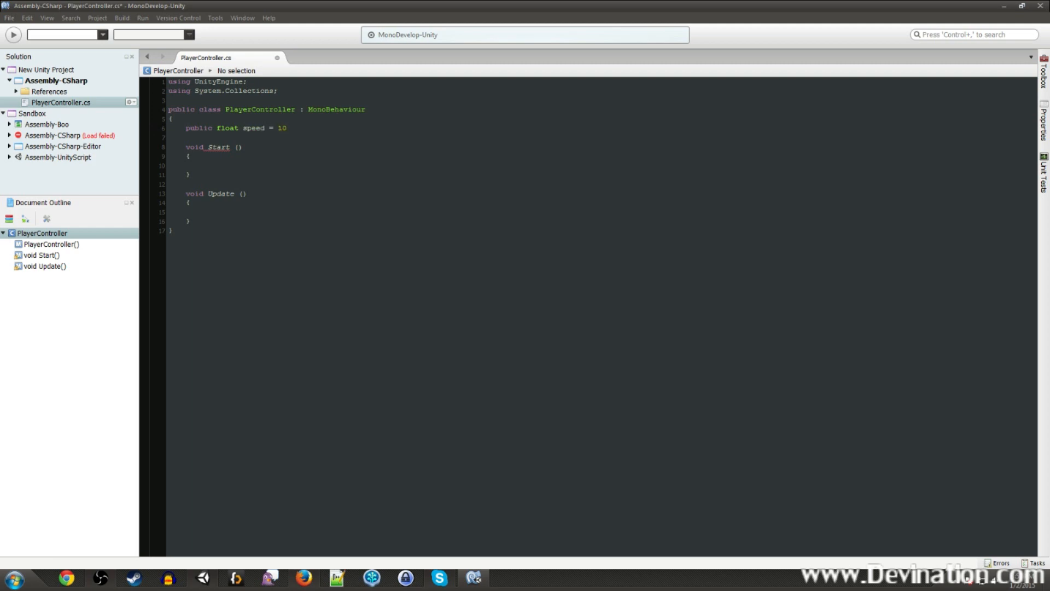
type(";")
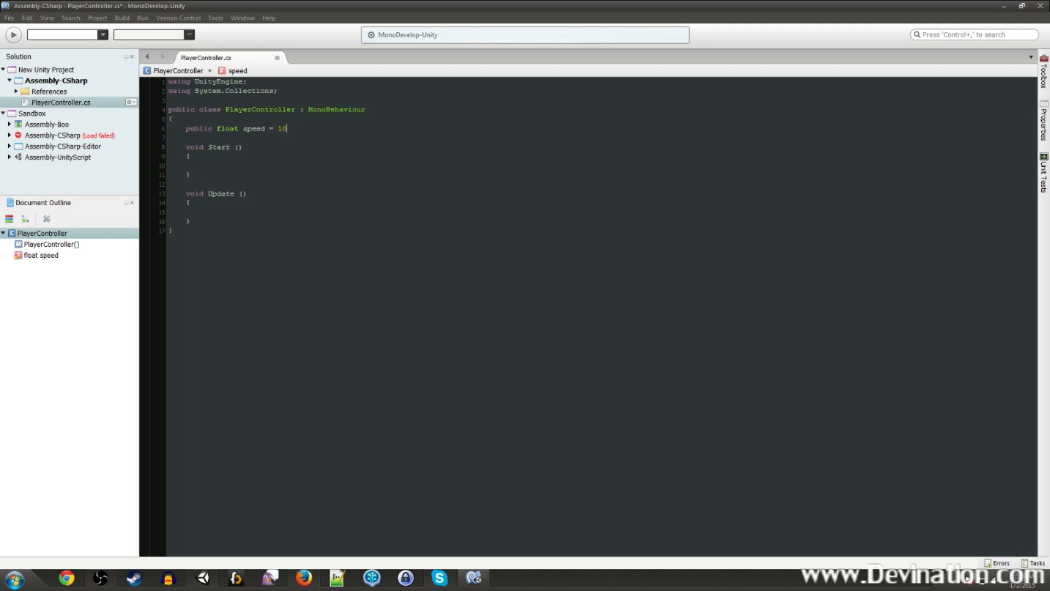
type(", ju")
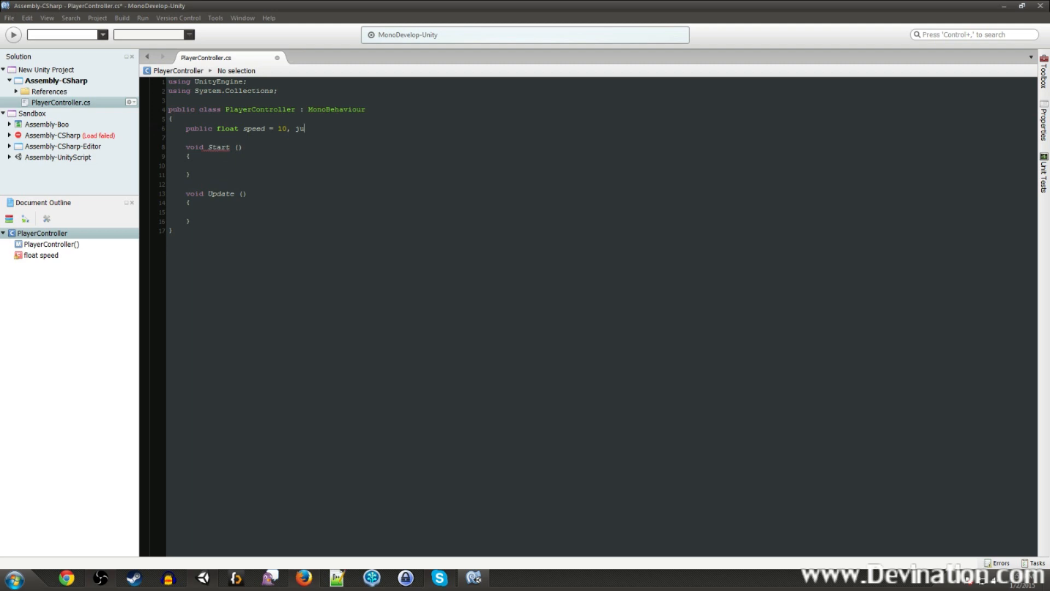
type("mpHeight")
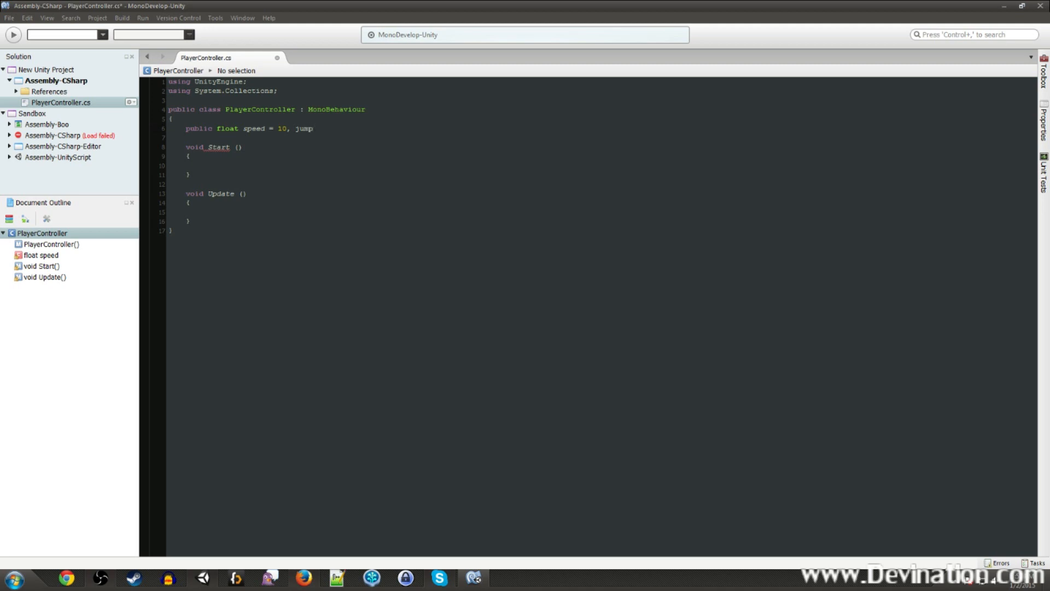
type("Velocity")
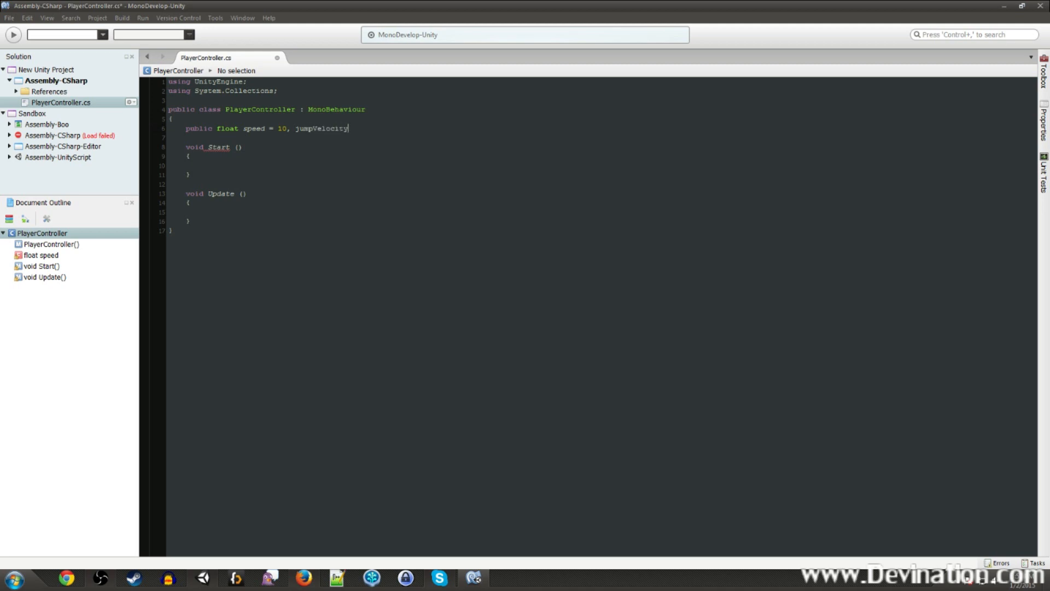
type("=")
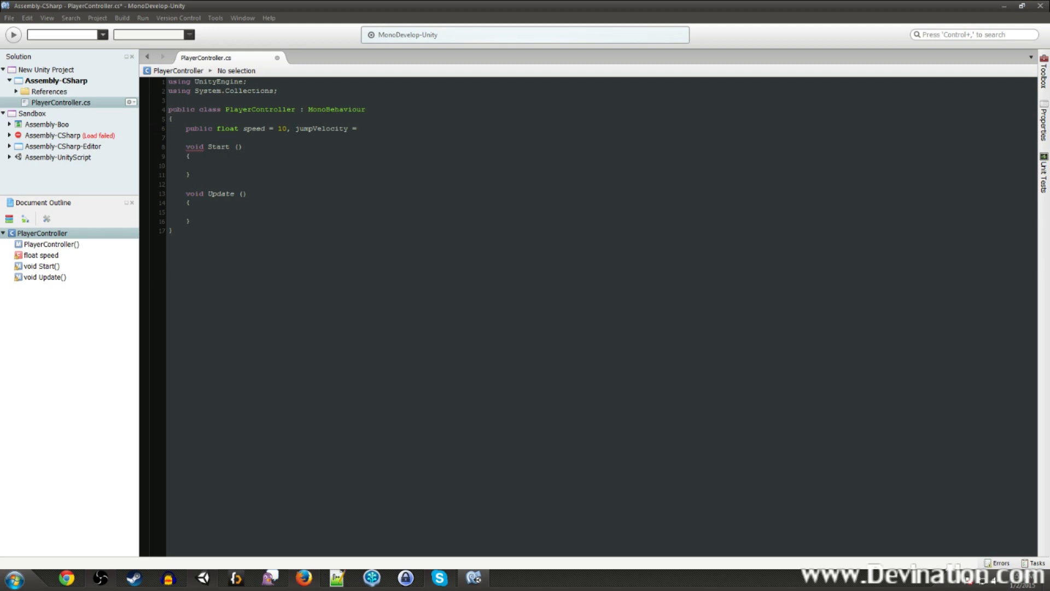
type("10;")
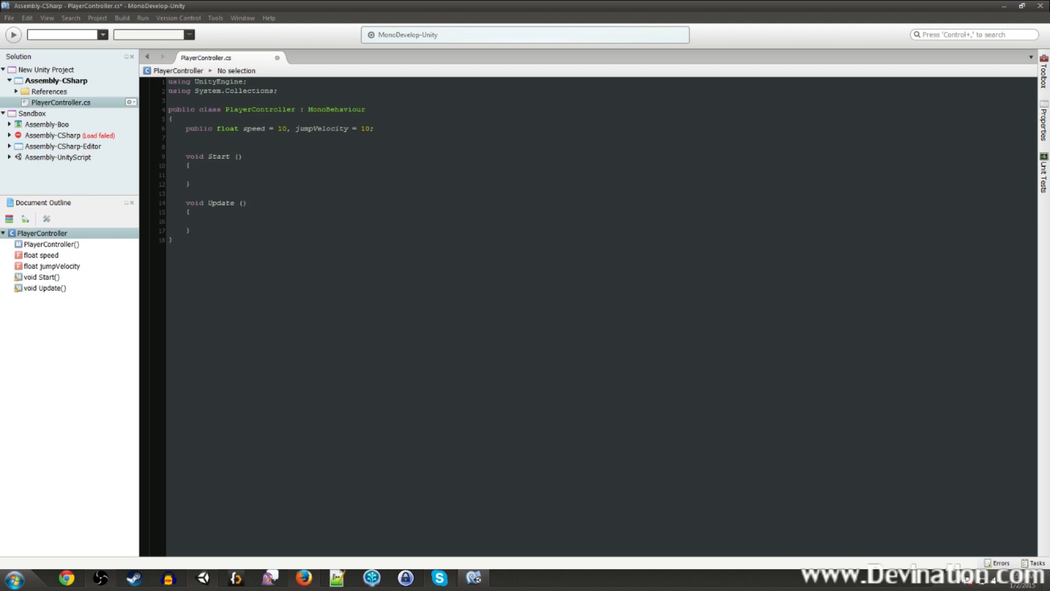
- Add the Transform myTrans and Rigidbody2D myBody fields
type("Transform my")
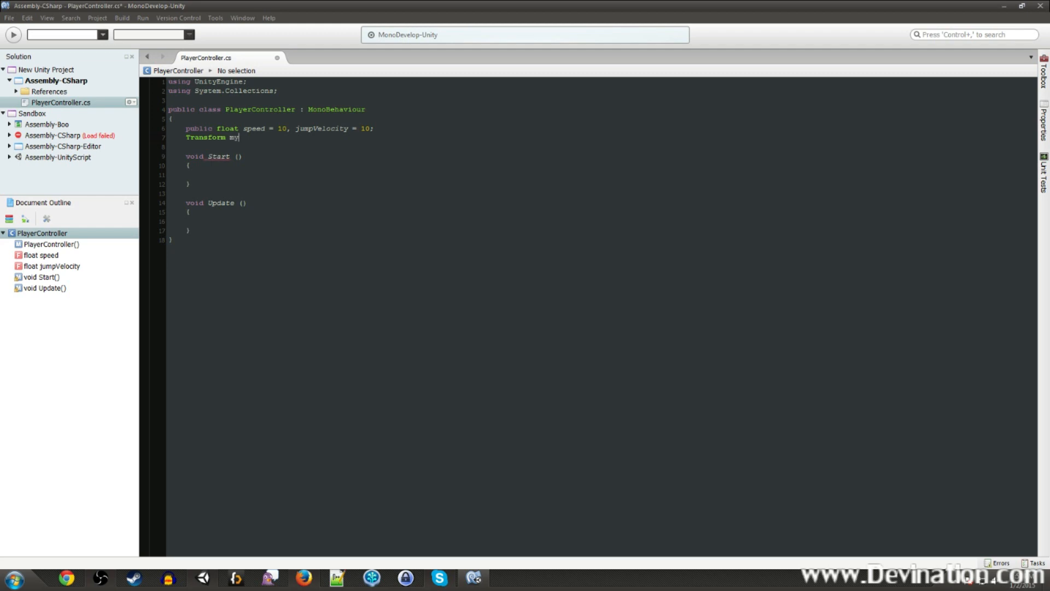
type("Trans")
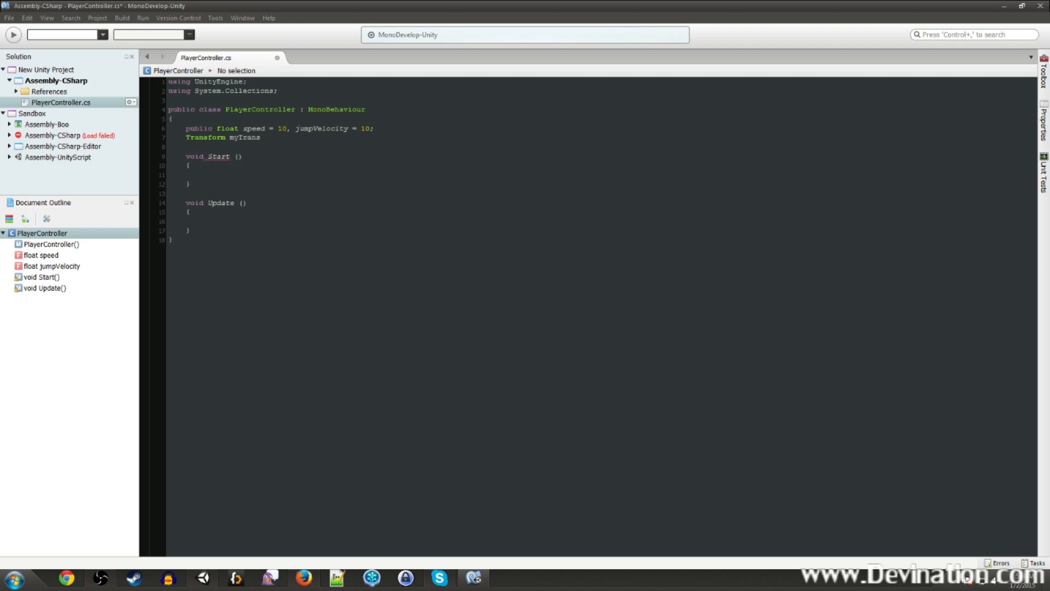
type("Rigidbody2D")
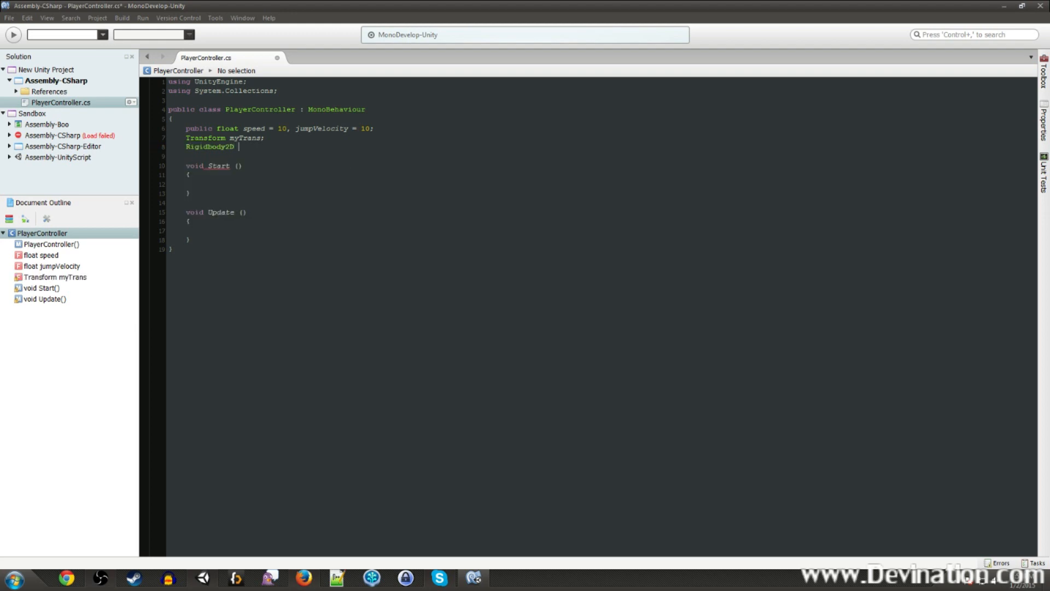
type("myBody")
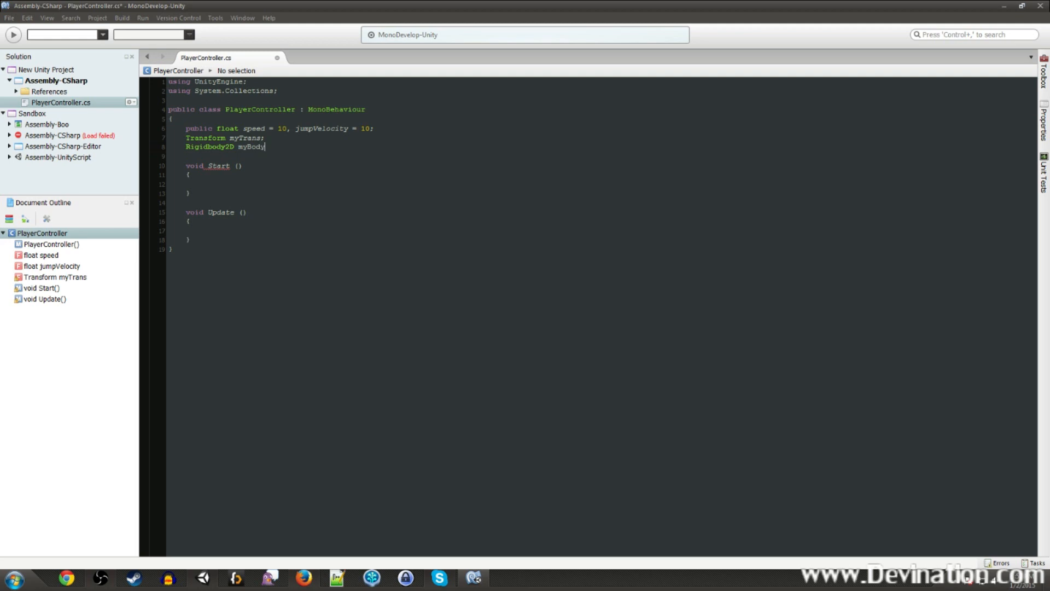
type(";")
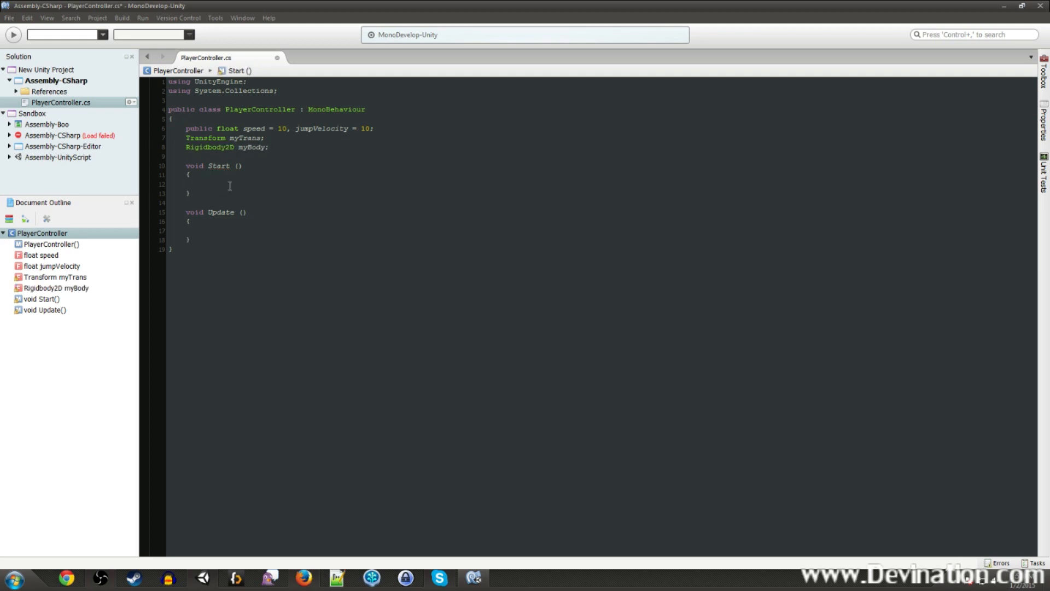
- In Start, assign myBody = this.rigidbody2D and myTrans = this.transform
type("myBody =")
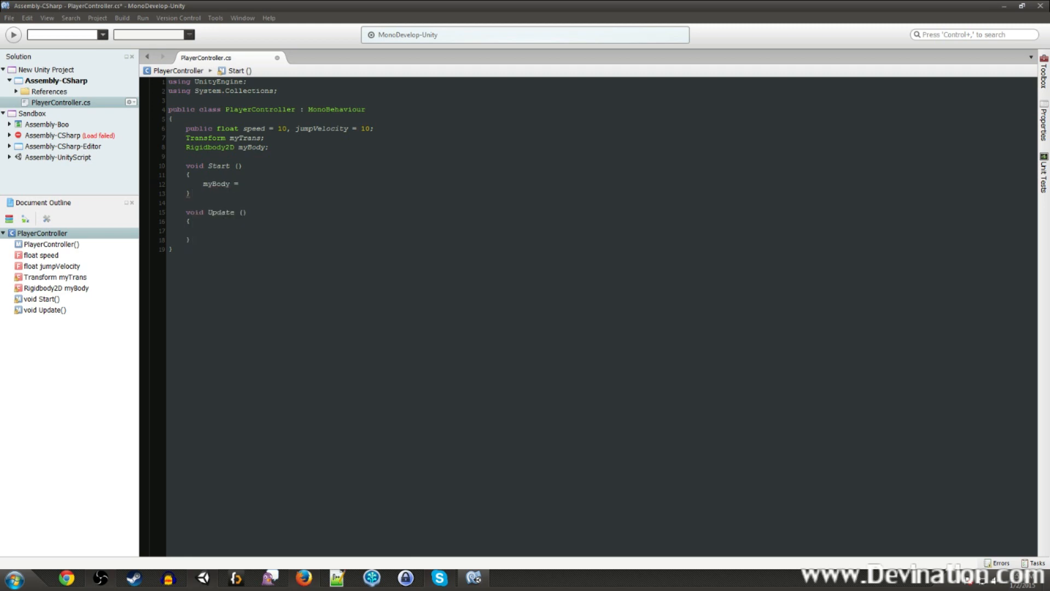
type("this.rigidbody2D")
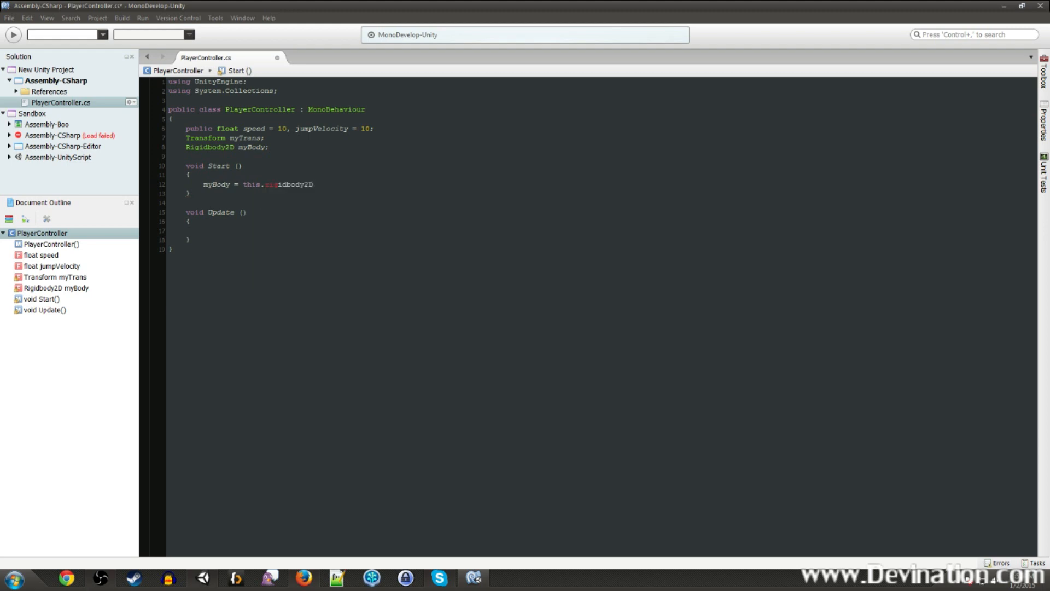
key("enter")
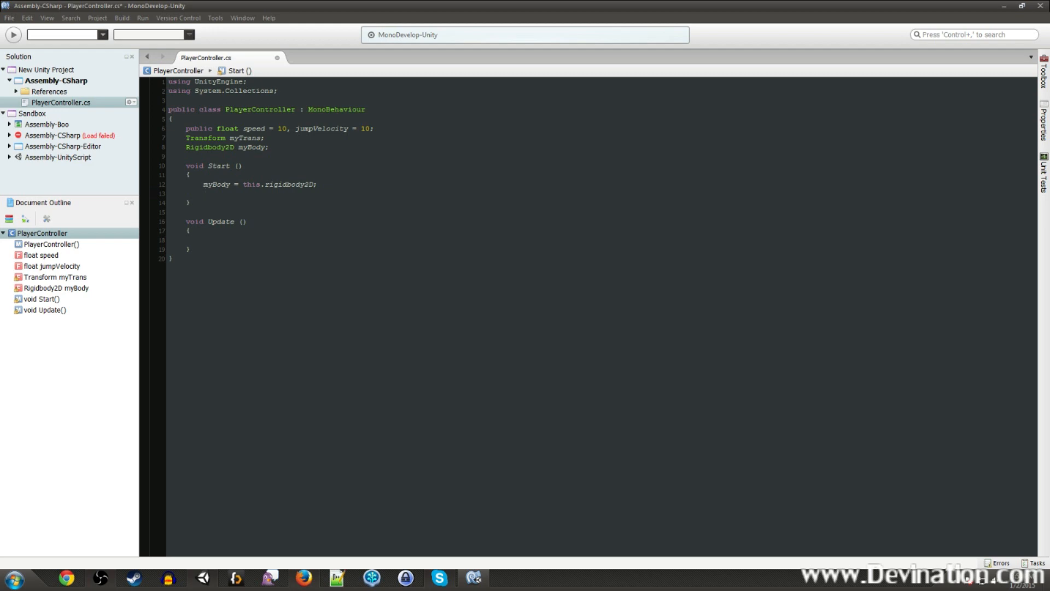
type("myTrans")
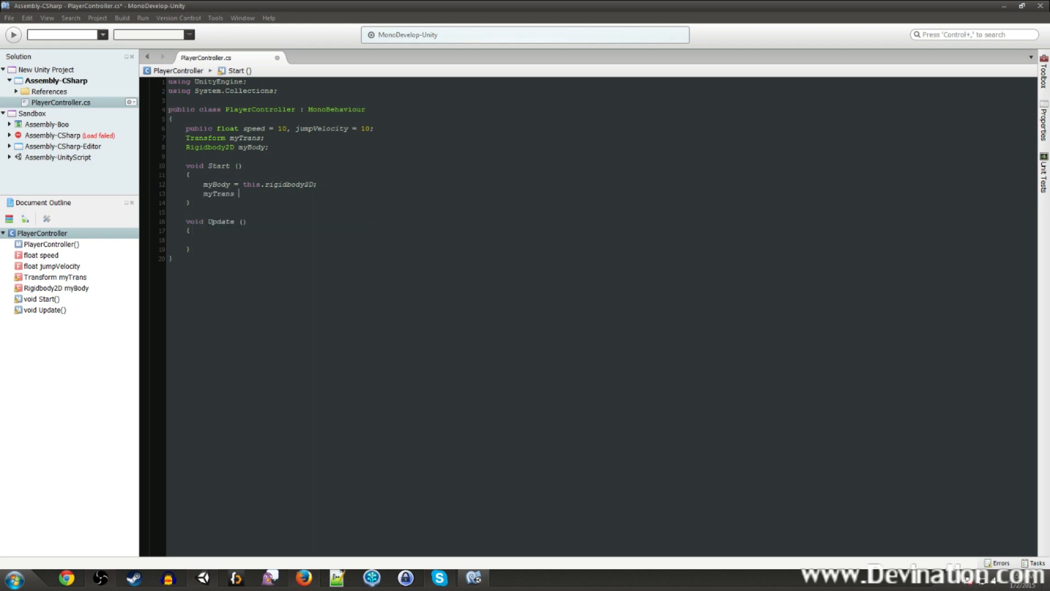
type("= this.transform;")
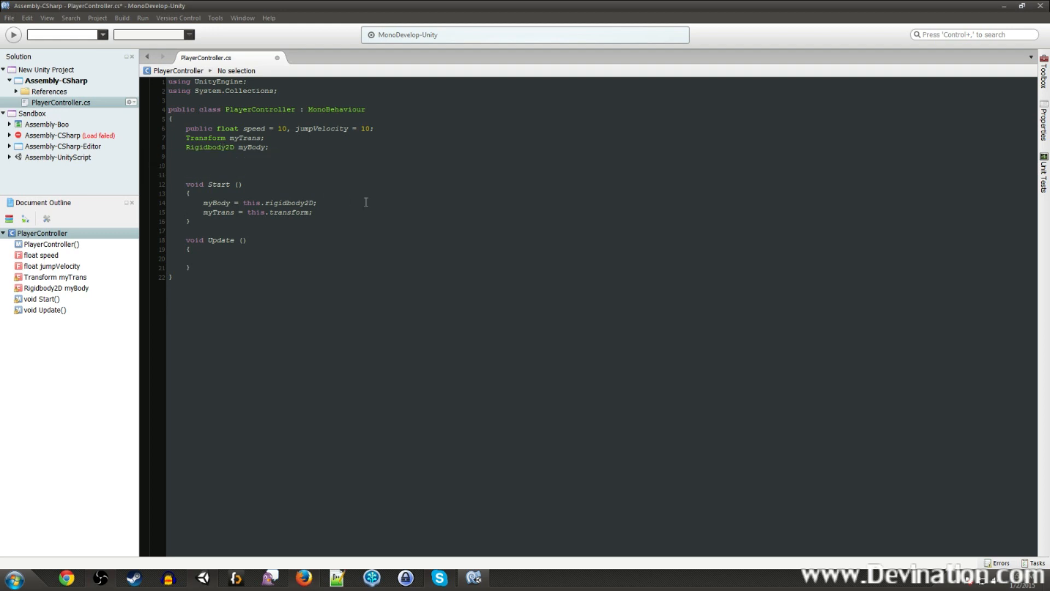
- Type 'bool isGround = false;' below the Rigidbody2D field, overriding the suggested true
type("bool i")
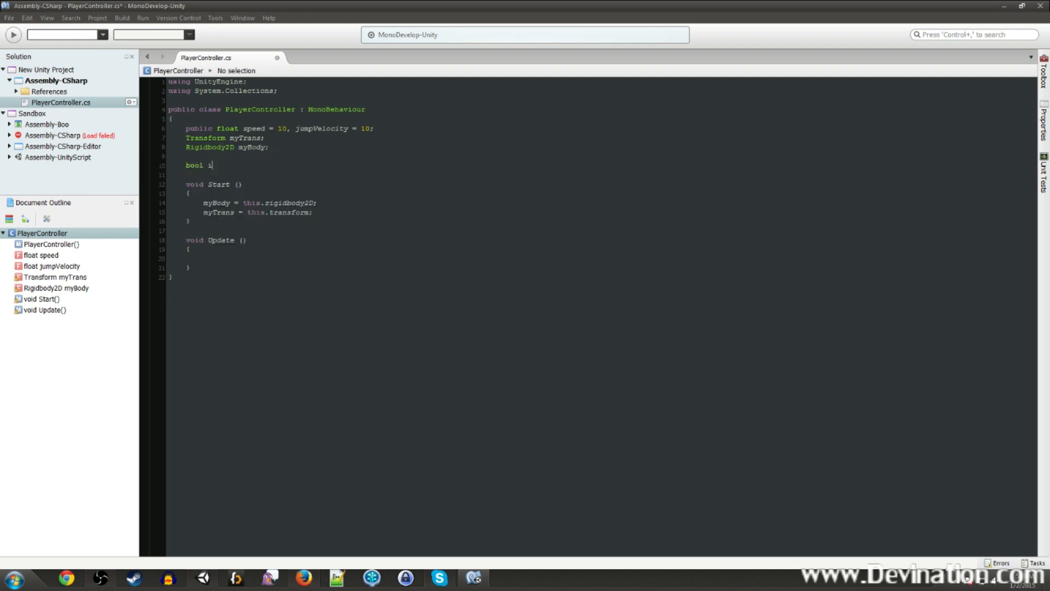
type("sGround =")
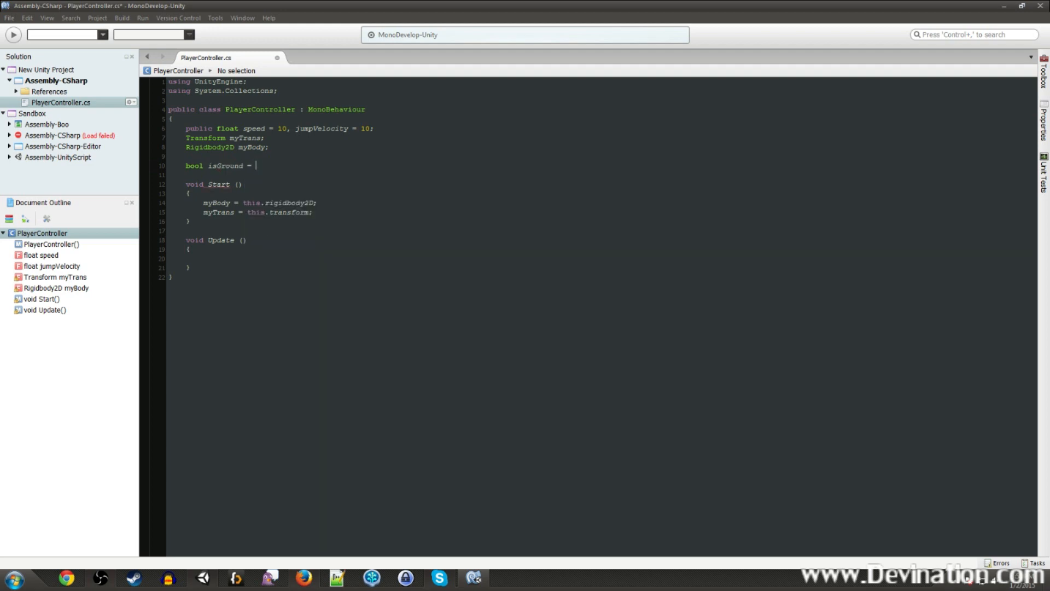
type("true")
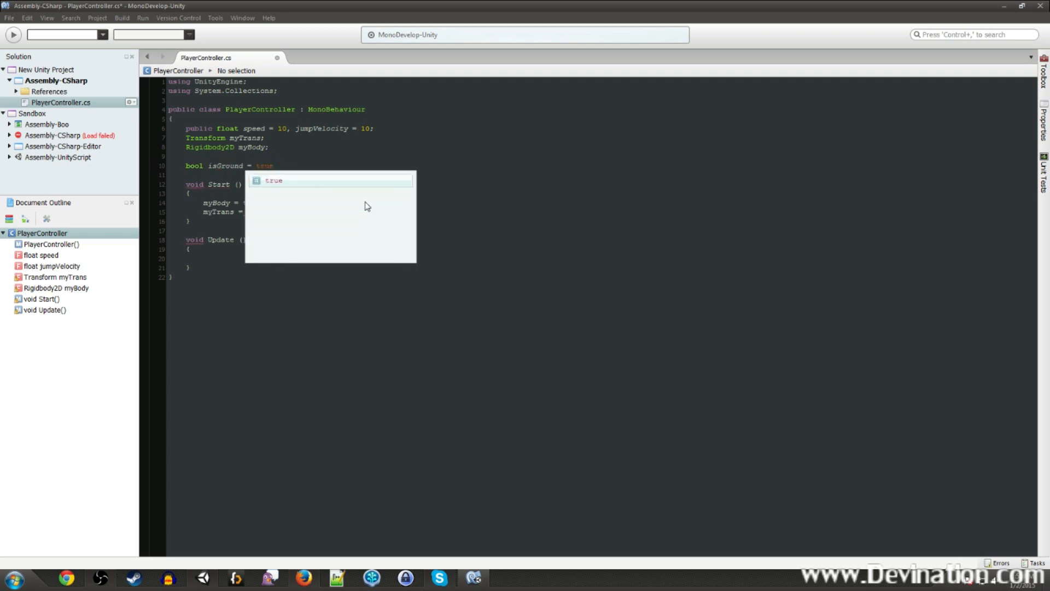
type("flase;")
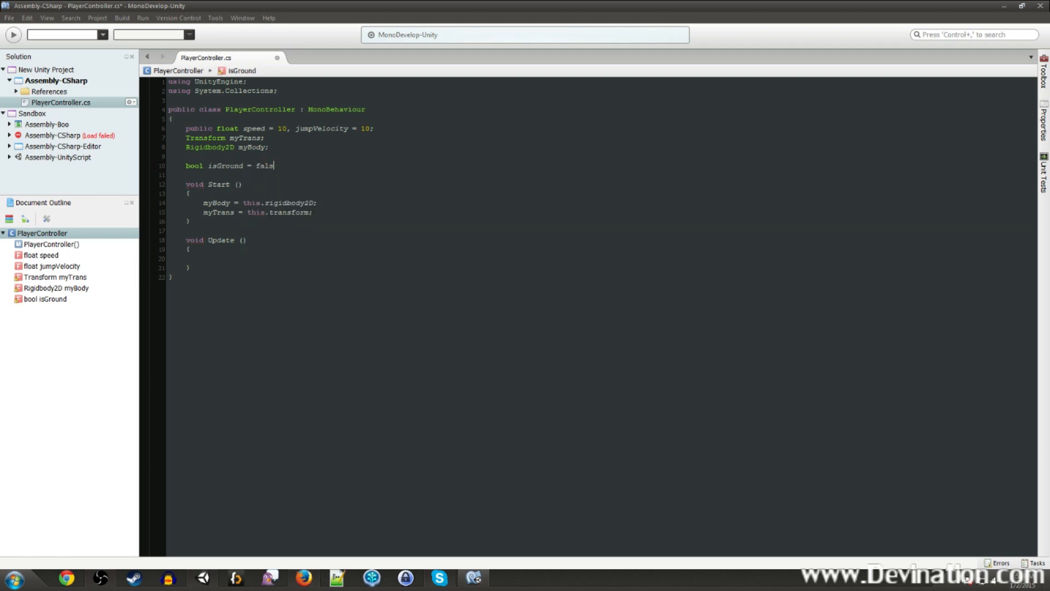
type("e;")
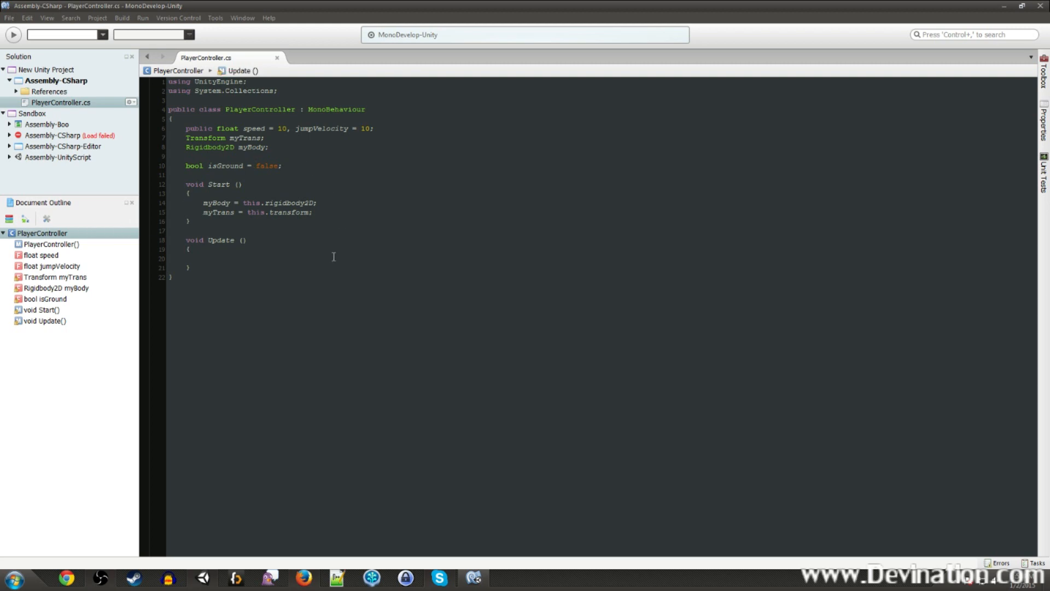
- Rename Update to FixedUpdate calling Move(), and declare public void Move() below
type("Fixed")
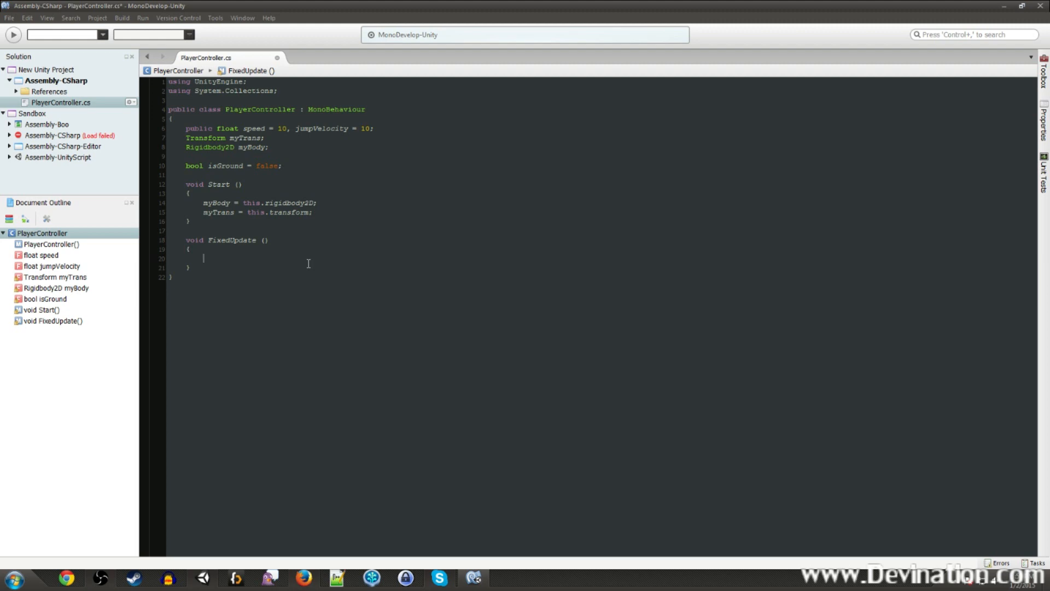
type("Move ();")
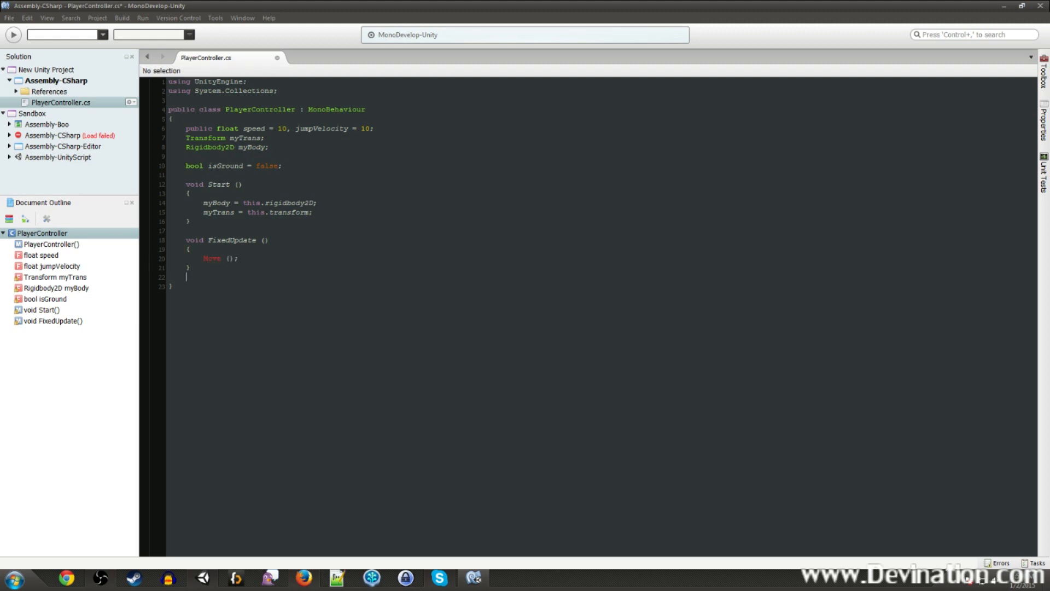
type("public")
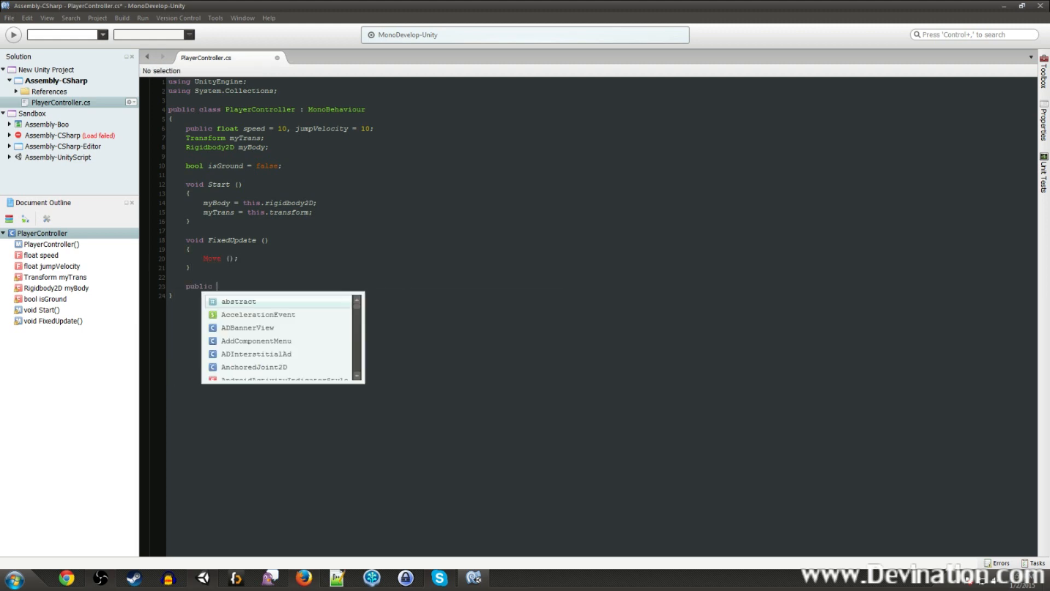
type("void Mo")
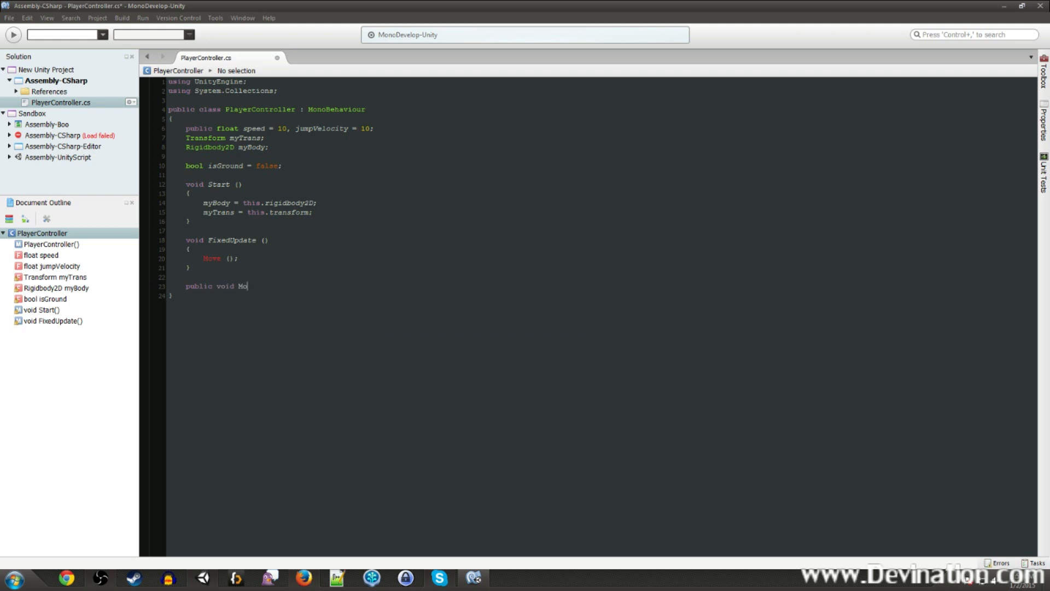
type("ve()")
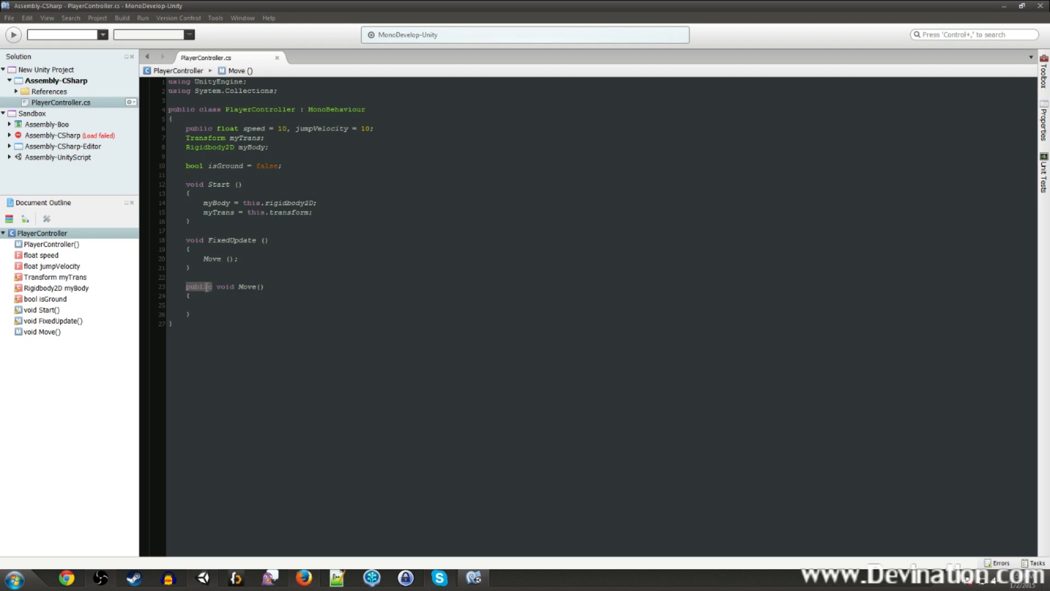
mouse_move(275, 276)
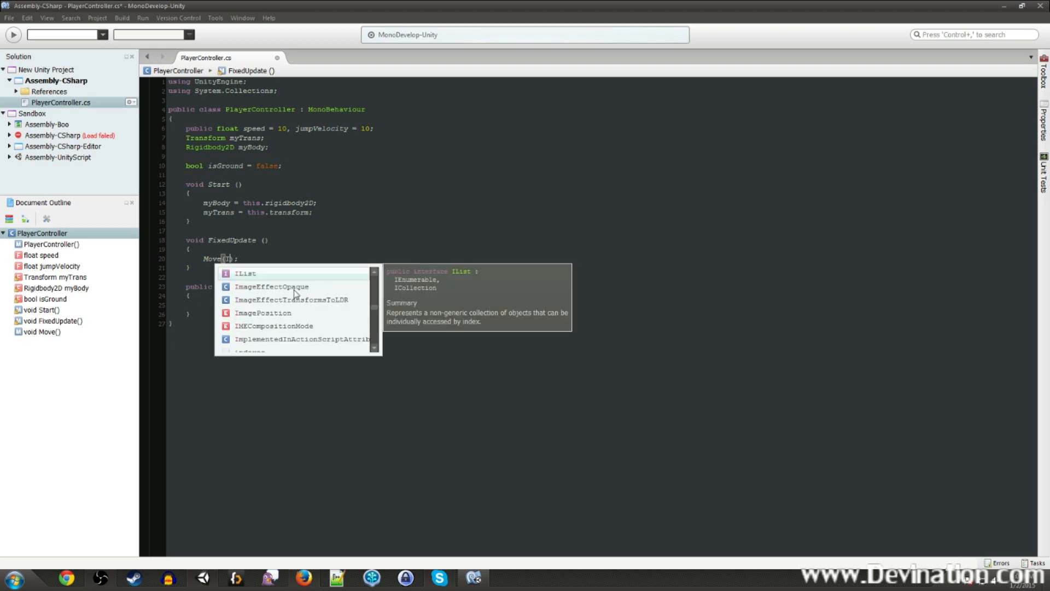
- Change the FixedUpdate call to Move(Input.GetAxisRaw("Horizontal"))
type("Input.GetAxisRaw")
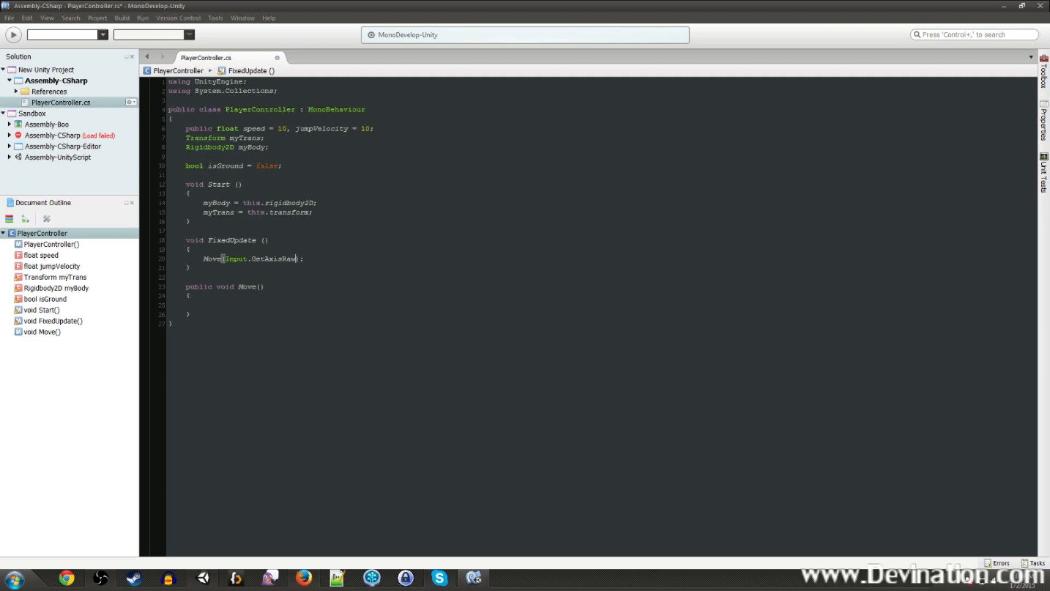
type("()")
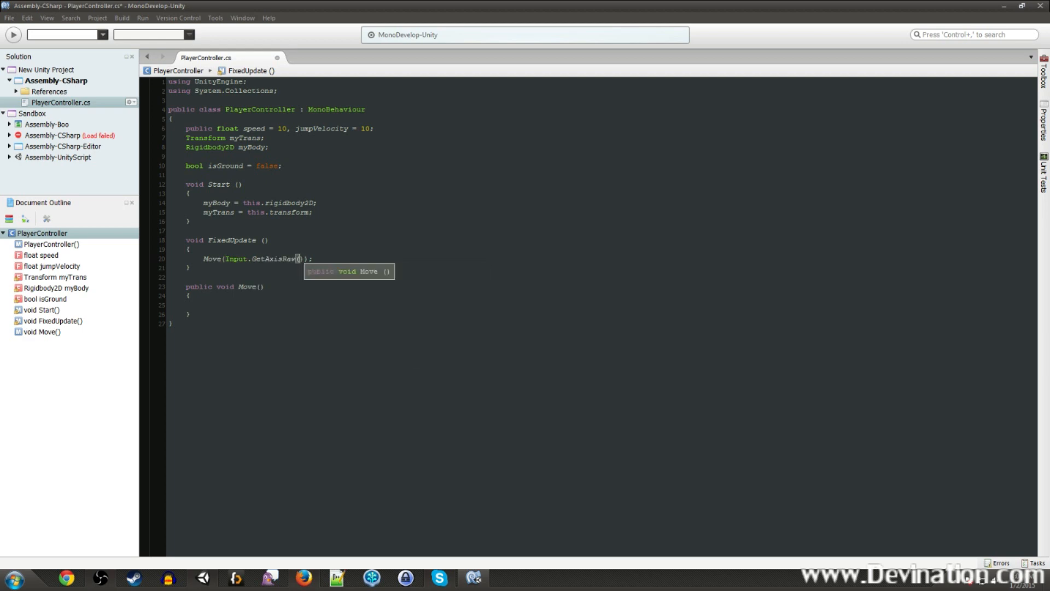
type("\"\"")
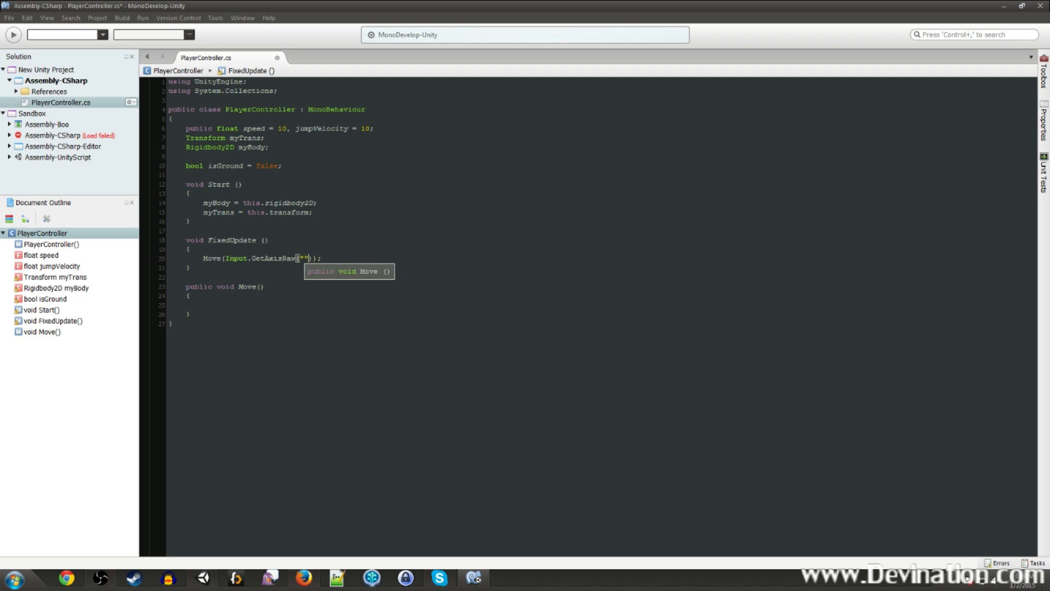
type("Hori")
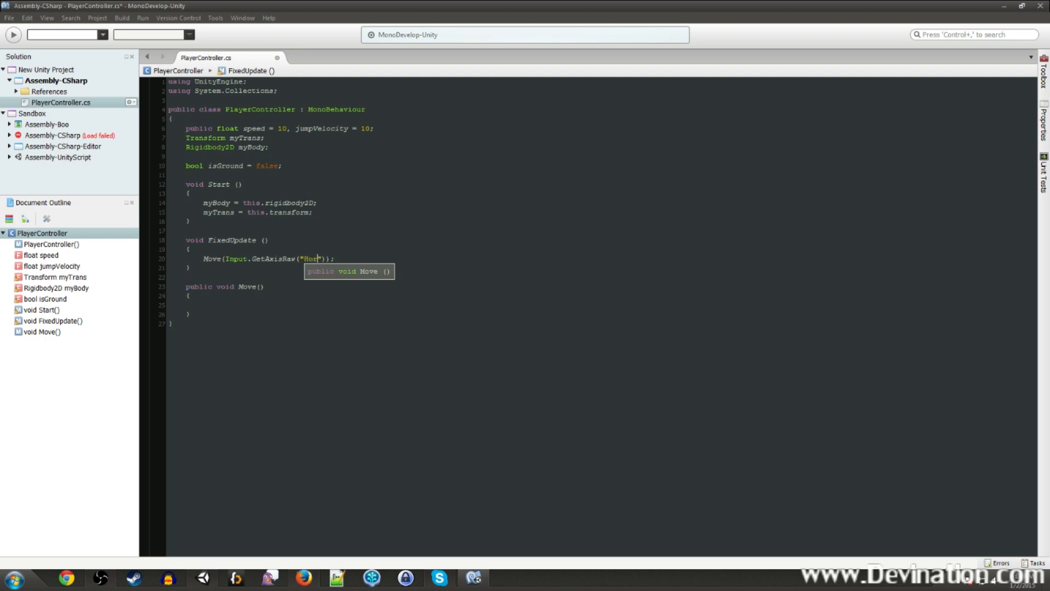
type("zontal")
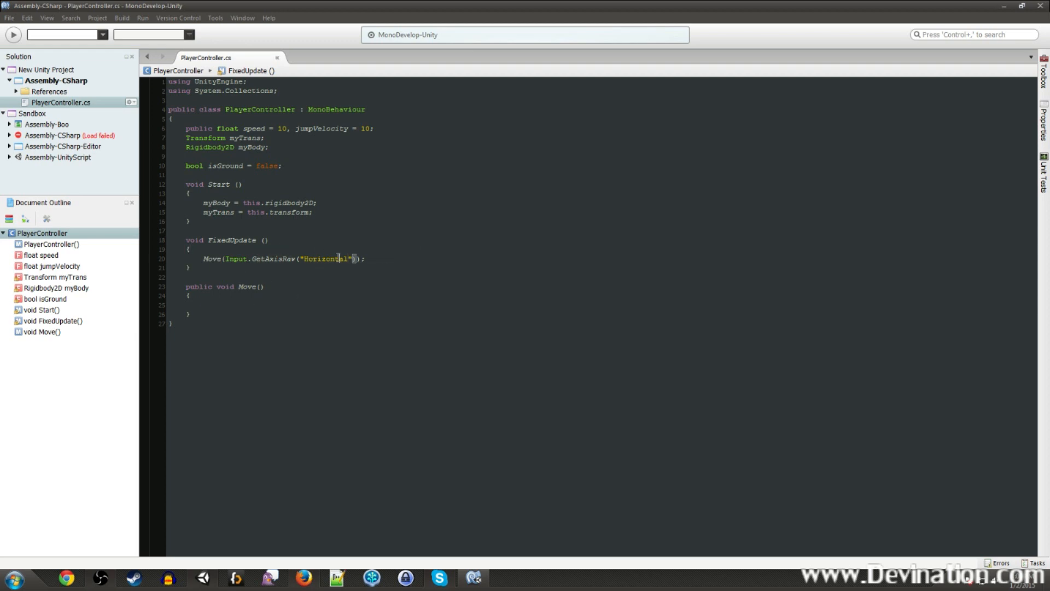
double_click(327, 259)
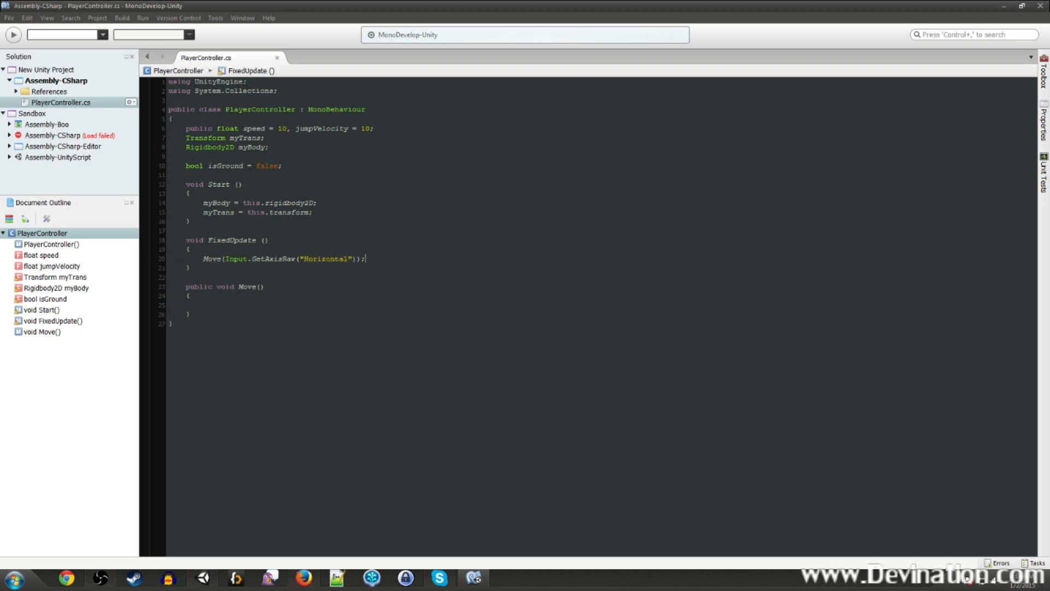
- Give Move a float horizontalInput parameter
left_click(261, 287)
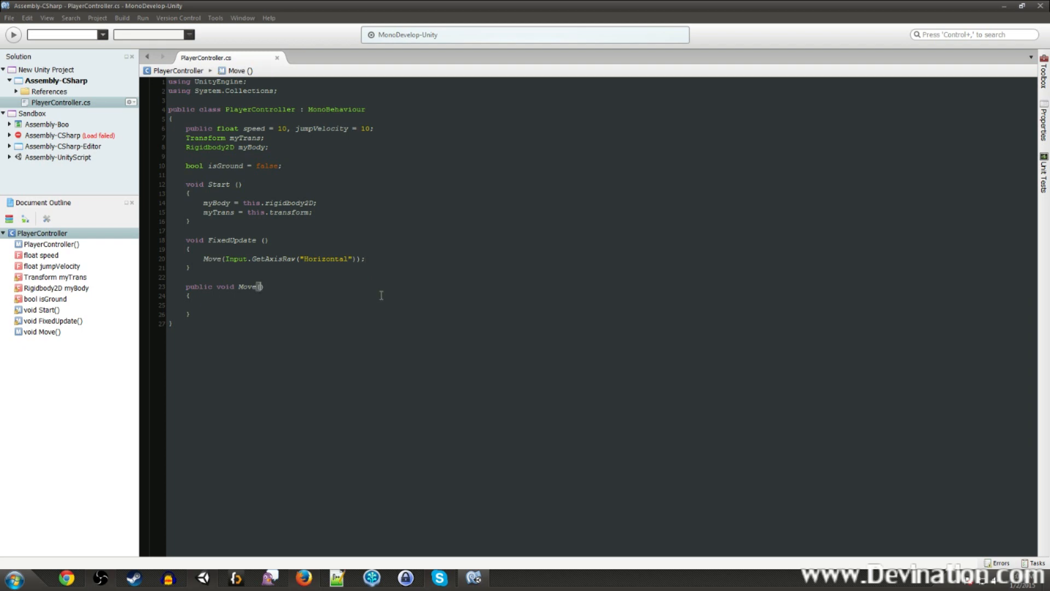
type("float")
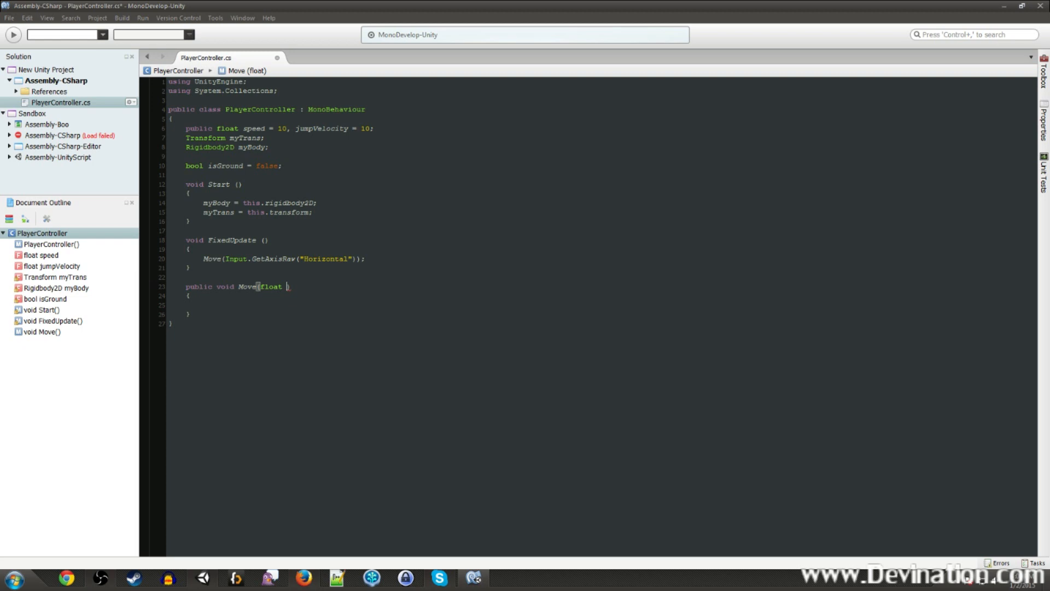
type("hor")
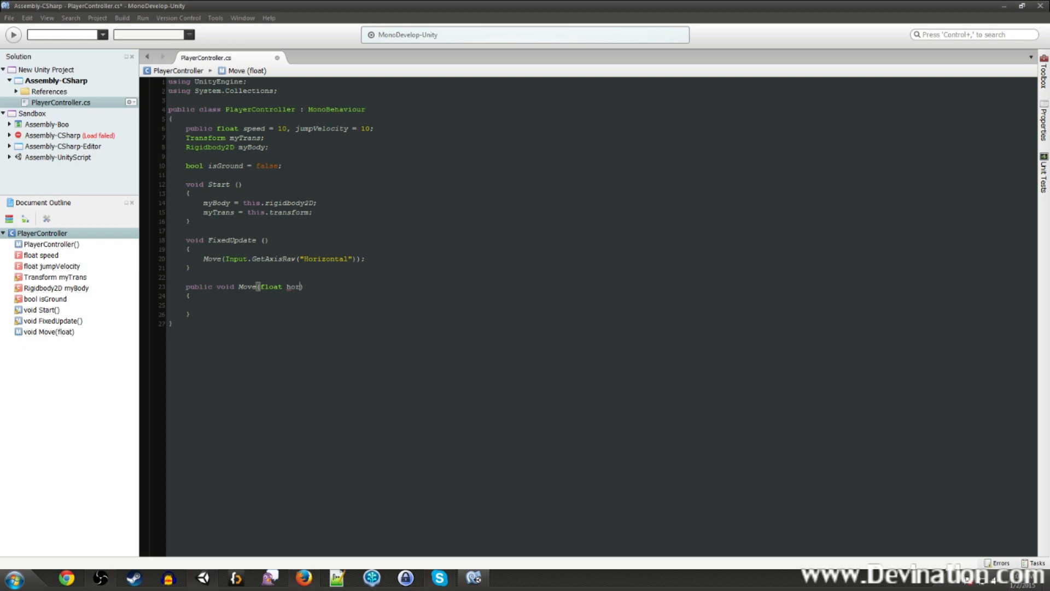
type("izonal")
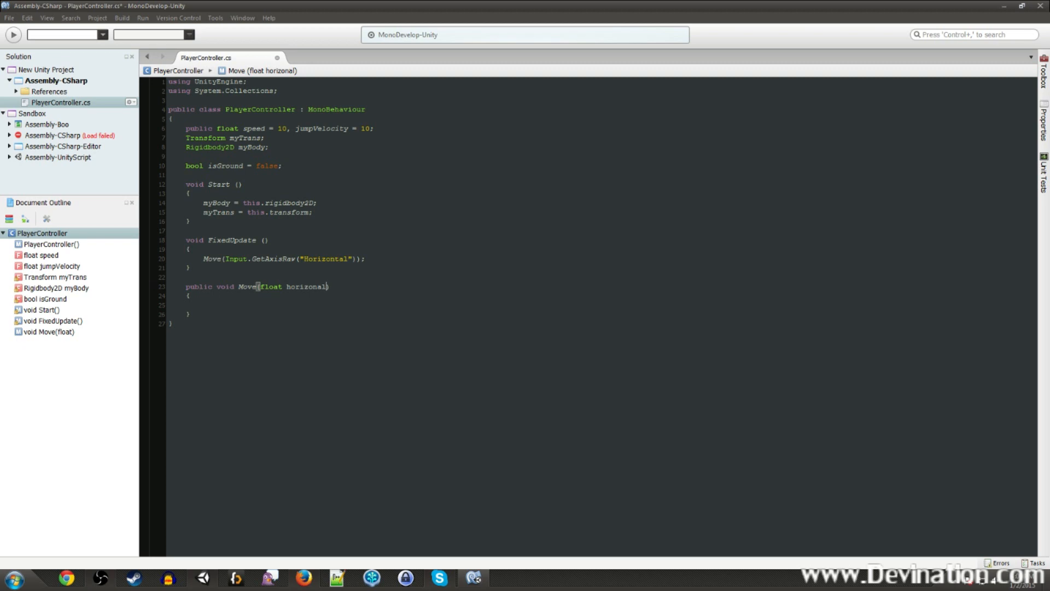
type("Input")
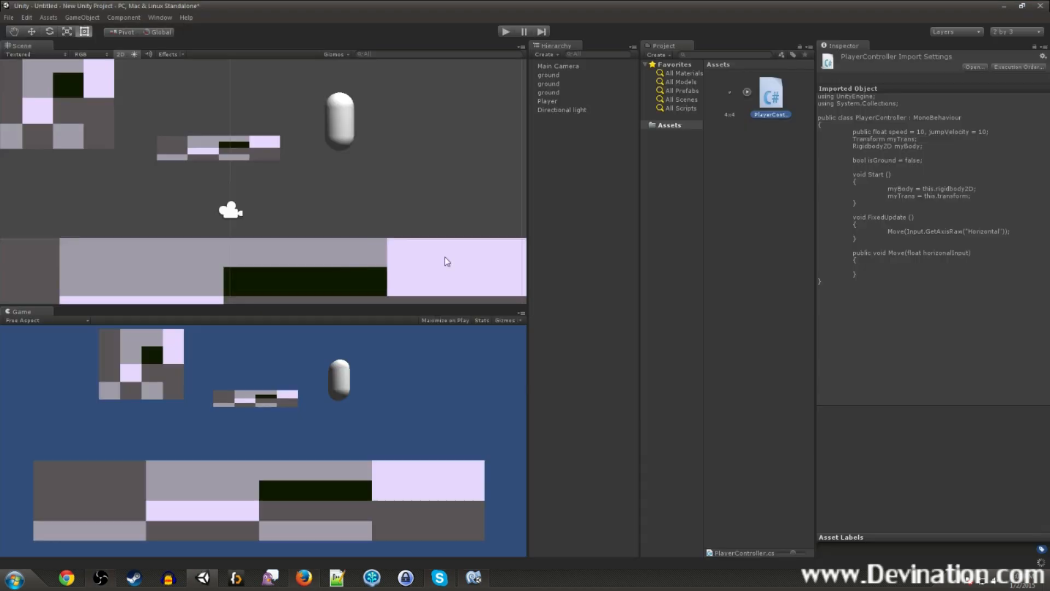
- Open Project Settings > Input, expand both Horizontal axes and inspect their negative keys
left_click(8, 17)
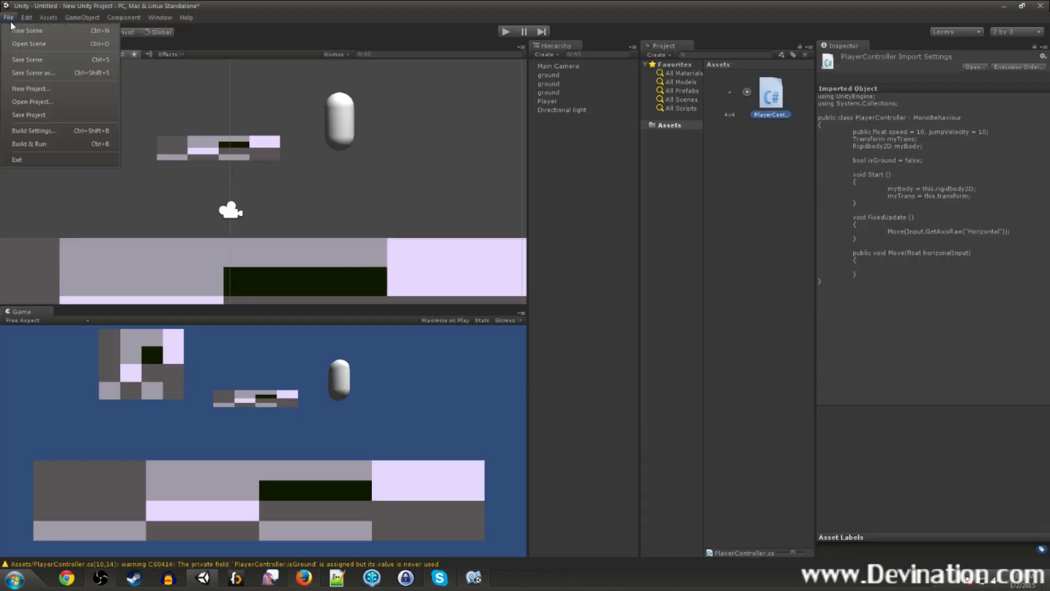
left_click(27, 17)
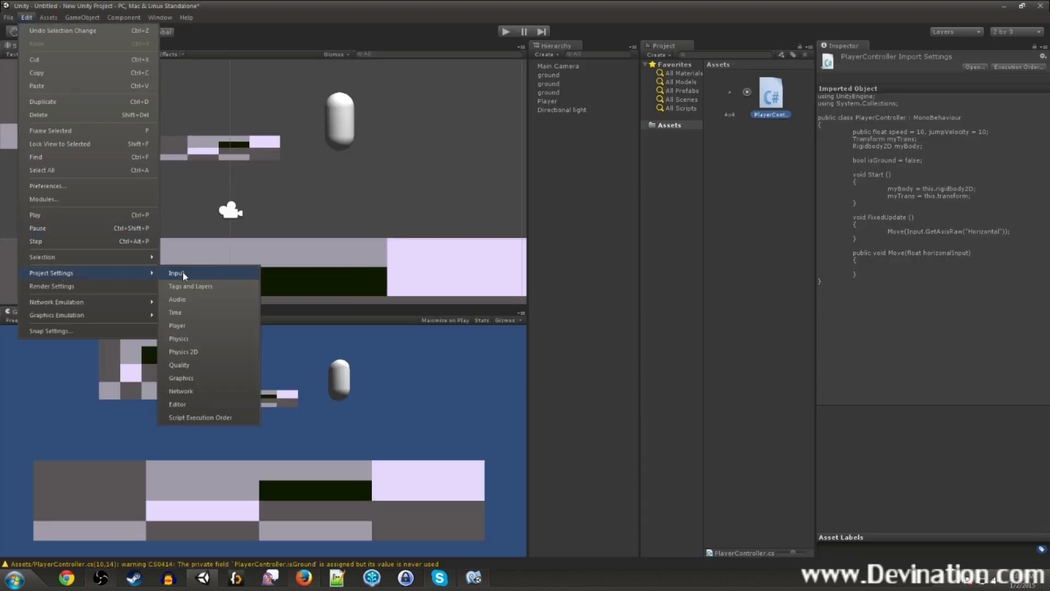
left_click(176, 273)
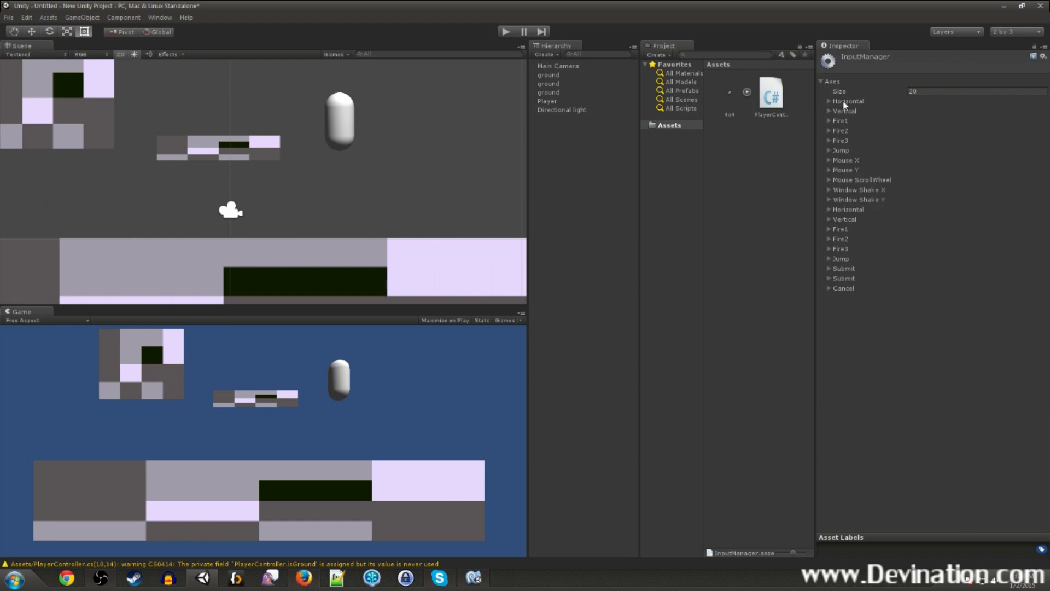
left_click(830, 101)
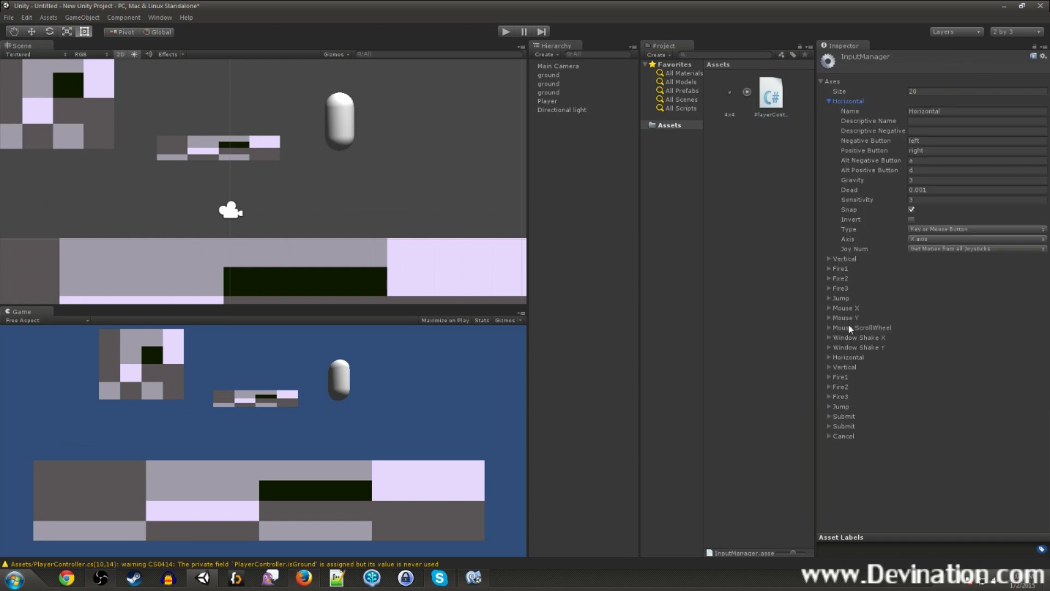
left_click(829, 357)
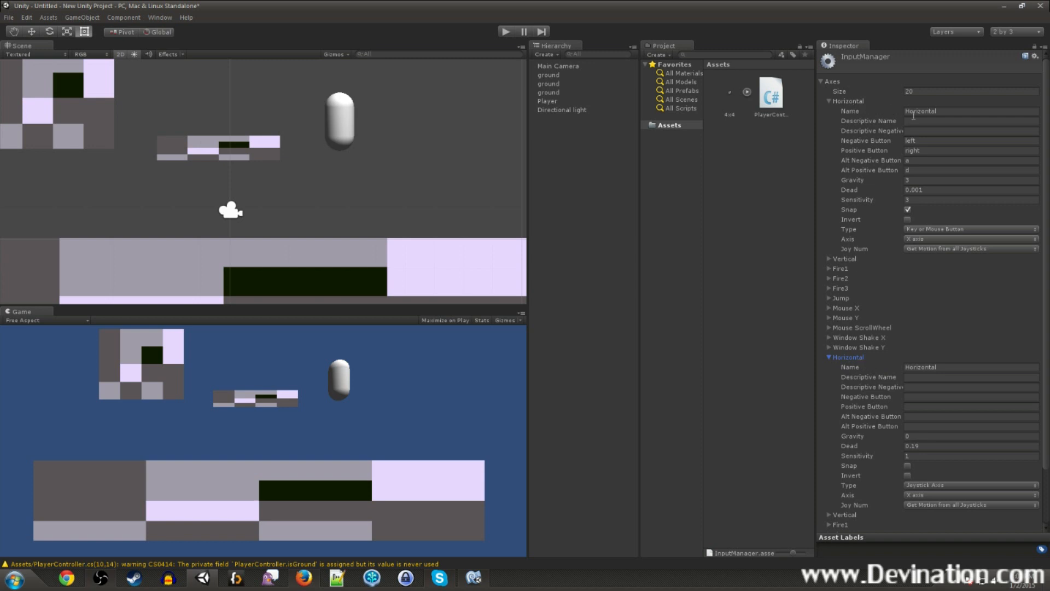
left_click(970, 141)
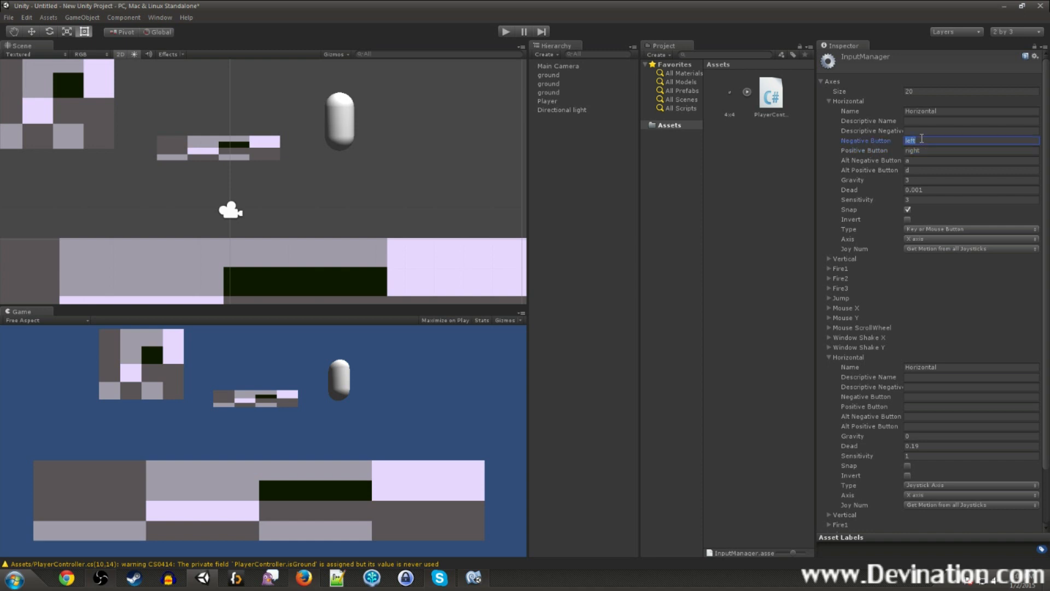
left_click(970, 160)
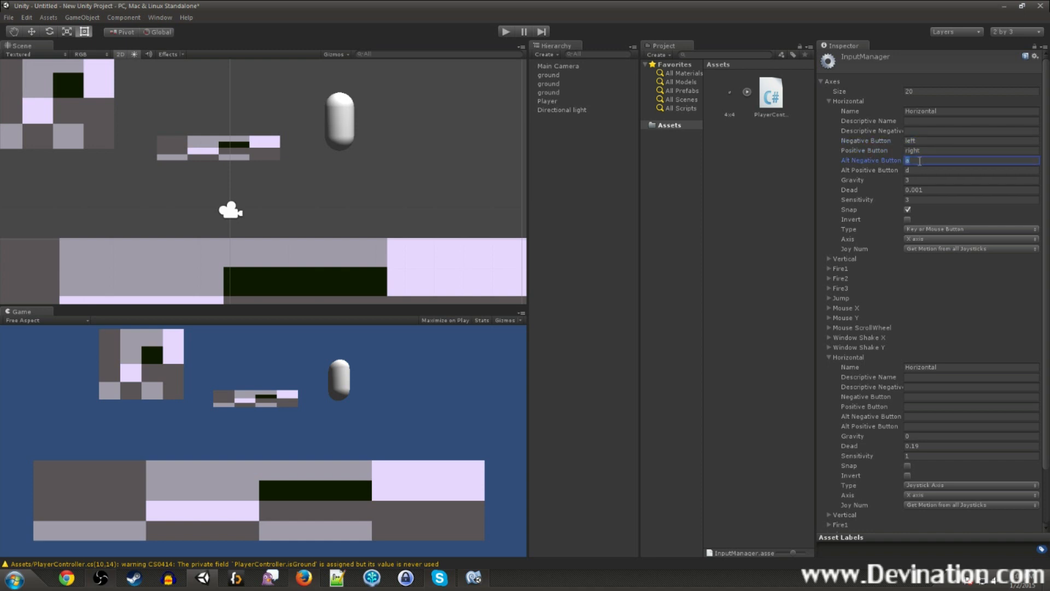
left_click(971, 170)
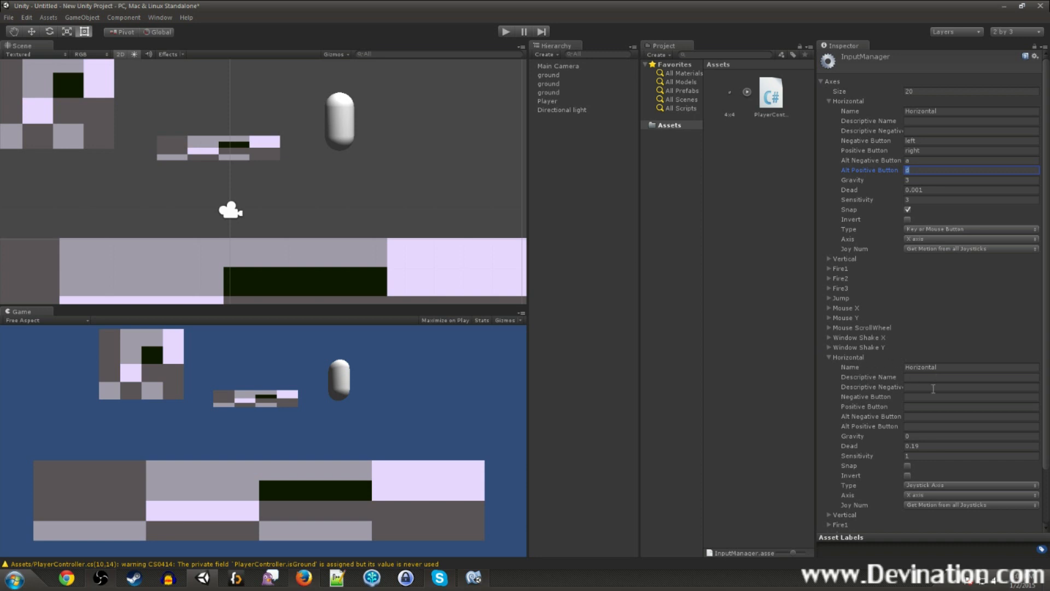
mouse_move(942, 500)
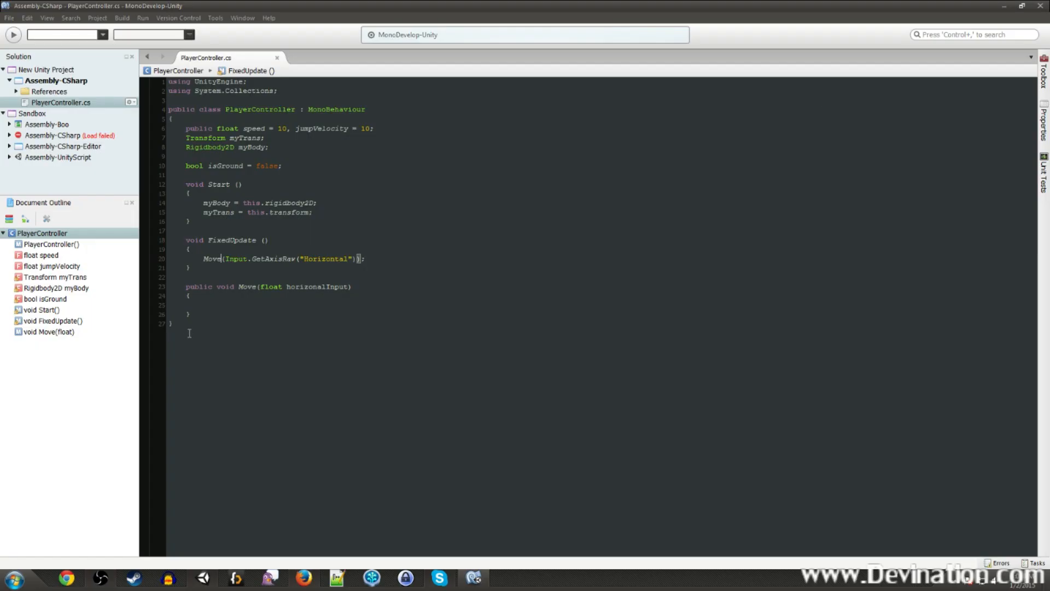
- Add a line in Move and start a myBody.velocity assignment, discarding the unfinished new Vector2
double_click(325, 260)
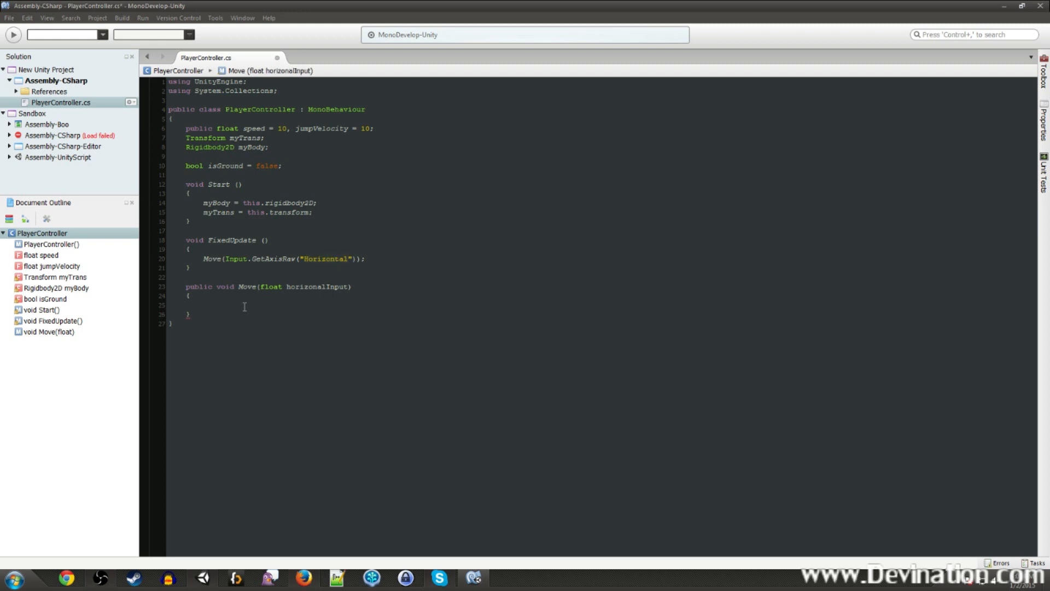
left_click(203, 305)
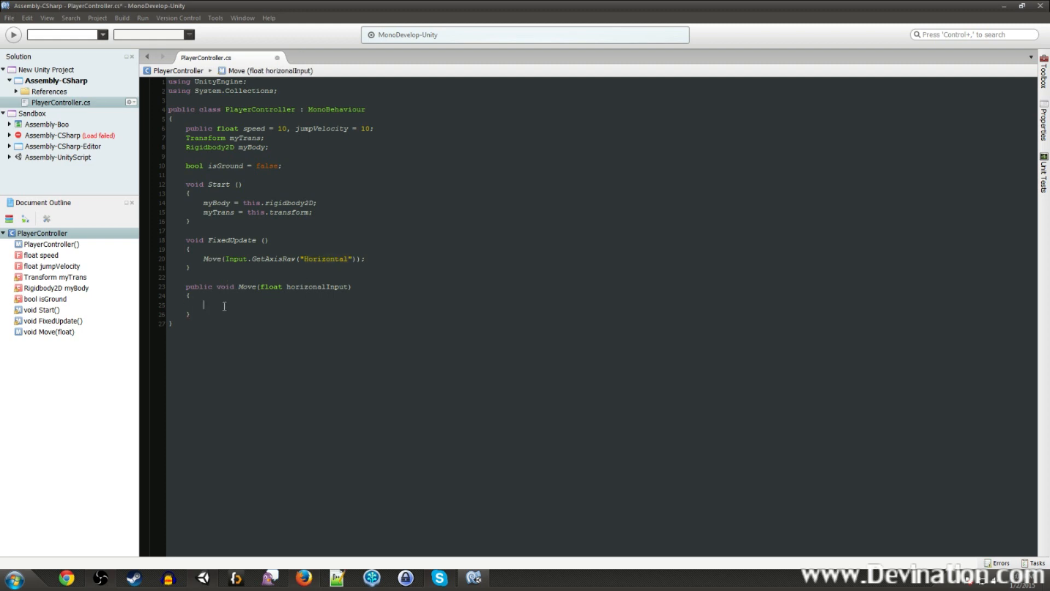
key("enter")
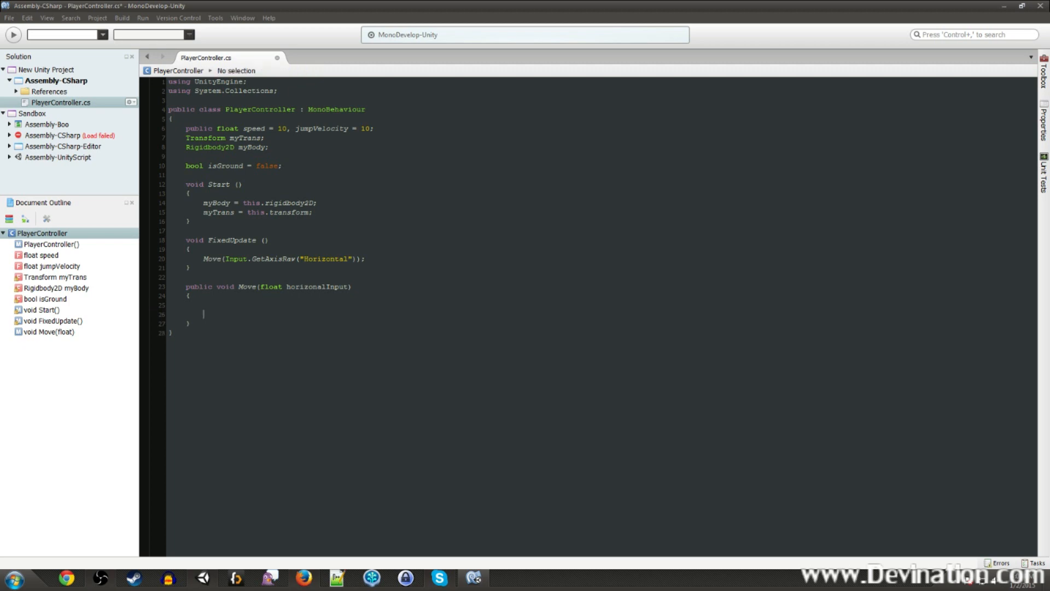
left_click(204, 314)
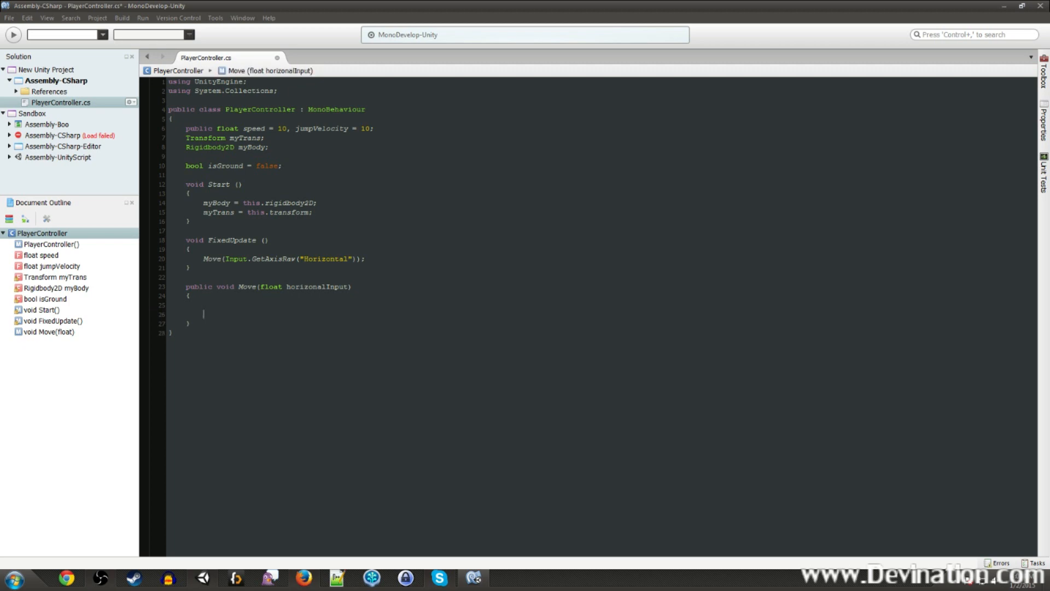
type("myBody")
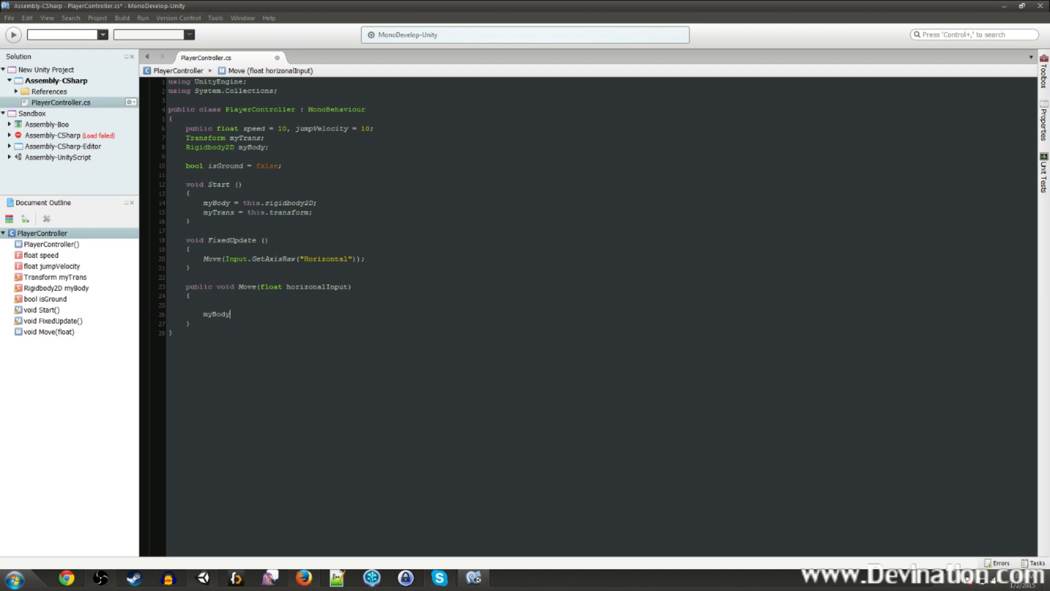
type(".velocity")
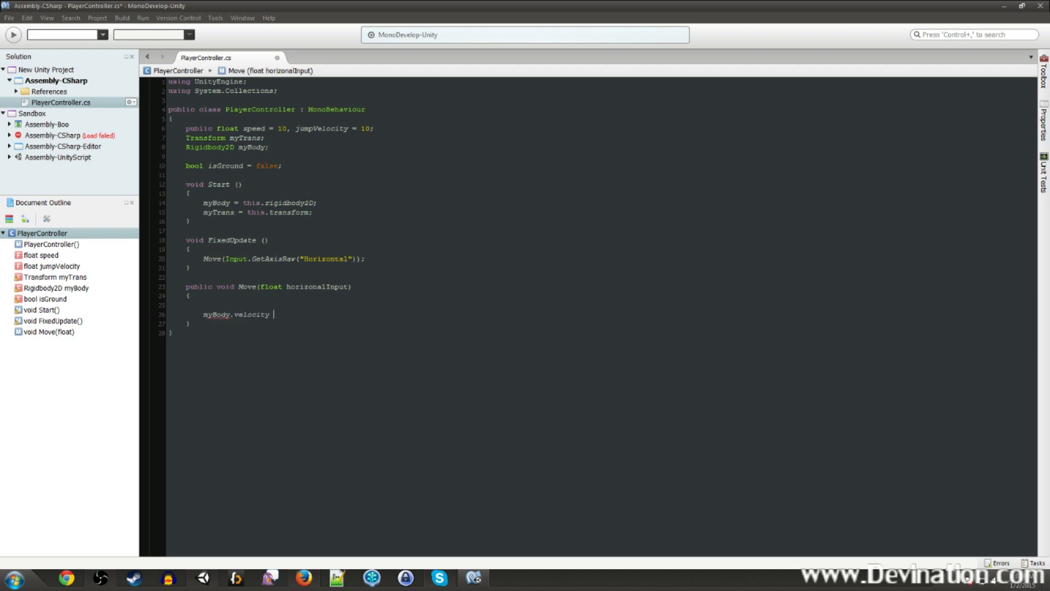
type("=")
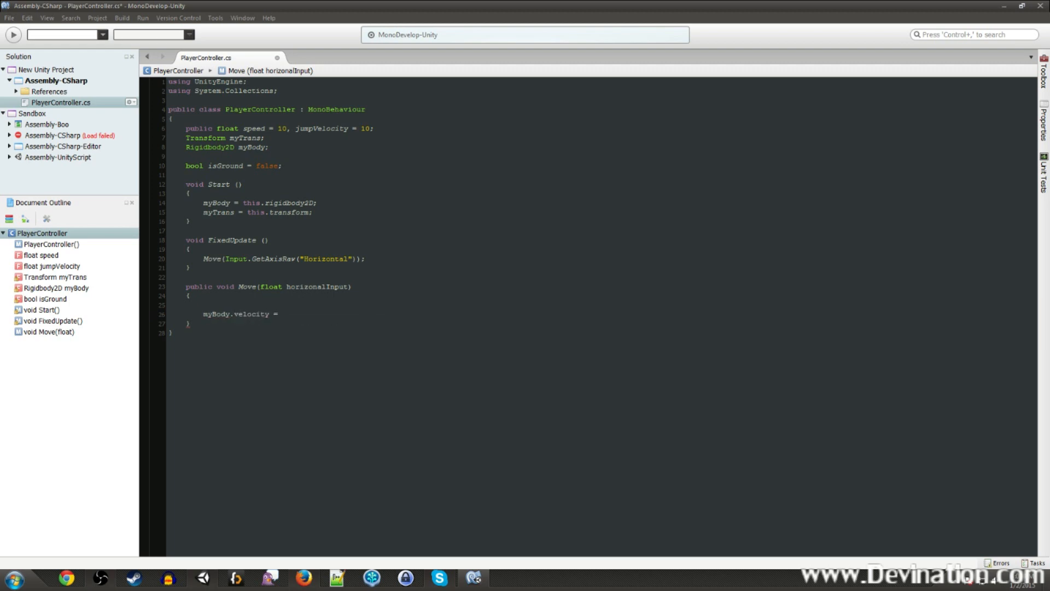
type("new")
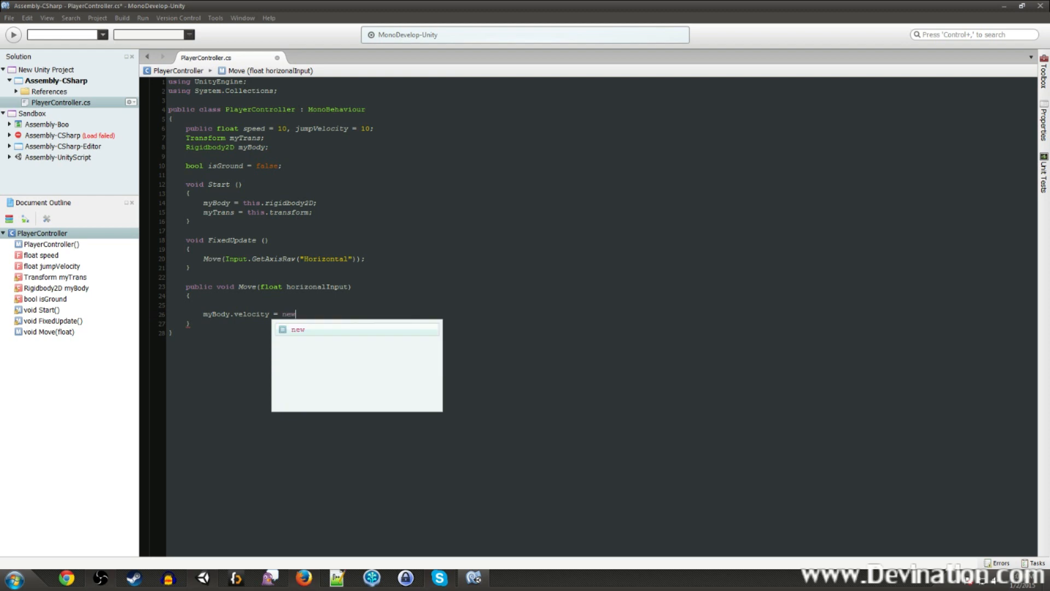
type("Vector2")
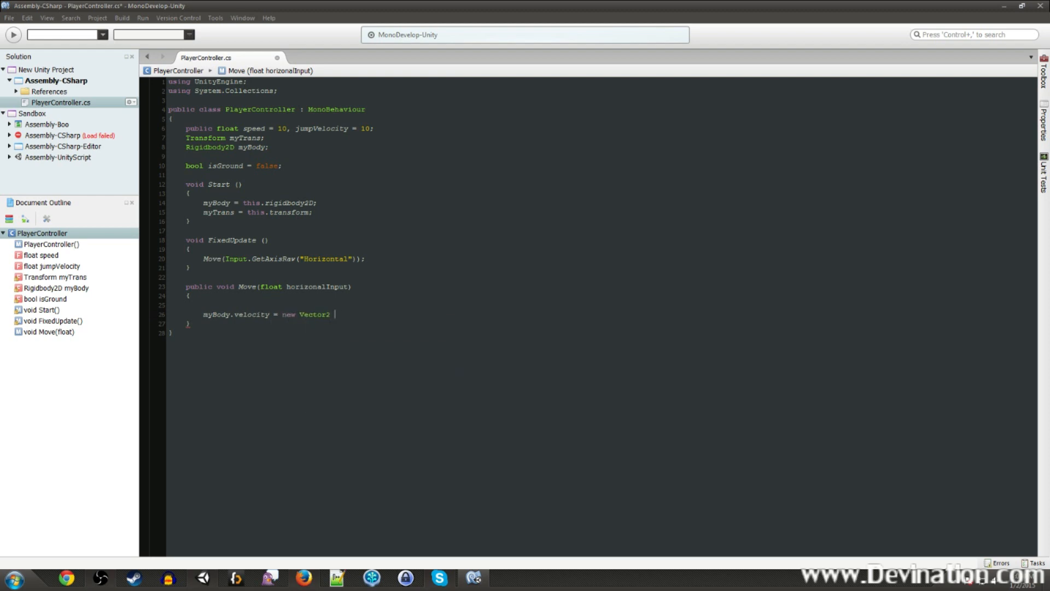
type("(")
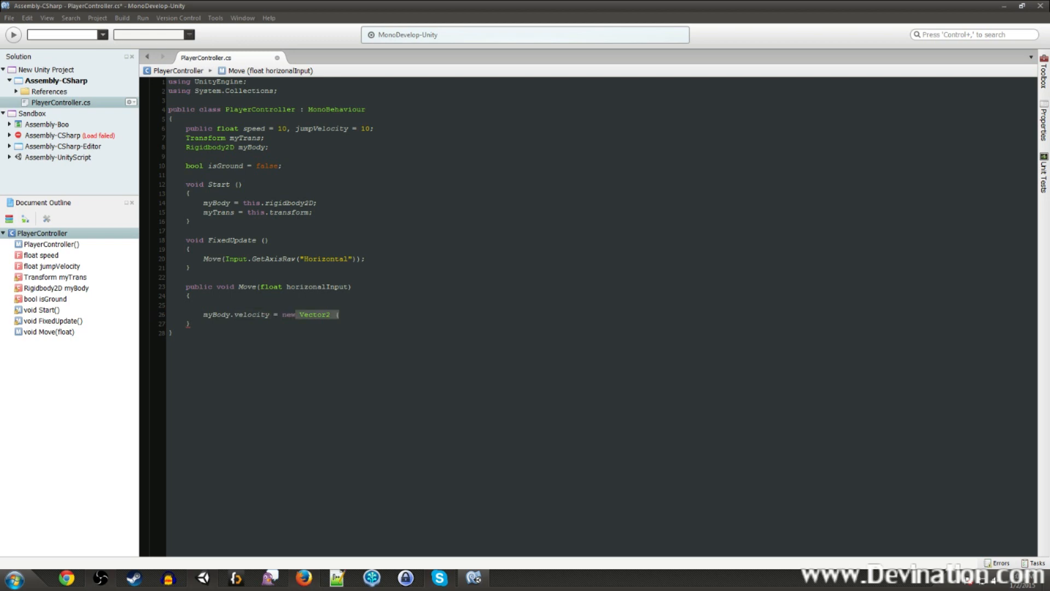
key("Backspace")
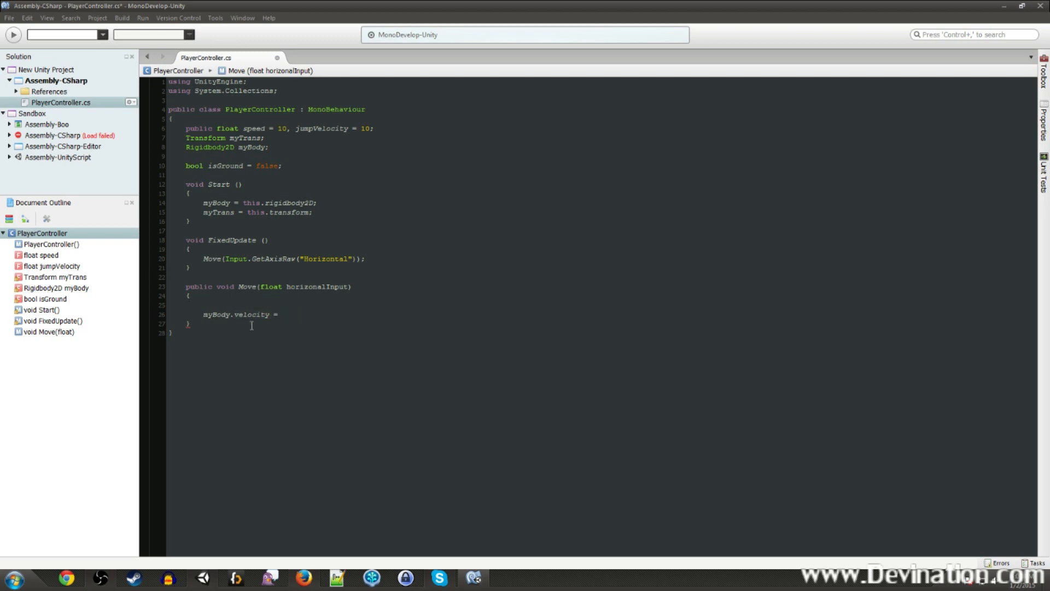
left_click(283, 313)
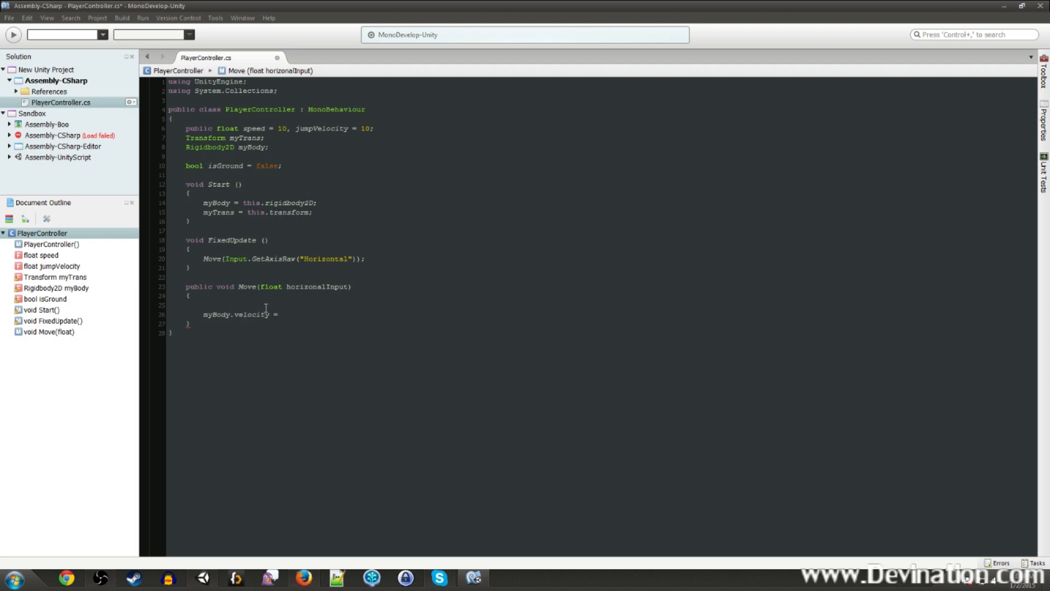
- Declare Vector2 moveVel = myBody.velocity inside Move
type("V")
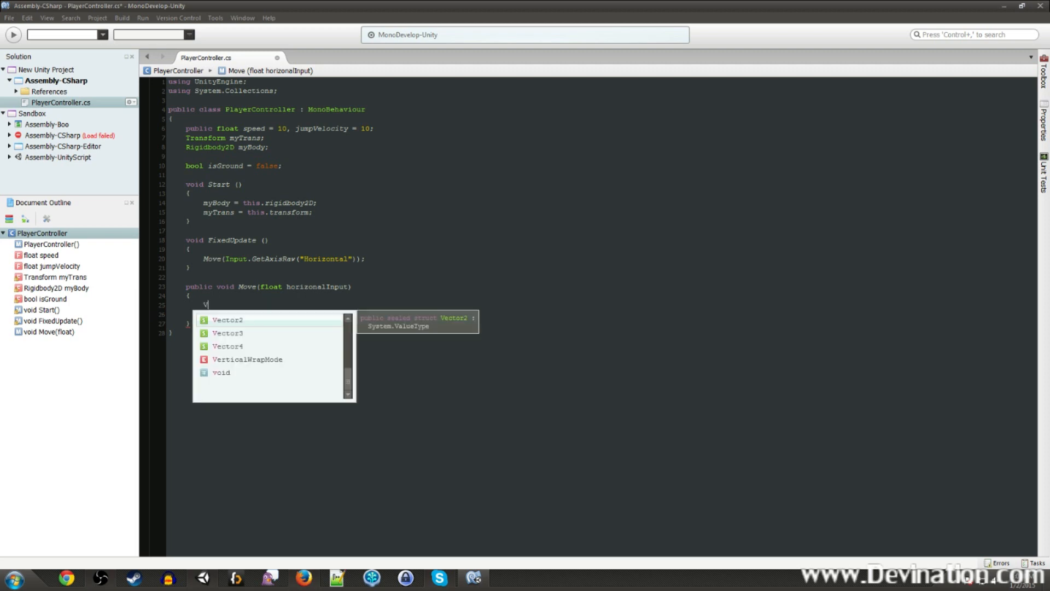
type("Vector2")
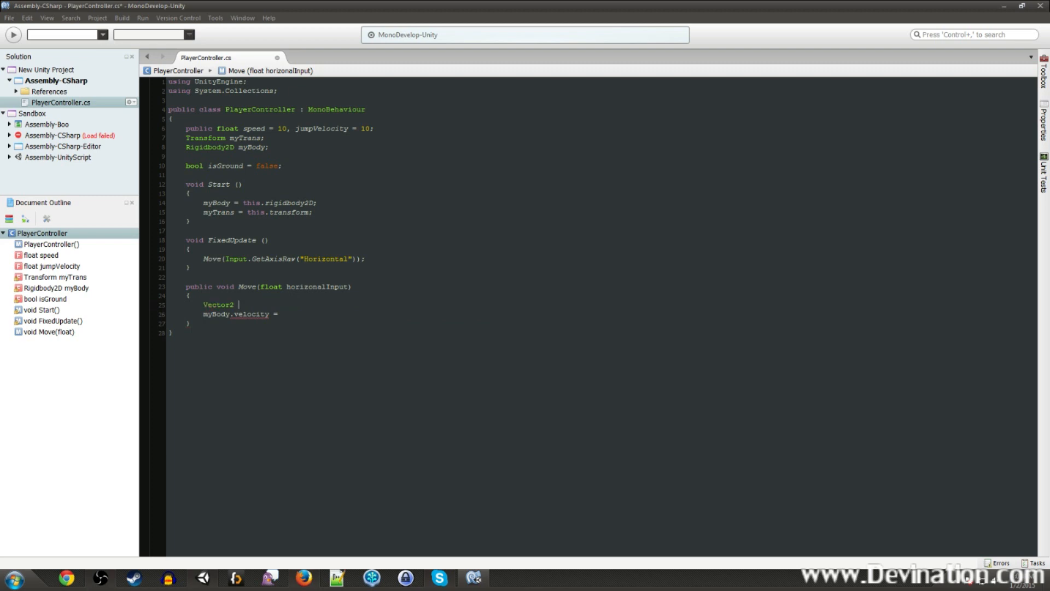
type("moveVel")
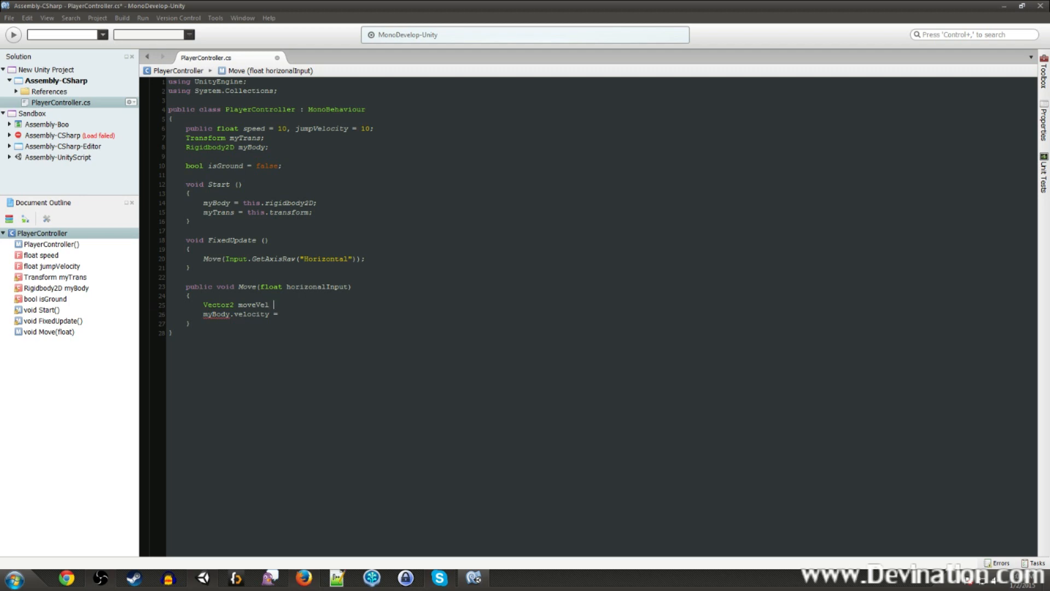
type("=")
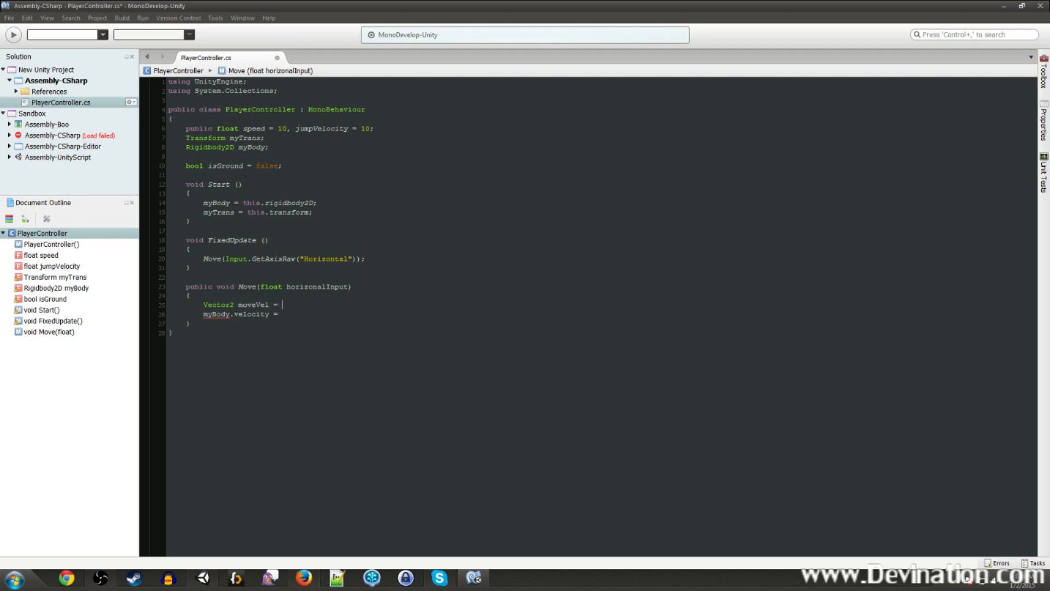
type("myBody.velocity;")
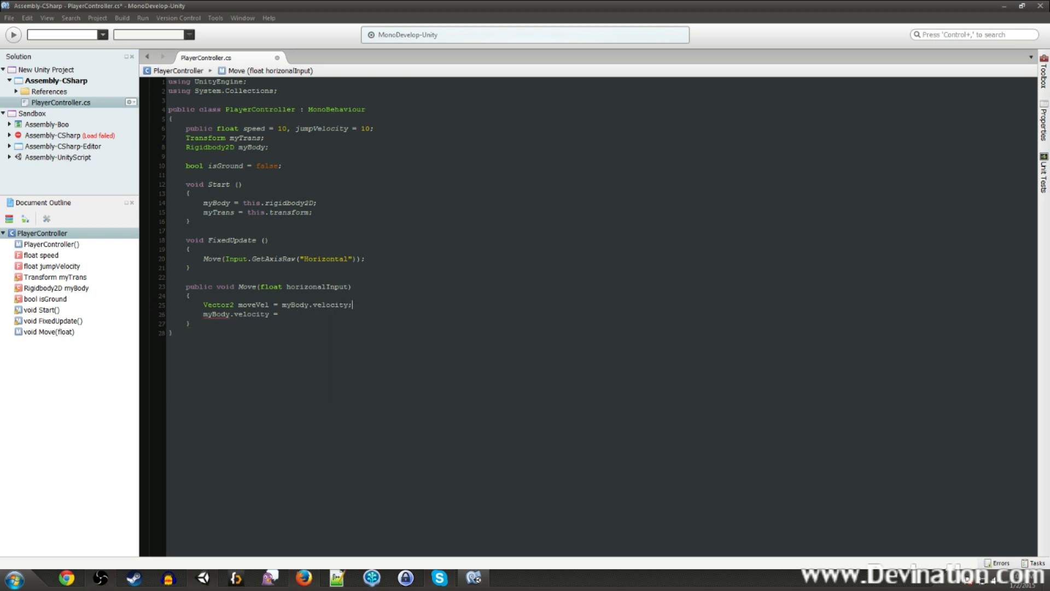
key("enter")
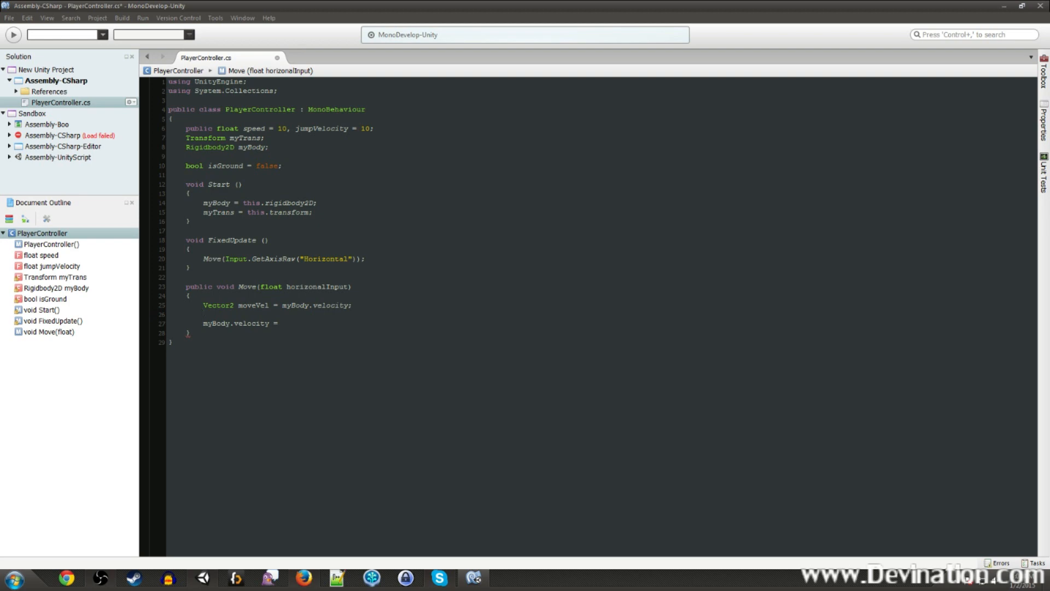
- Set moveVel.x = horizonalInput * speed on the next line
type("moveVel")
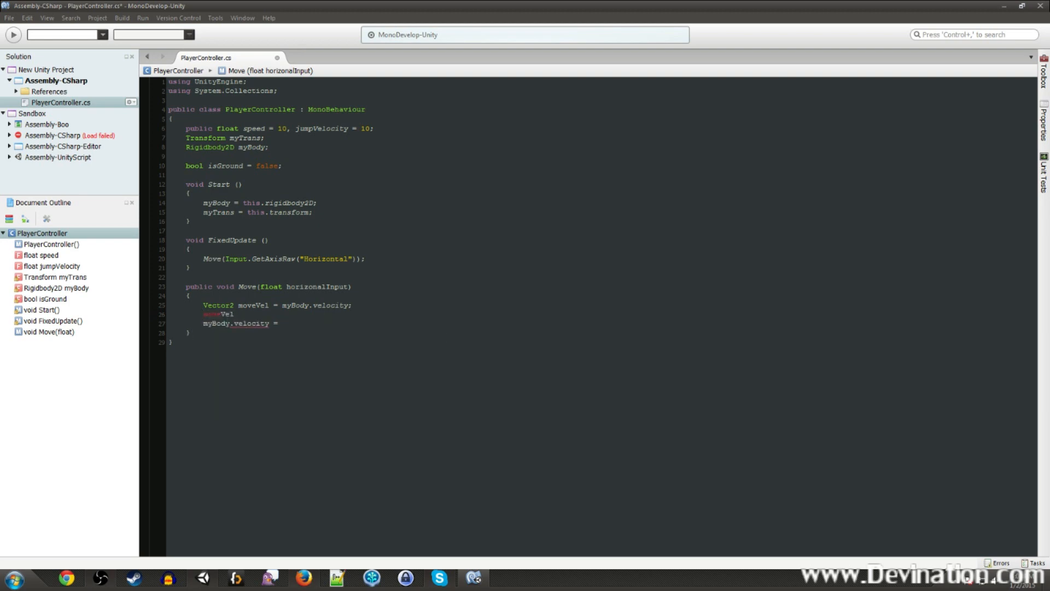
type(".x =")
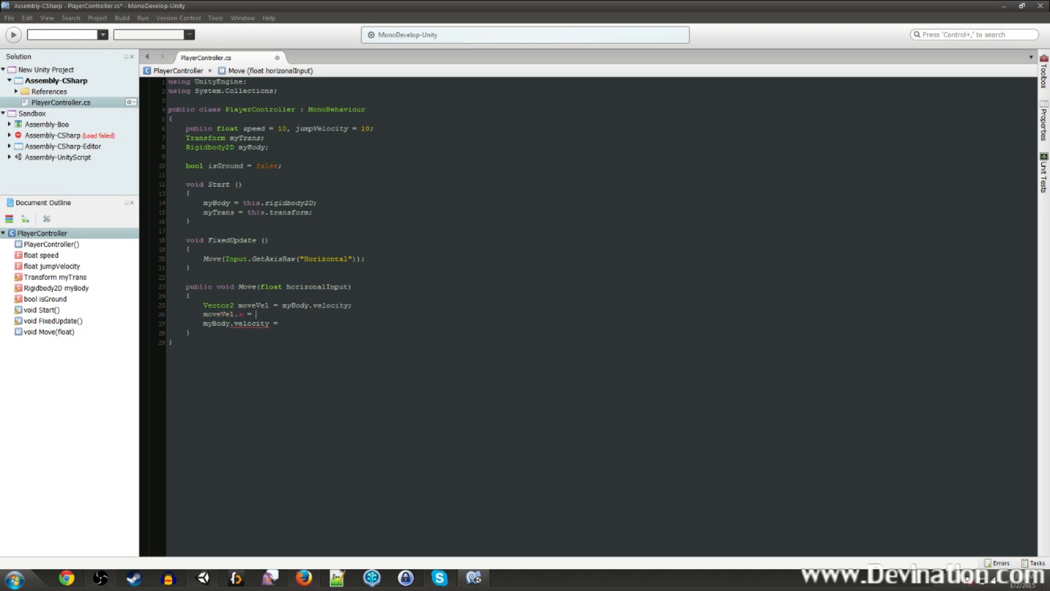
type("h")
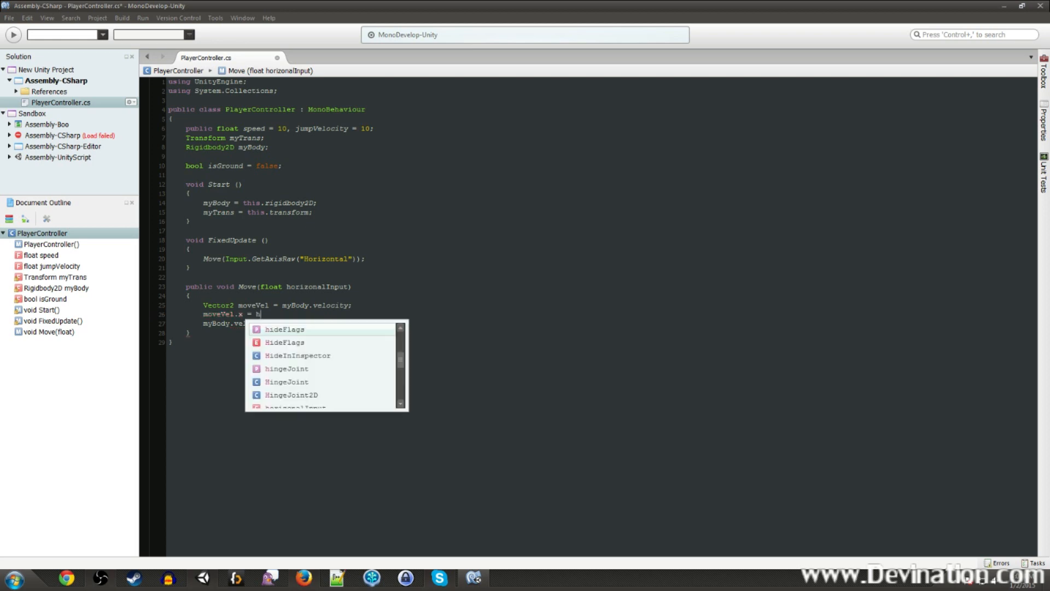
type("horizonalInput")
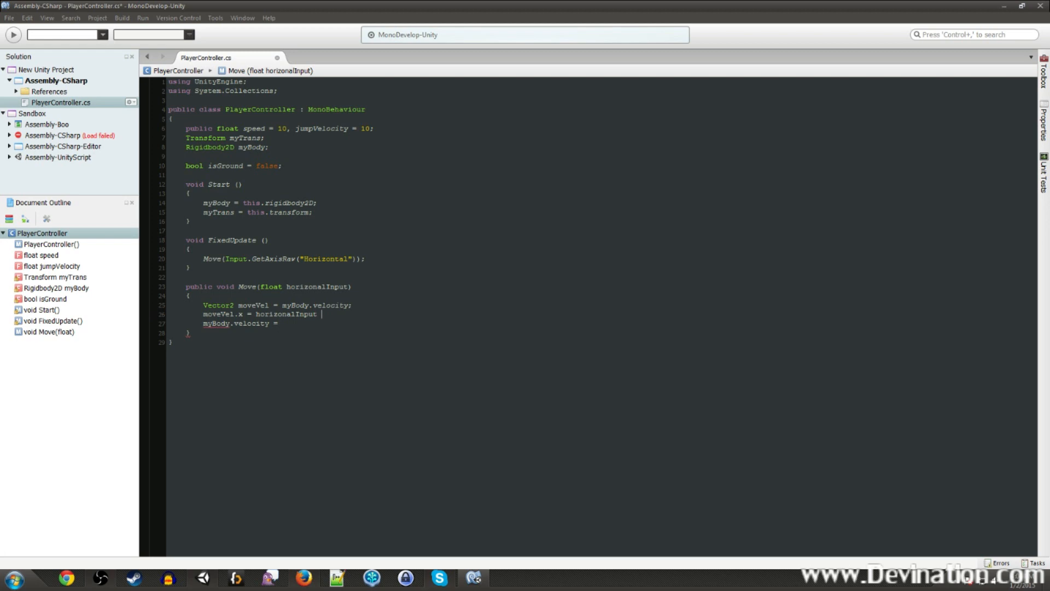
type("* speed")
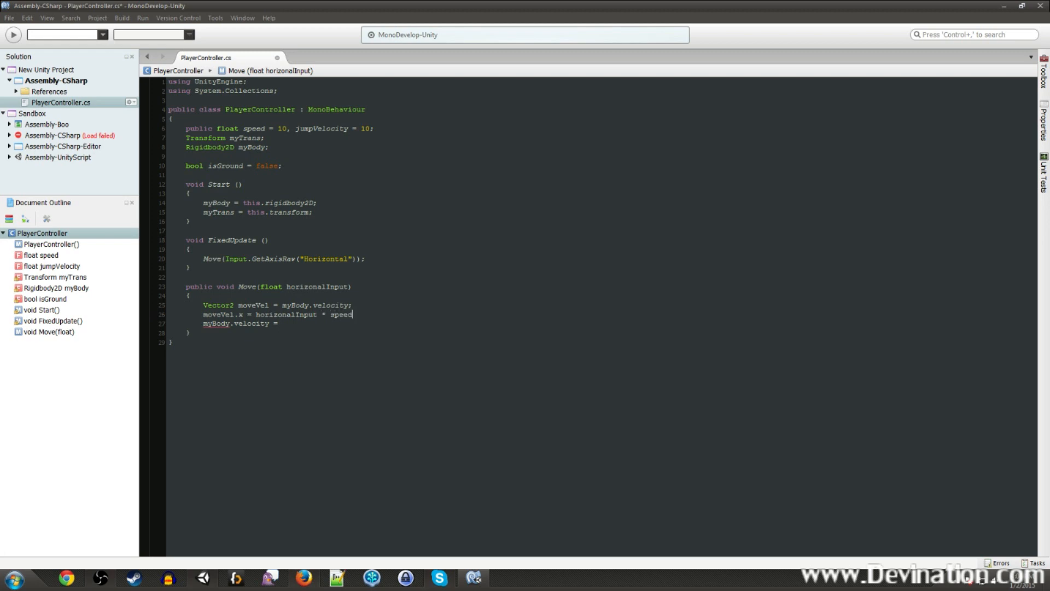
type(";")
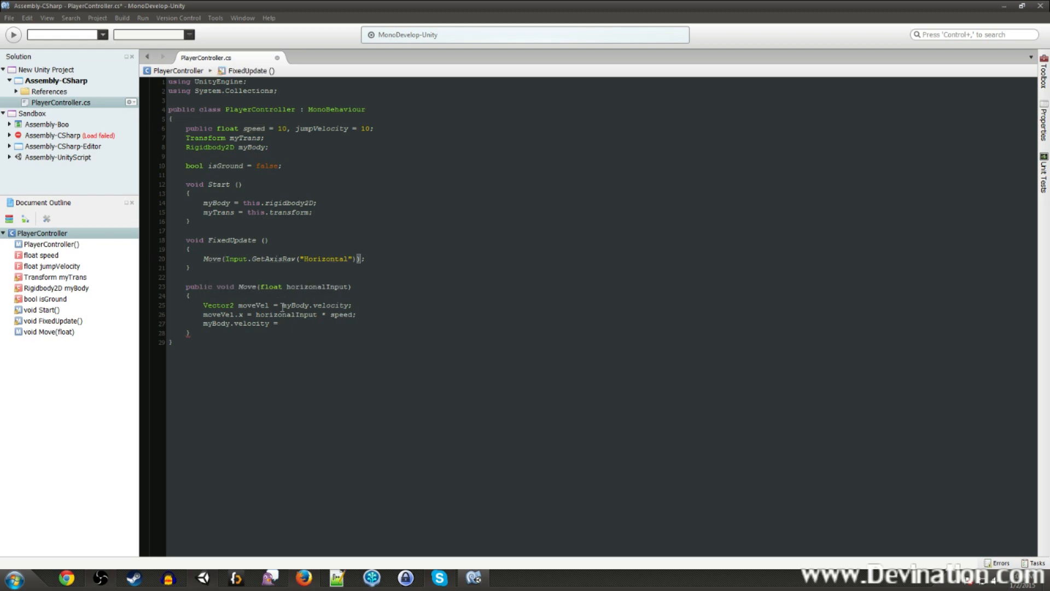
double_click(343, 314)
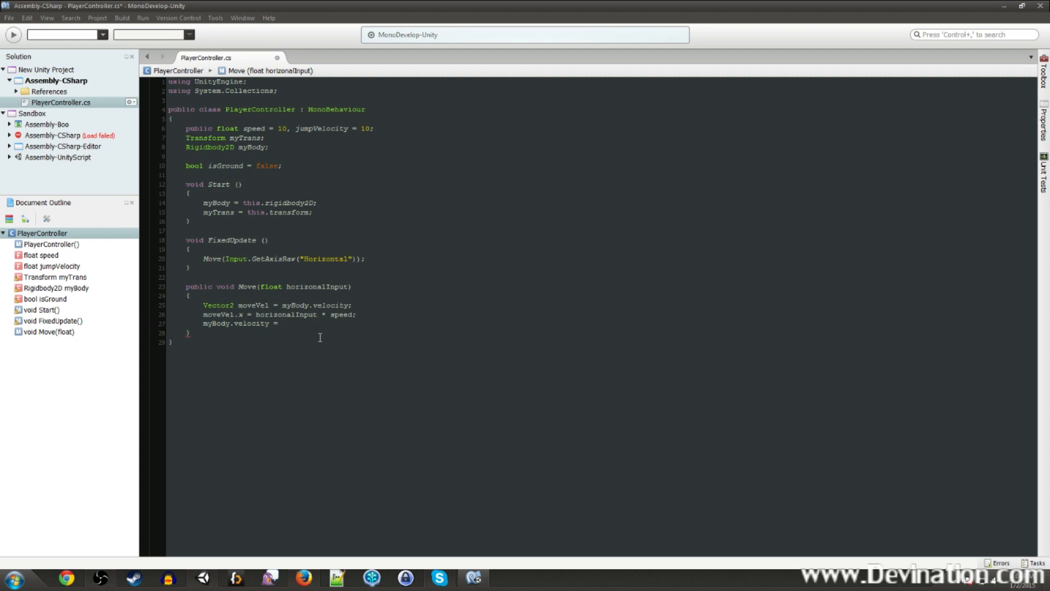
type("mo")
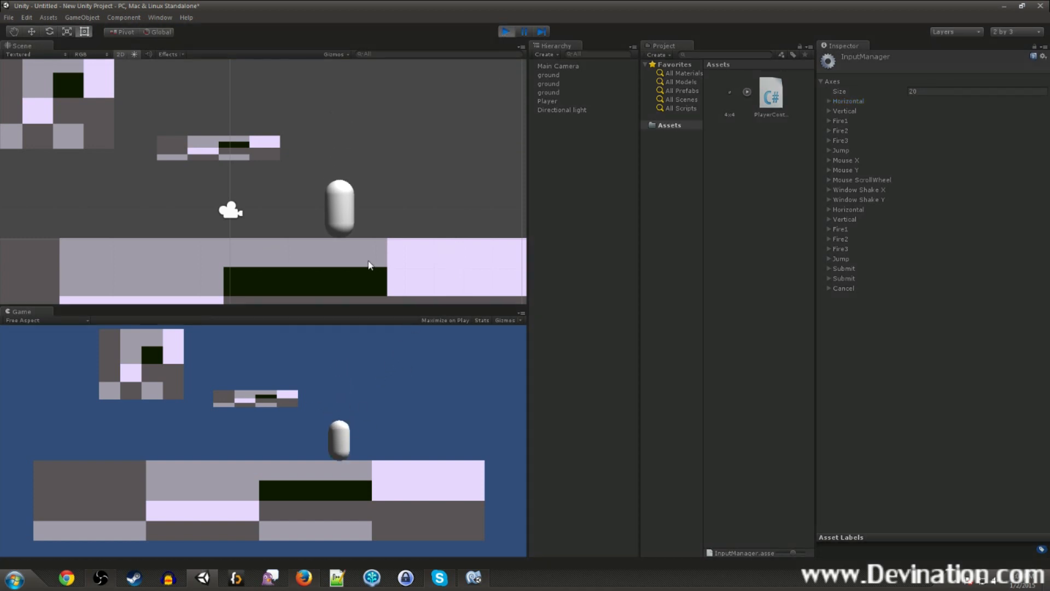
- Play-test the Player while raising its Rigidbody 2D Gravity Scale from 1 to 4
left_click(505, 32)
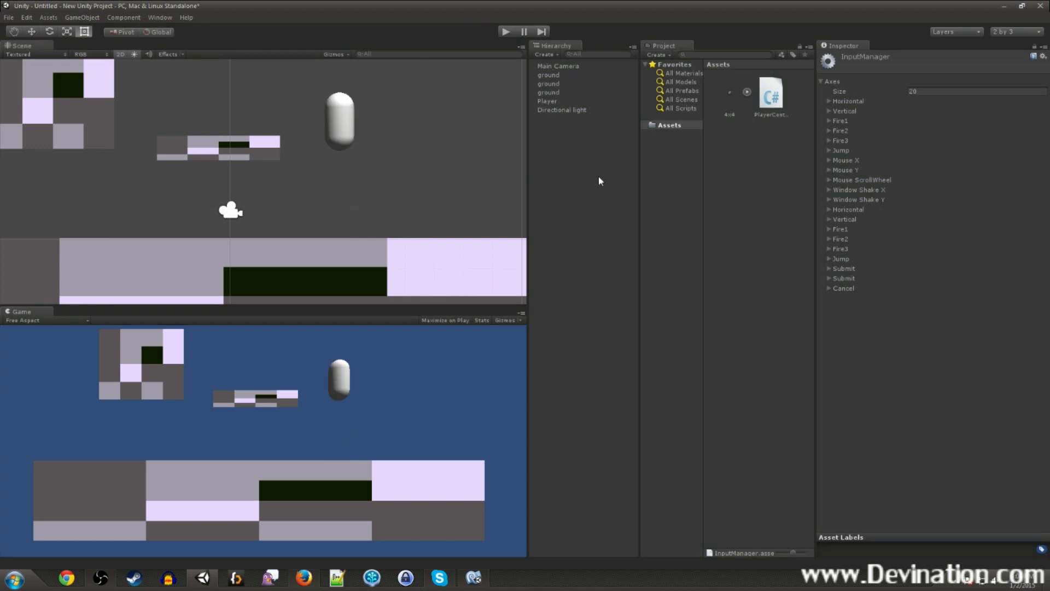
left_click(546, 101)
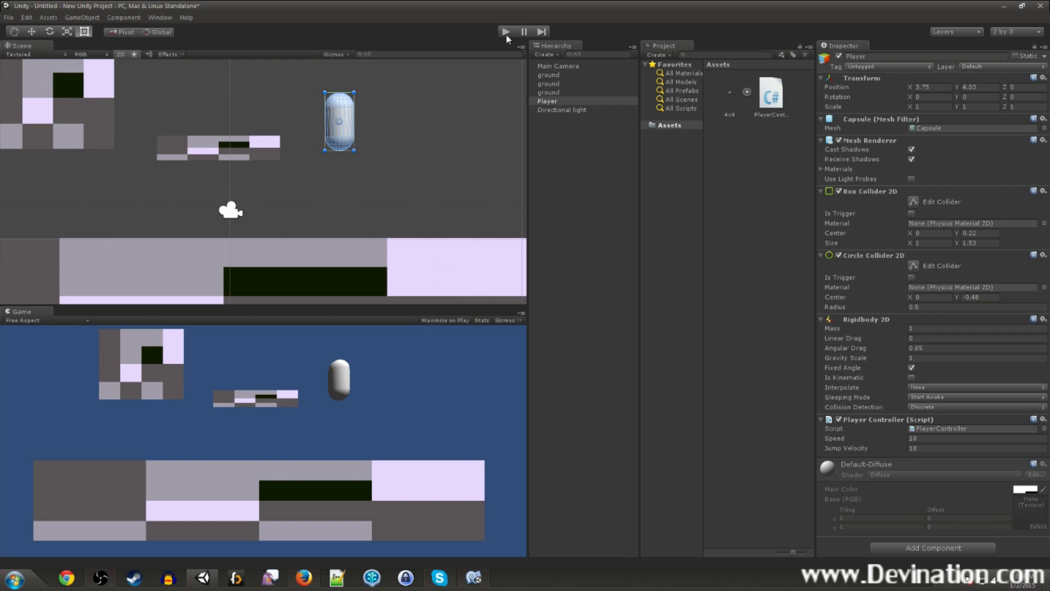
left_click(504, 32)
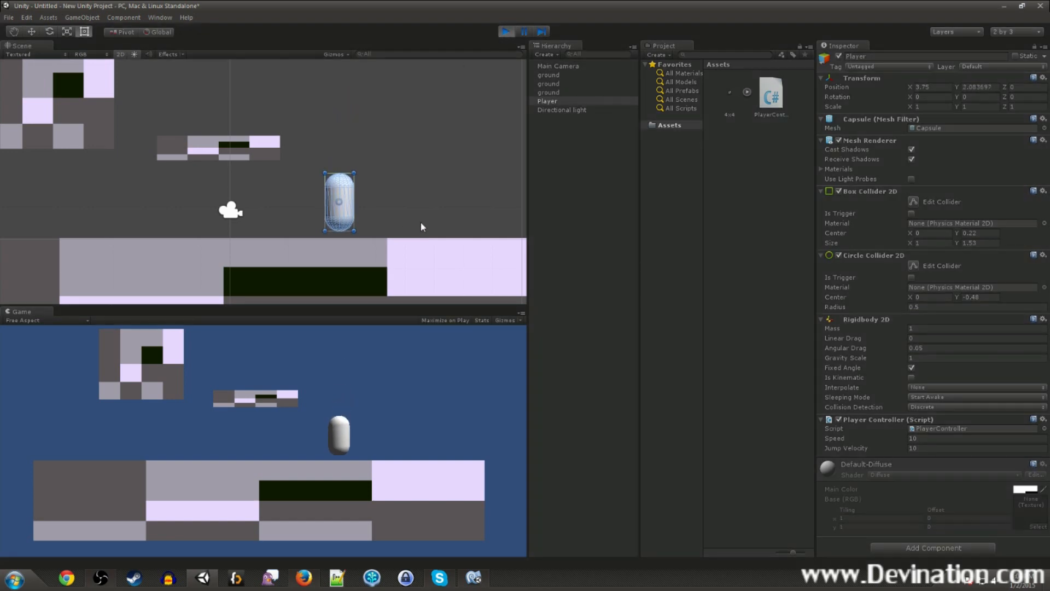
left_click_drag(338, 201, 396, 208)
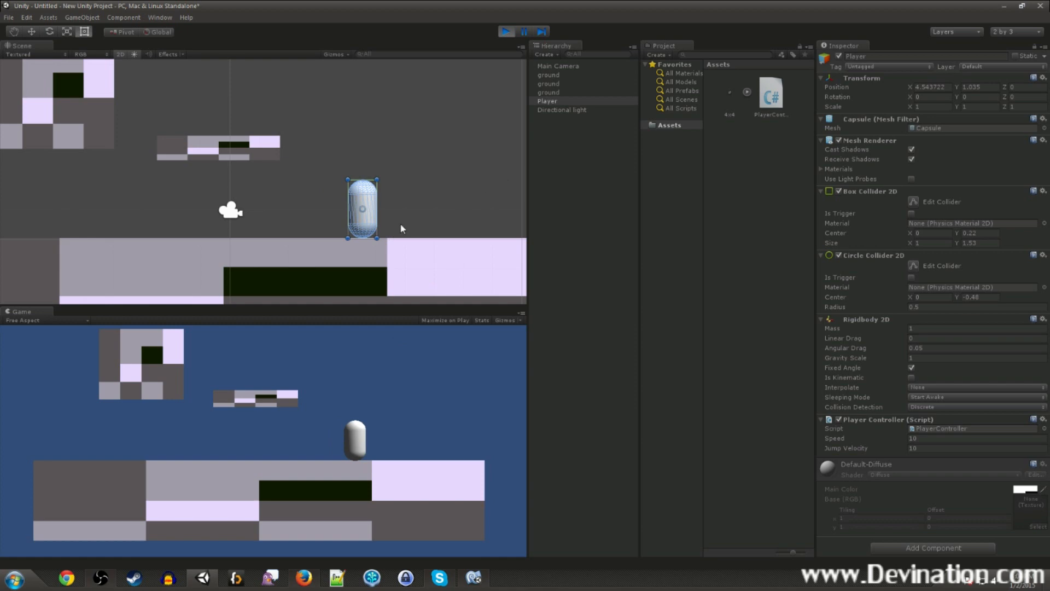
left_click_drag(362, 208, 466, 208)
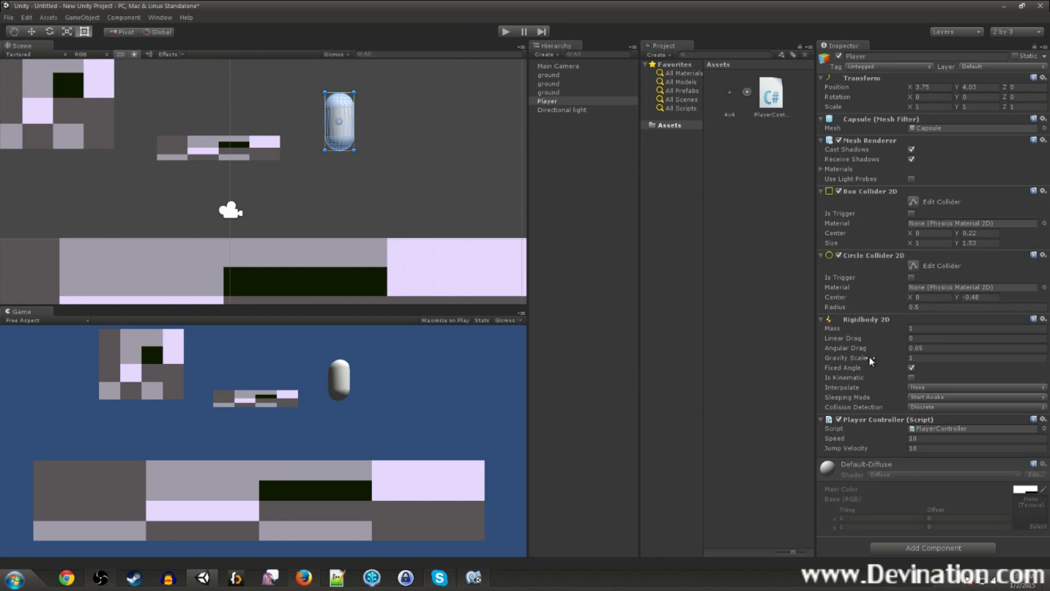
left_click(976, 358)
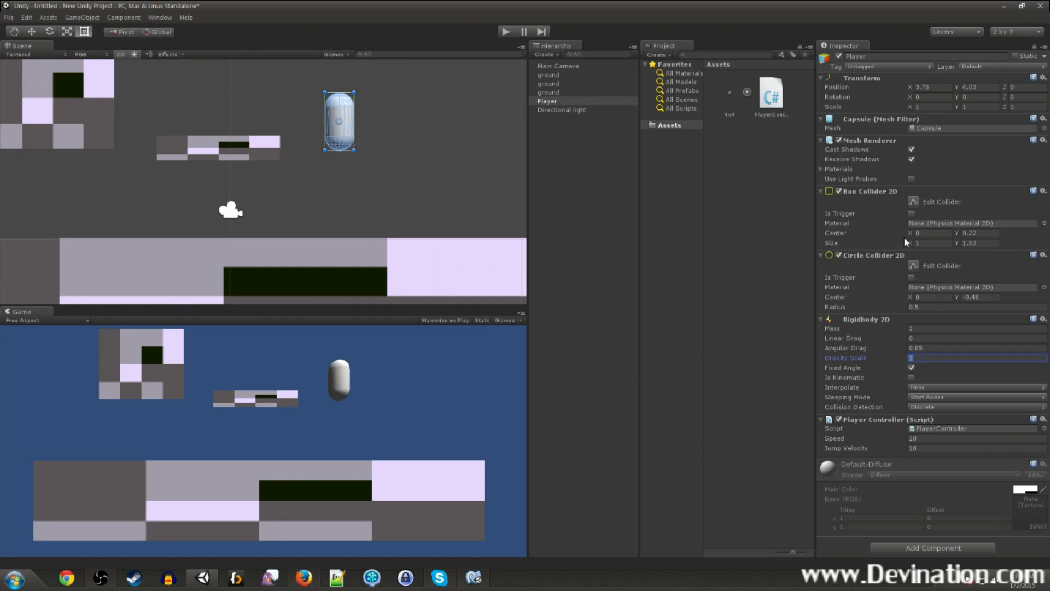
type("4")
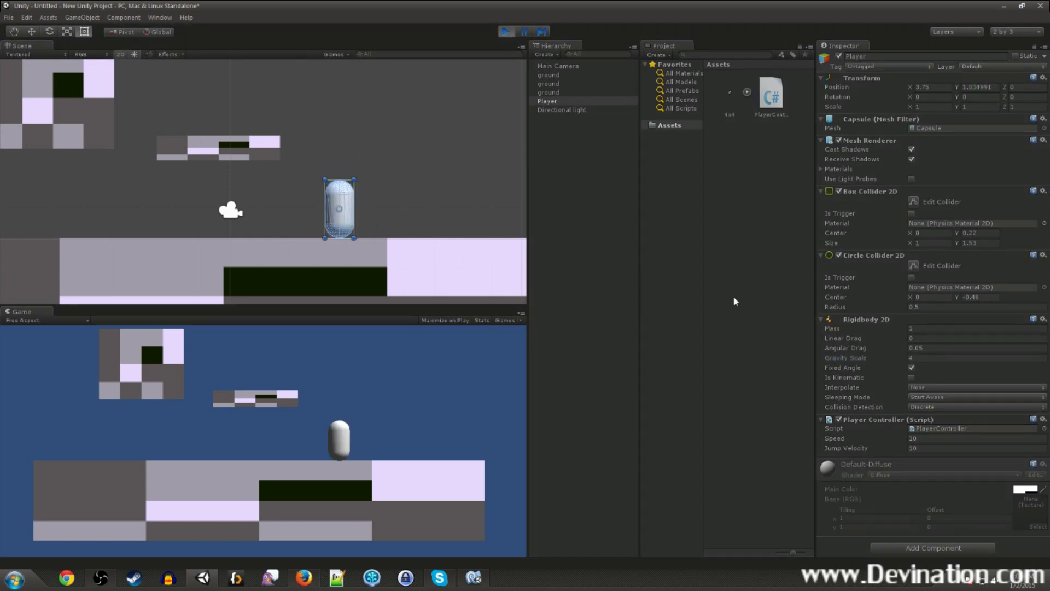
left_click_drag(338, 208, 353, 208)
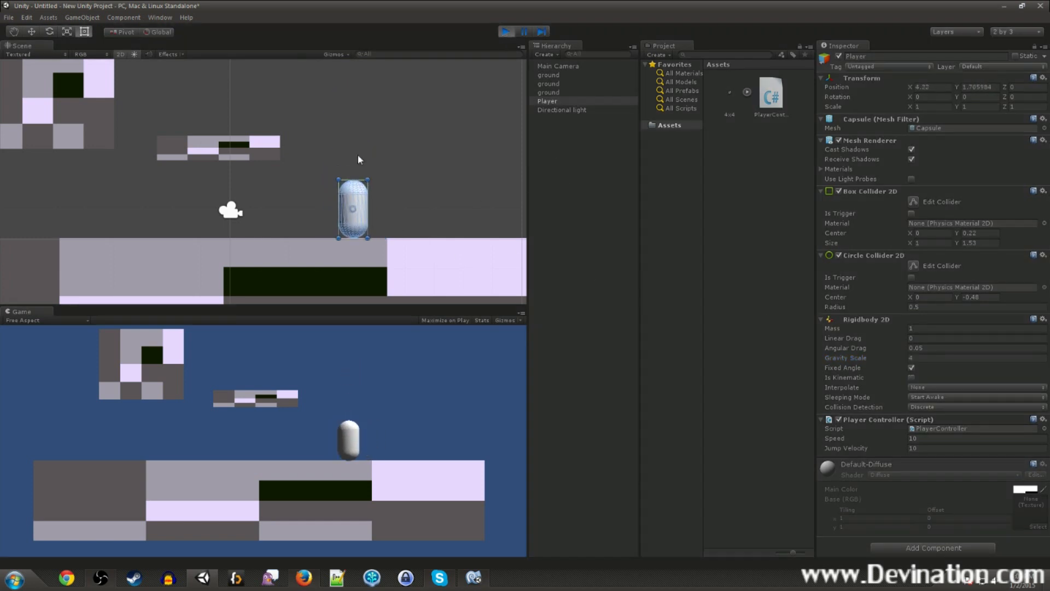
left_click(505, 31)
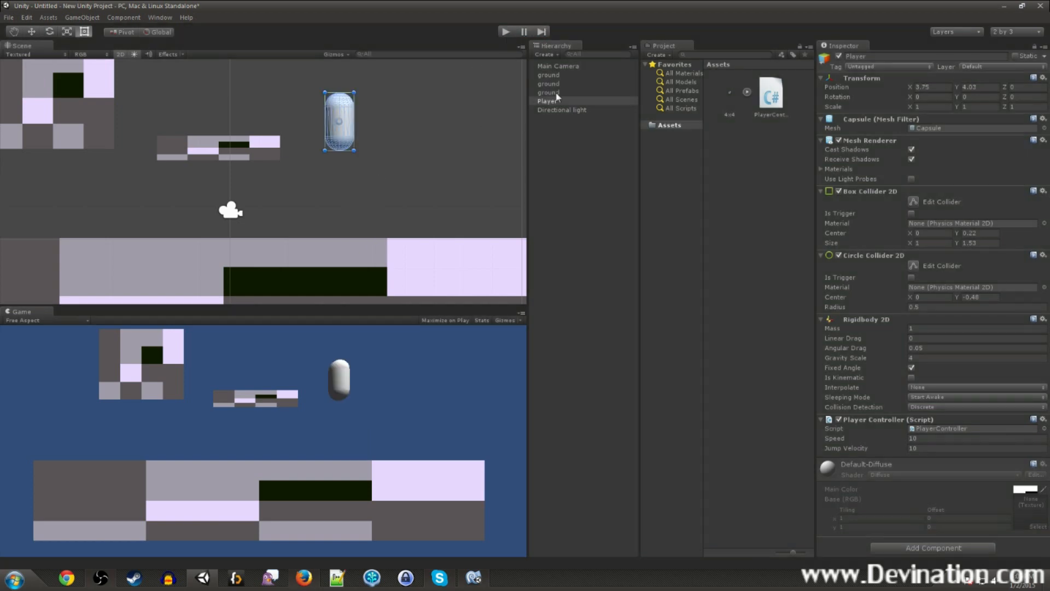
mouse_move(331, 131)
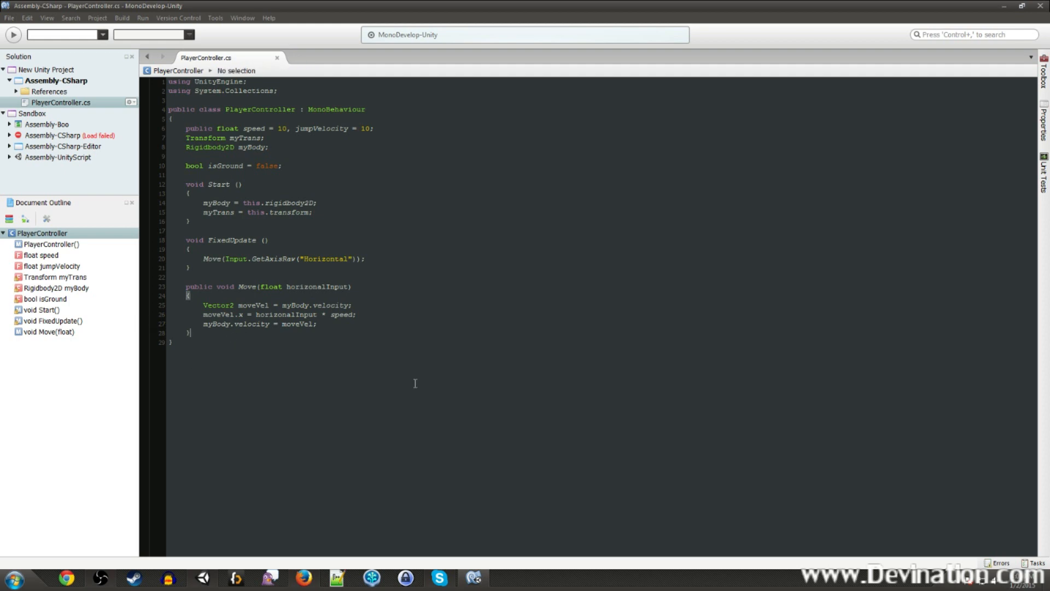
- Declare a public void Jump() method below Move
type("p")
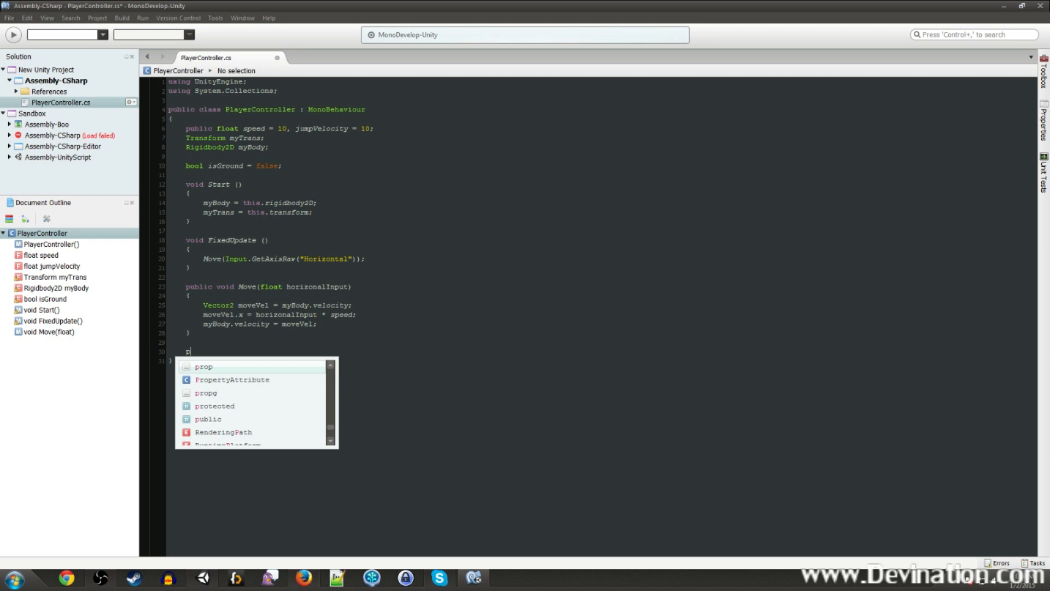
type("ublic")
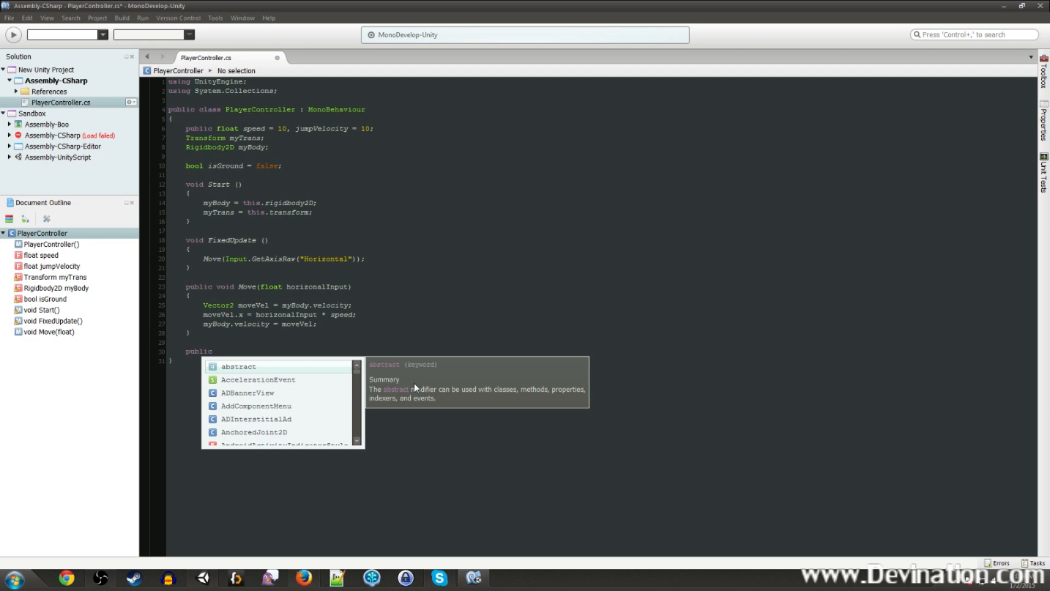
type("void")
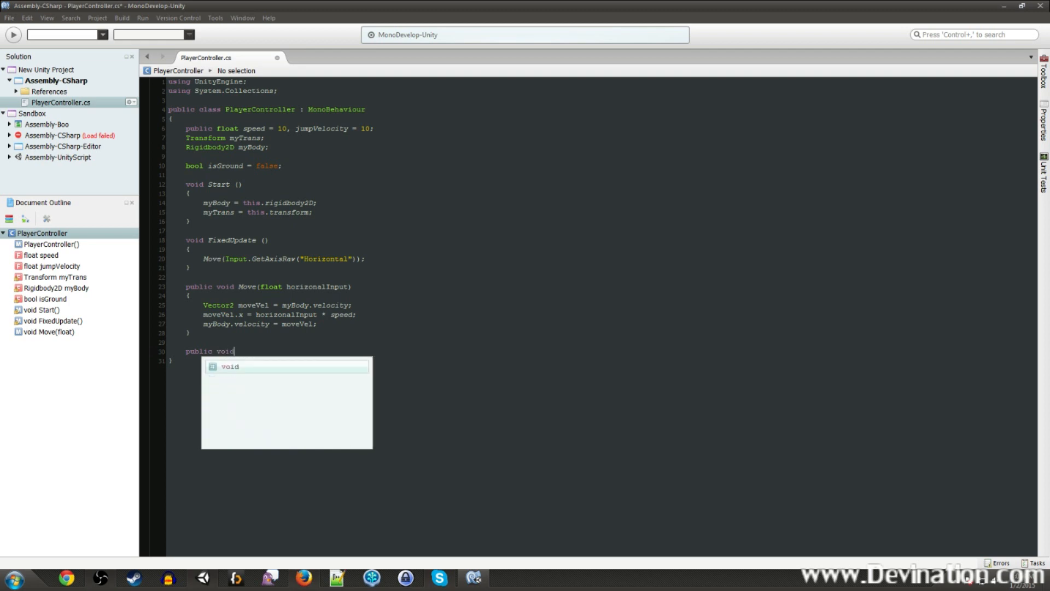
type("Jump")
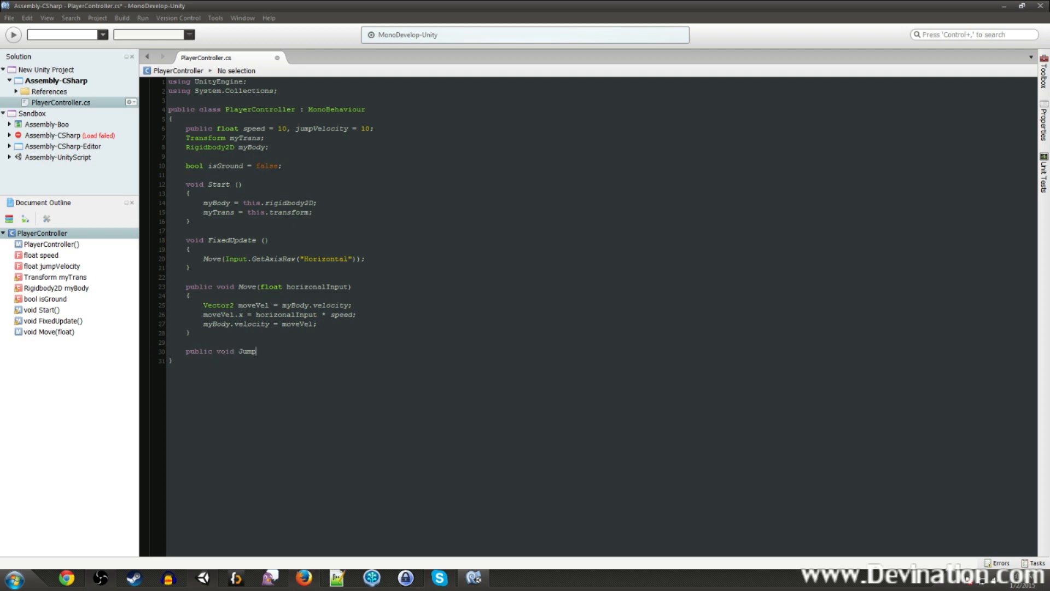
type("()")
type("{")
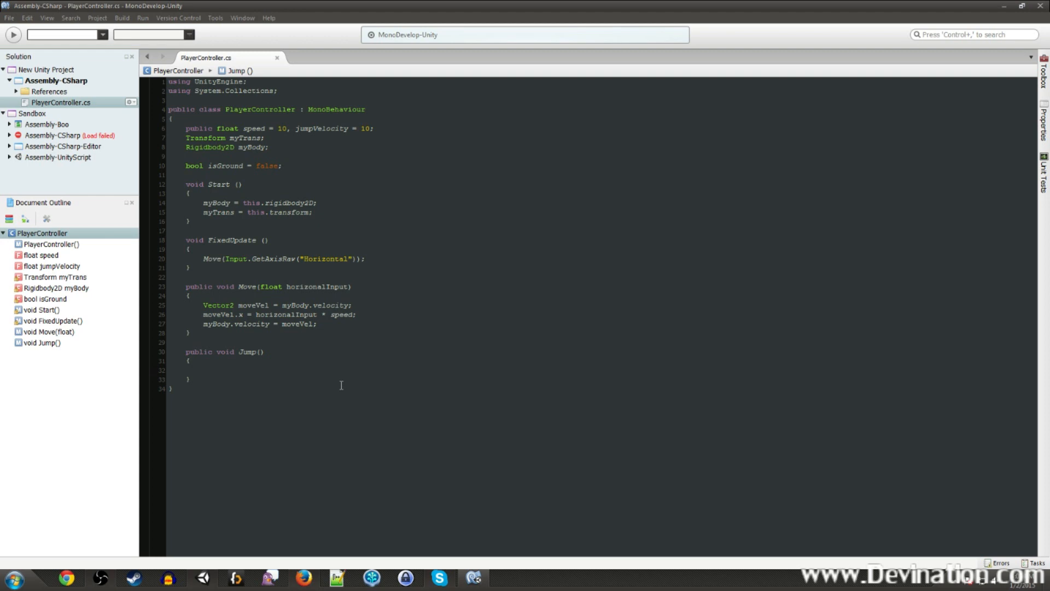
- Fill Jump with myBody.velocity += jumpVelocity * Vector2.up
type("myBody.velocity")
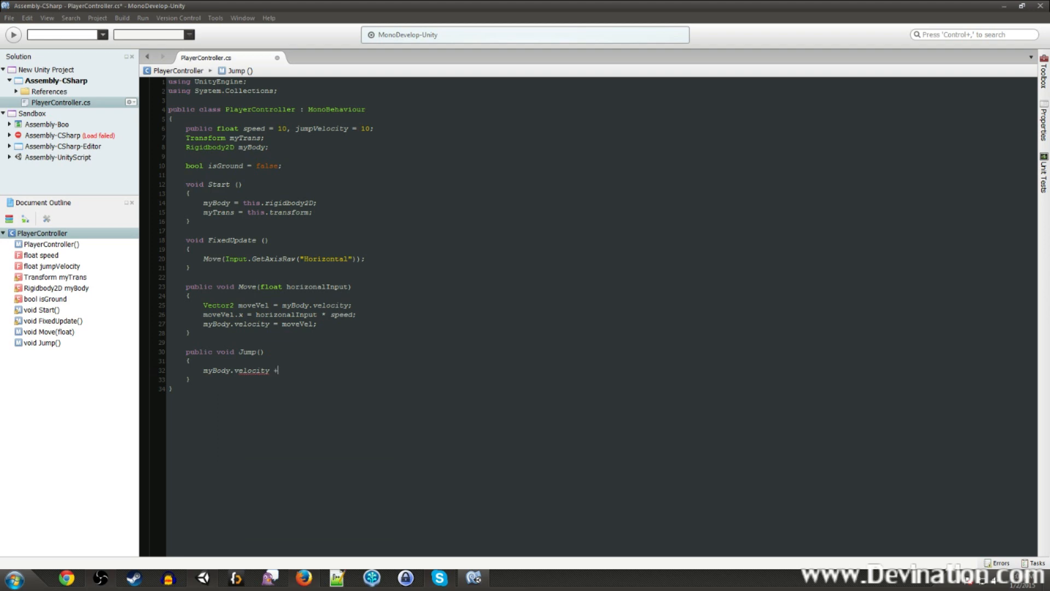
type("+= jumpVelocity")
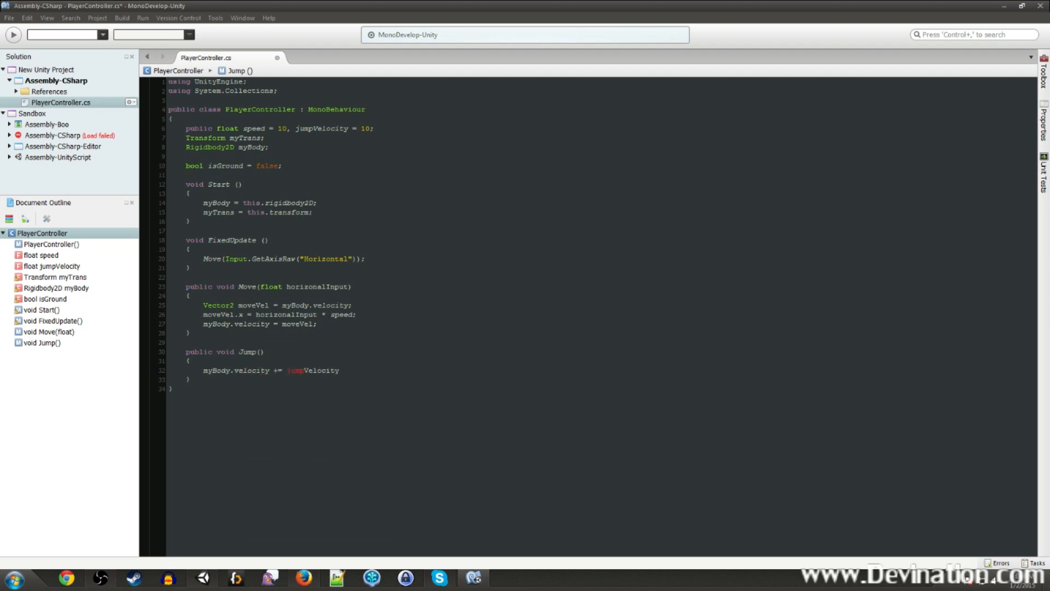
type("* Vector2.up")
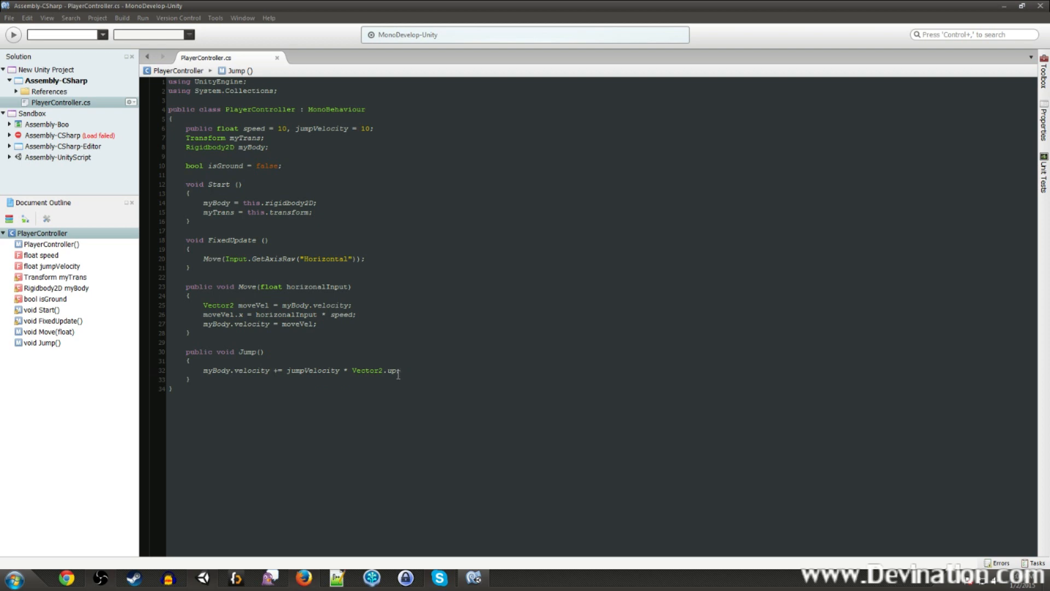
double_click(311, 369)
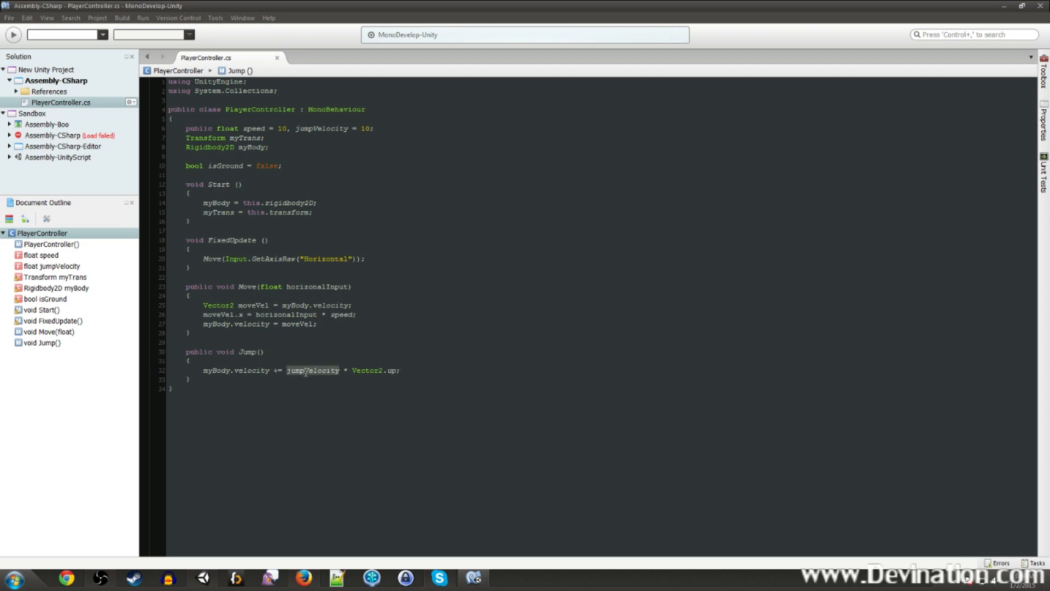
left_click(375, 370)
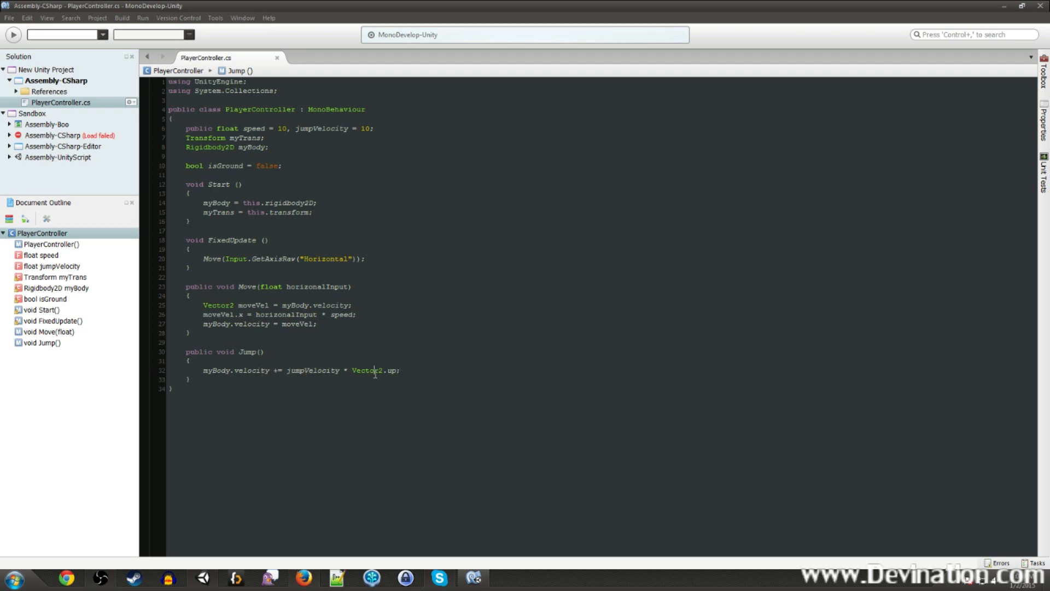
double_click(254, 369)
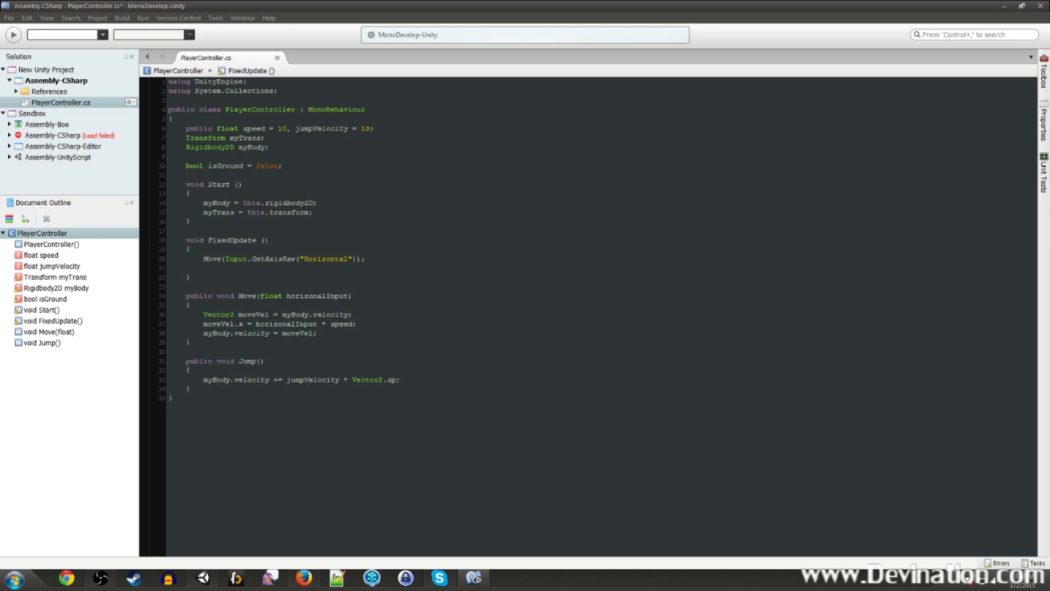
- Start an if(Input.GetButtonDown("Jump")) check in FixedUpdate, using autocomplete for GetButtonDown
type("if(")
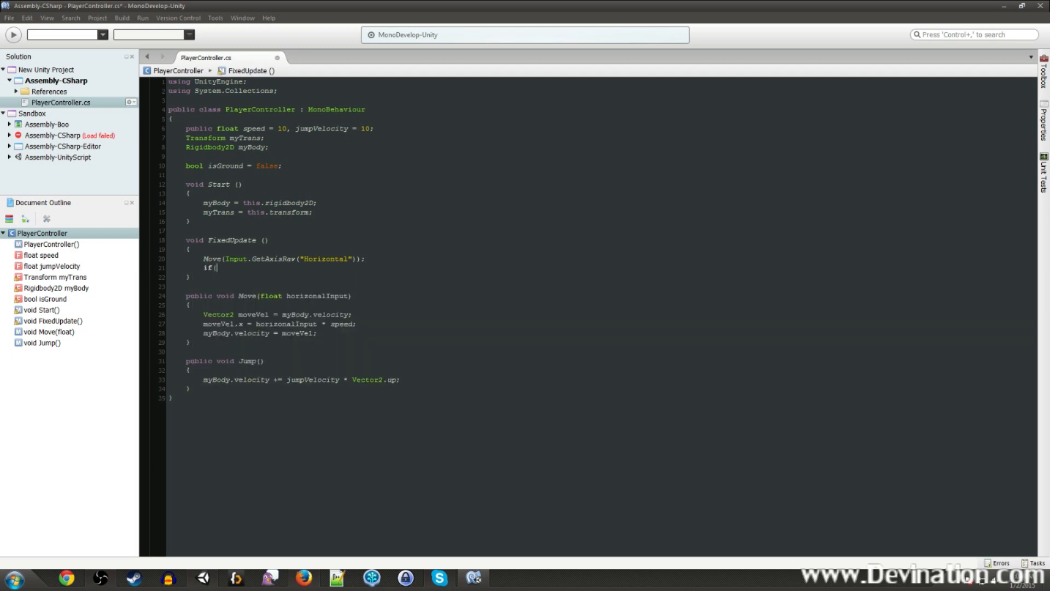
type("Inpu")
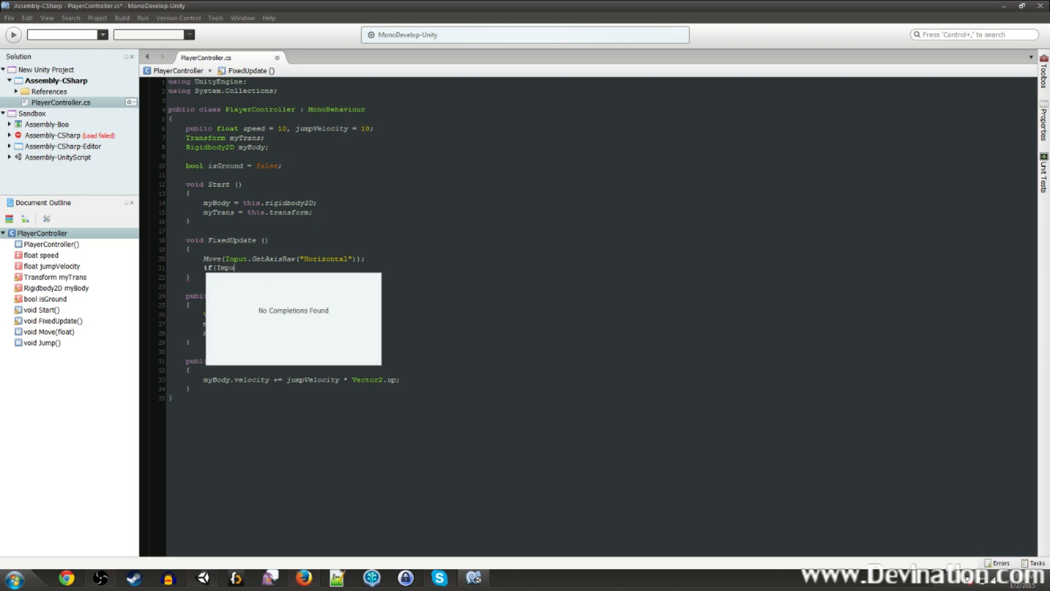
type("Input.getb")
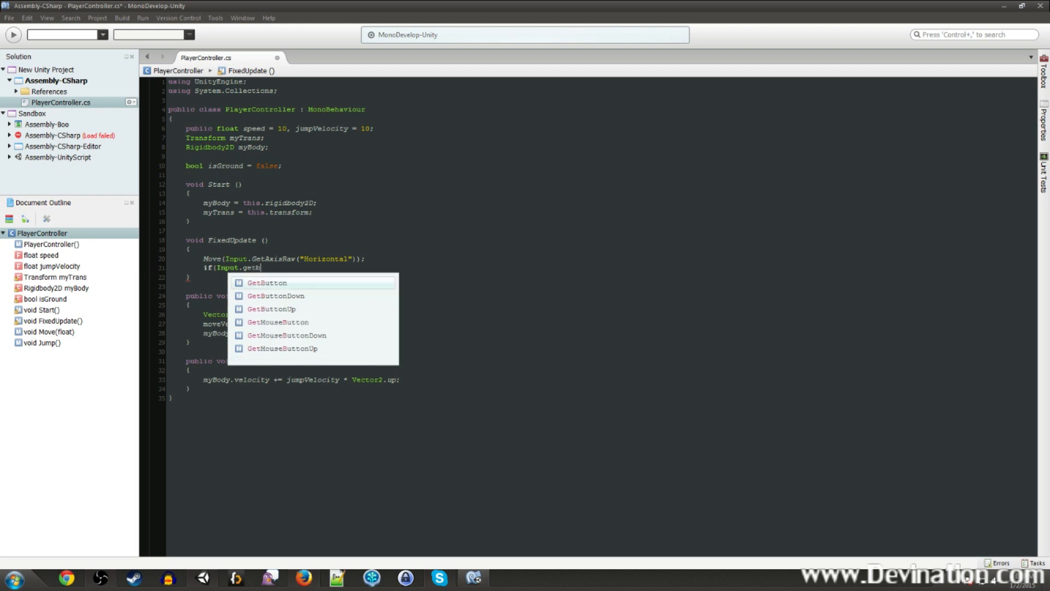
left_click(275, 296)
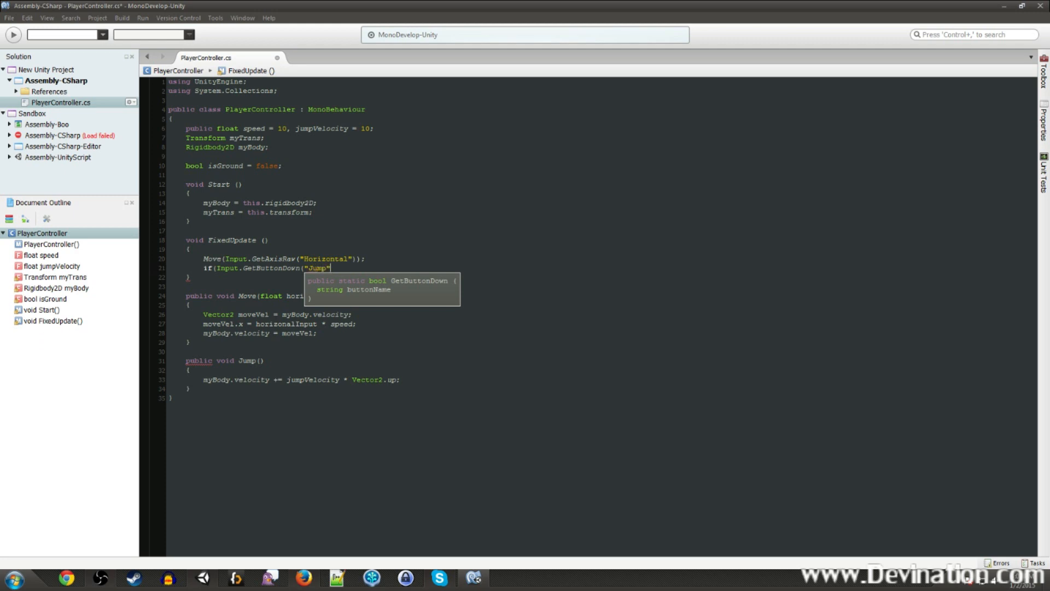
type(")")
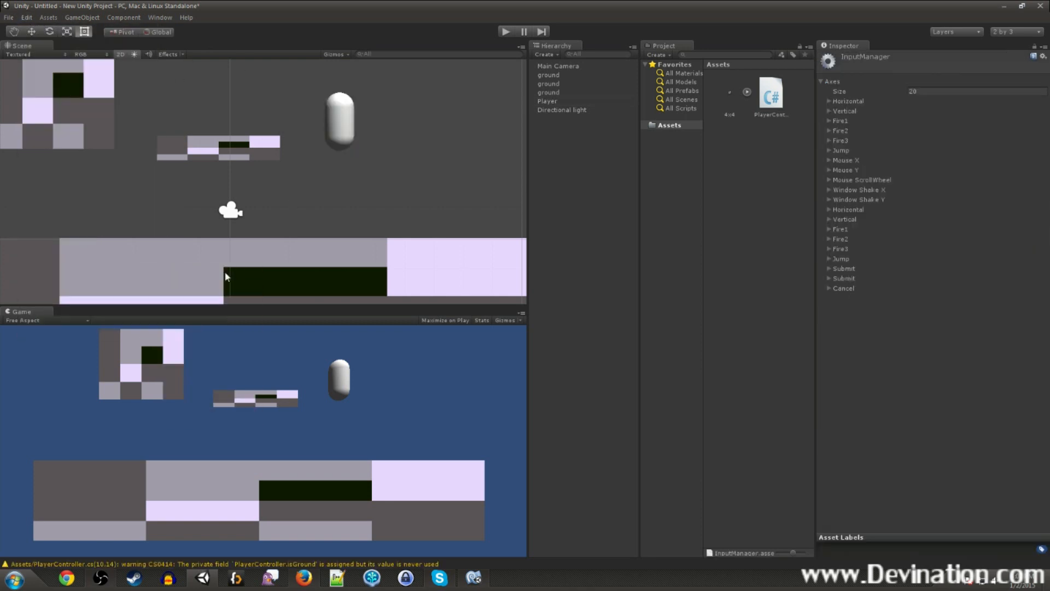
- Expand the Jump axis in the Input Manager to see its space key mapping
left_click(829, 150)
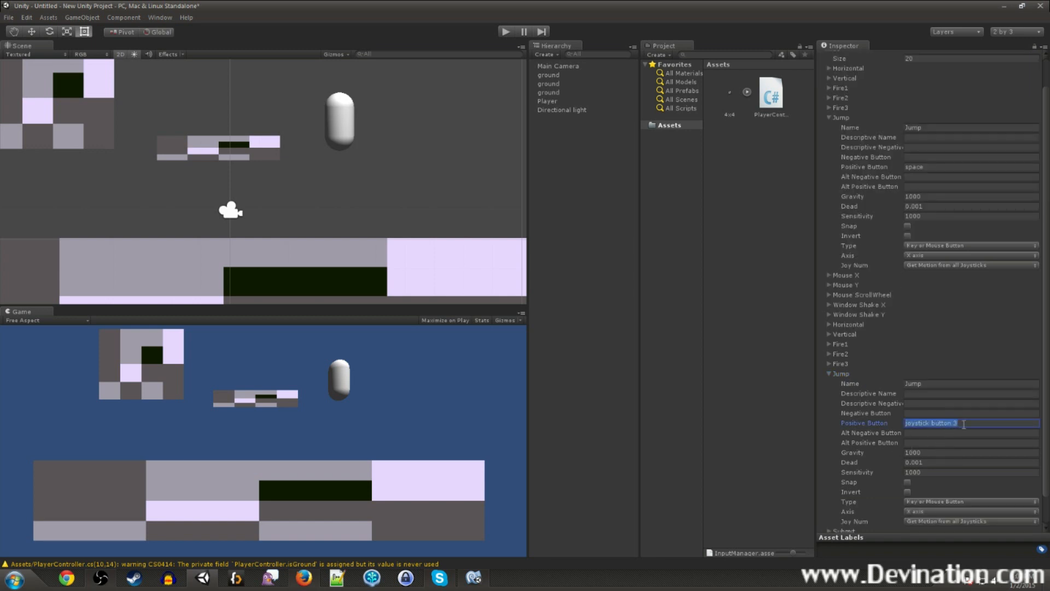
mouse_move(712, 448)
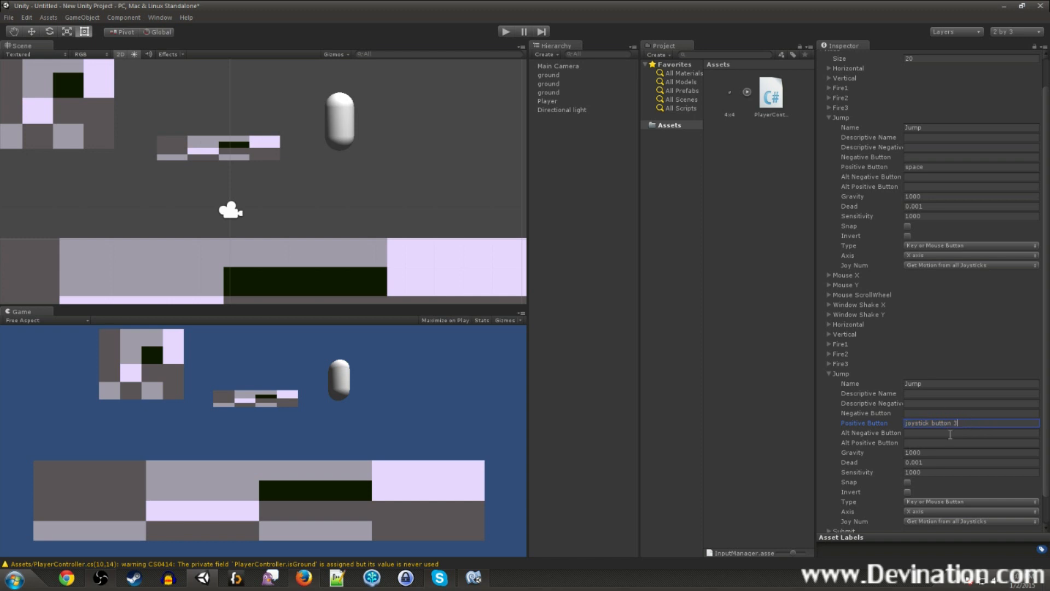
mouse_move(862, 433)
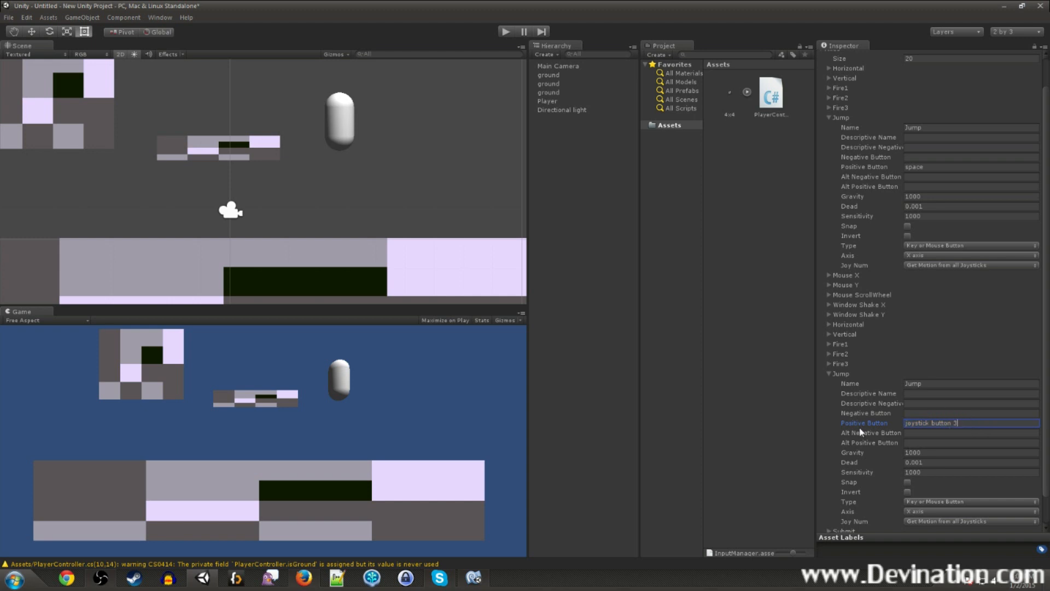
mouse_move(861, 433)
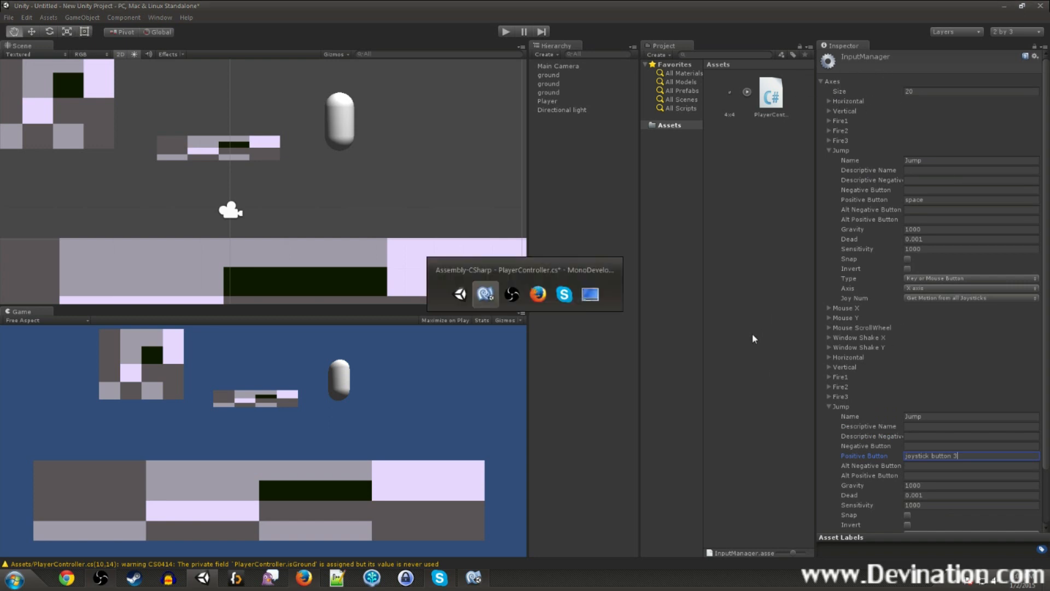
- Call Jump() inside the GetButtonDown("Jump") check and start the game
left_click(486, 294)
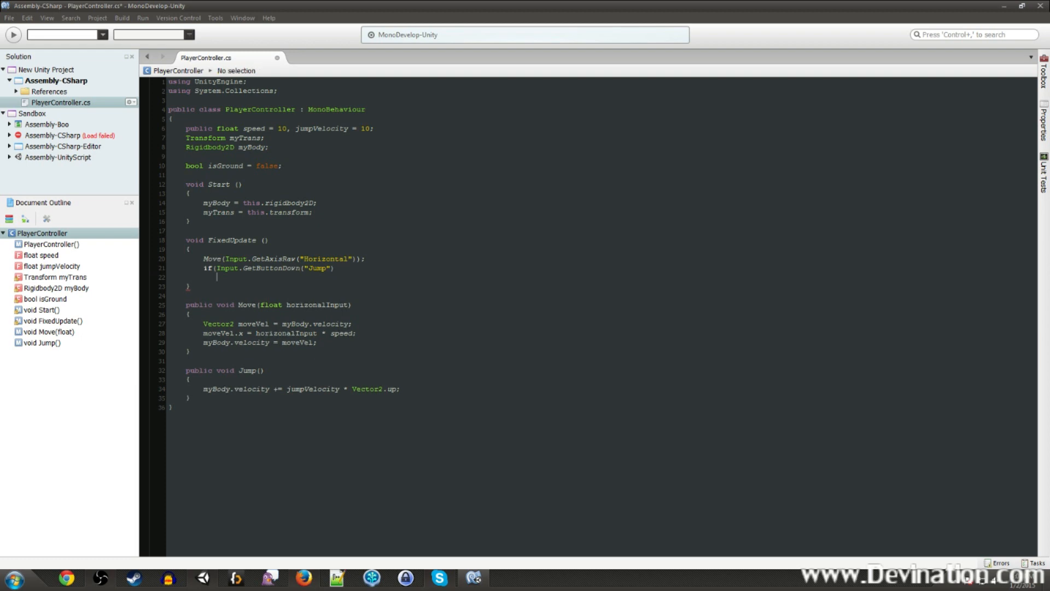
type("Jump()")
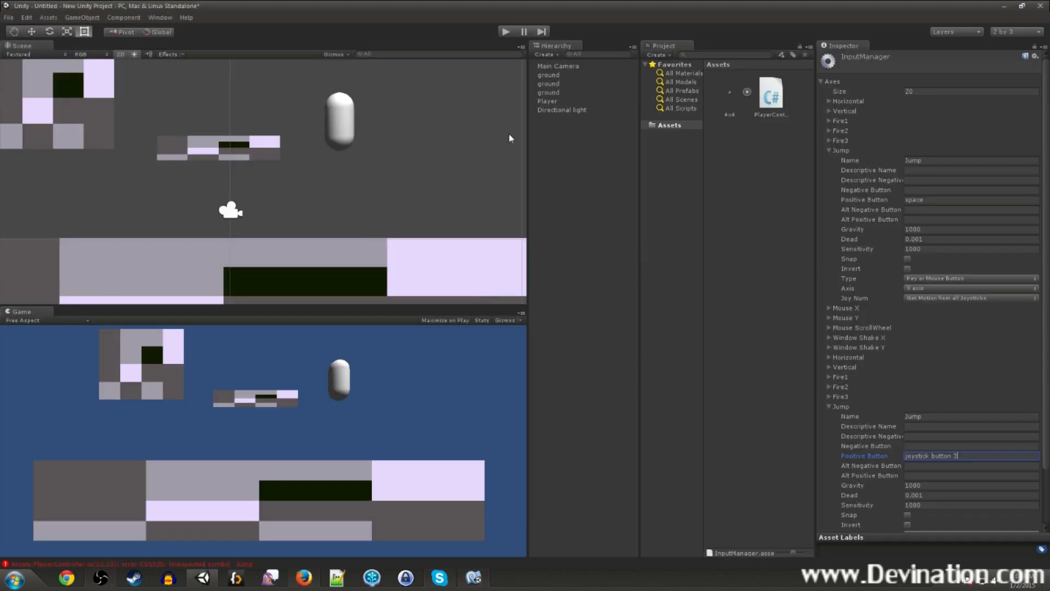
left_click(506, 32)
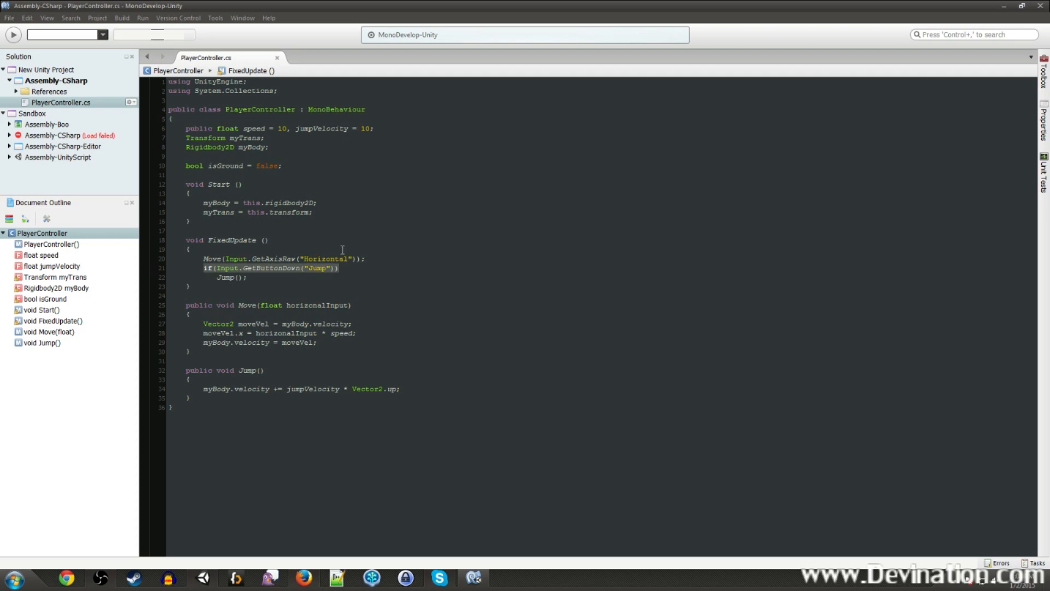
double_click(223, 165)
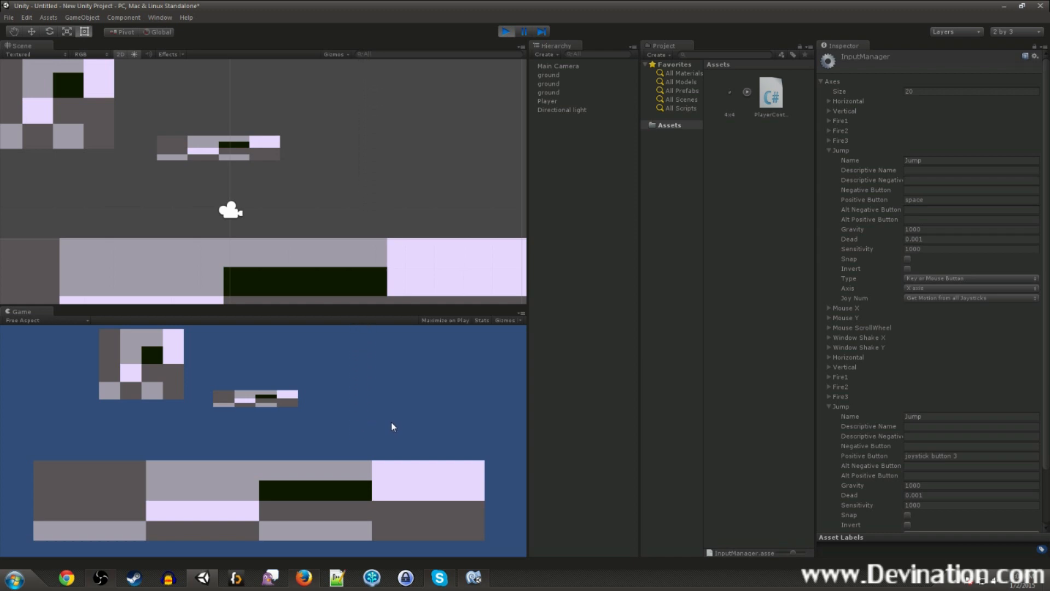
- Test jumping in play mode and set the Player's Jump Velocity to 20
left_click(504, 31)
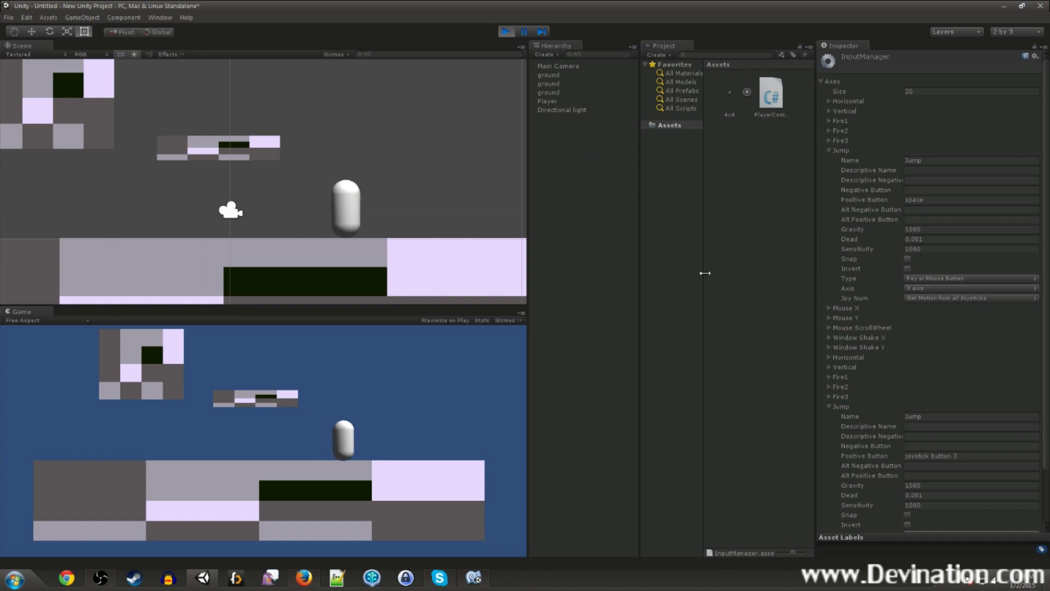
left_click(546, 101)
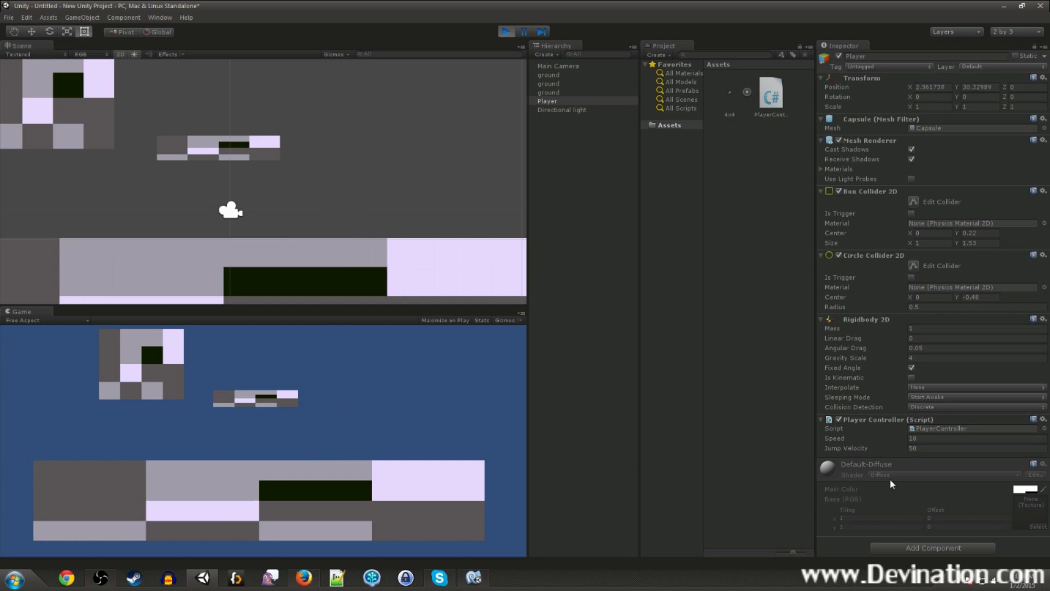
left_click(971, 447)
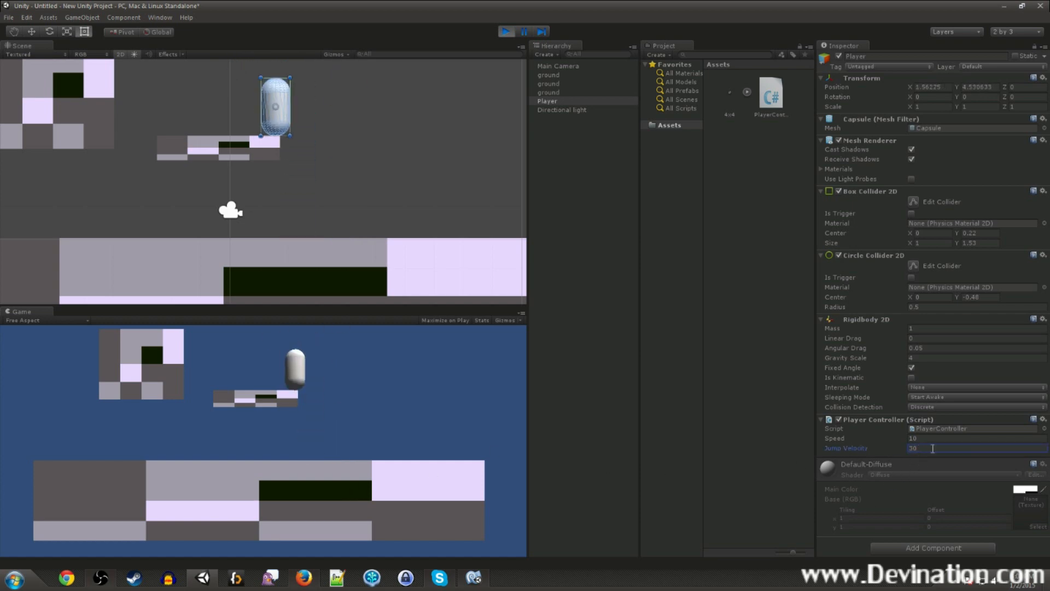
type("20")
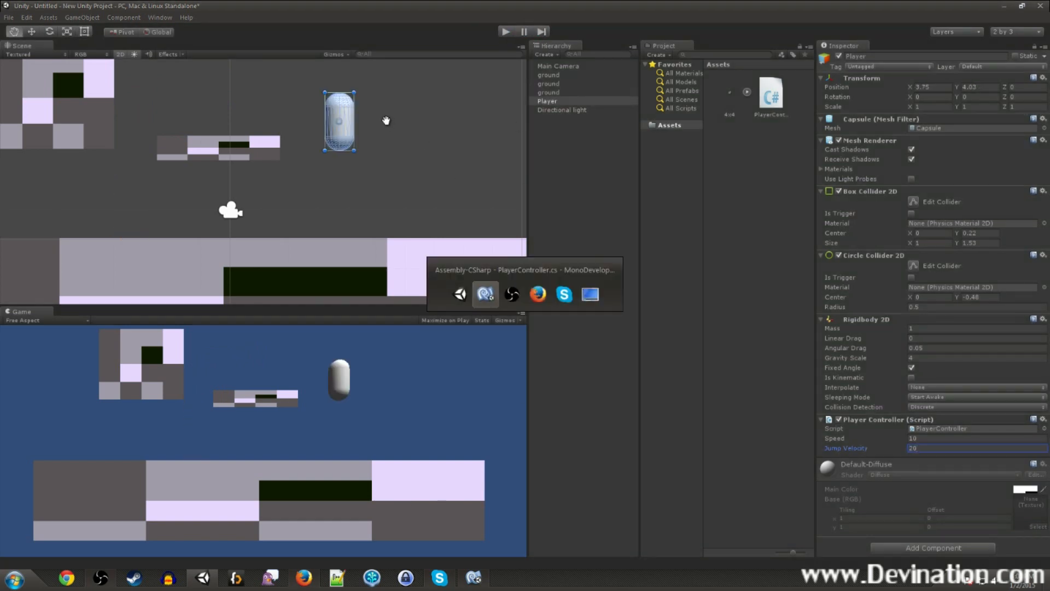
- Wrap Jump's velocity line in if(isGrounded) and rename the isGround field to isGrounded
left_click(485, 294)
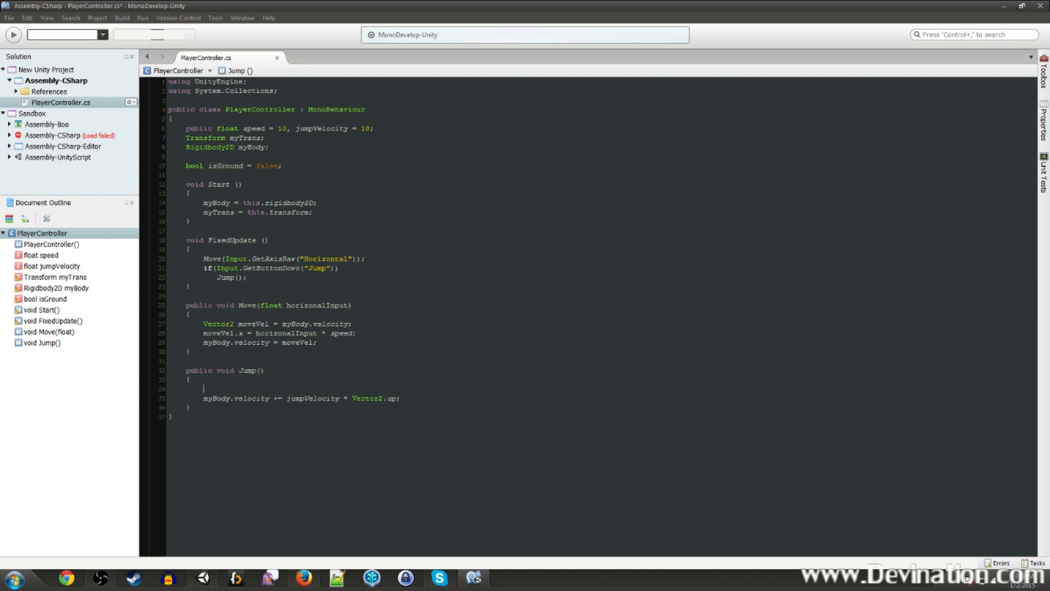
type("if(")
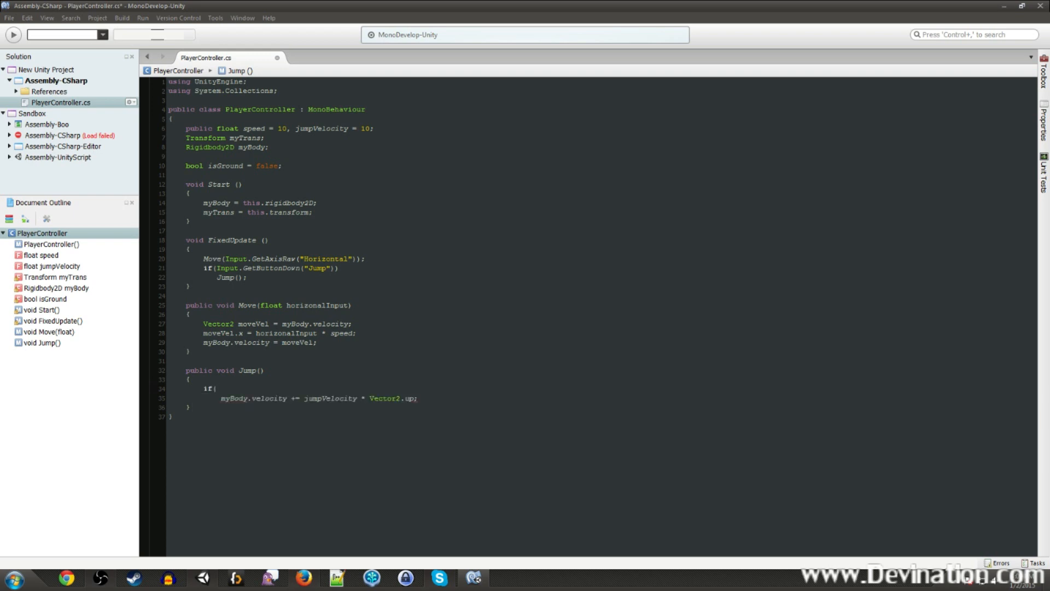
type("isGrounded)")
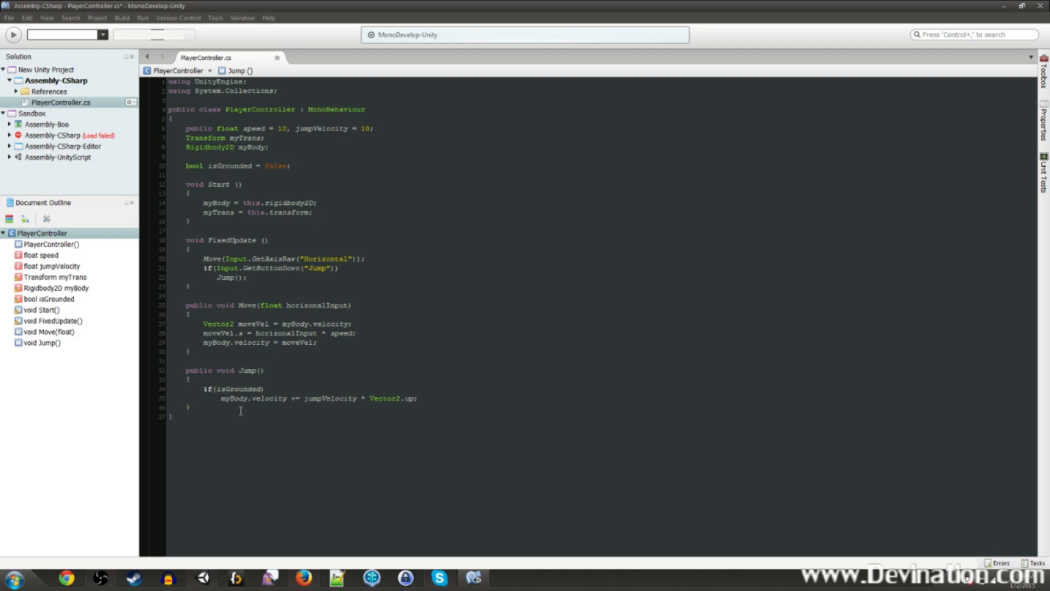
mouse_move(270, 373)
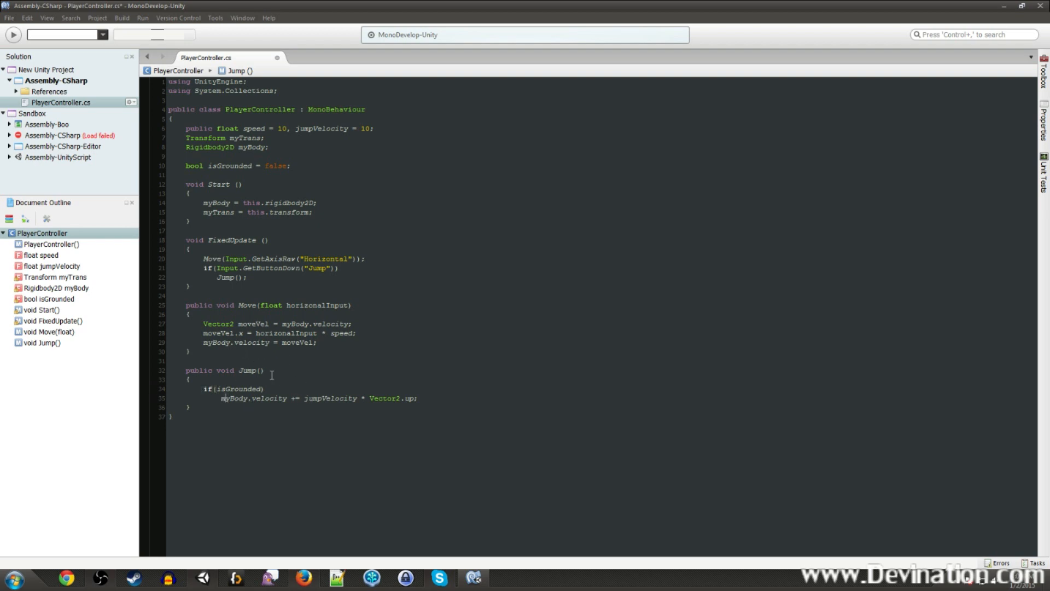
mouse_move(289, 343)
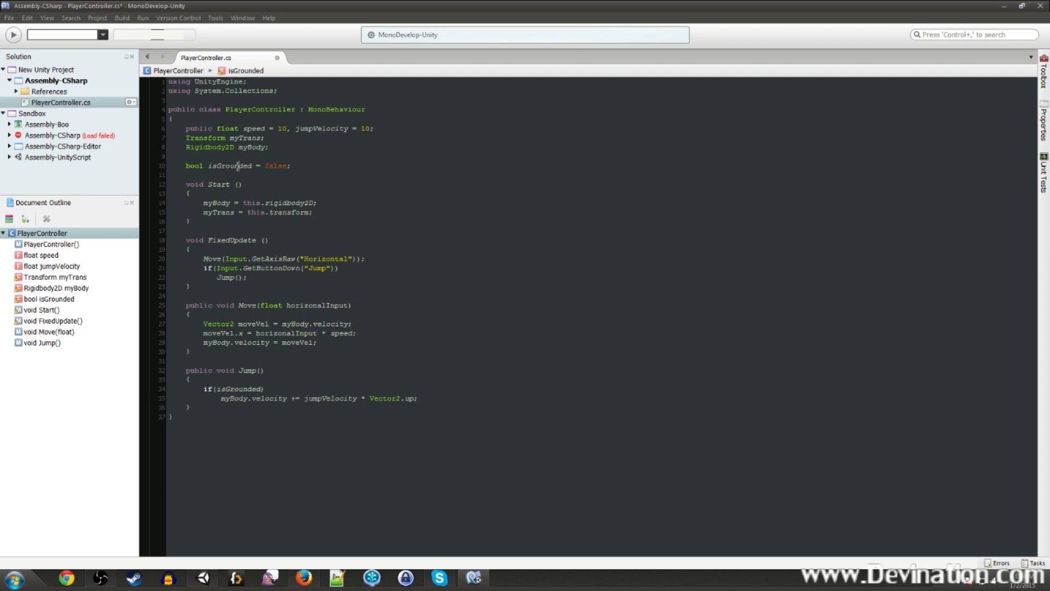
double_click(227, 165)
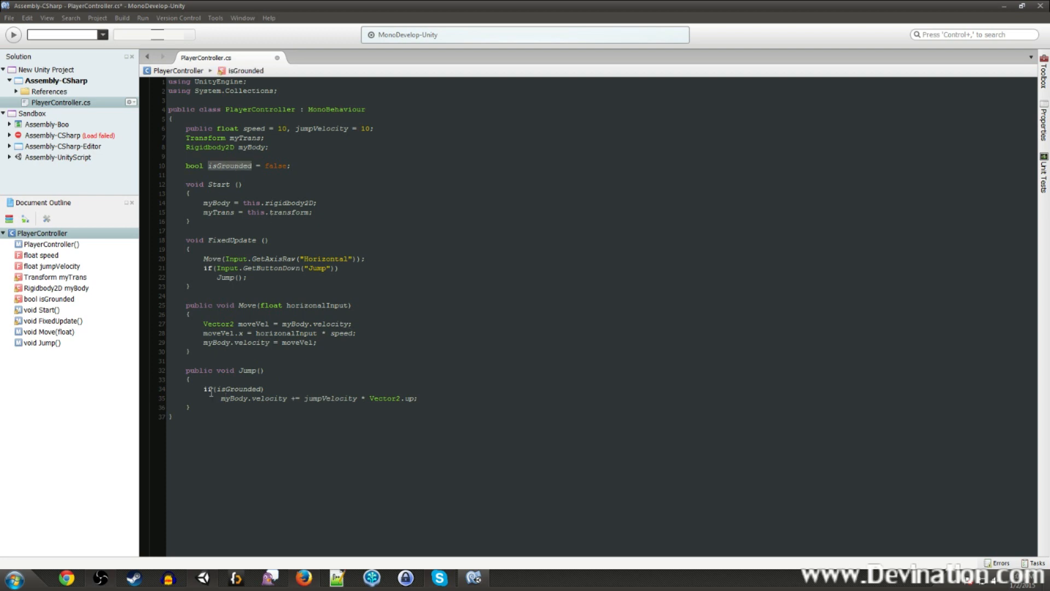
left_click(213, 389)
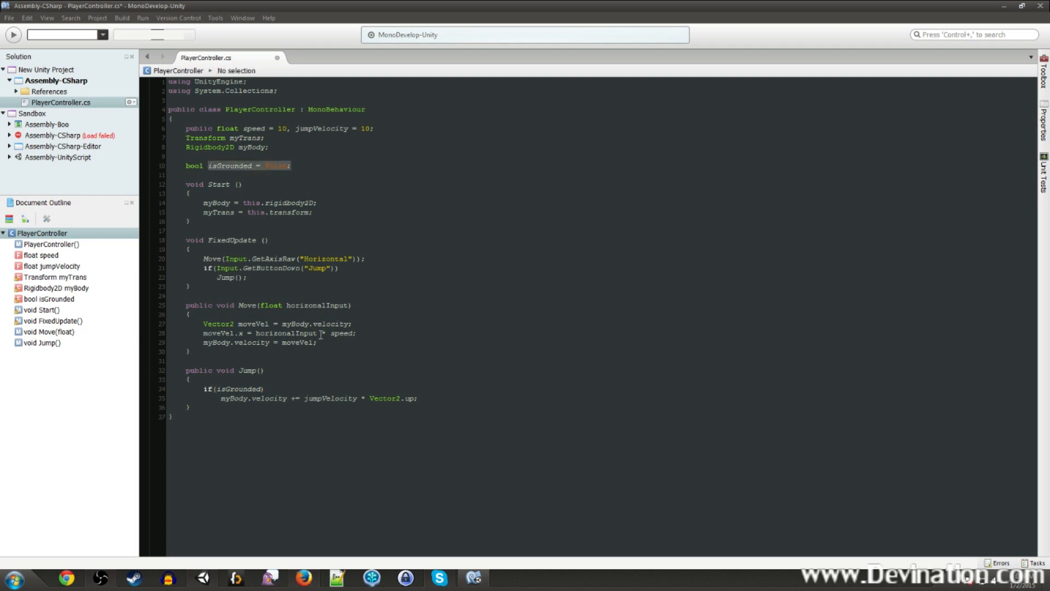
mouse_move(331, 396)
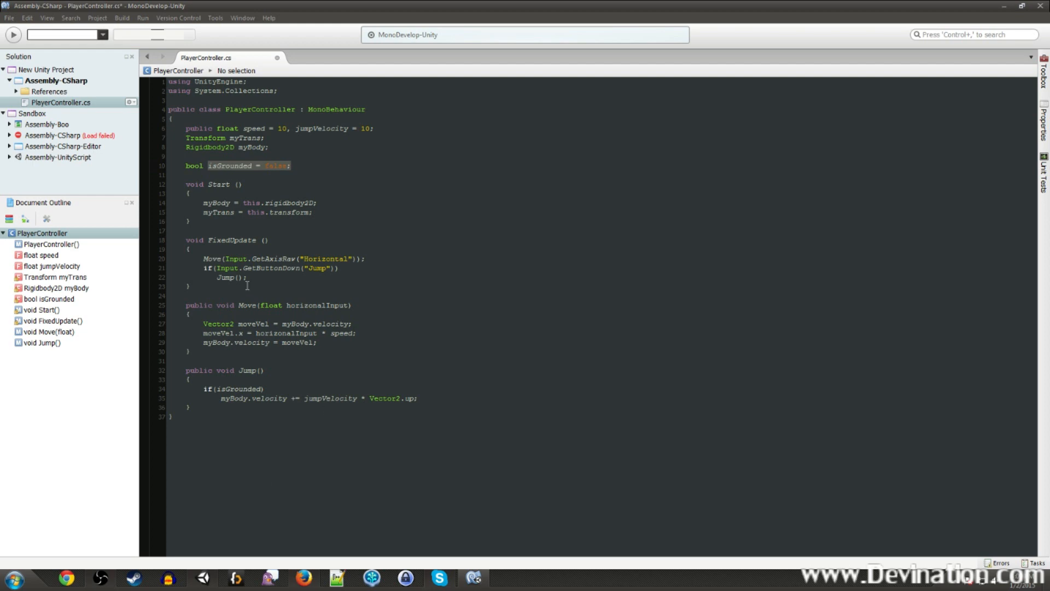
mouse_move(234, 251)
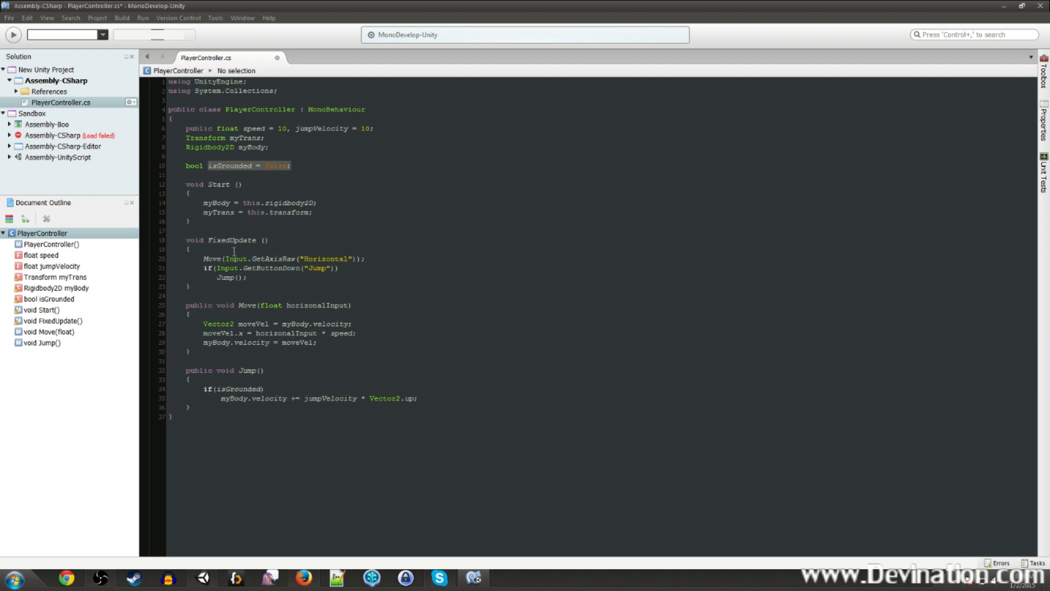
- At the top of FixedUpdate, type 'isGrounded = Physics2D.Linecast(myTrans.position,' with autocomplete
key("enter")
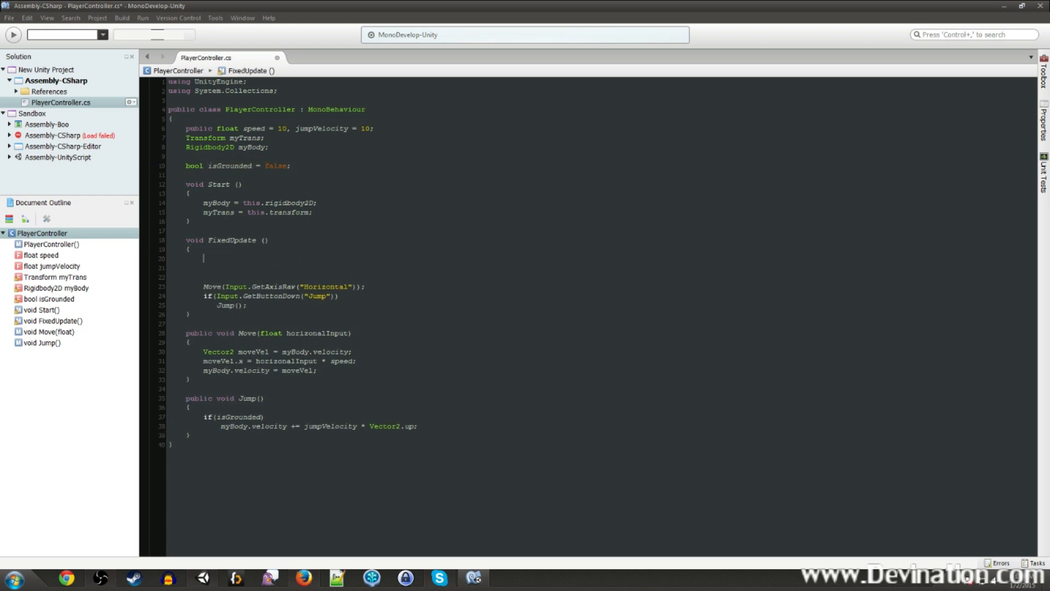
type("isGrounded")
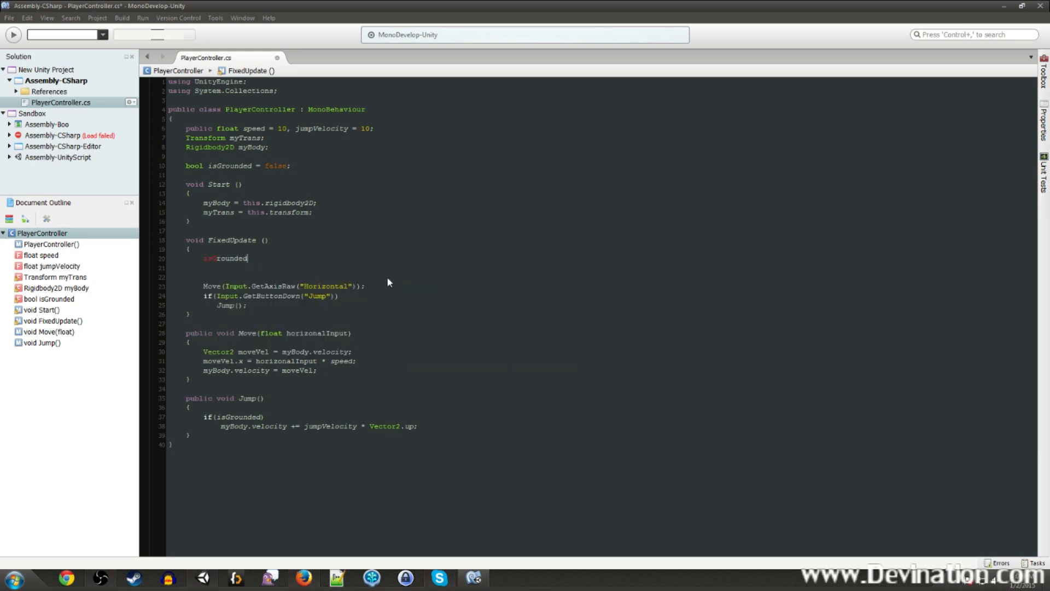
type("=")
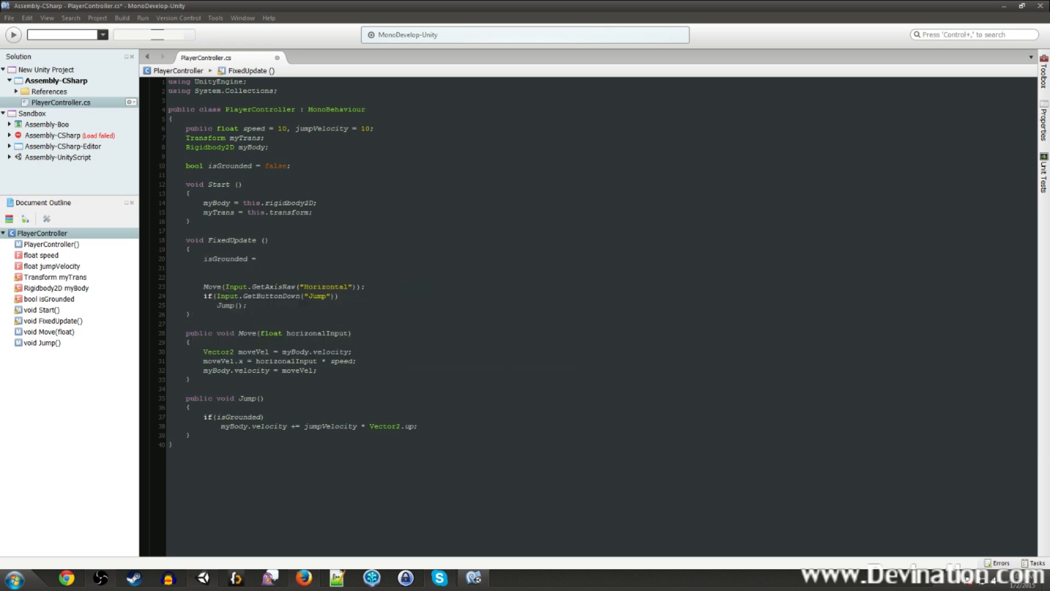
left_click(261, 259)
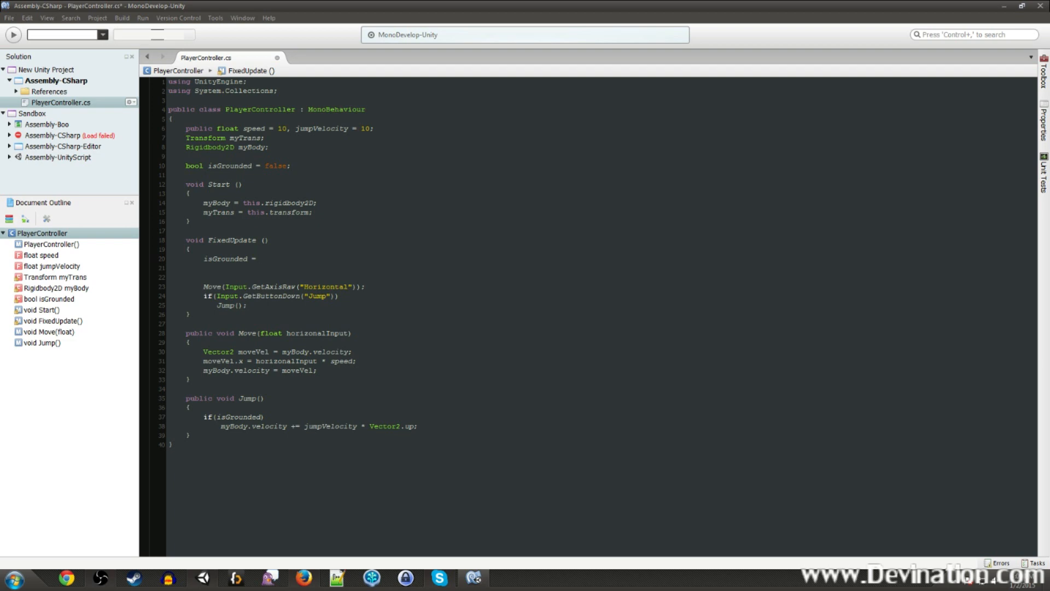
left_click(259, 259)
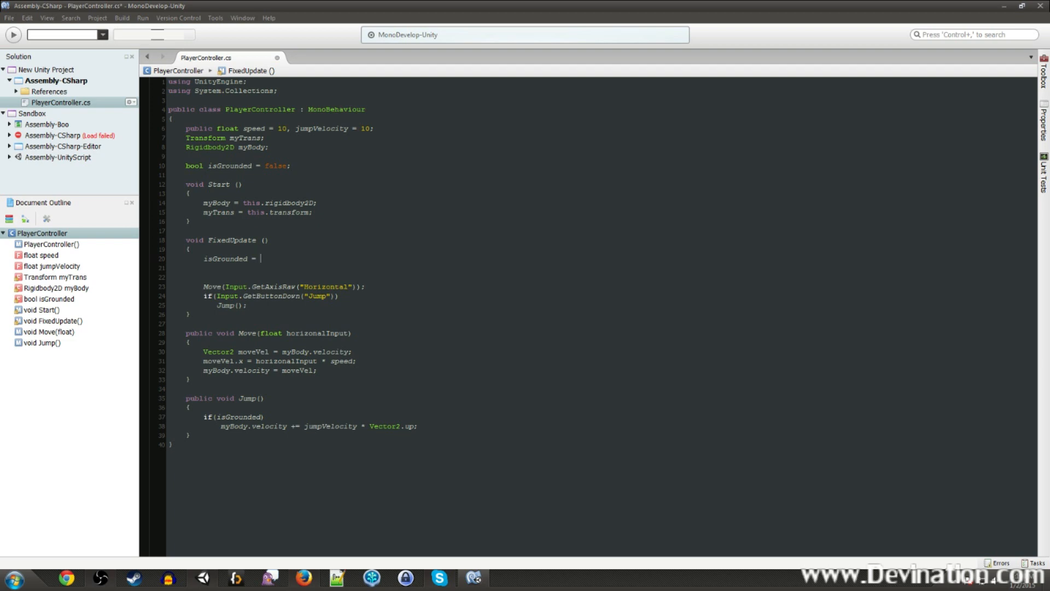
type("Physics2D.li")
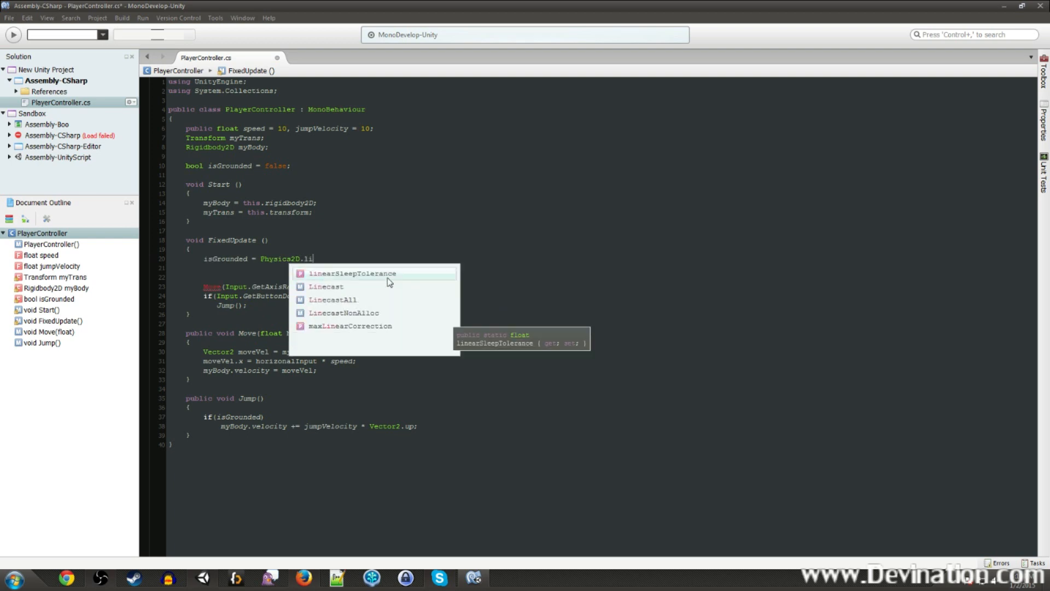
type("necast")
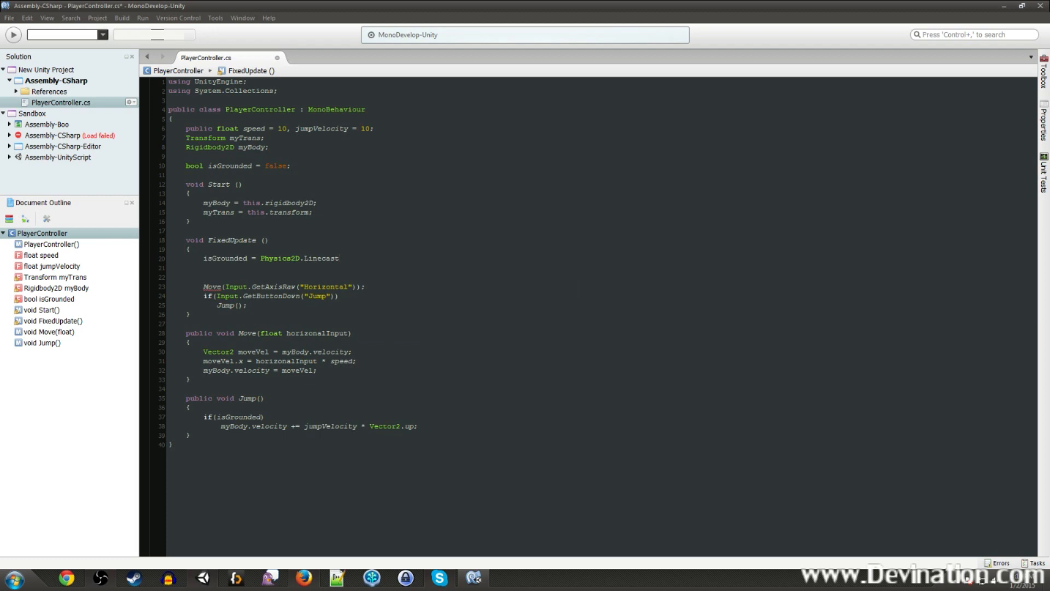
type("(")
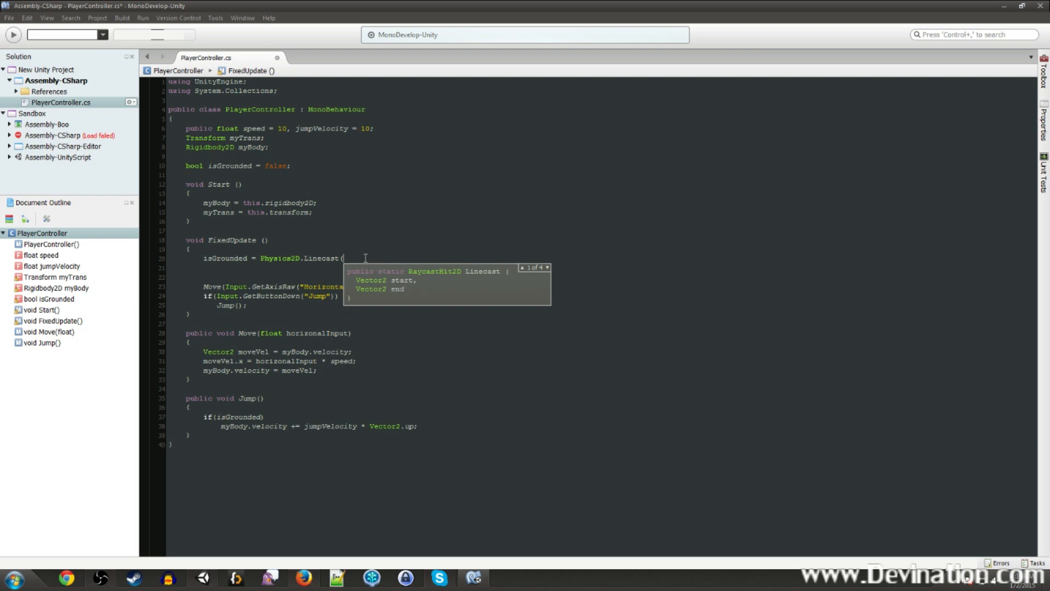
type("(my")
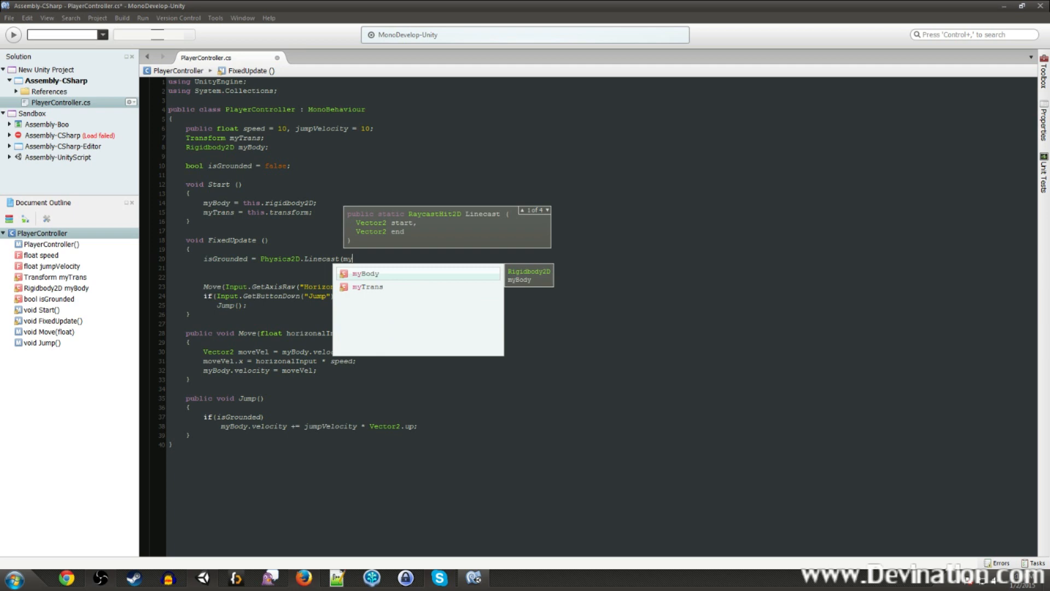
type("Trans.position,")
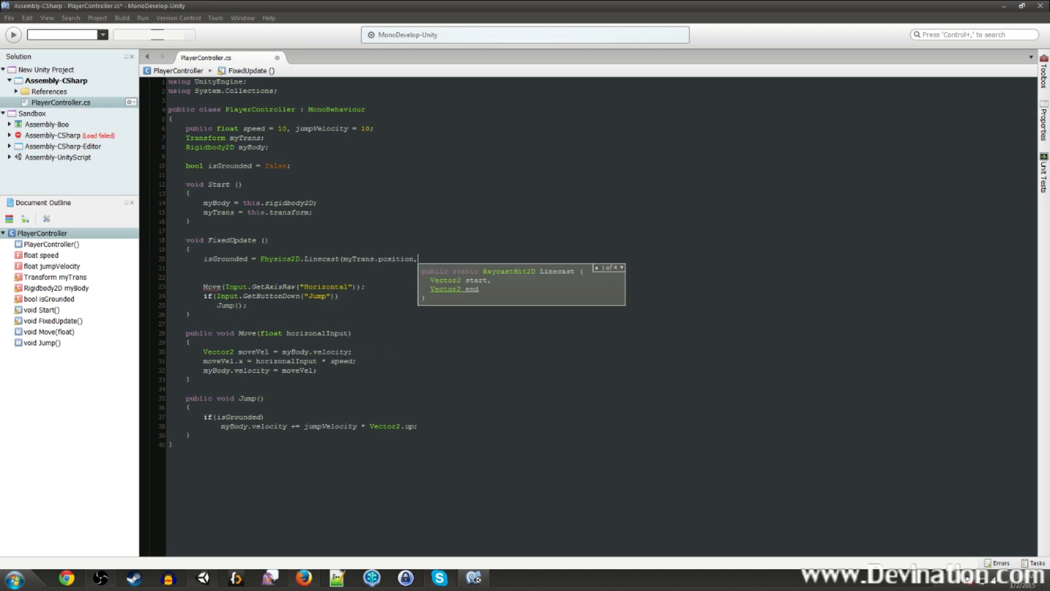
mouse_move(424, 199)
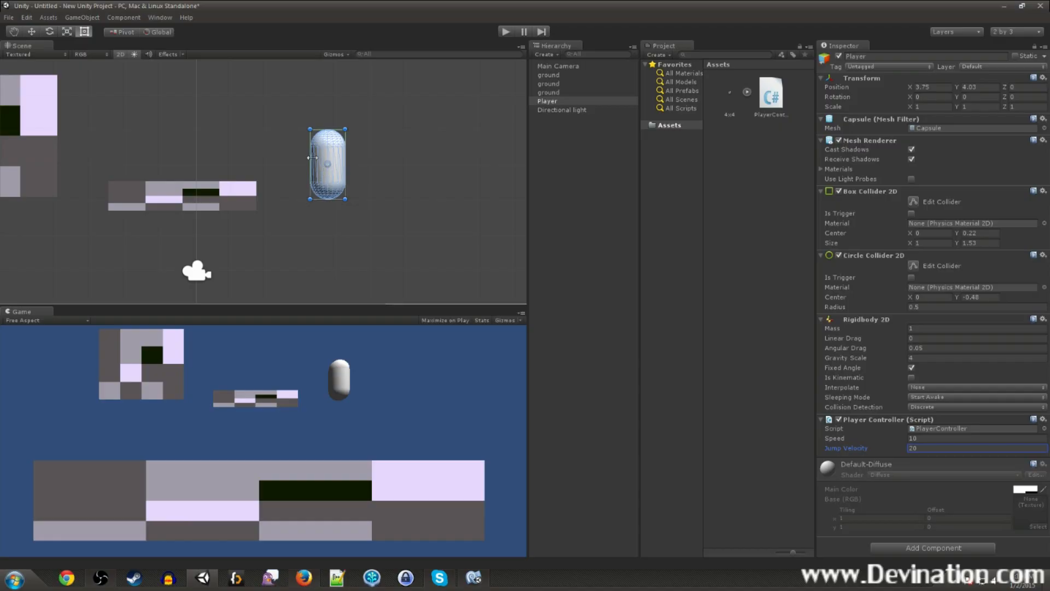
mouse_move(346, 216)
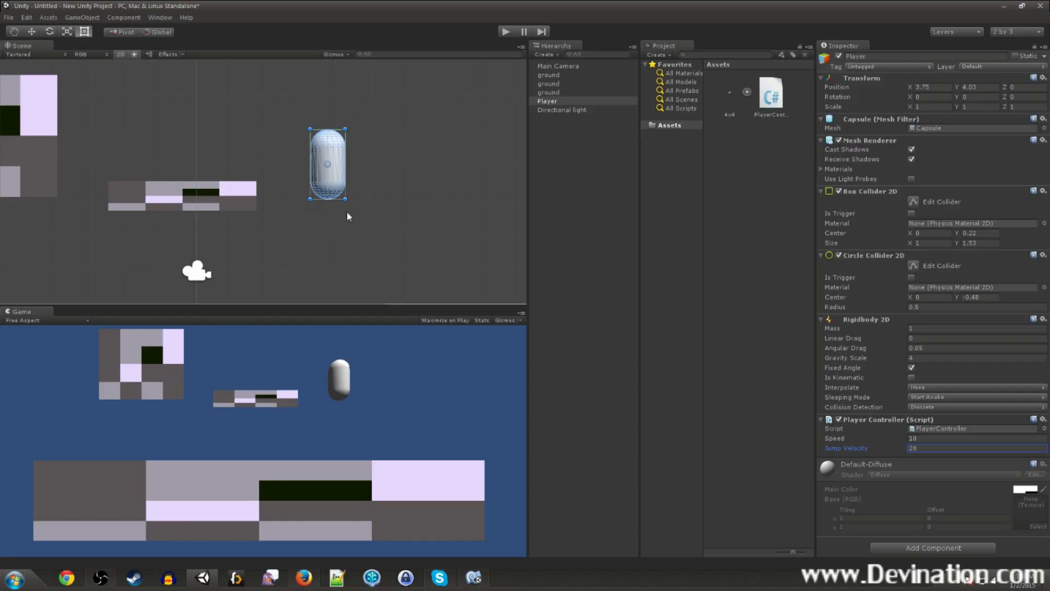
mouse_move(328, 206)
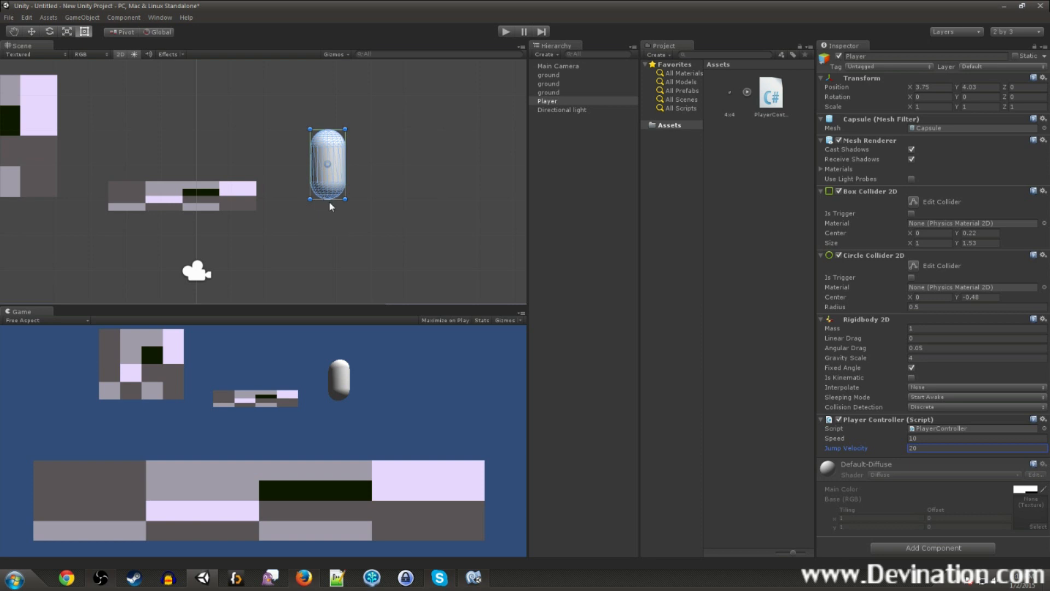
mouse_move(422, 199)
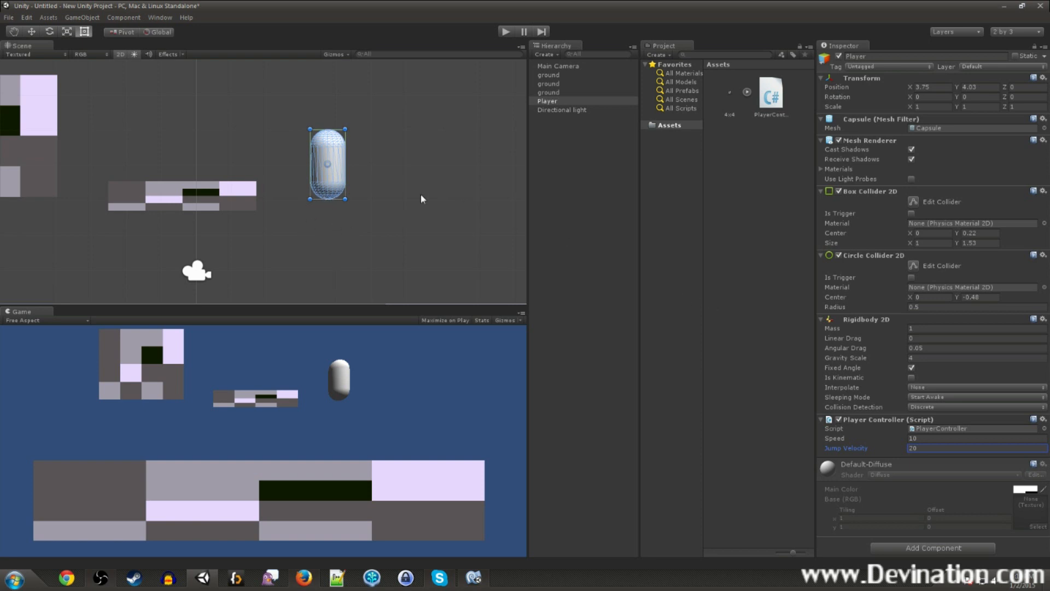
mouse_move(423, 203)
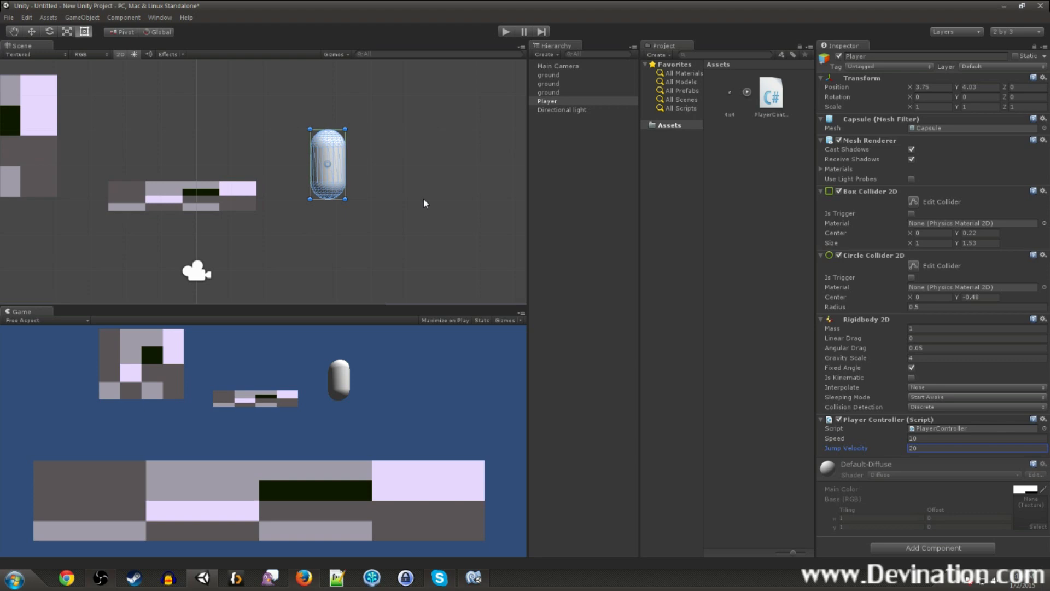
mouse_move(116, 111)
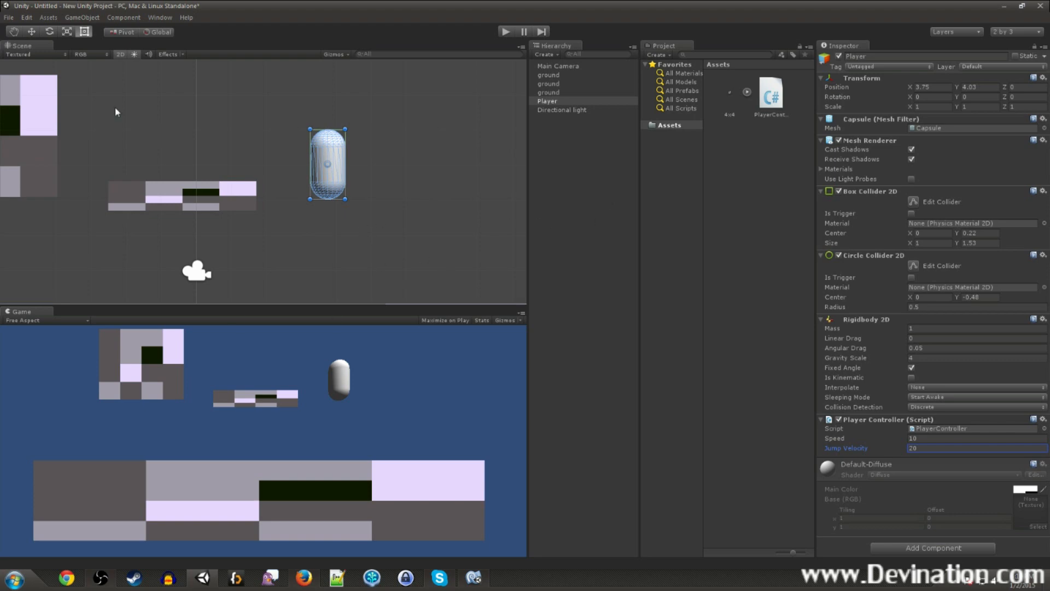
- Create an empty object named tag_ground and make it a child of Player
left_click(543, 54)
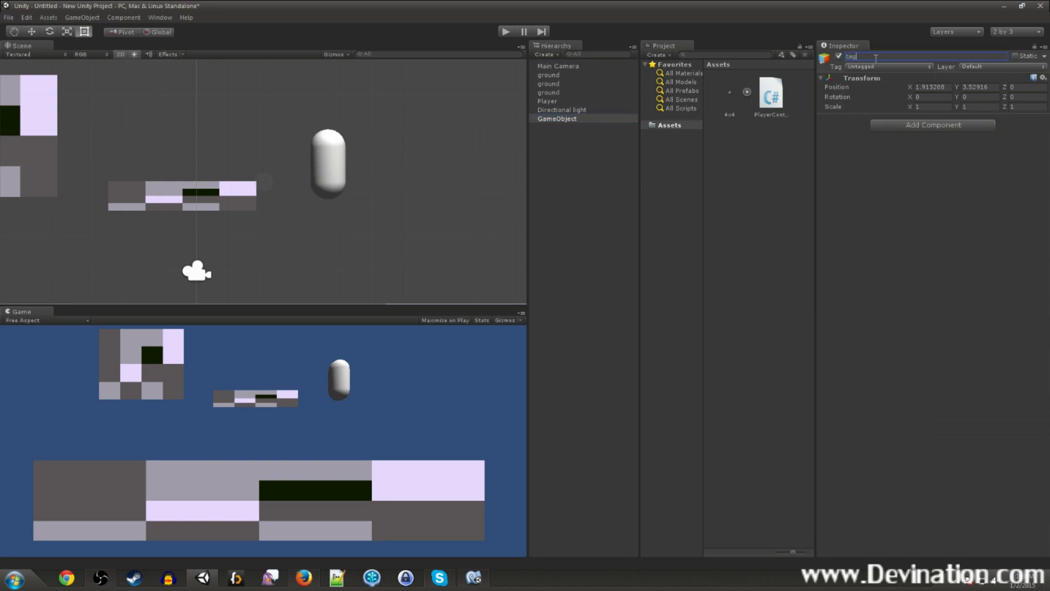
type("tag_ground")
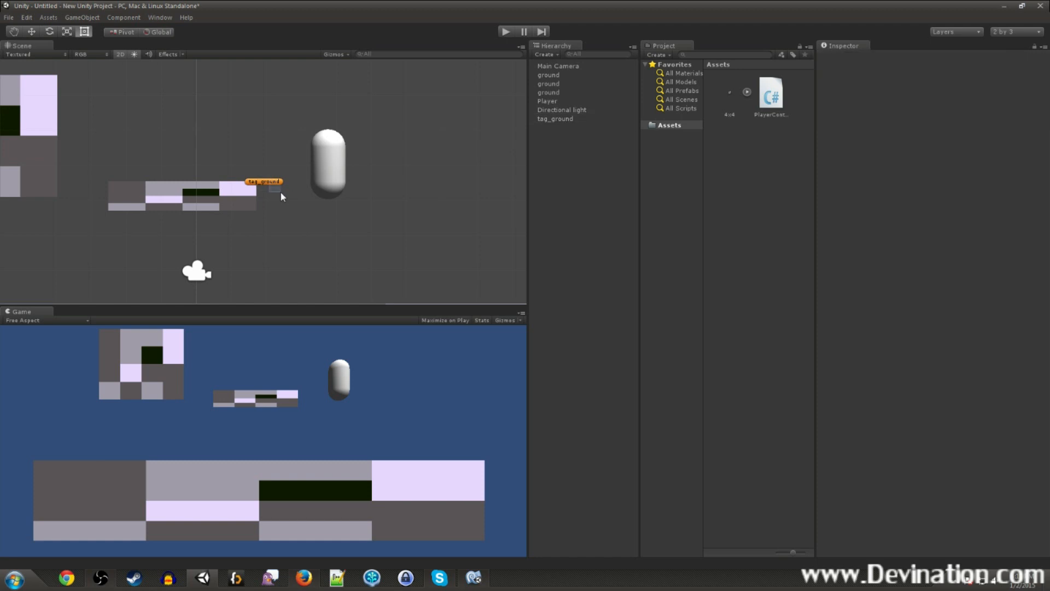
left_click(264, 184)
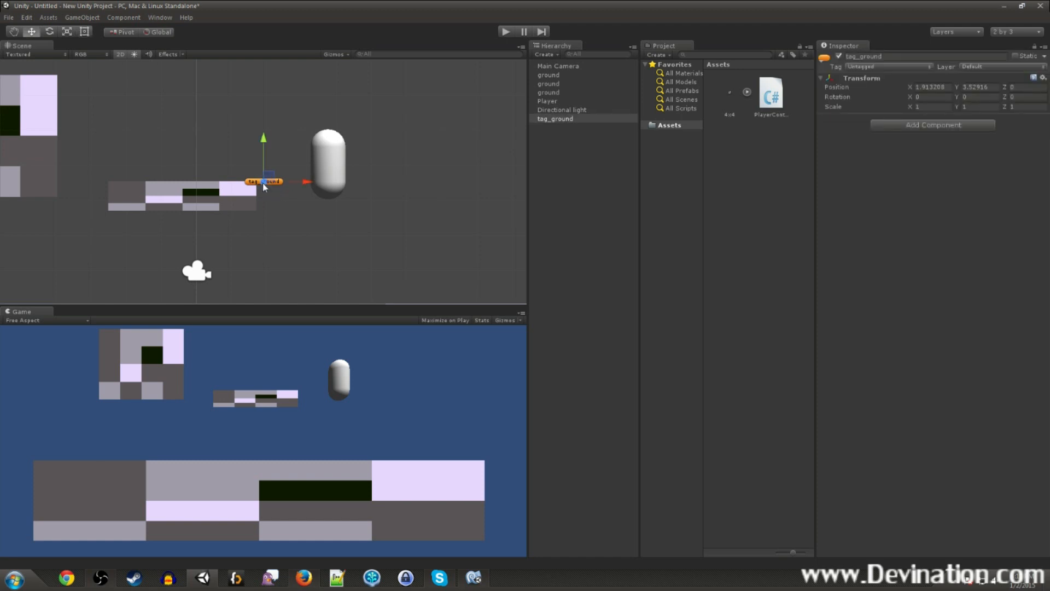
left_click_drag(264, 181, 329, 206)
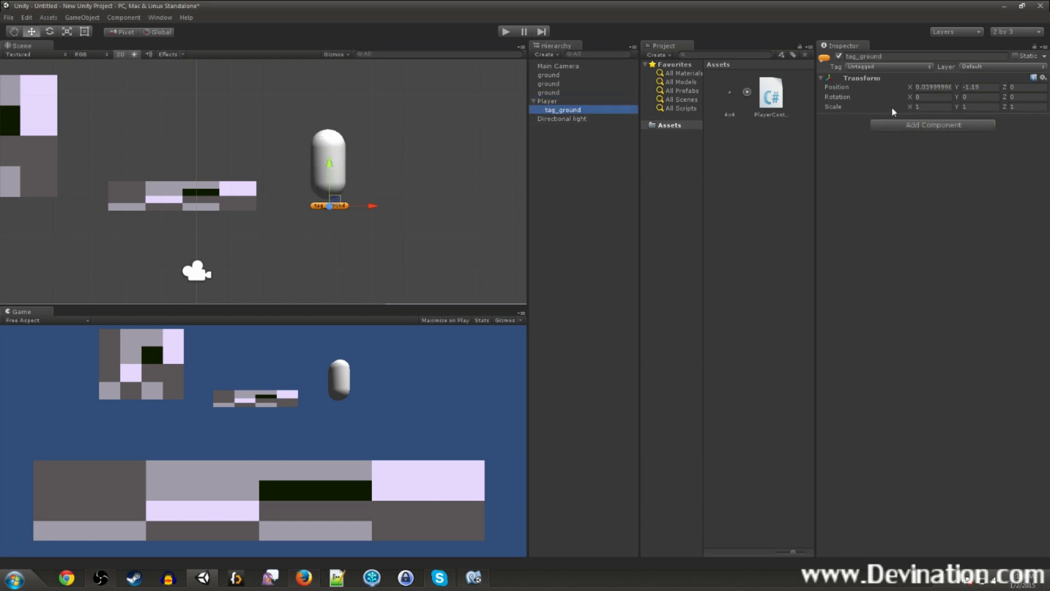
- Place tag_ground at the capsule's base, Y about -1.08, then reselect Player
left_click(930, 87)
type("0")
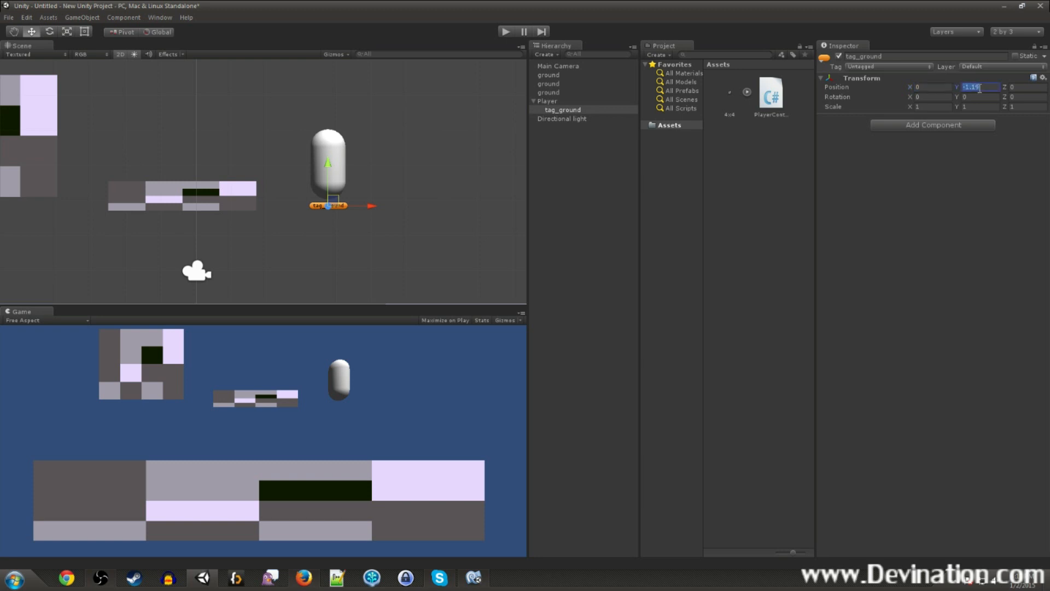
type("-1")
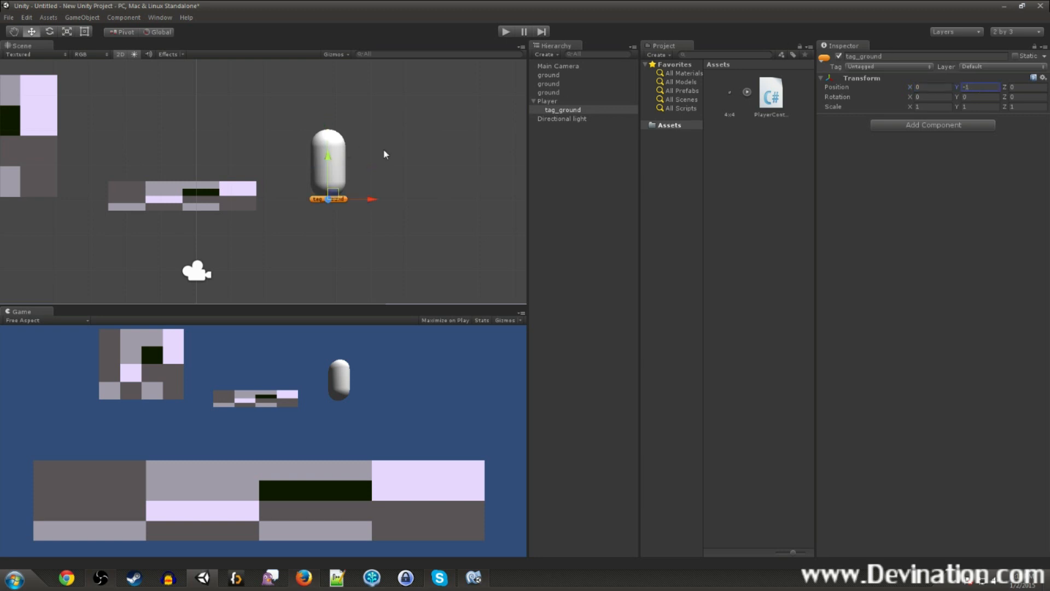
left_click_drag(328, 156, 328, 166)
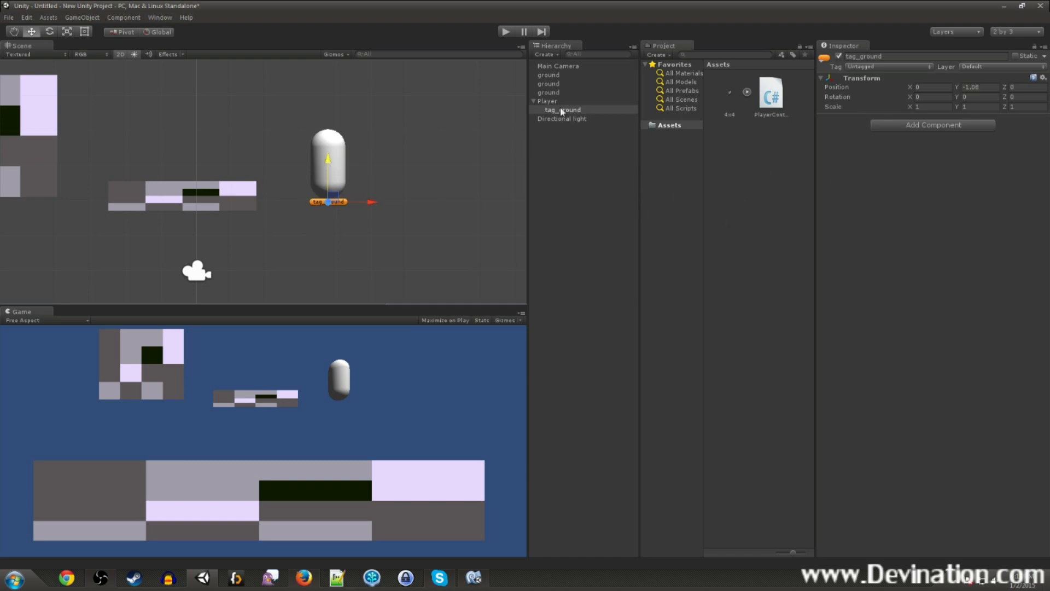
left_click(547, 101)
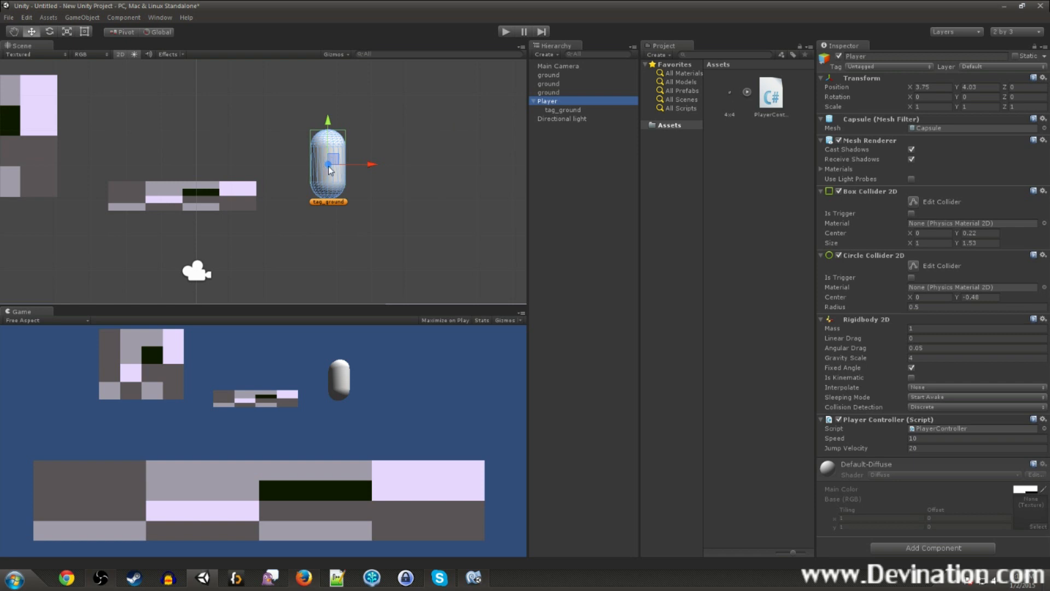
left_click(563, 110)
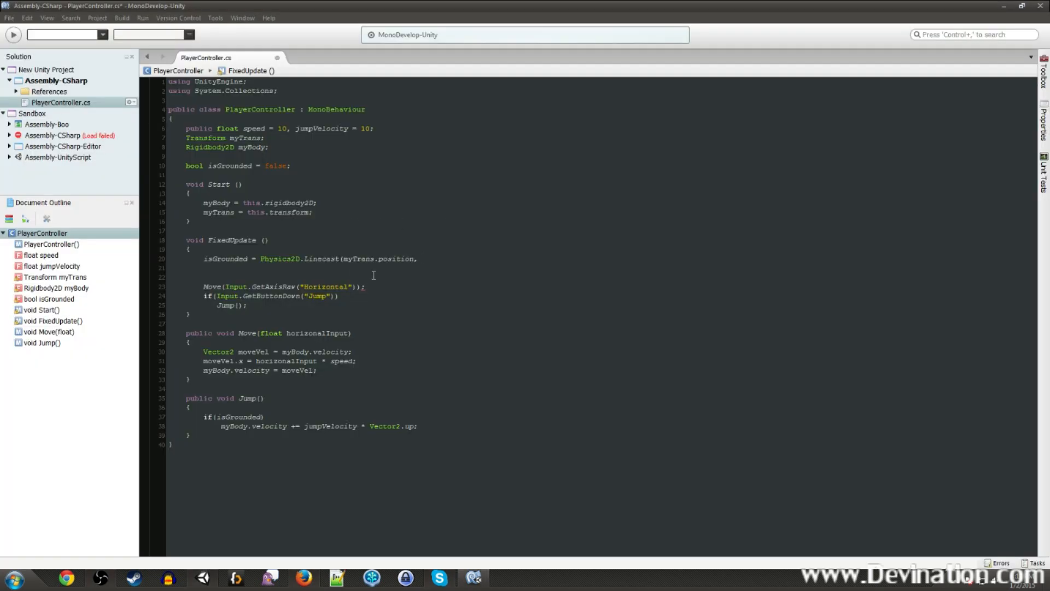
- Declare tagGround and set it in Start to GameObject.Find(this.name + "/tag_ground").transform
left_click(266, 148)
type(",")
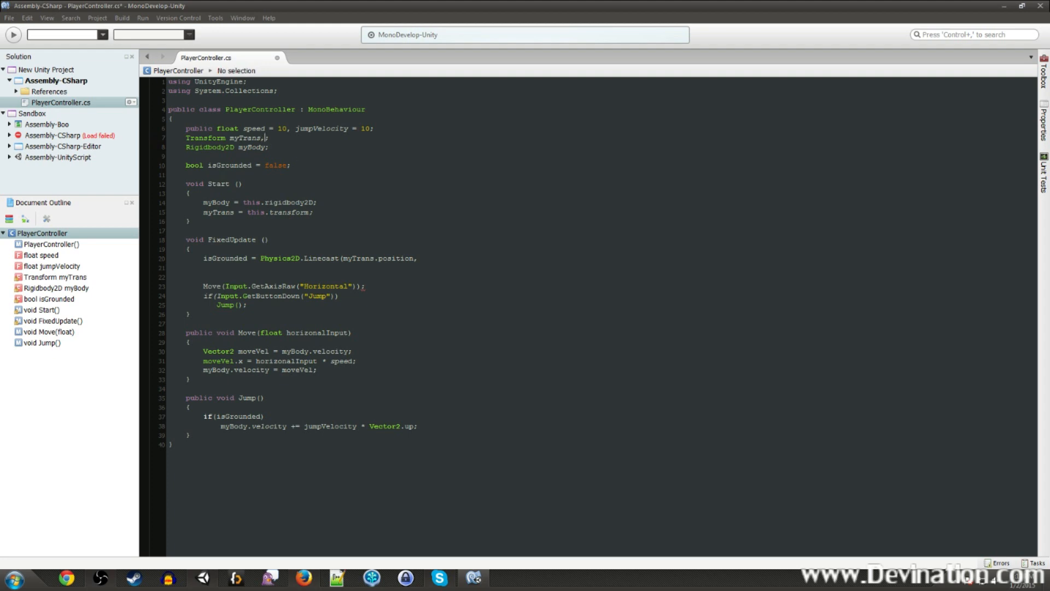
type("ta")
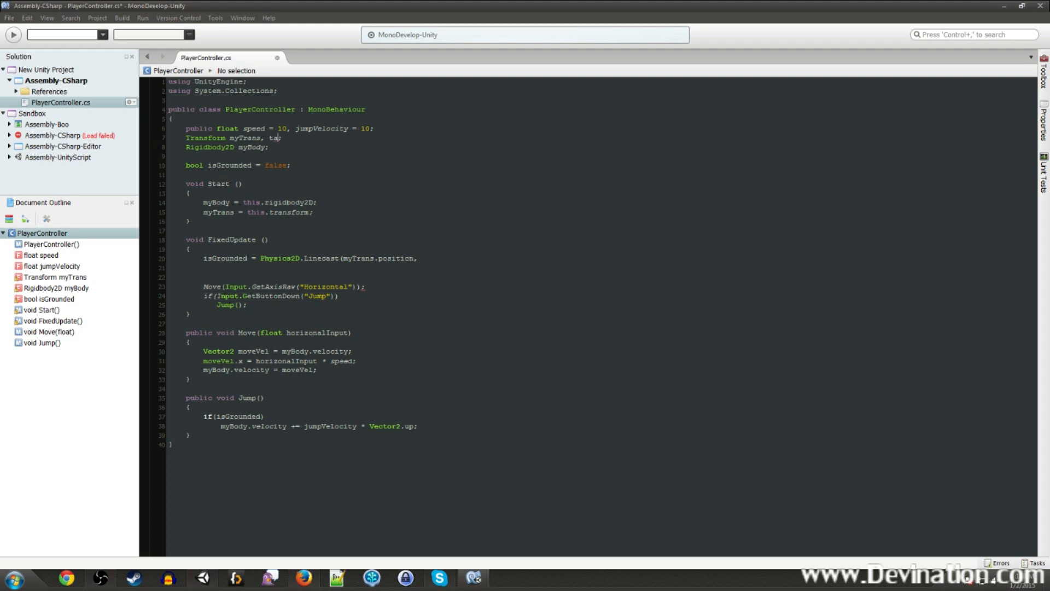
type("g;")
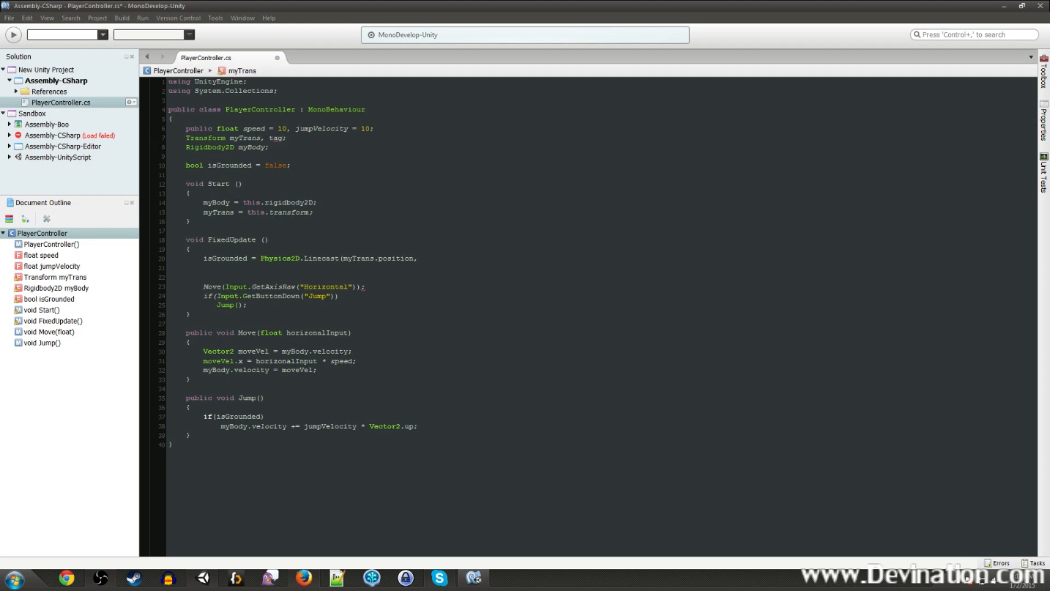
type("Ground")
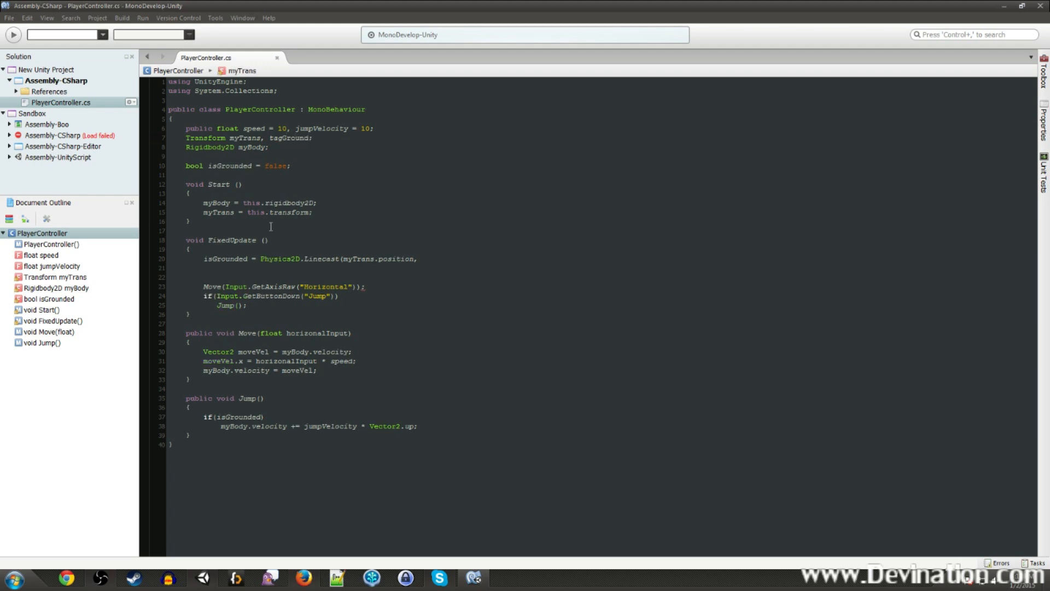
type("t")
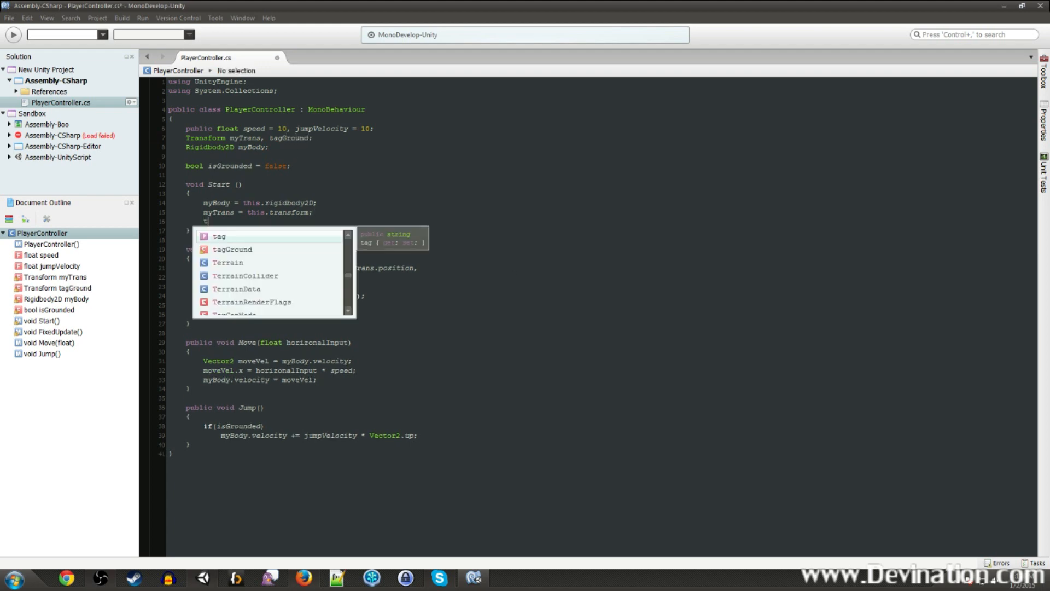
type("agGround")
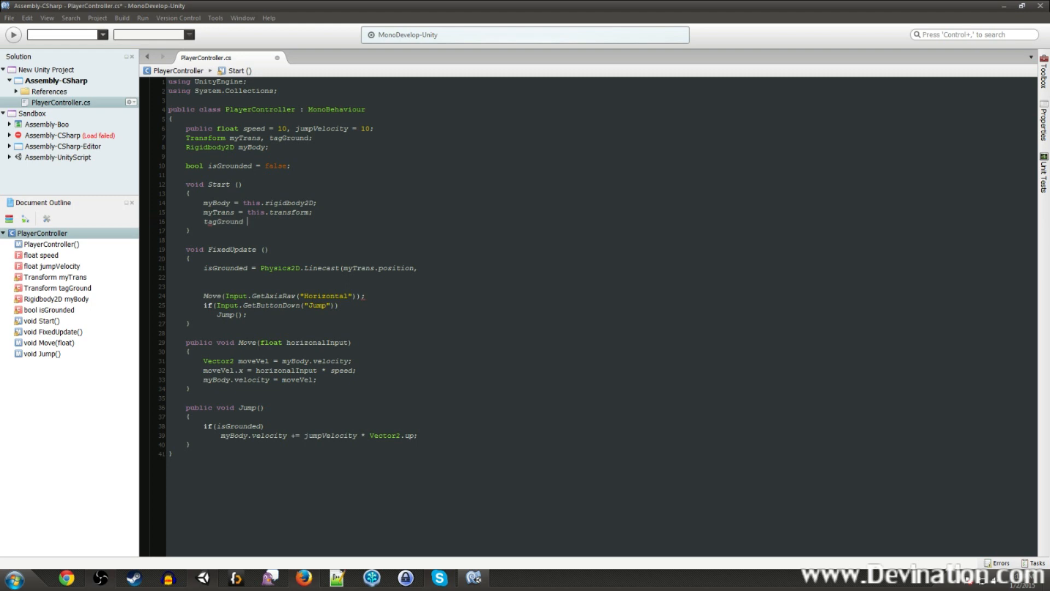
type("= Game")
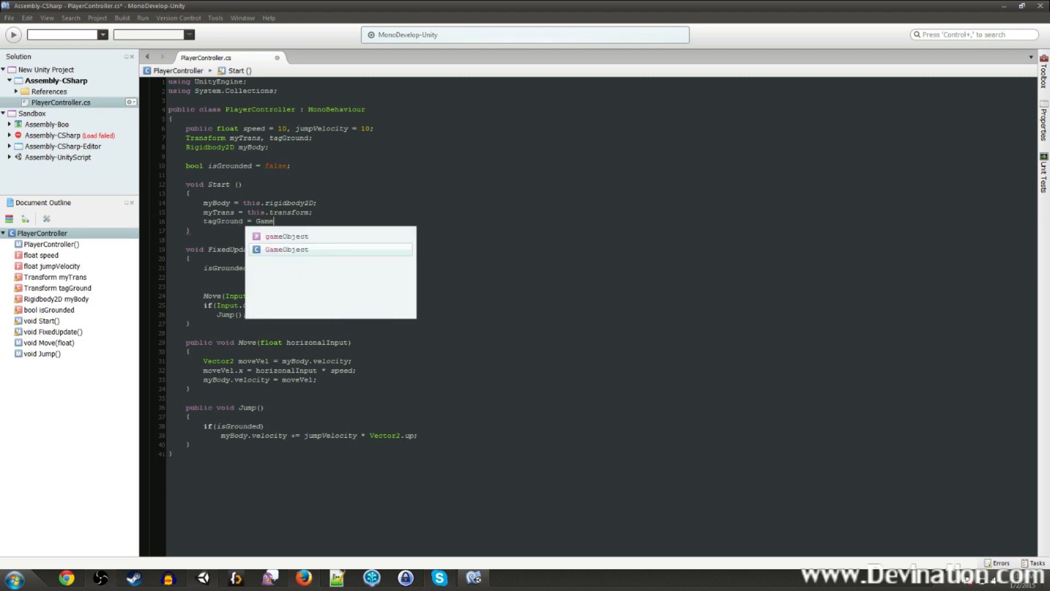
type("Object.find(t")
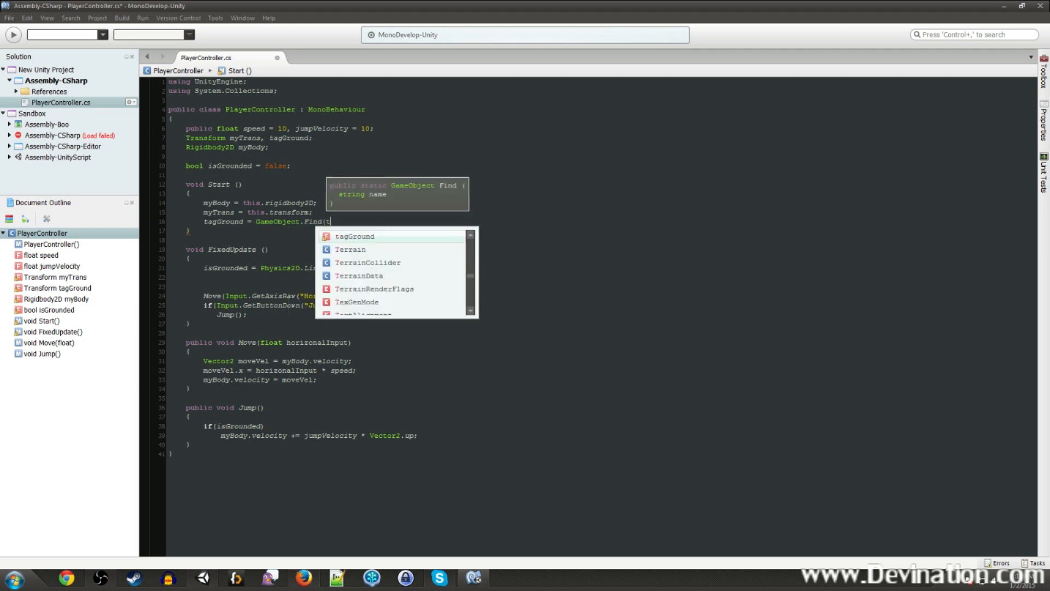
type("his.name+")
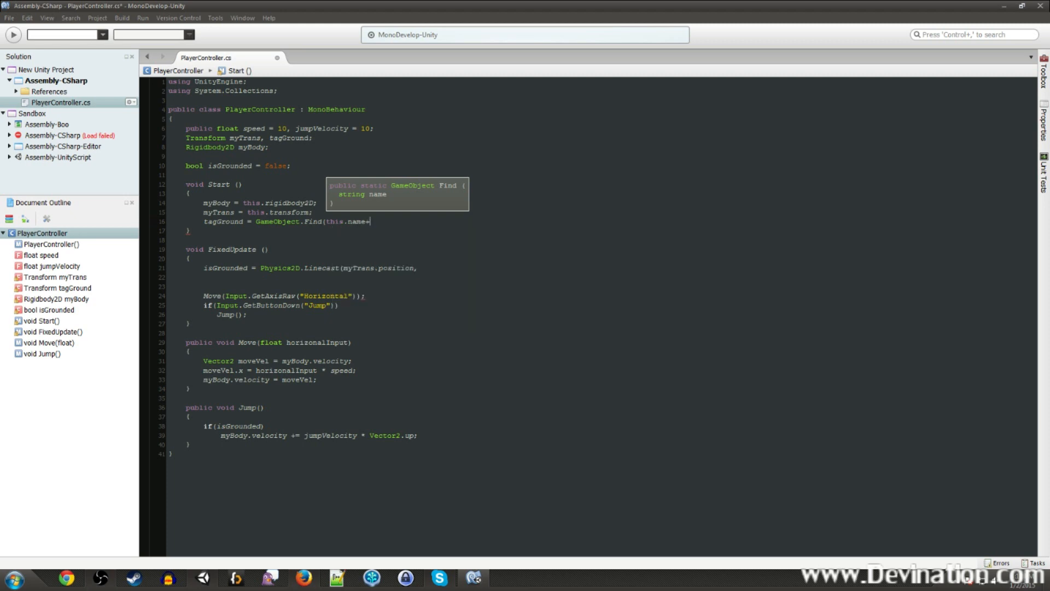
type("\"")
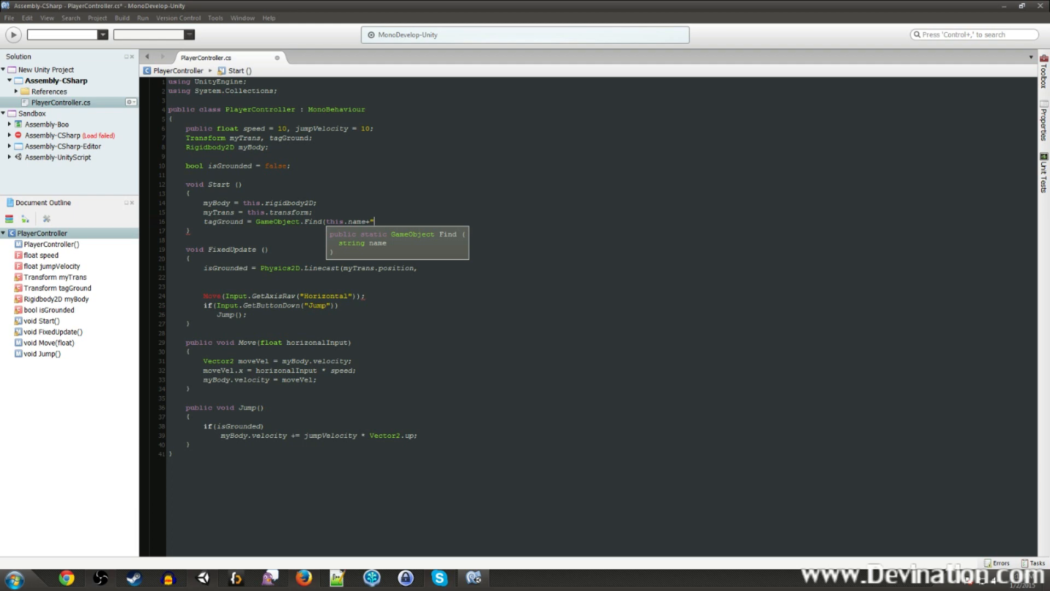
type("/tag")
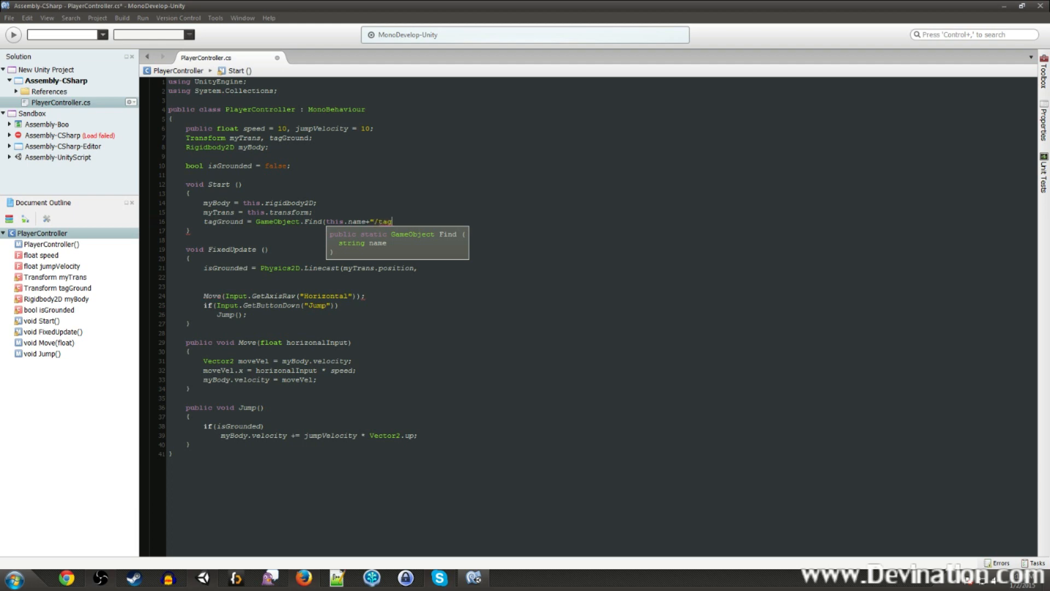
type("_ground\"")
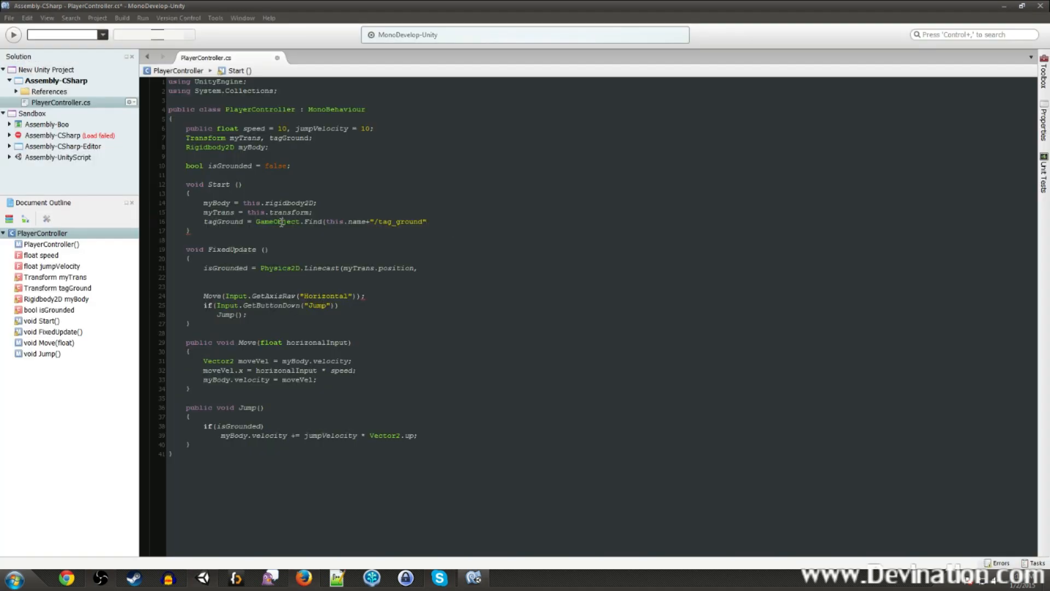
double_click(338, 221)
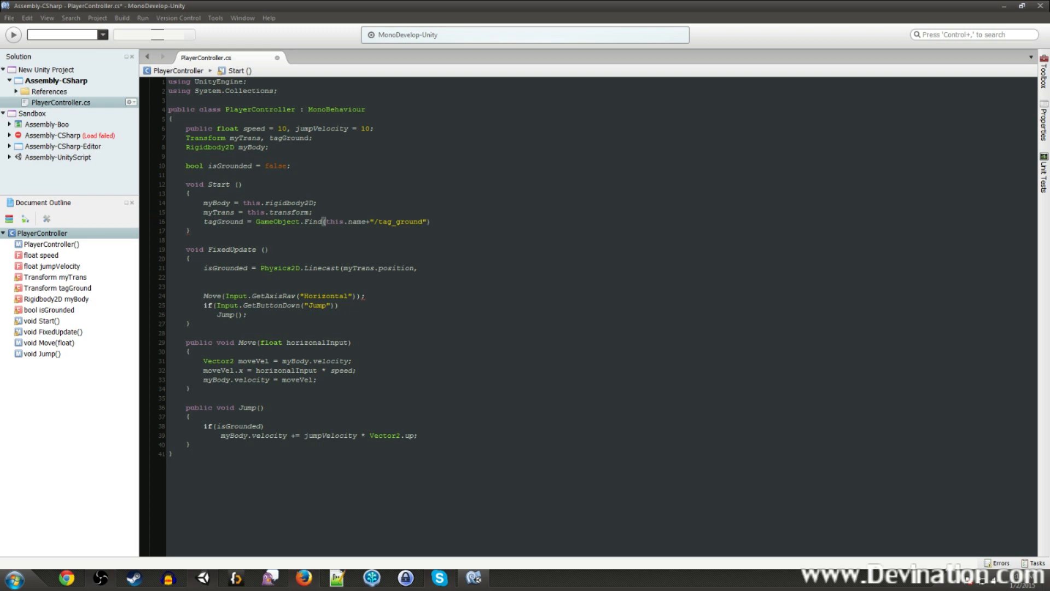
type(".transform;")
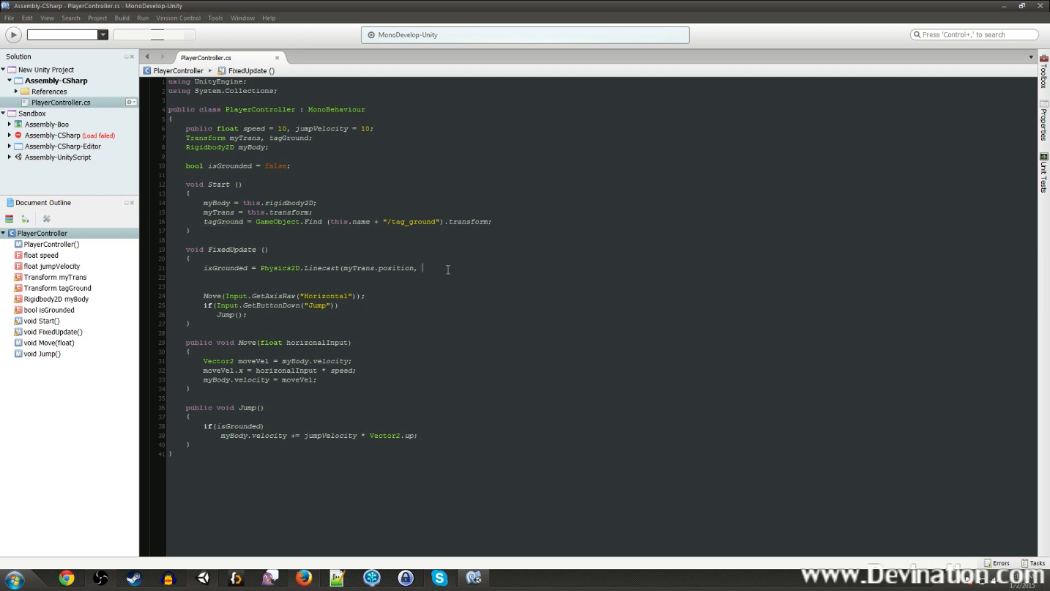
- Finish the Linecast end point as tagGround.position
type("tagGround.po")
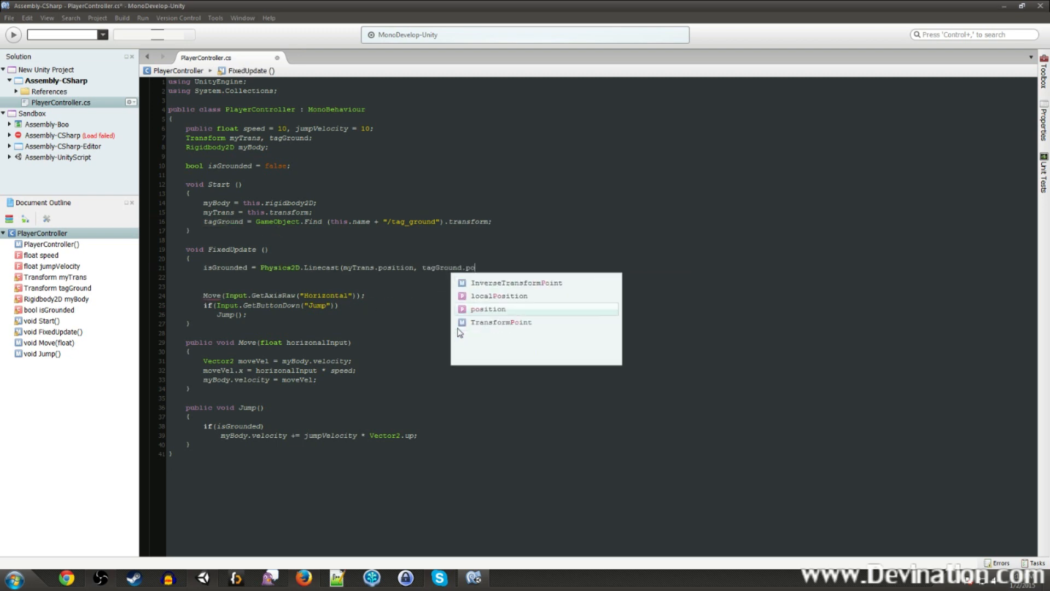
left_click(488, 308)
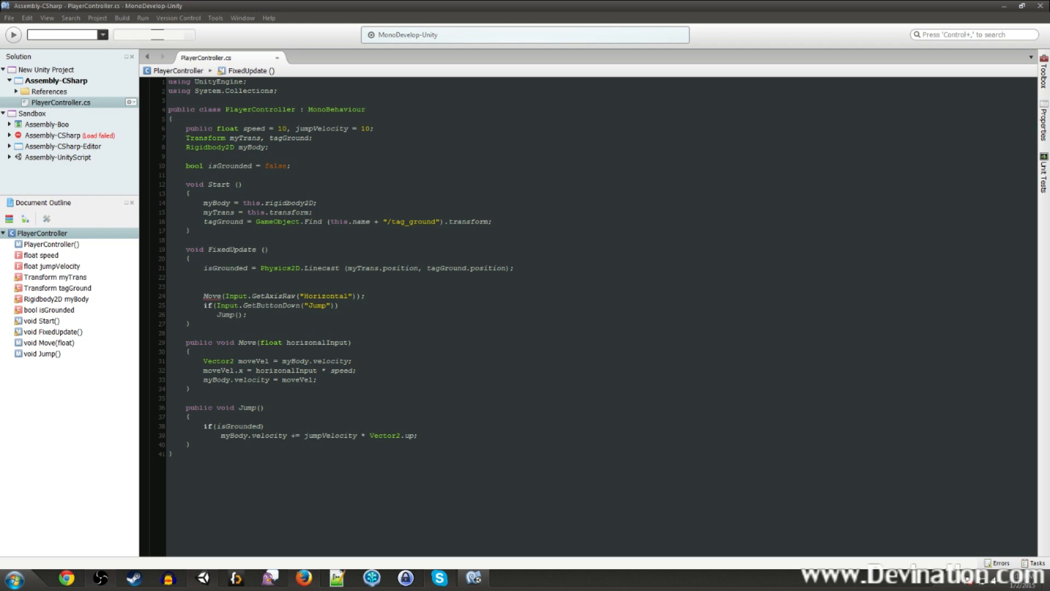
type("pu")
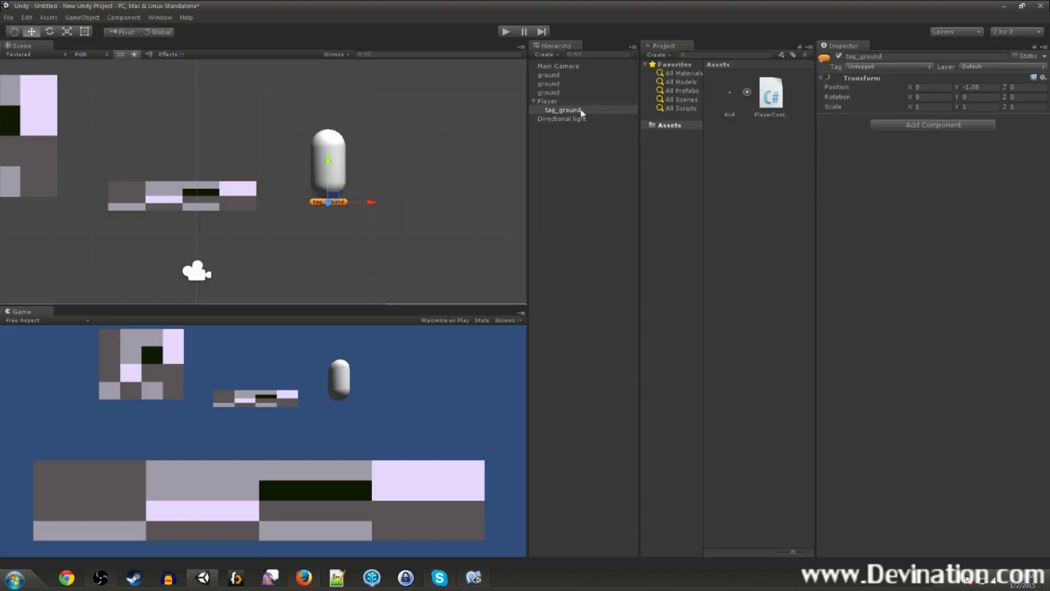
- Play-test with Player selected, moving tag_ground and confirming Is Grounded ticks on the floor
left_click(547, 102)
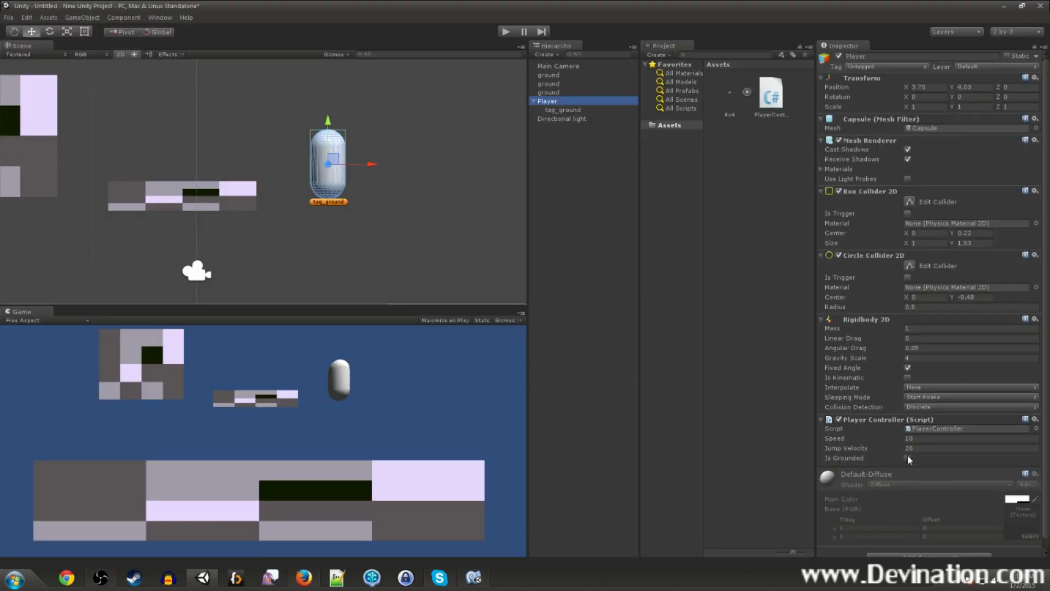
left_click(506, 32)
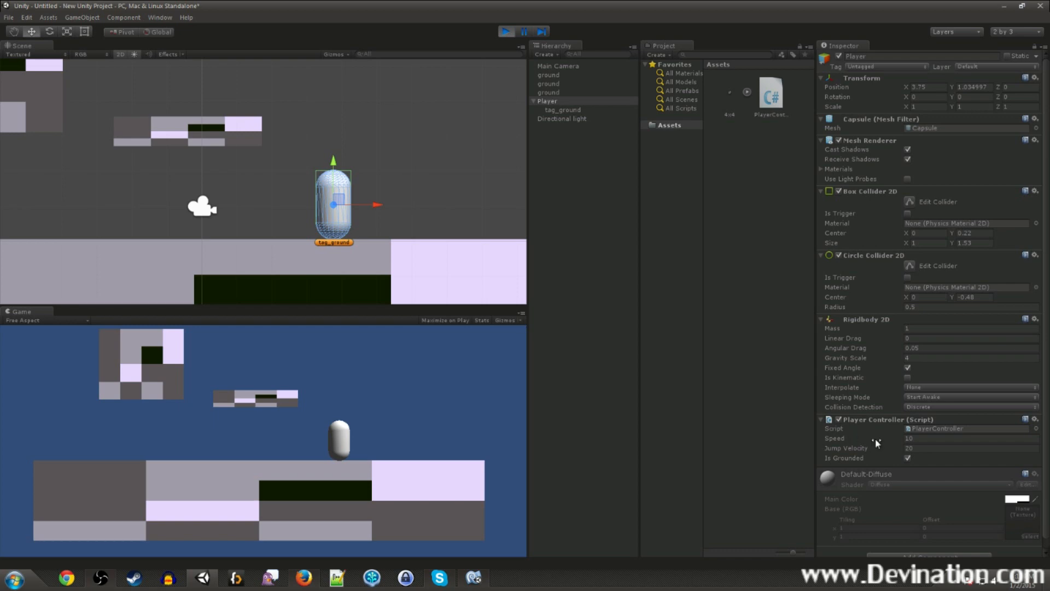
left_click(563, 110)
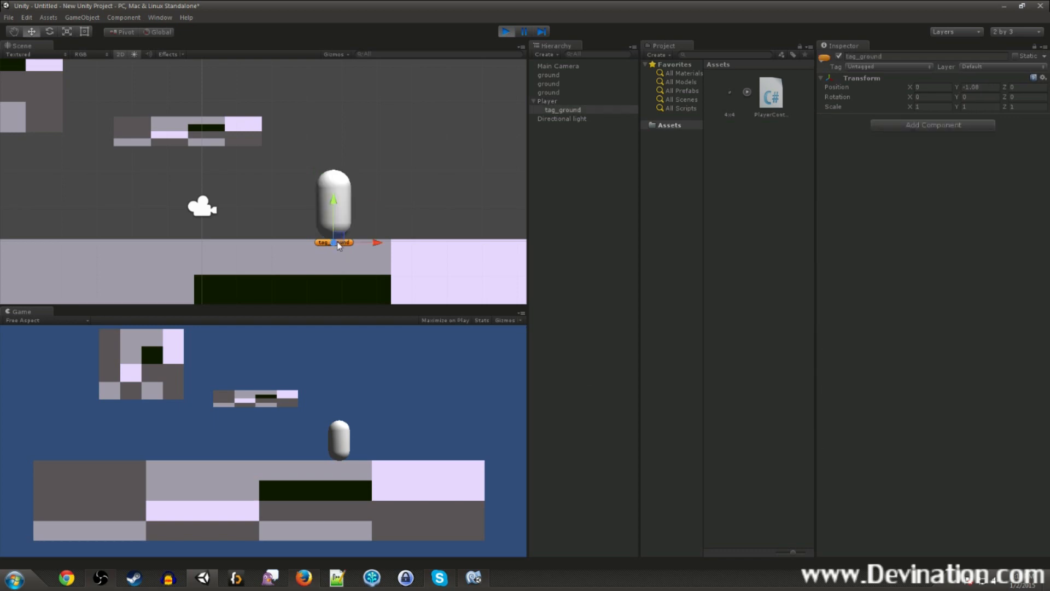
left_click(547, 101)
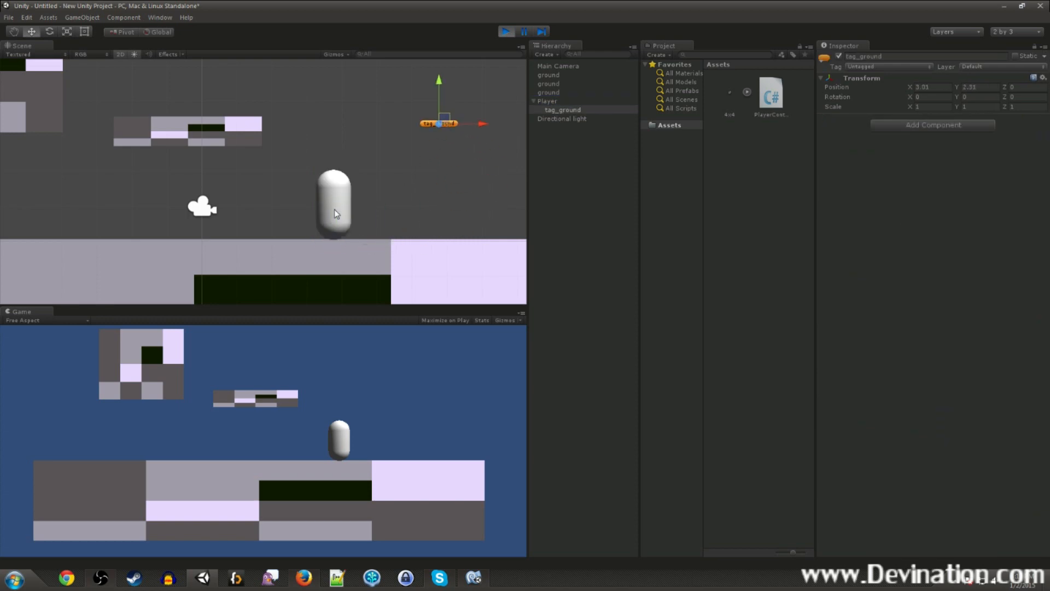
left_click(547, 100)
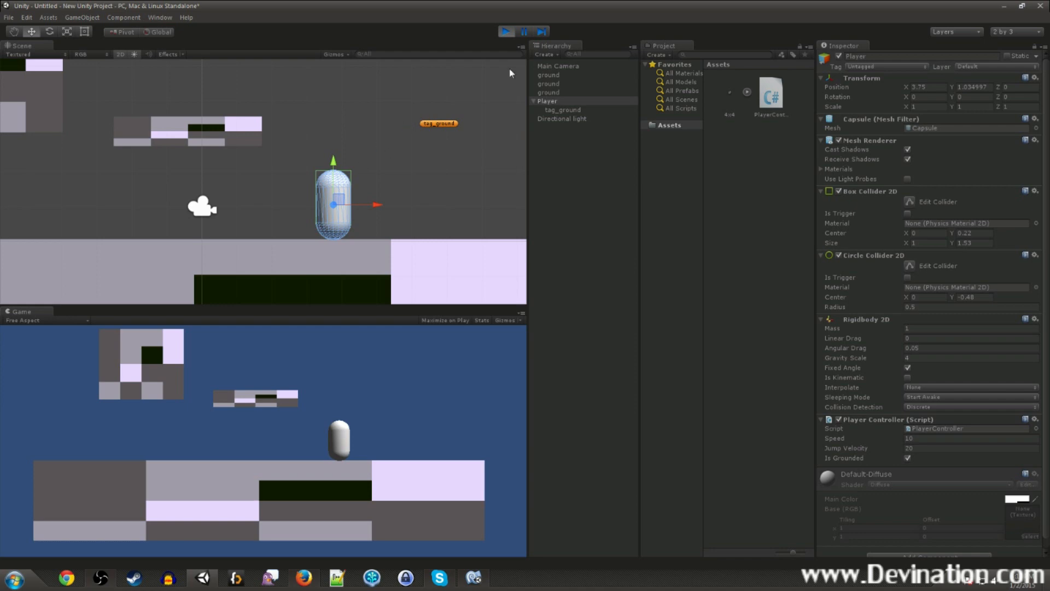
mouse_move(905, 465)
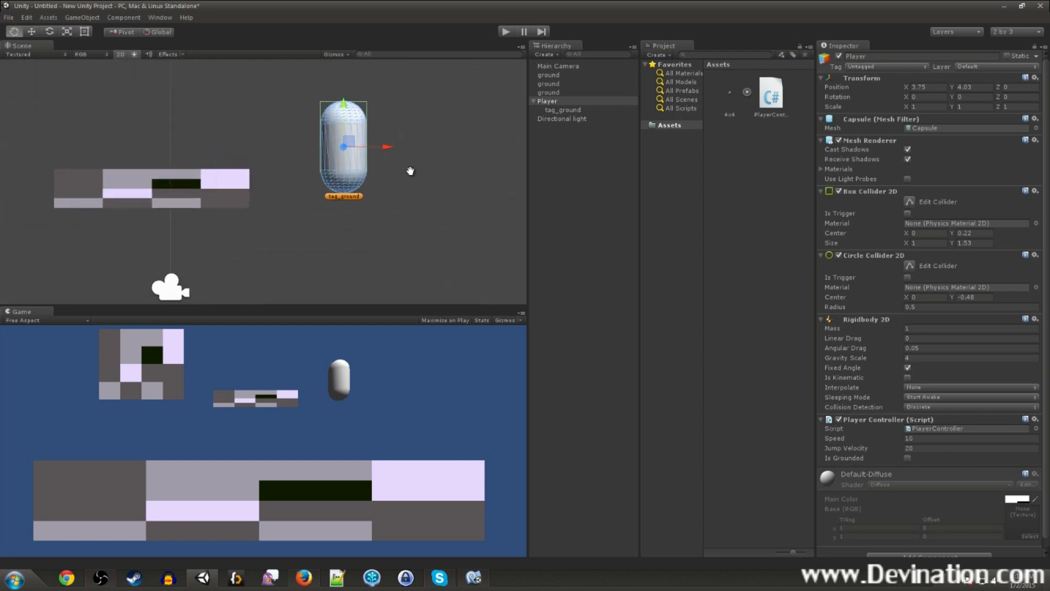
left_click(547, 102)
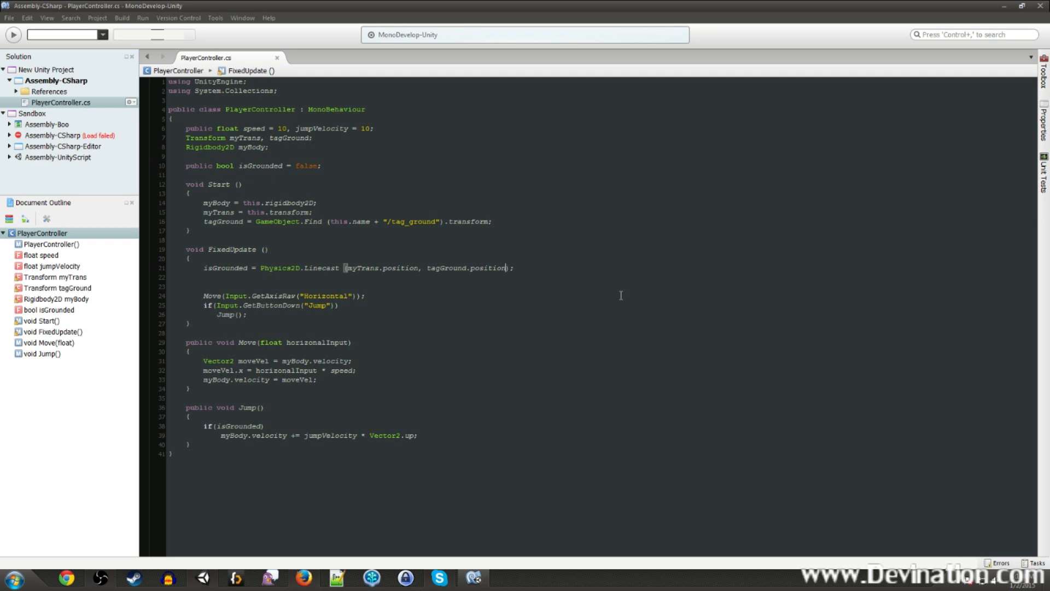
mouse_move(284, 152)
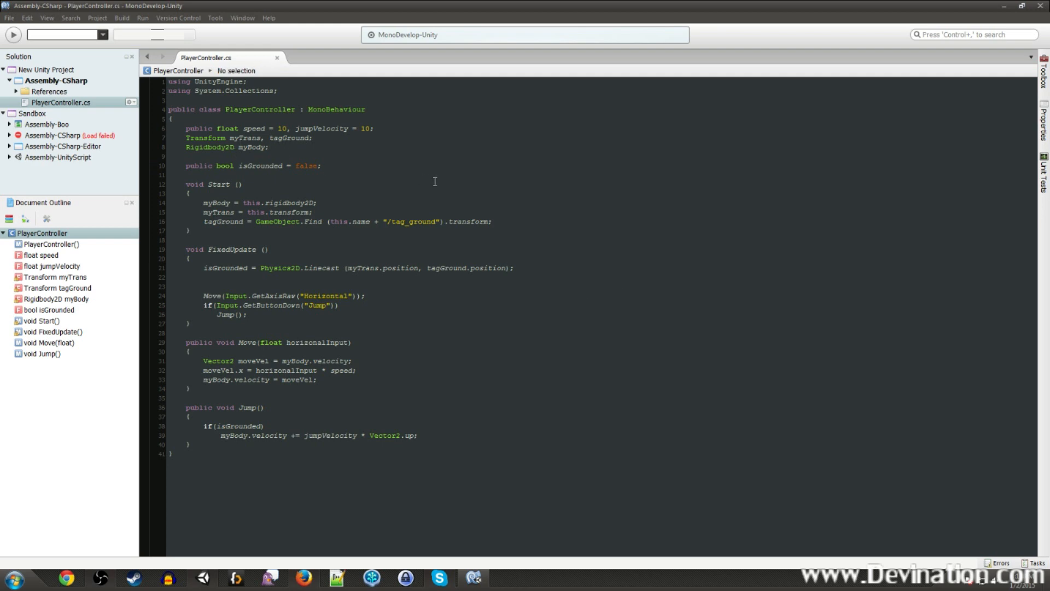
- Declare 'public LayerMask playerMask;' below the speed field
key("Return")
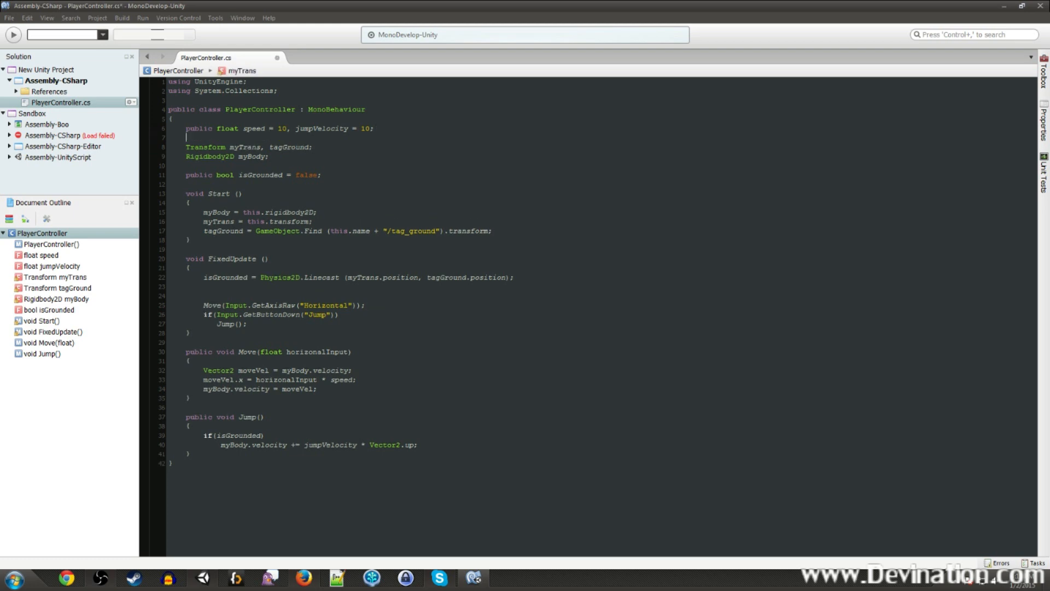
type("public")
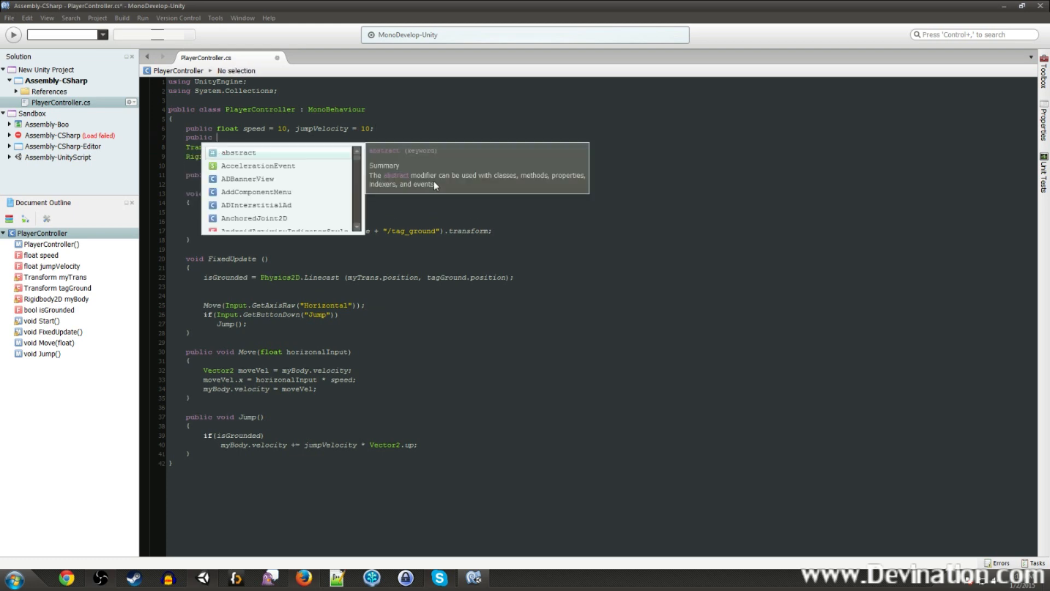
type("LayerMask")
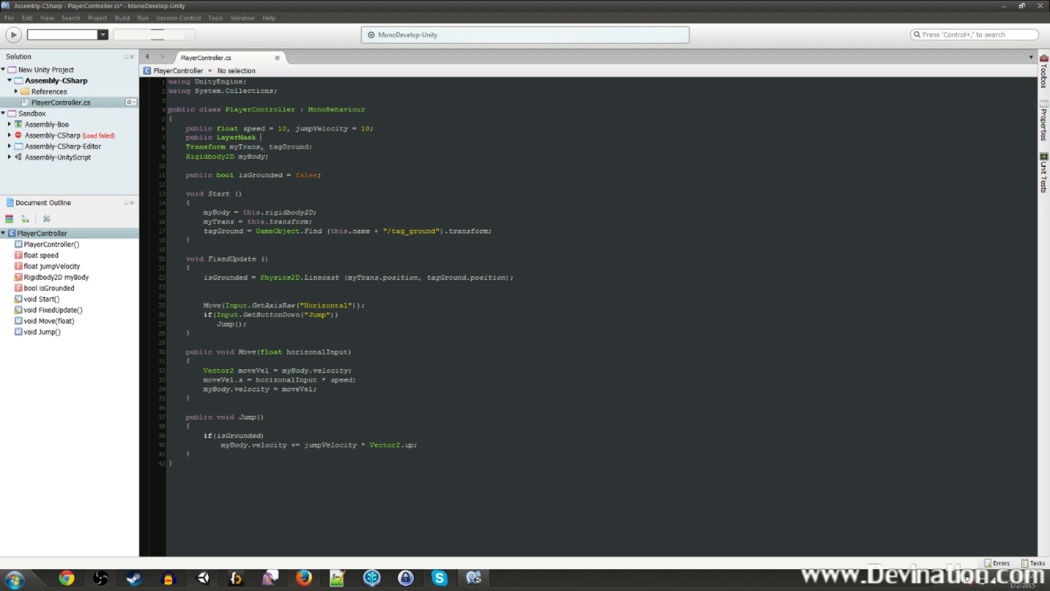
type("playerMas")
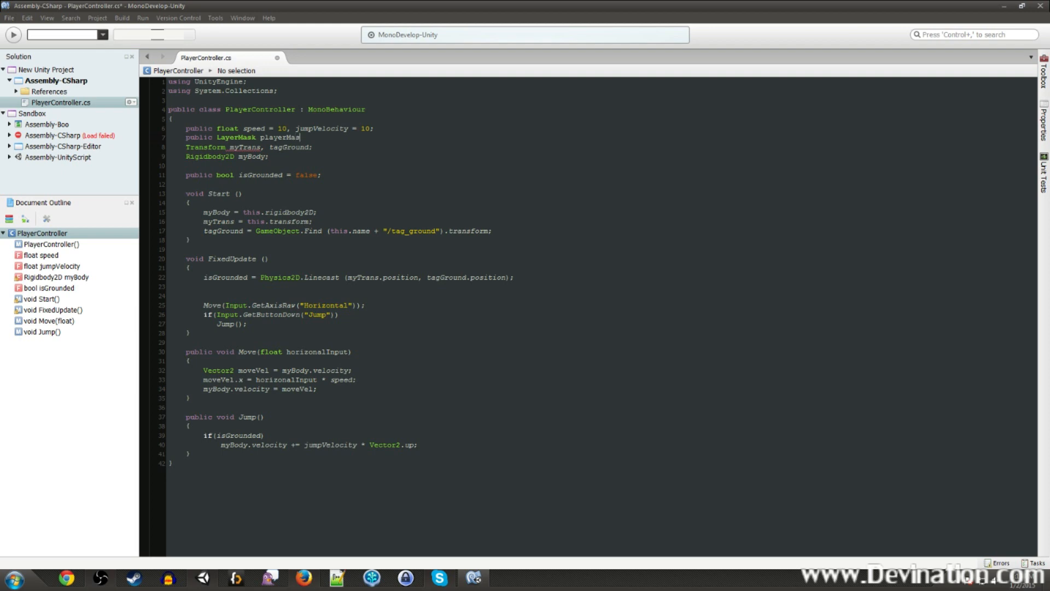
type("k;")
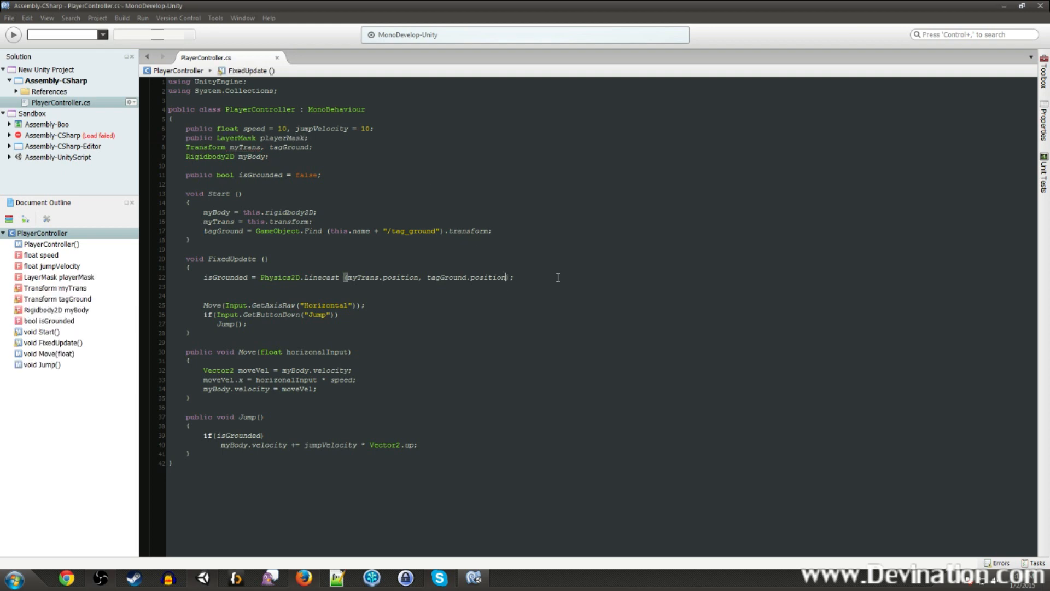
- Pass playerMask as the Linecast's third argument and return to Unity
type(",")
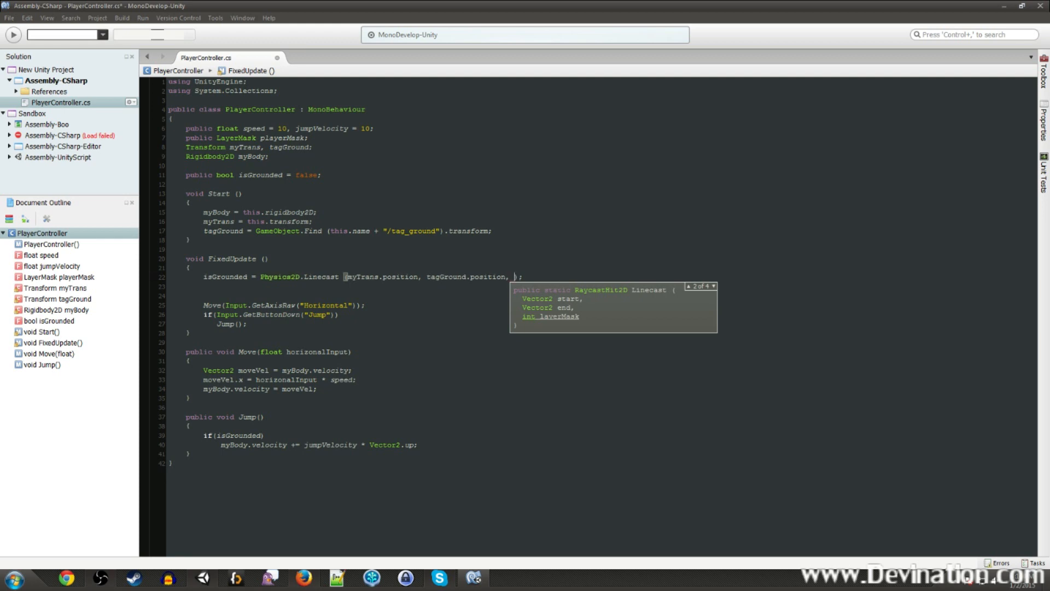
type("playerMask")
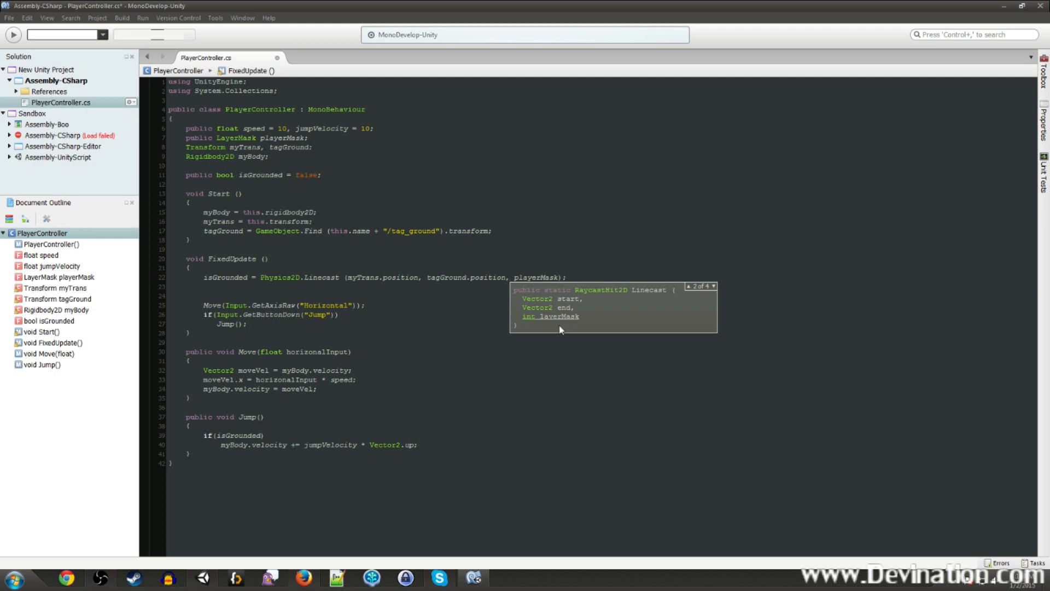
mouse_move(555, 323)
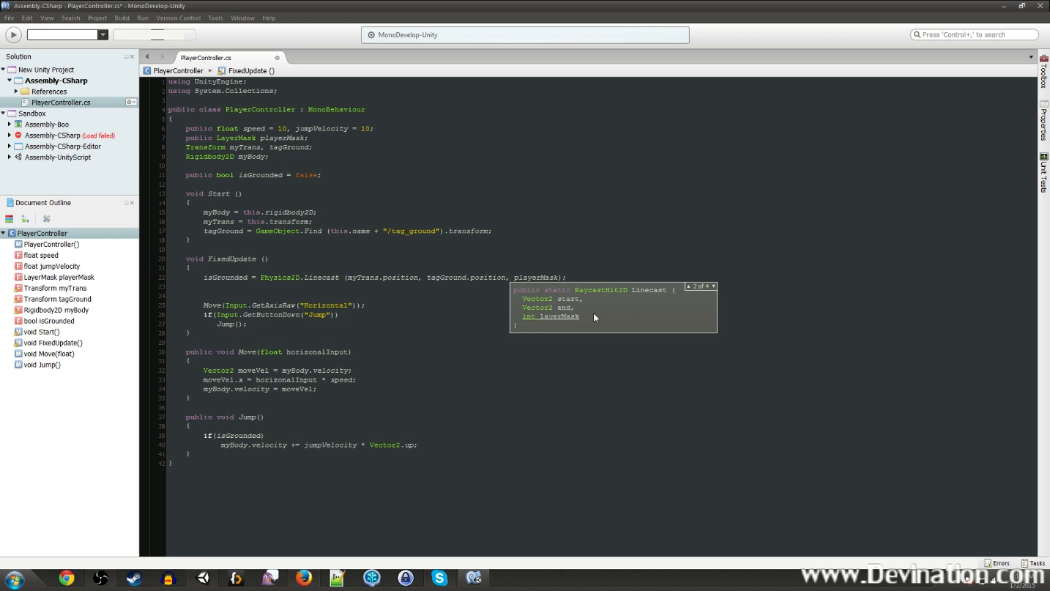
left_click(510, 277)
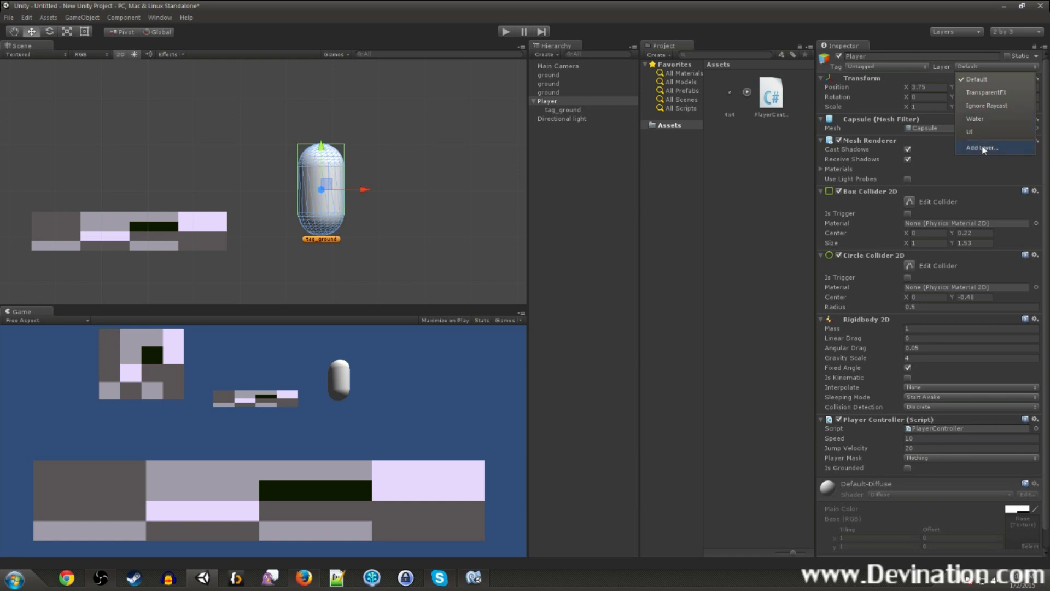
- Name User Layer 8 'Player', apply it to Player and children, untick it in Player Mask
left_click(981, 149)
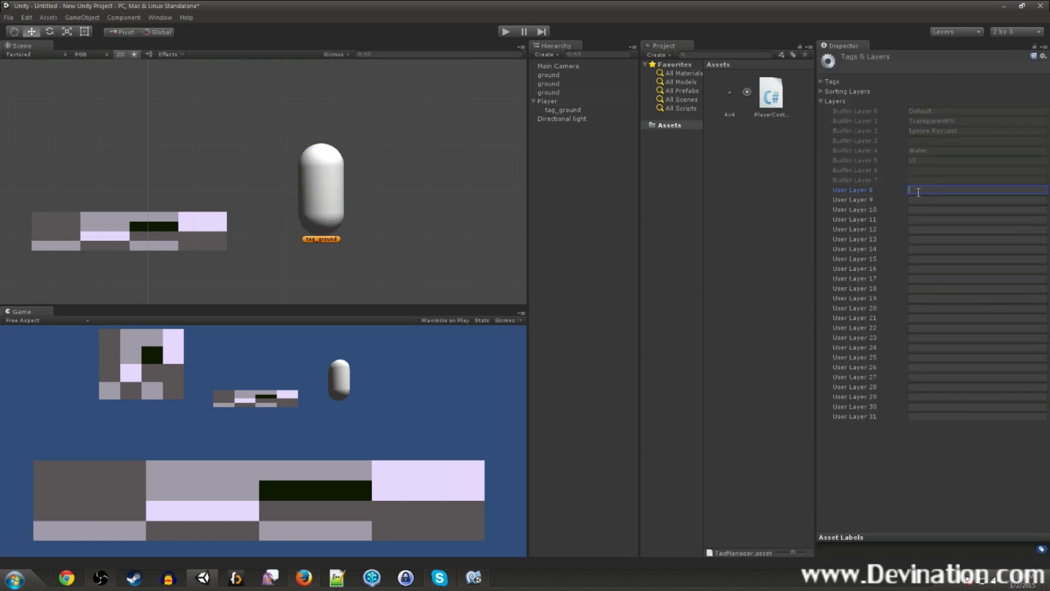
type("Player")
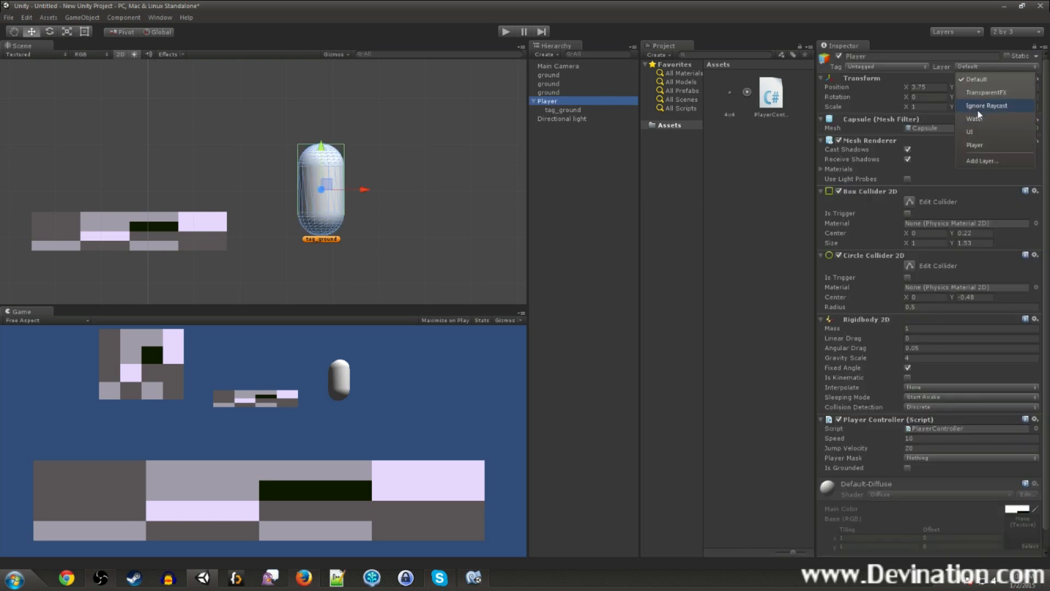
left_click(975, 145)
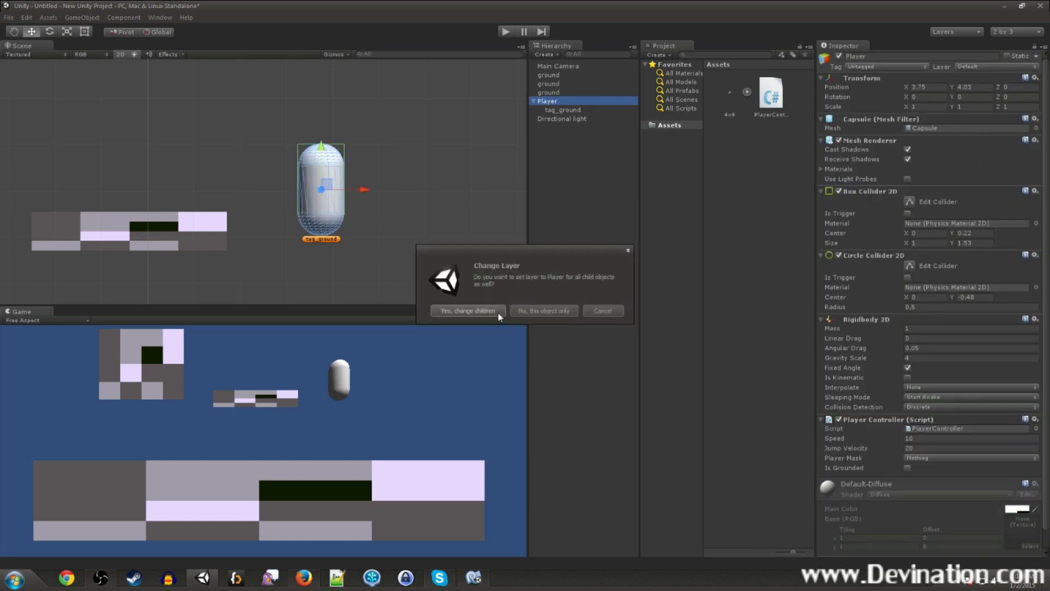
left_click(468, 310)
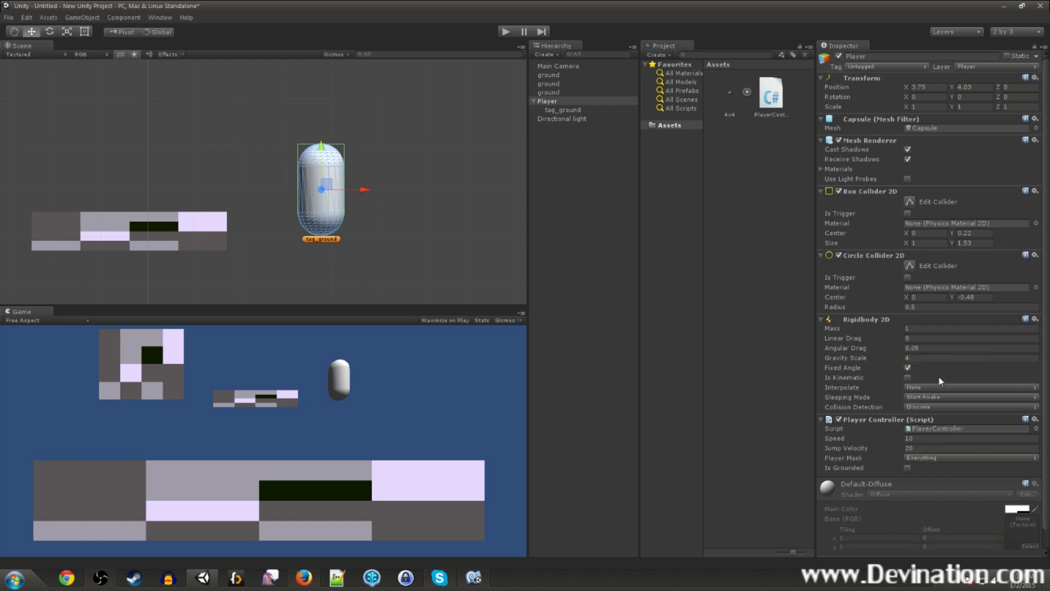
left_click(967, 457)
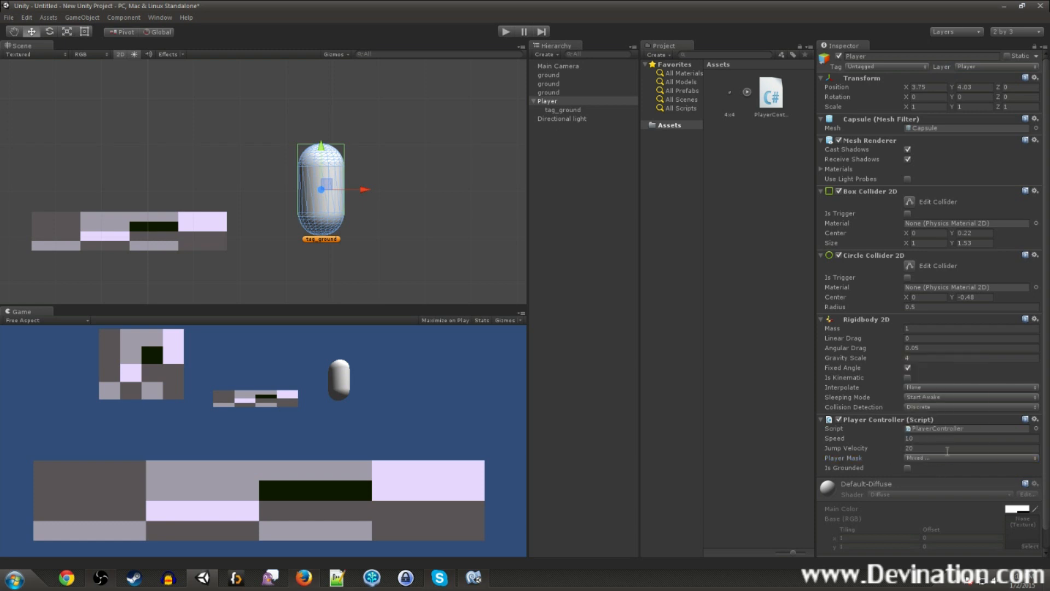
left_click(968, 457)
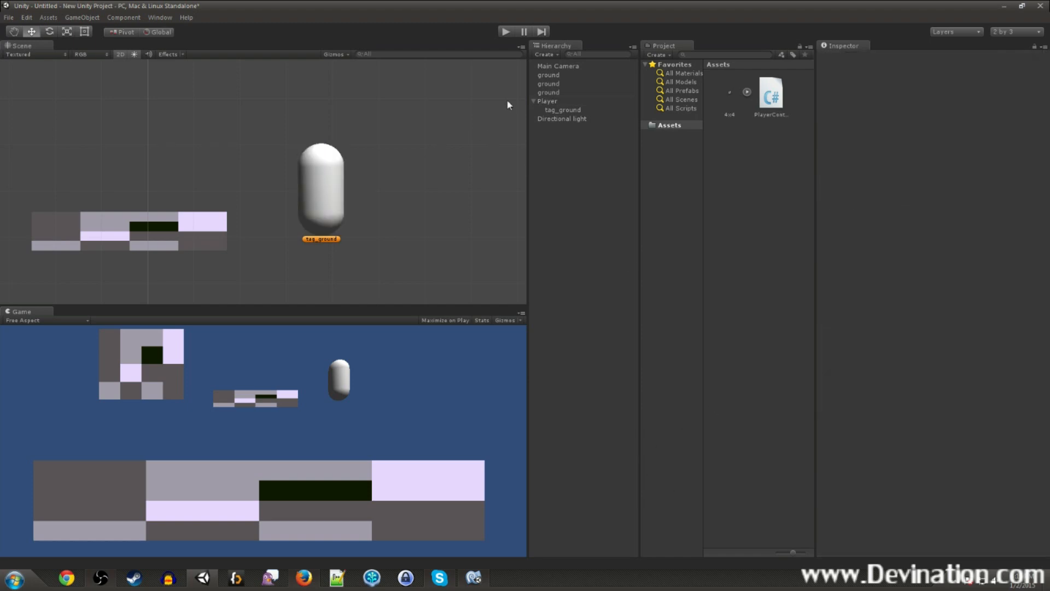
- Enter Play mode to jump the capsule onto the upper platforms
left_click(546, 101)
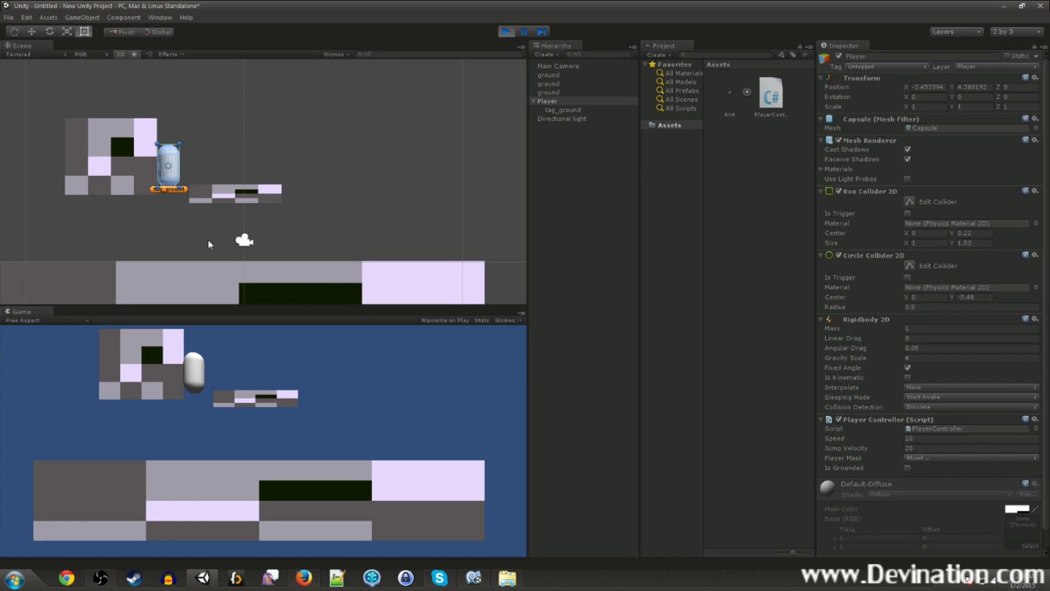
mouse_move(157, 383)
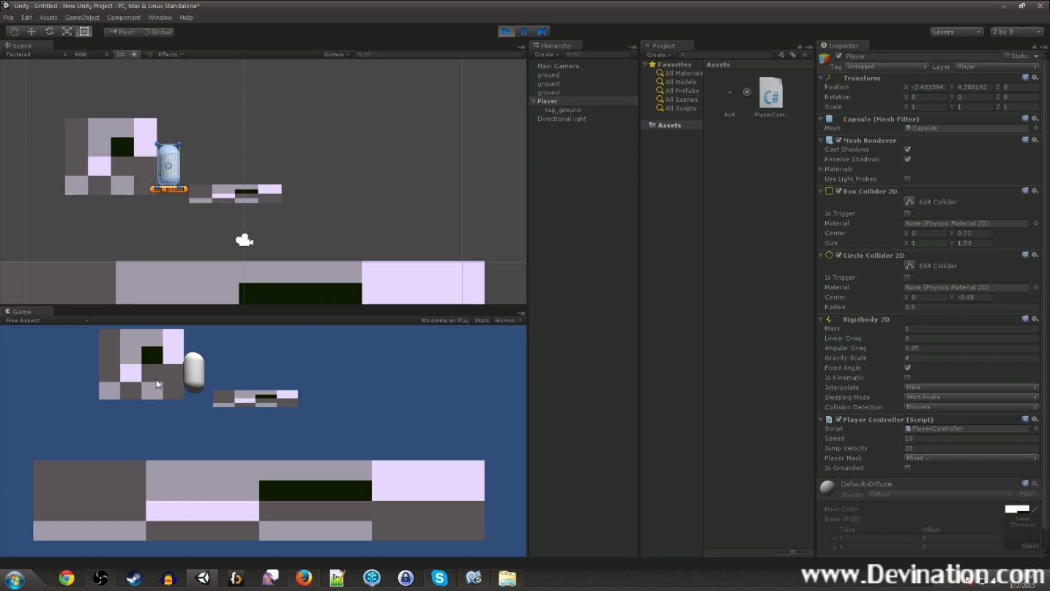